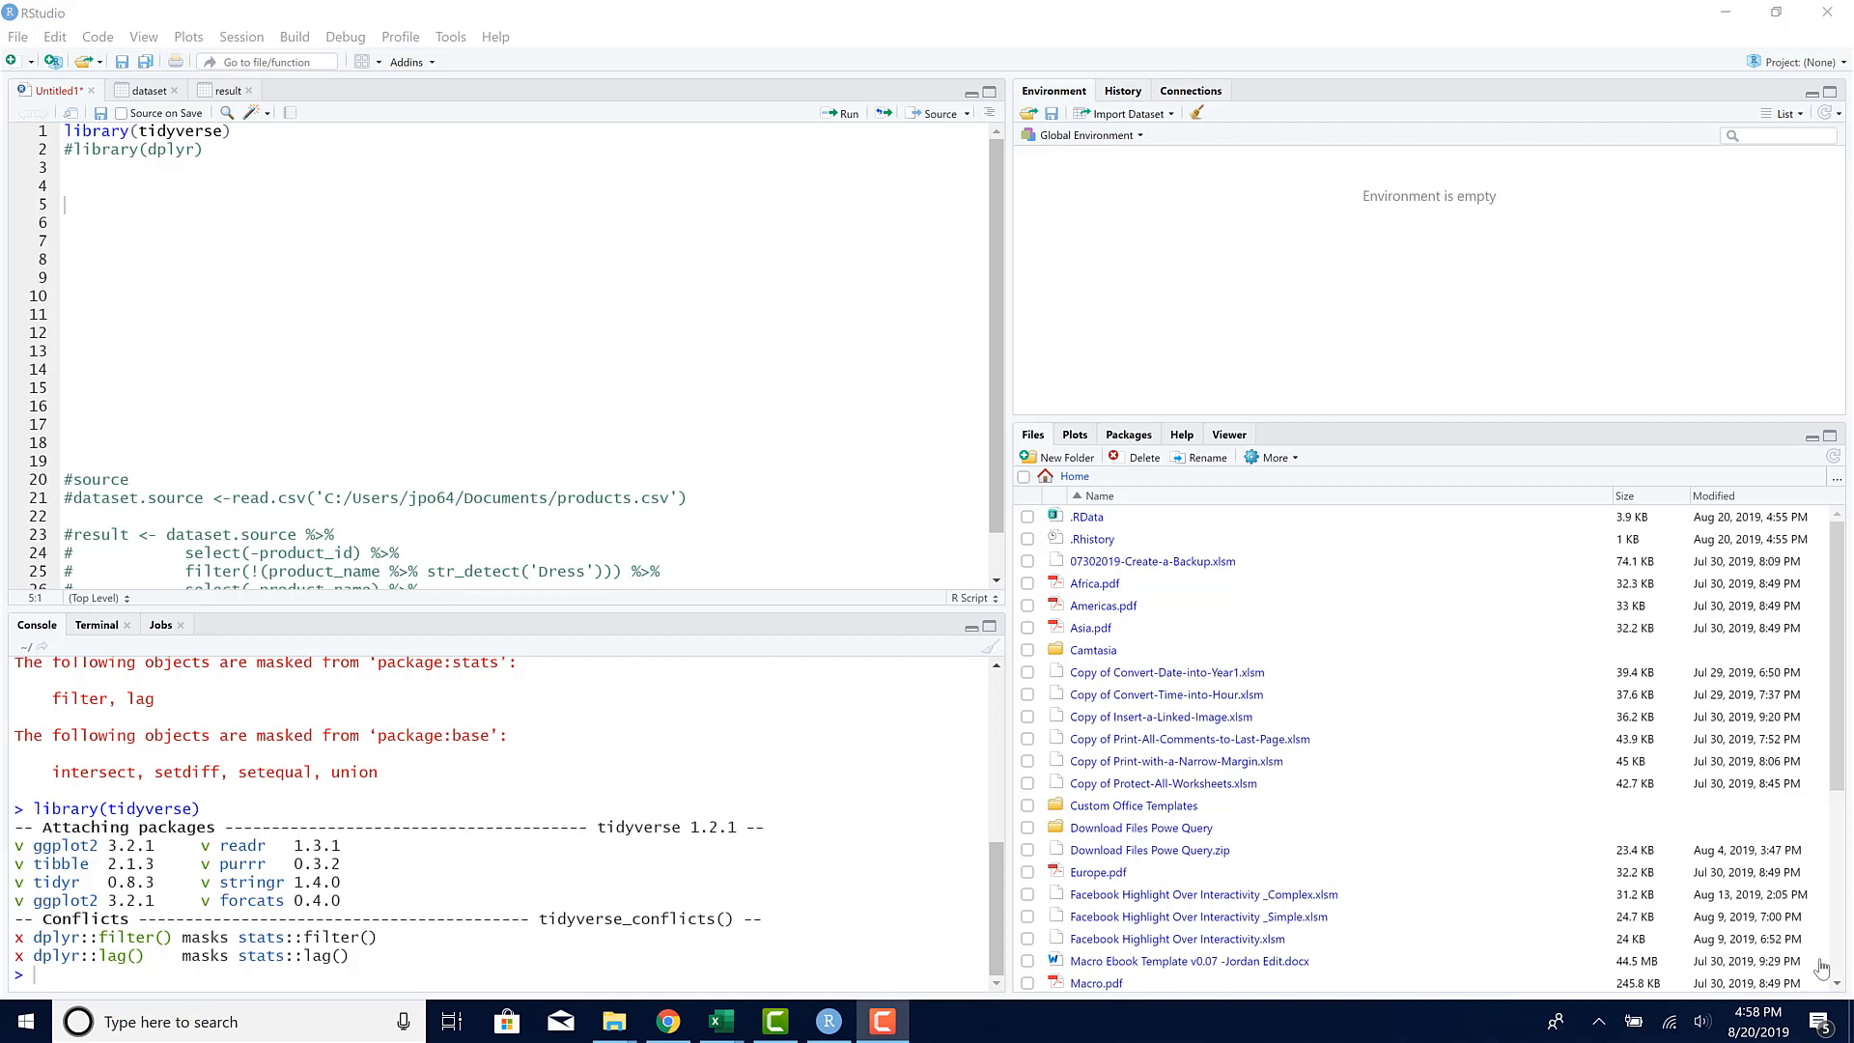
mouse_move(721, 1022)
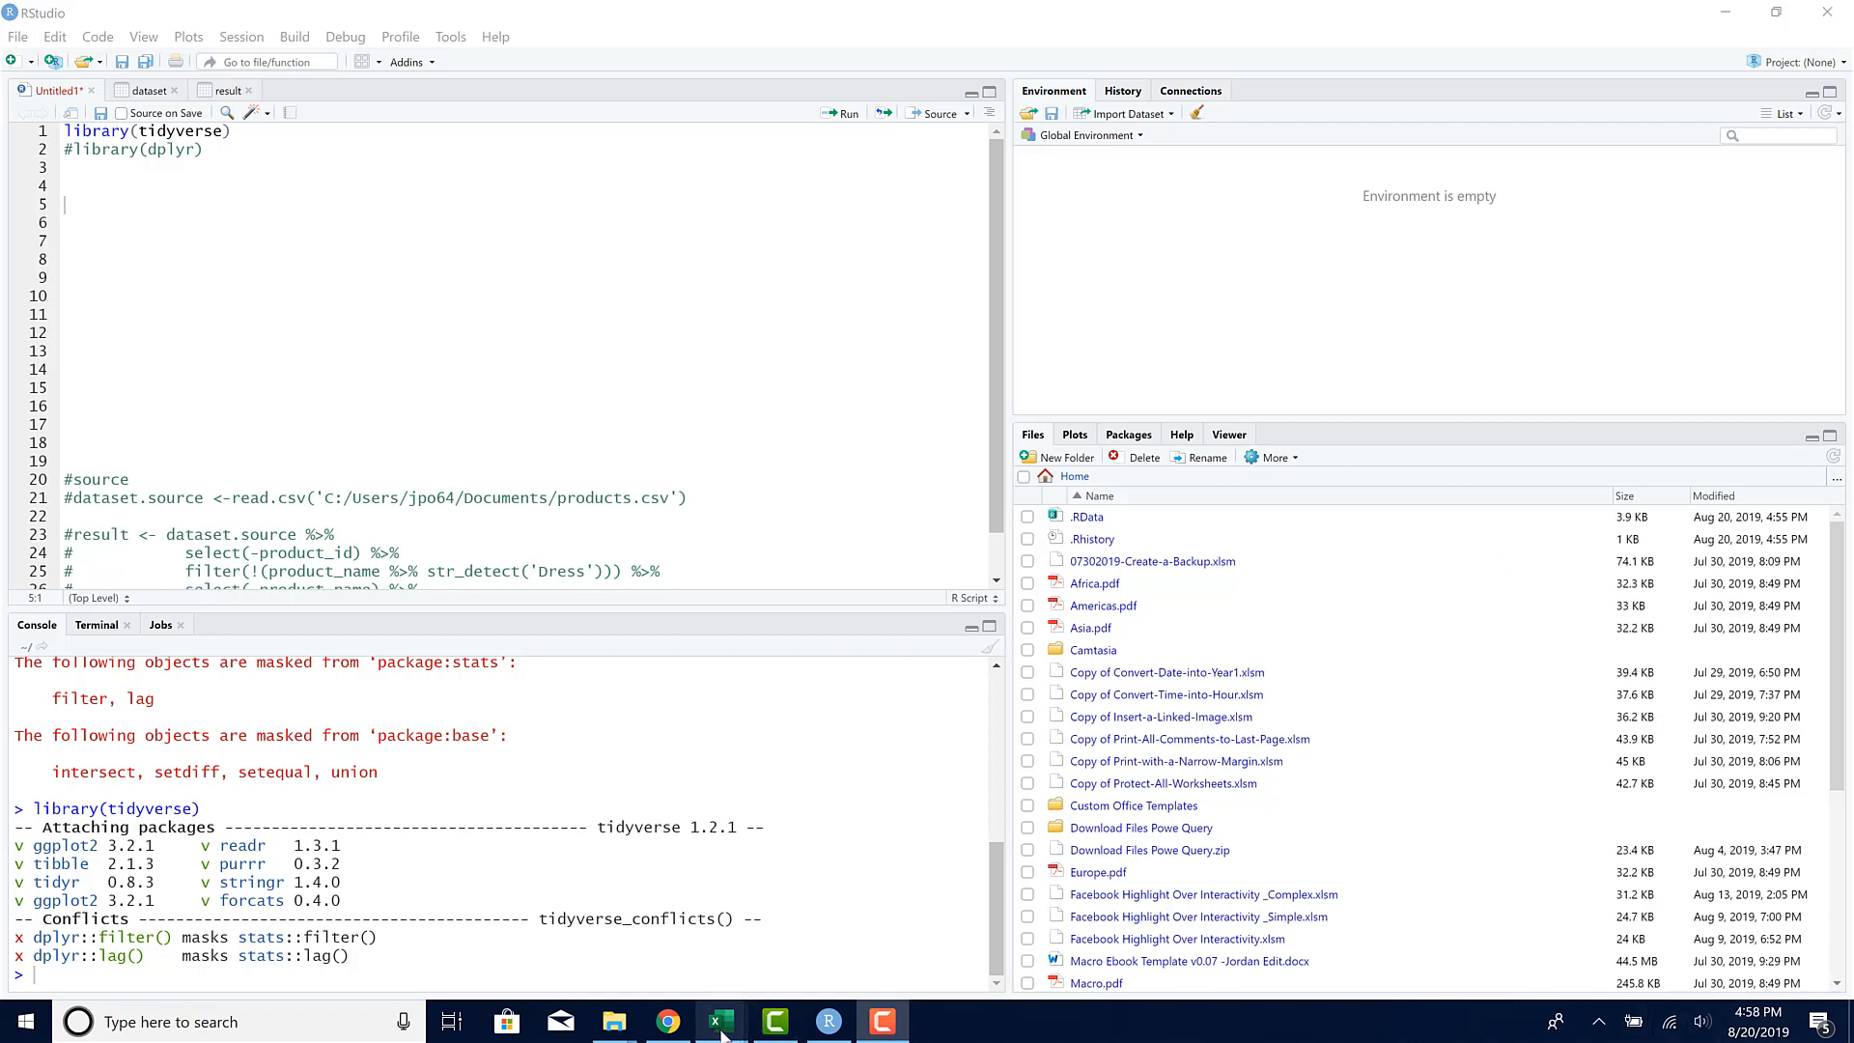
mouse_move(721, 1021)
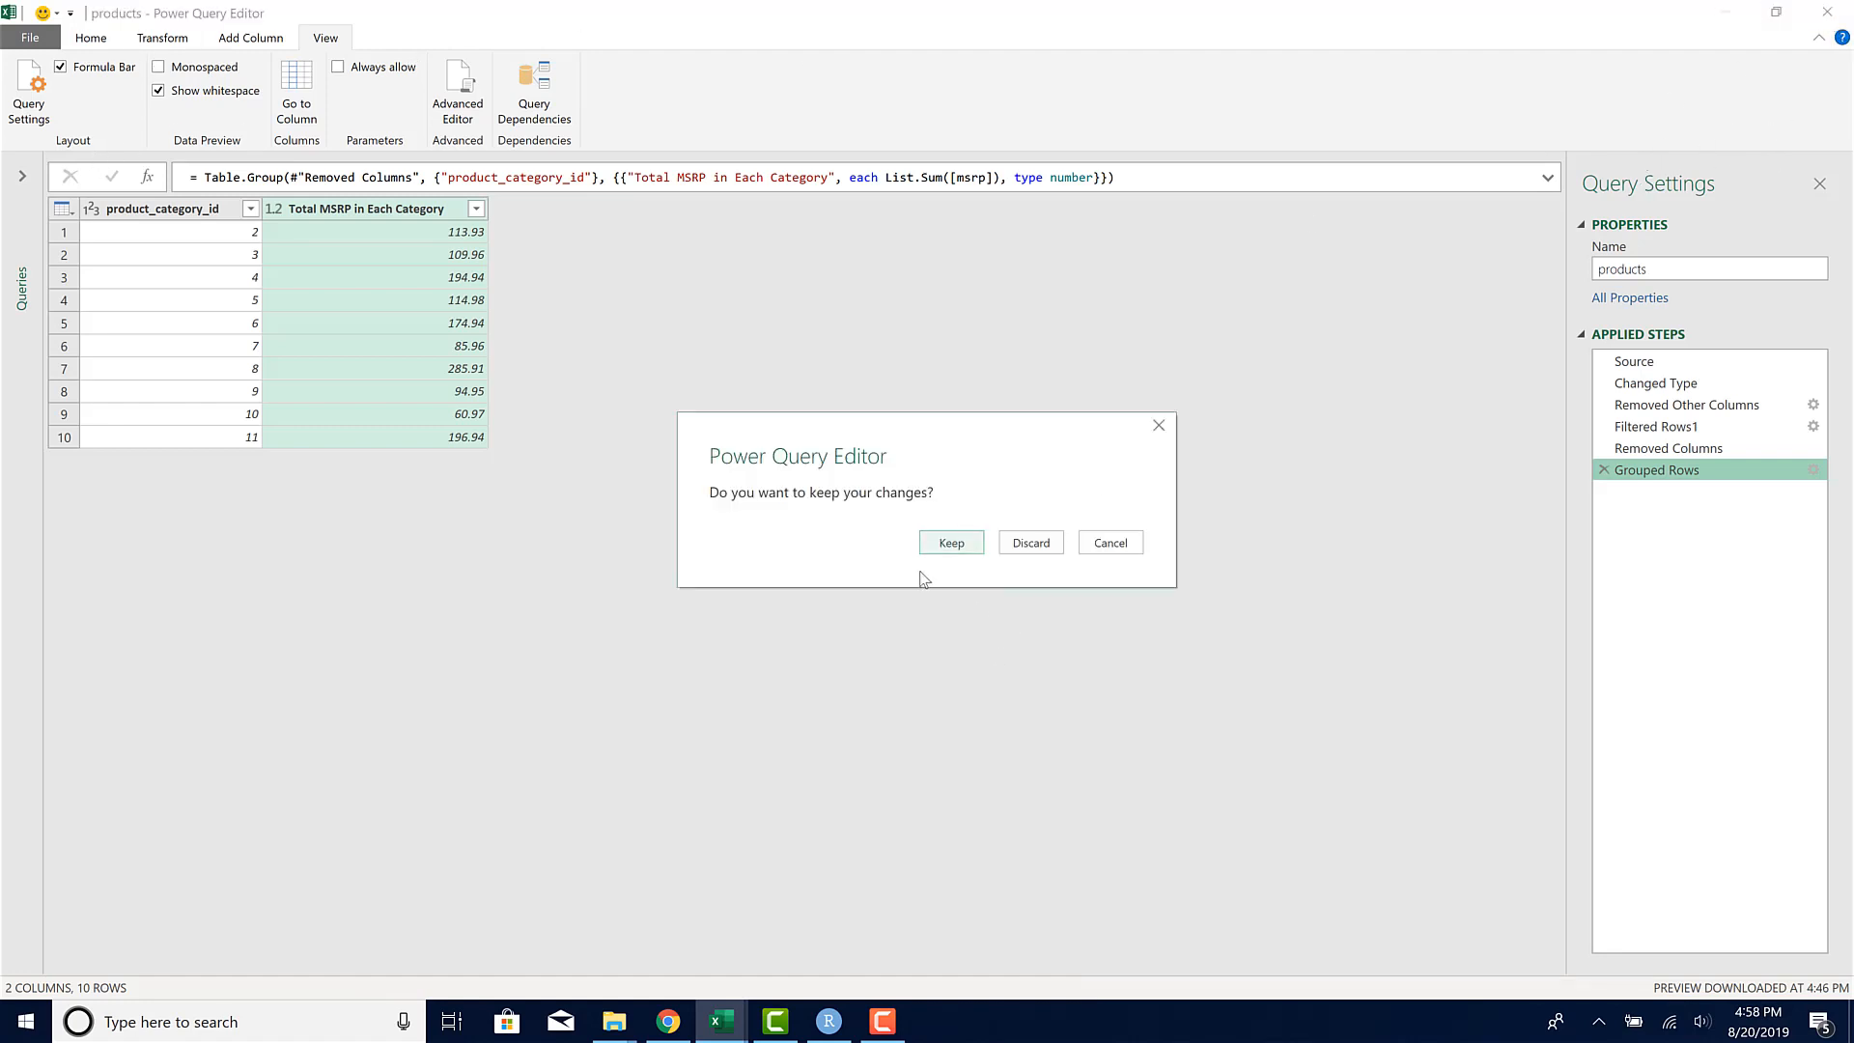
Step: Keep the grouped query's changes and compare the products sheet with the power query result sheet
click(950, 542)
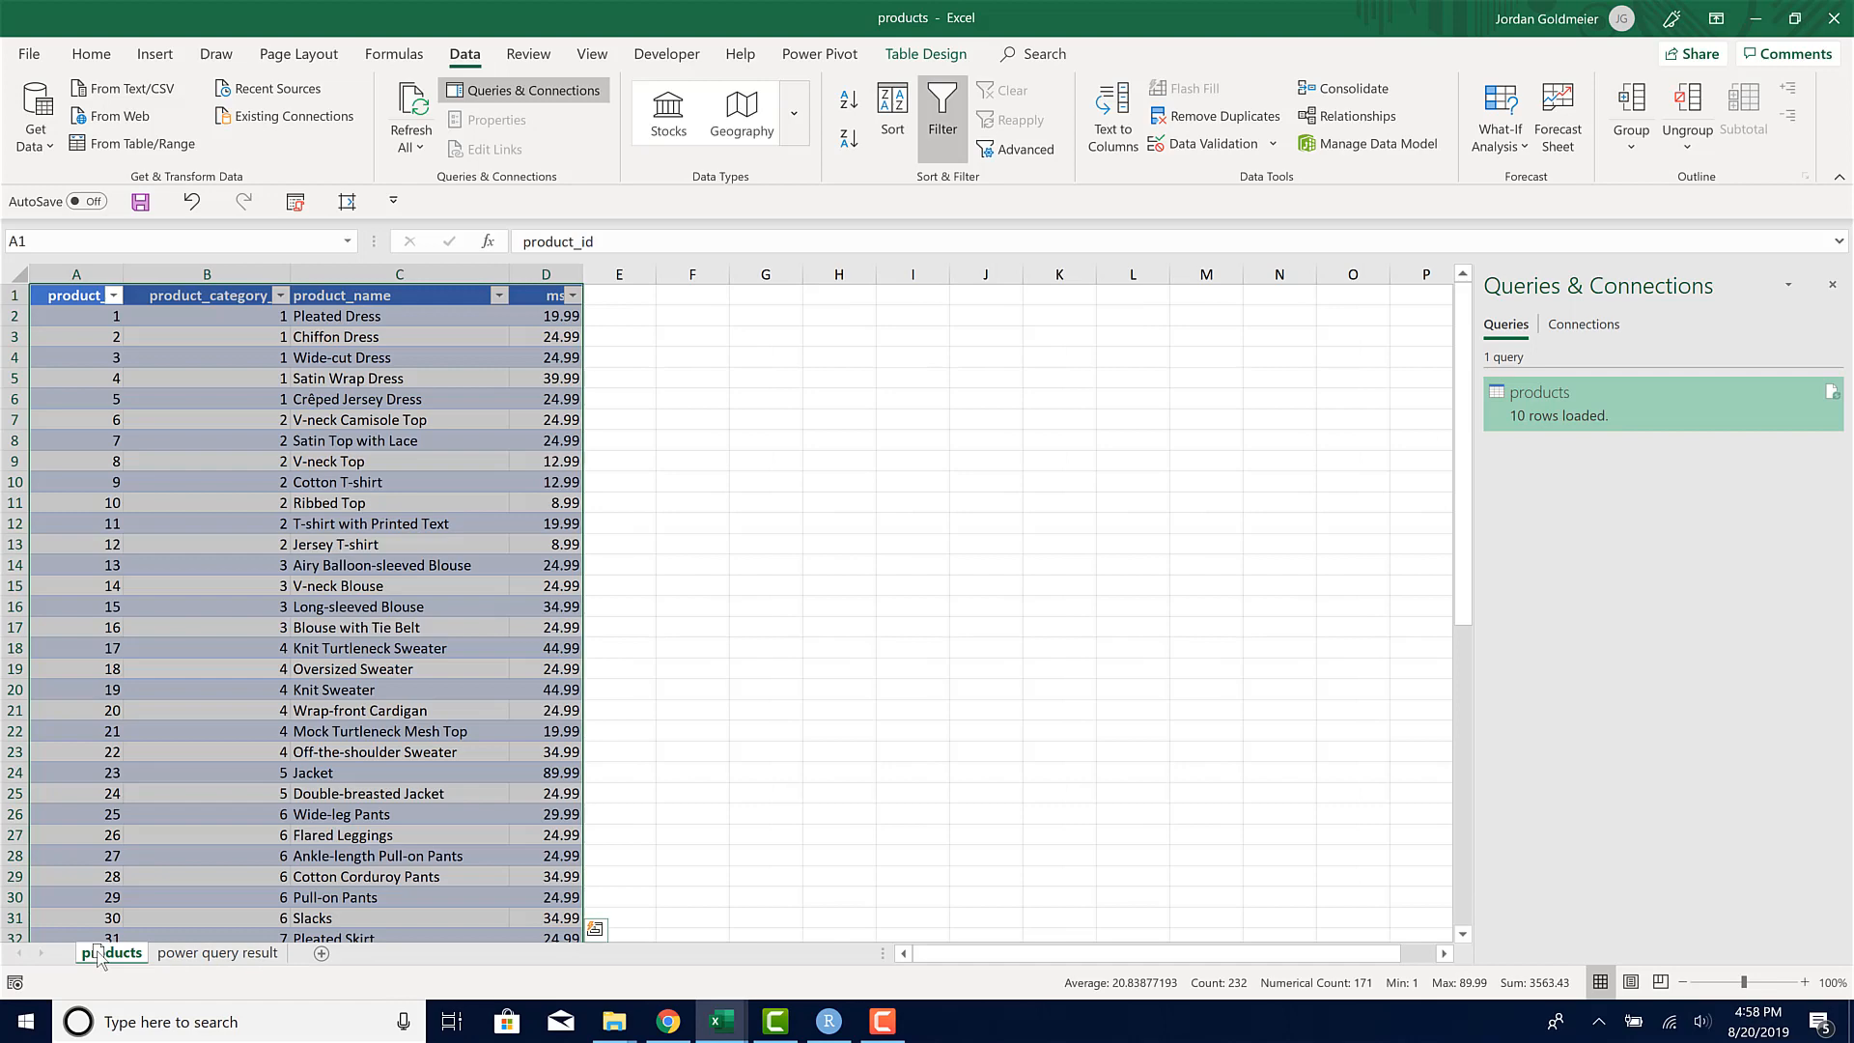
click(343, 586)
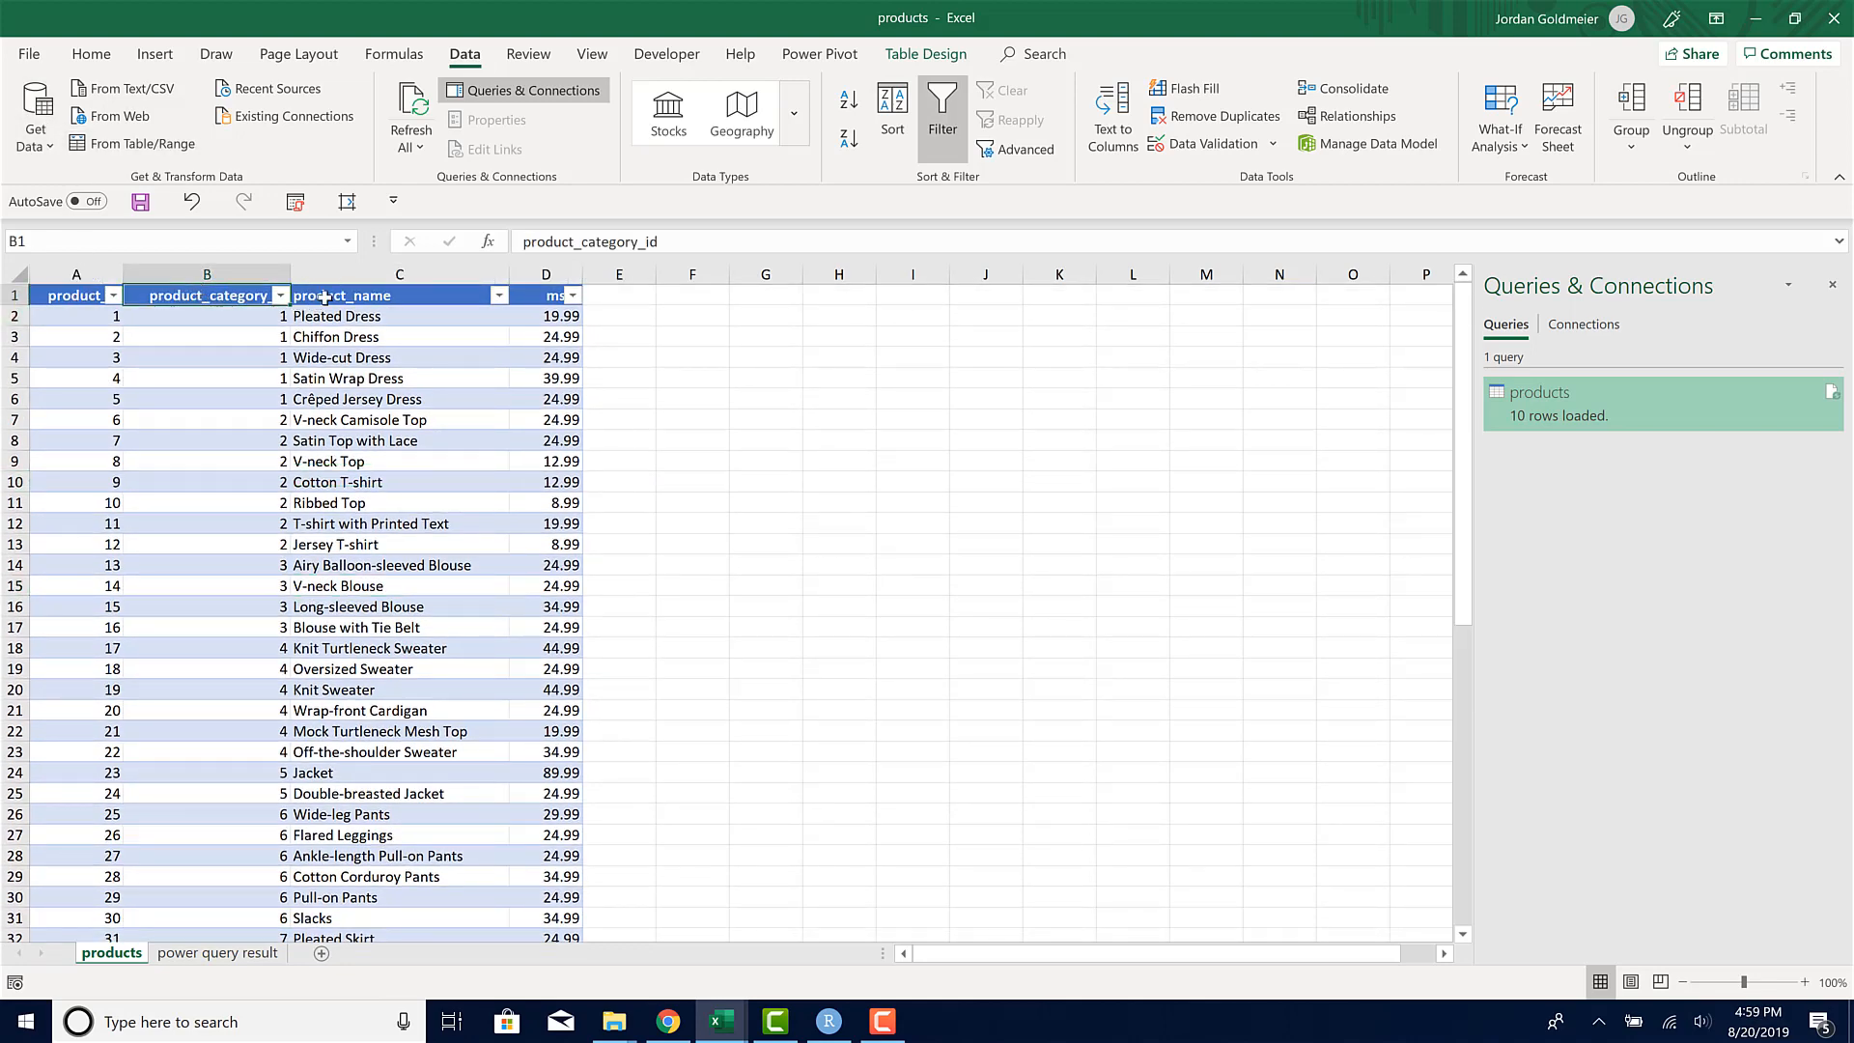
click(547, 316)
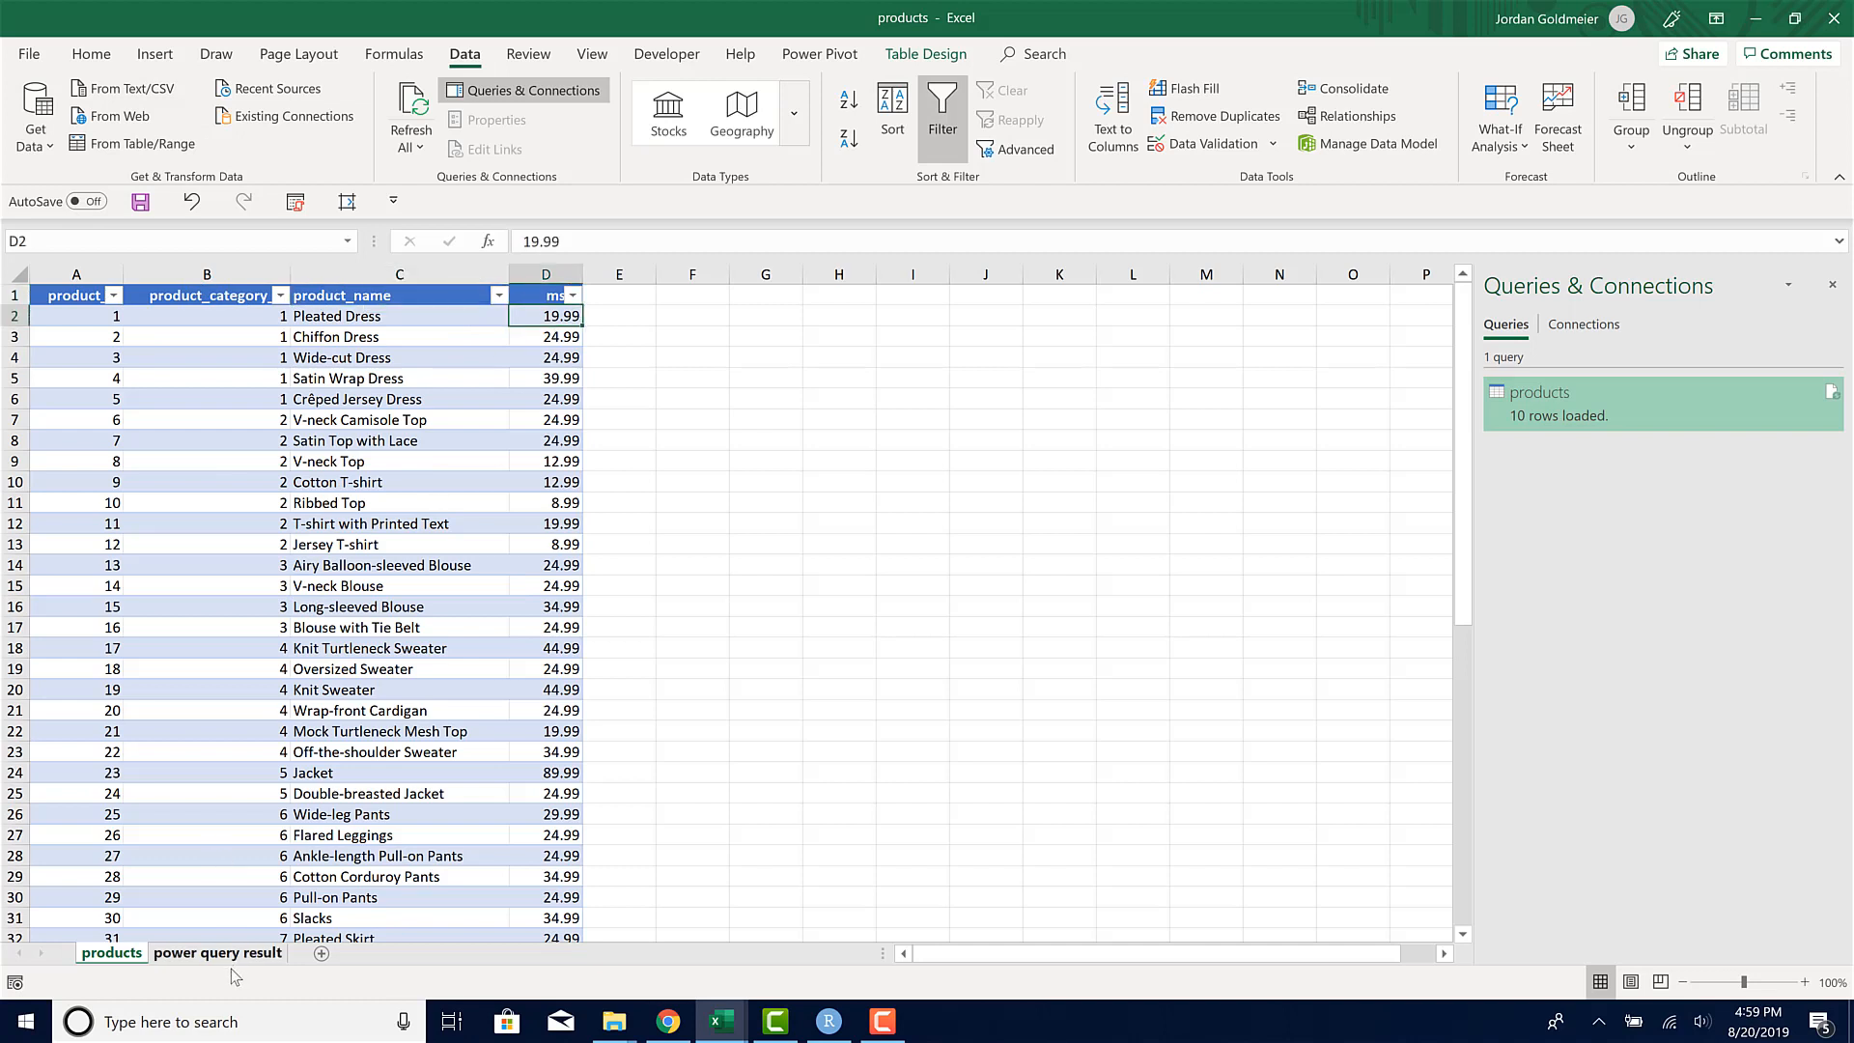
click(218, 952)
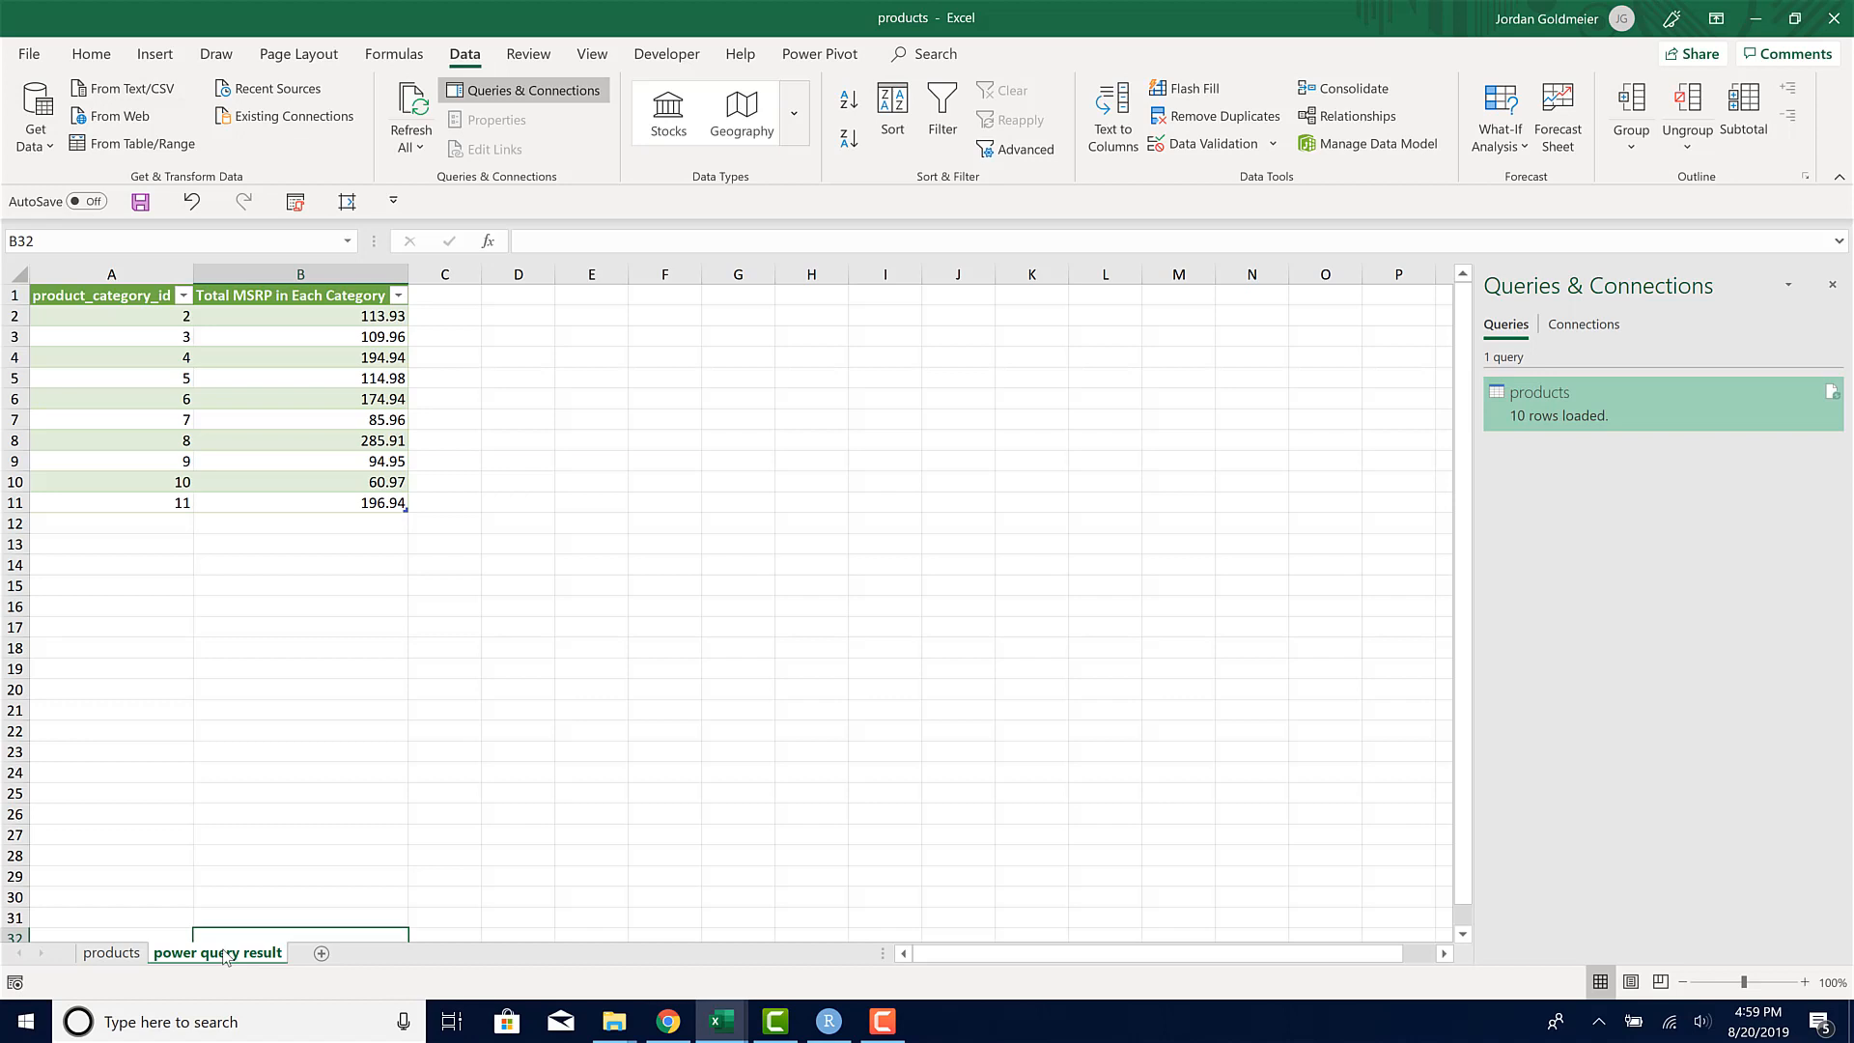
mouse_move(118, 331)
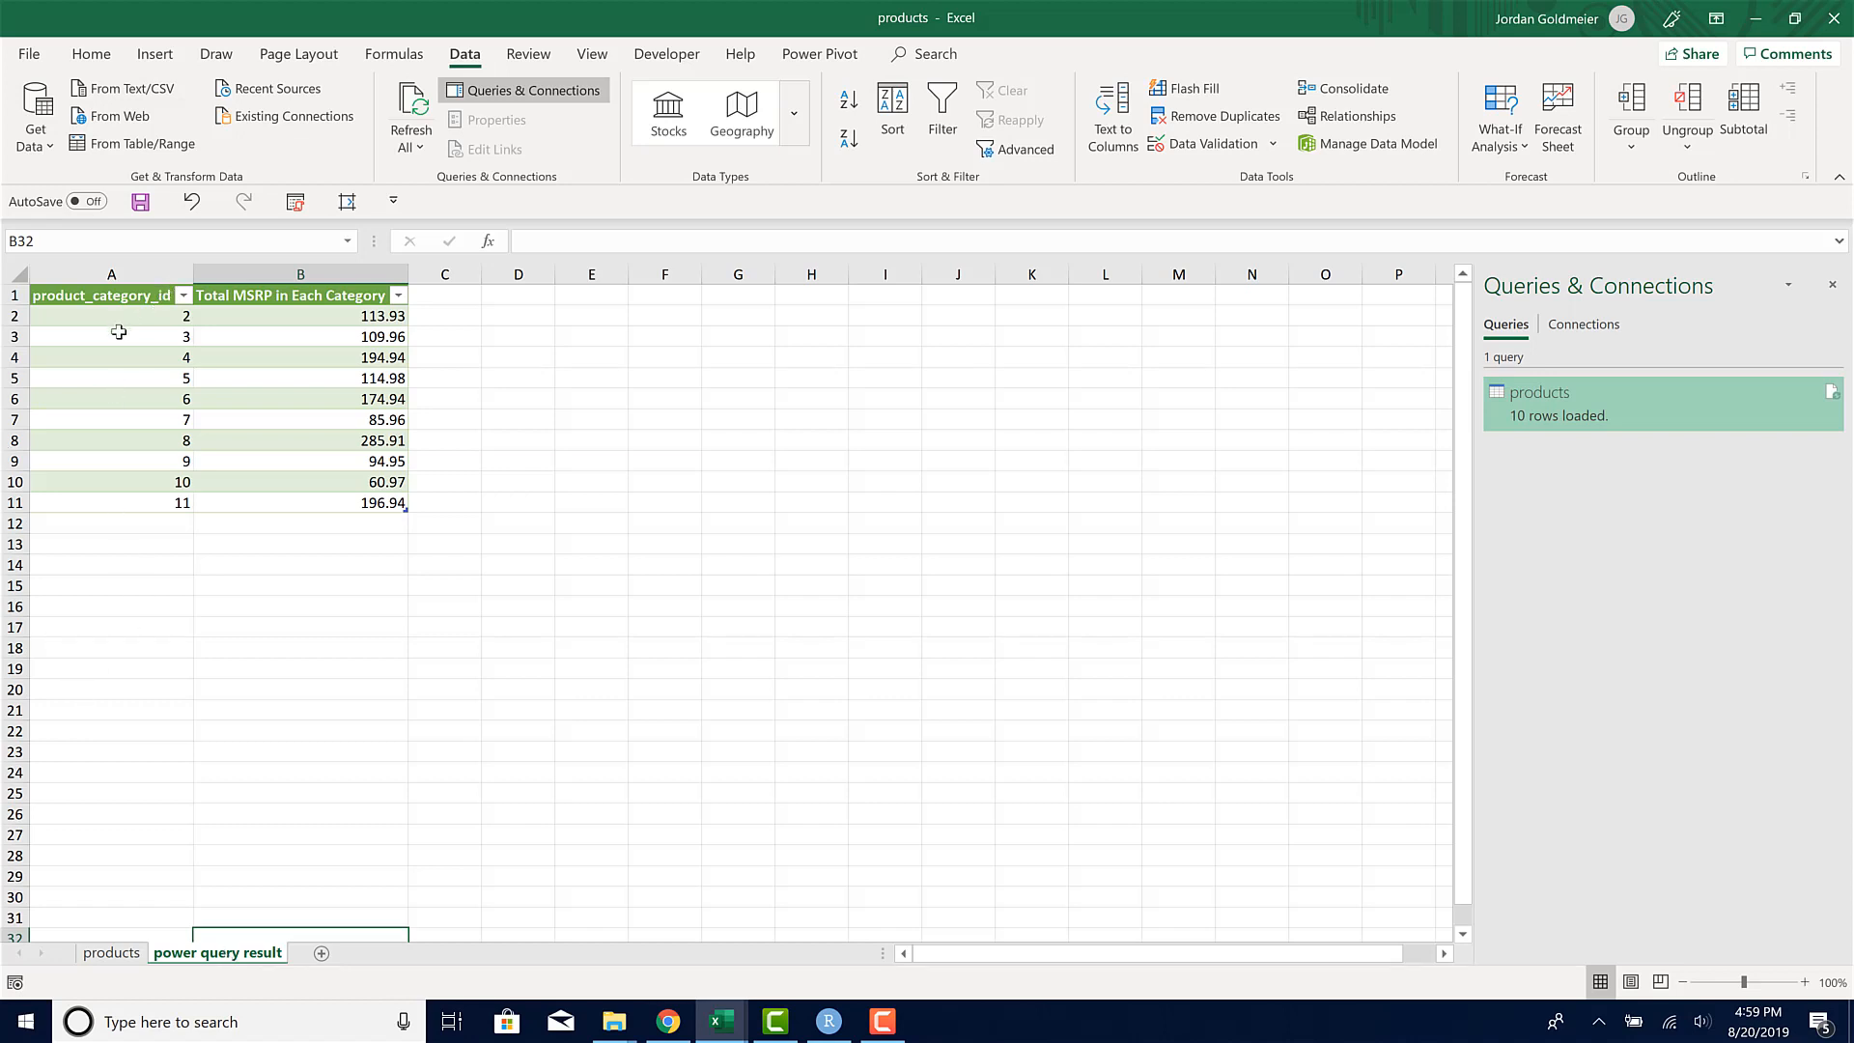
mouse_move(107, 368)
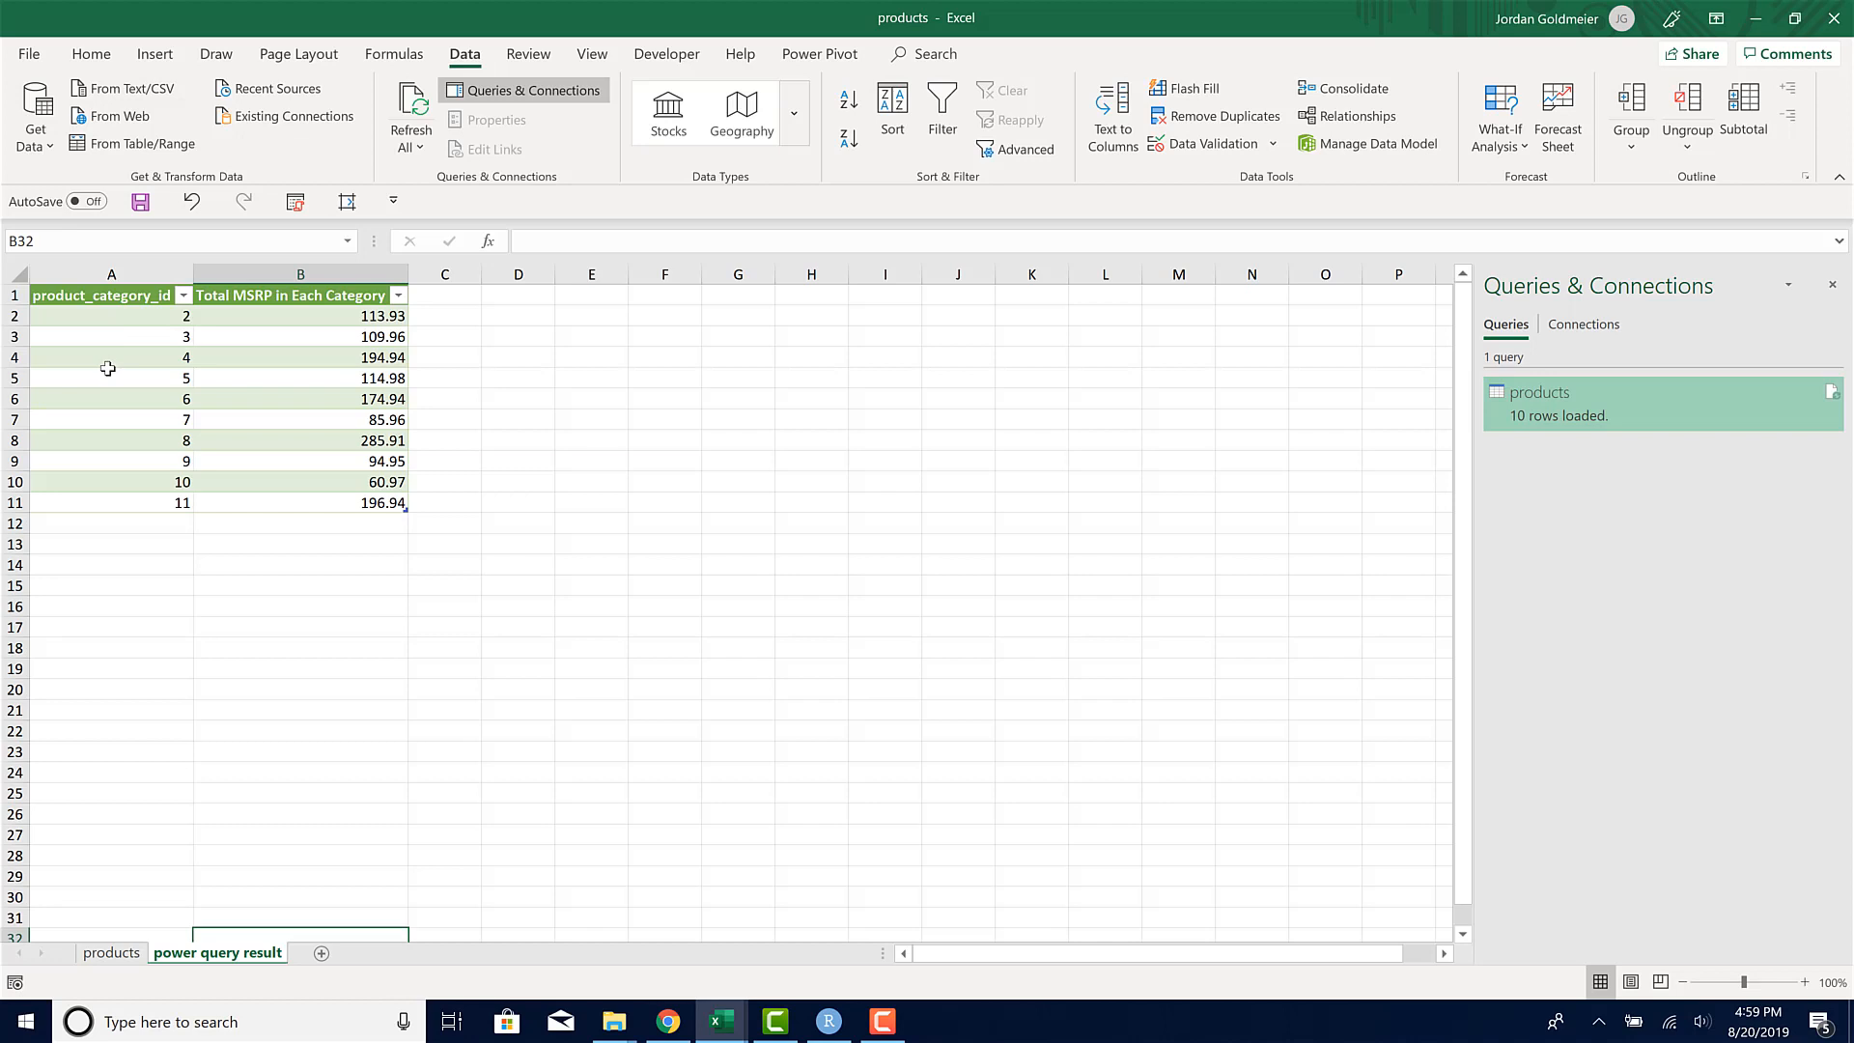
mouse_move(274, 336)
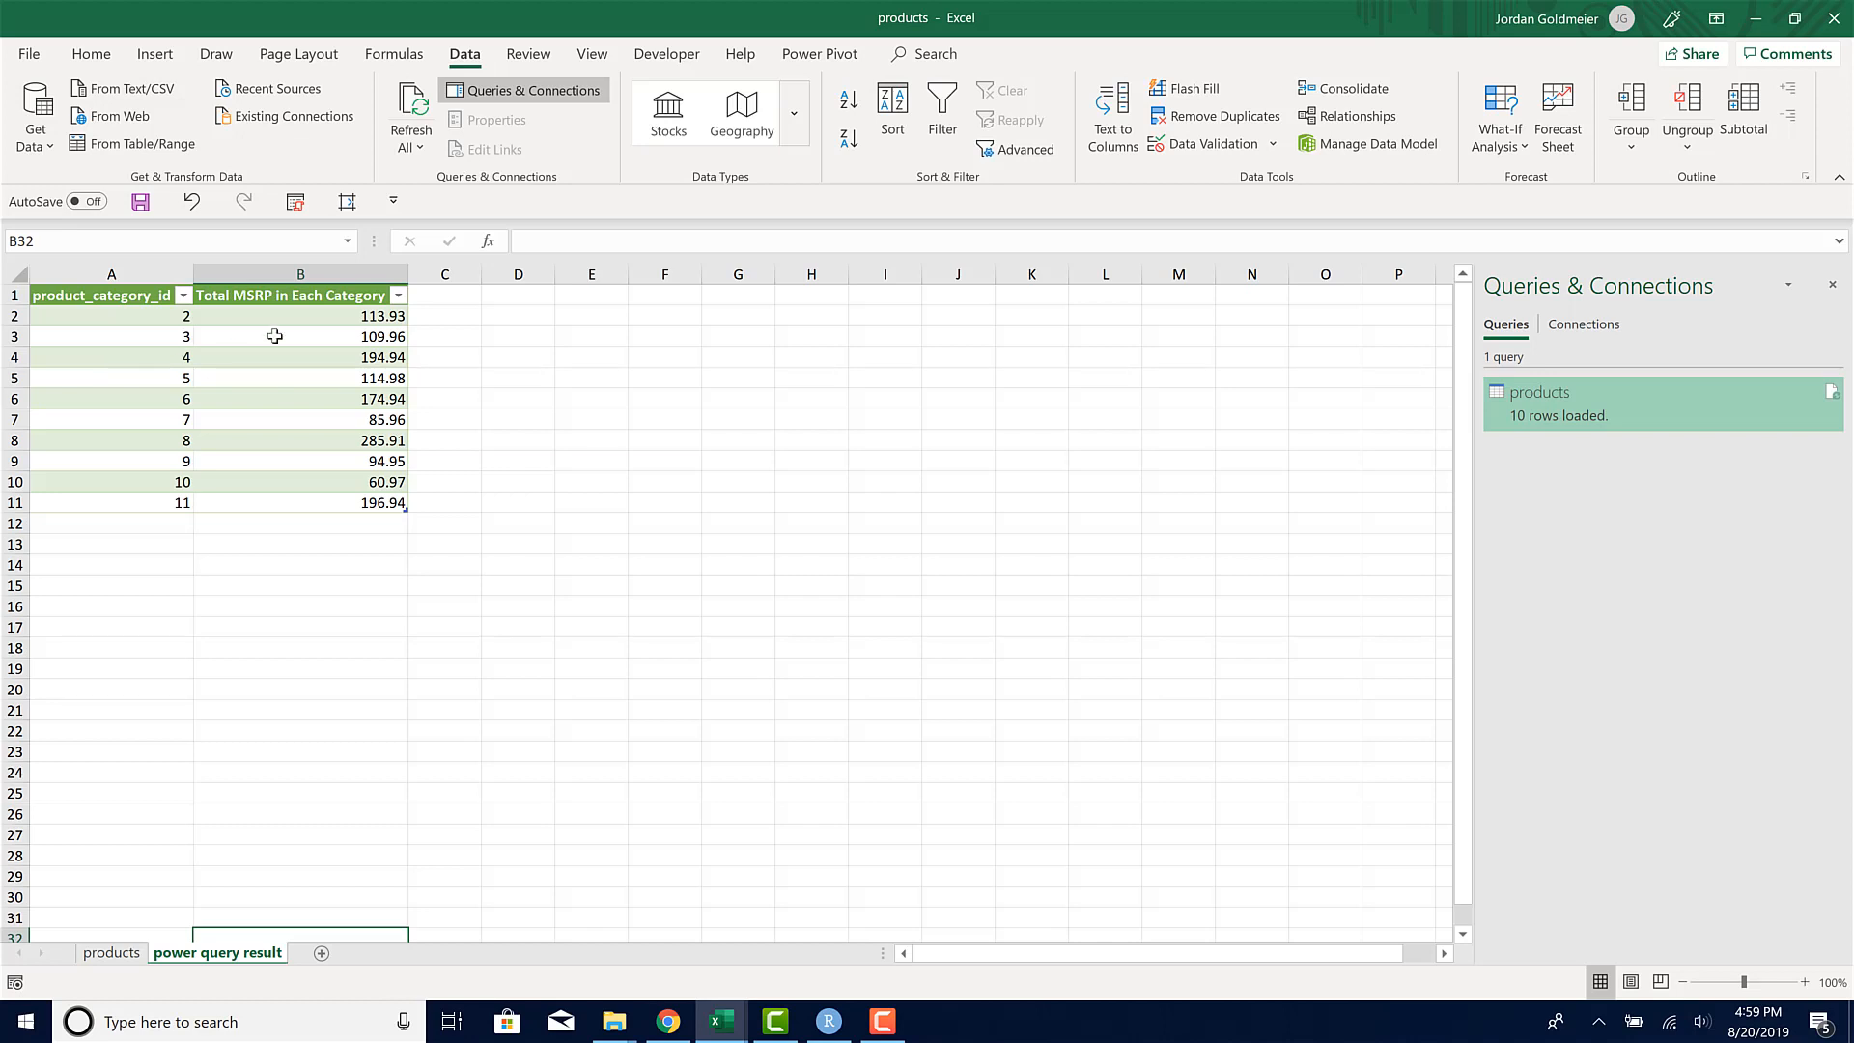
mouse_move(283, 332)
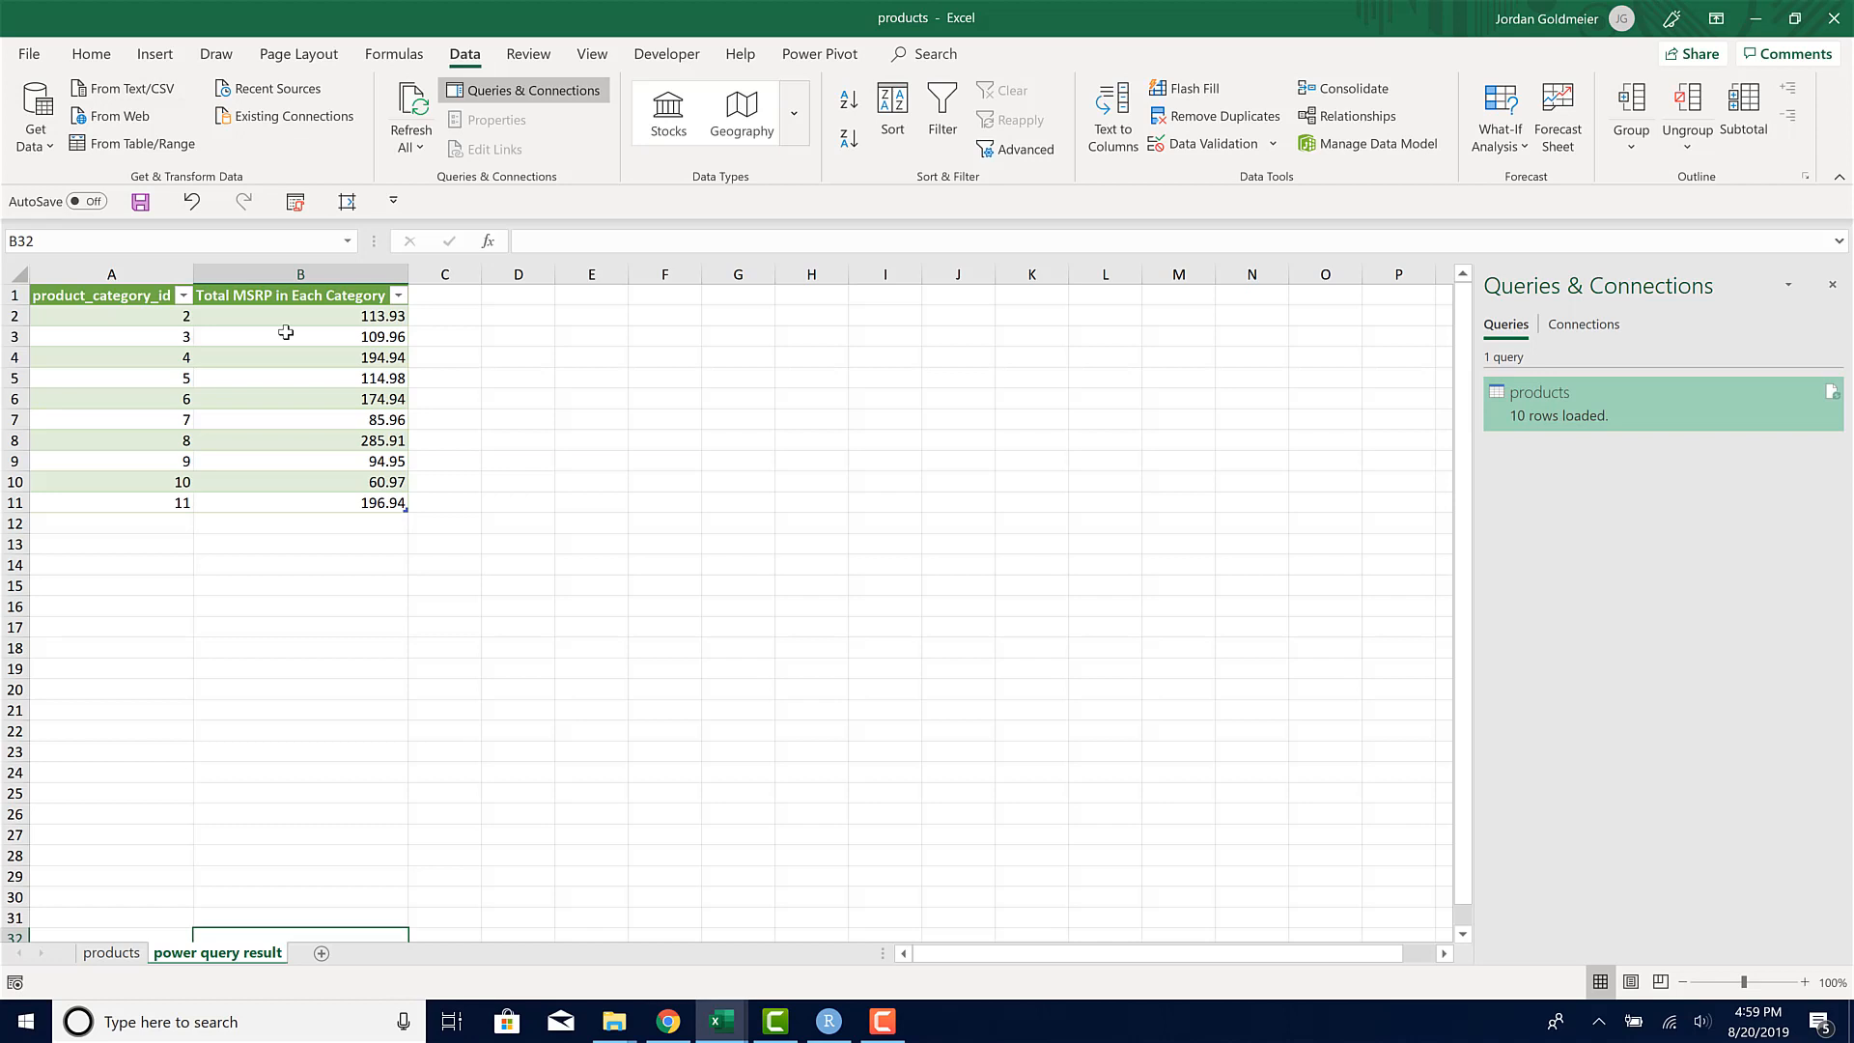
click(110, 952)
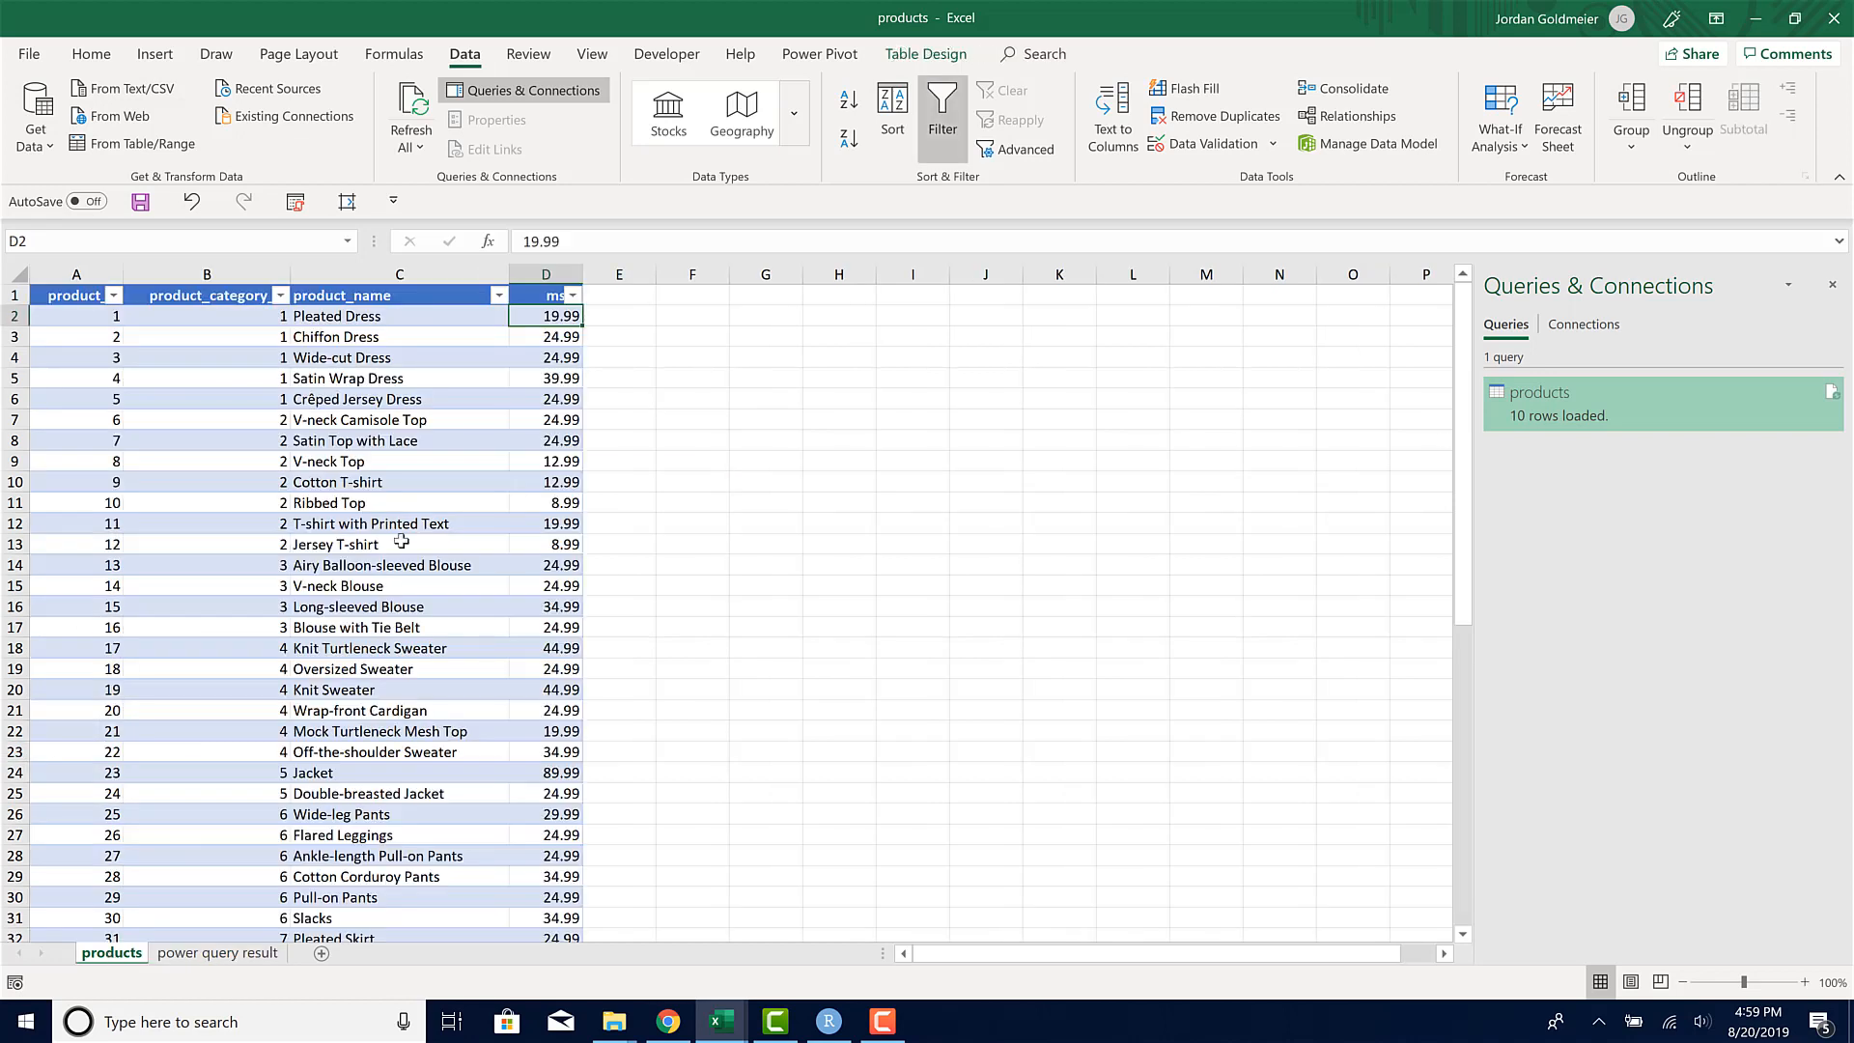
mouse_move(402, 538)
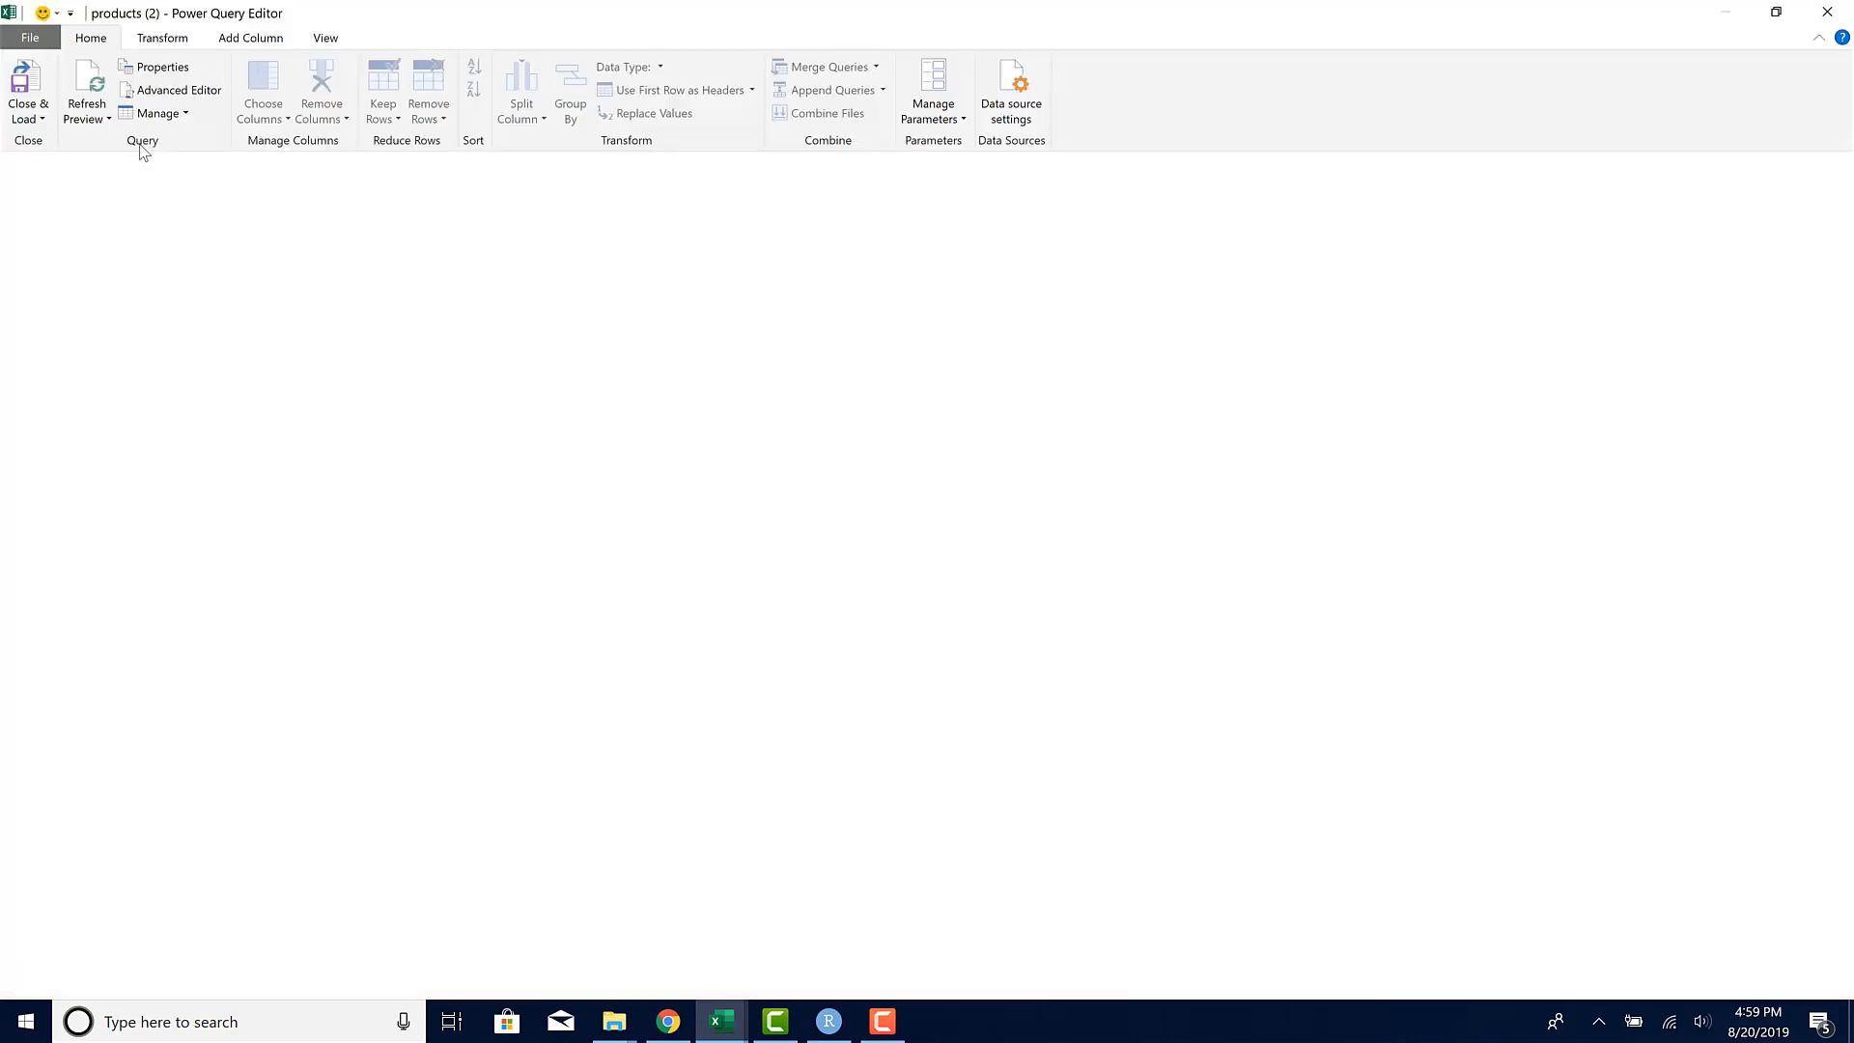
Step: Keep only product_category_id, product_name and msrp in the new query, dropping product_id
click(85, 89)
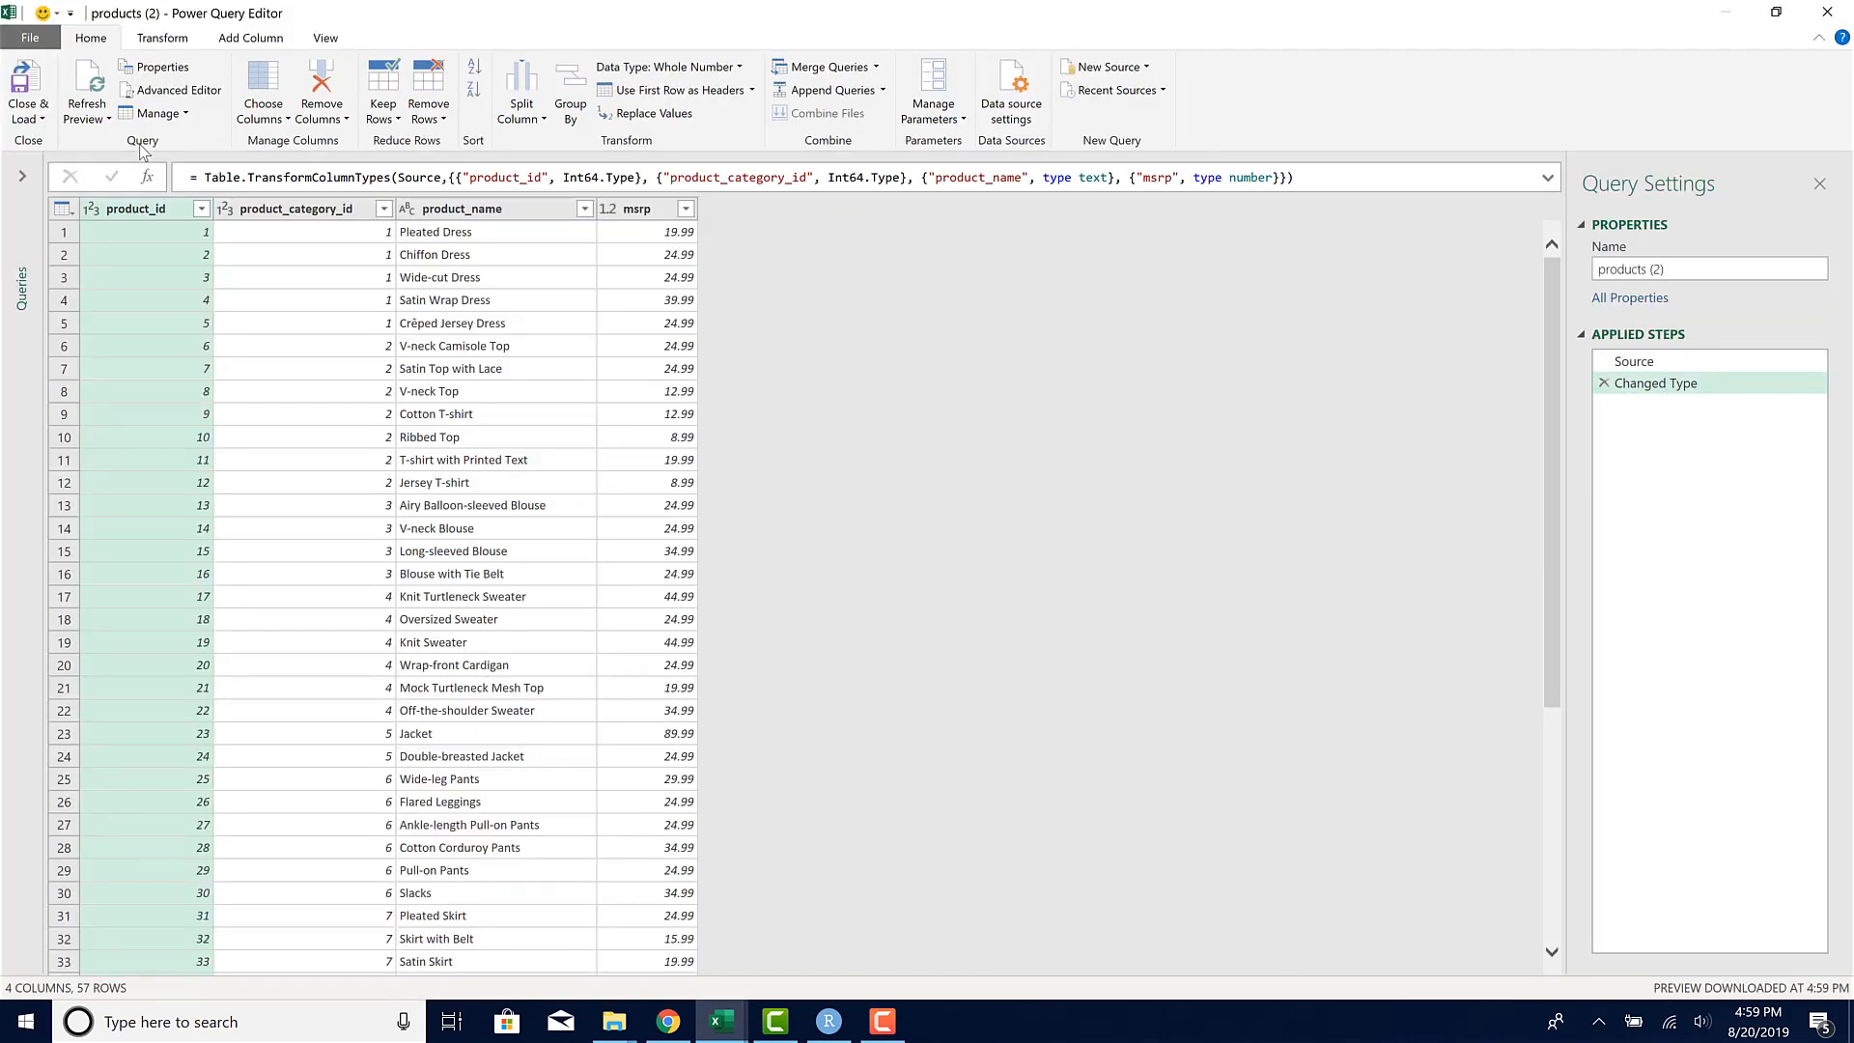
click(302, 346)
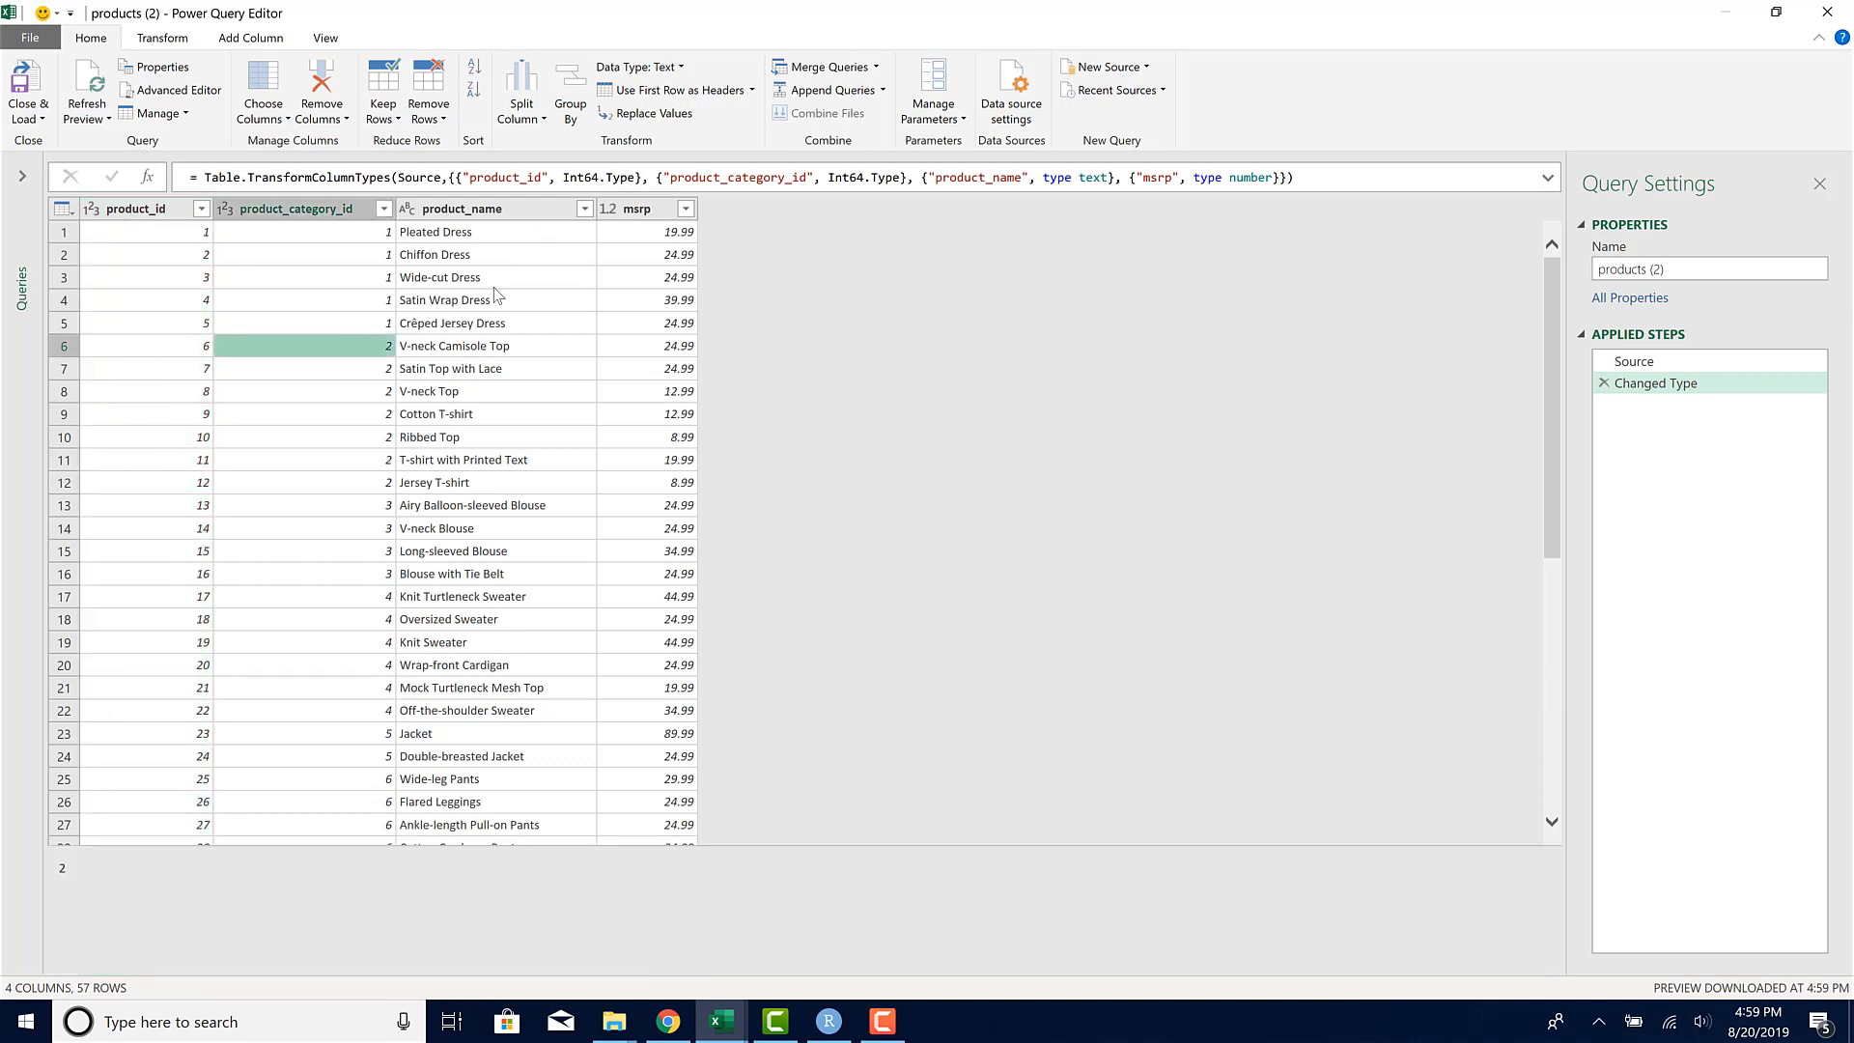
click(495, 277)
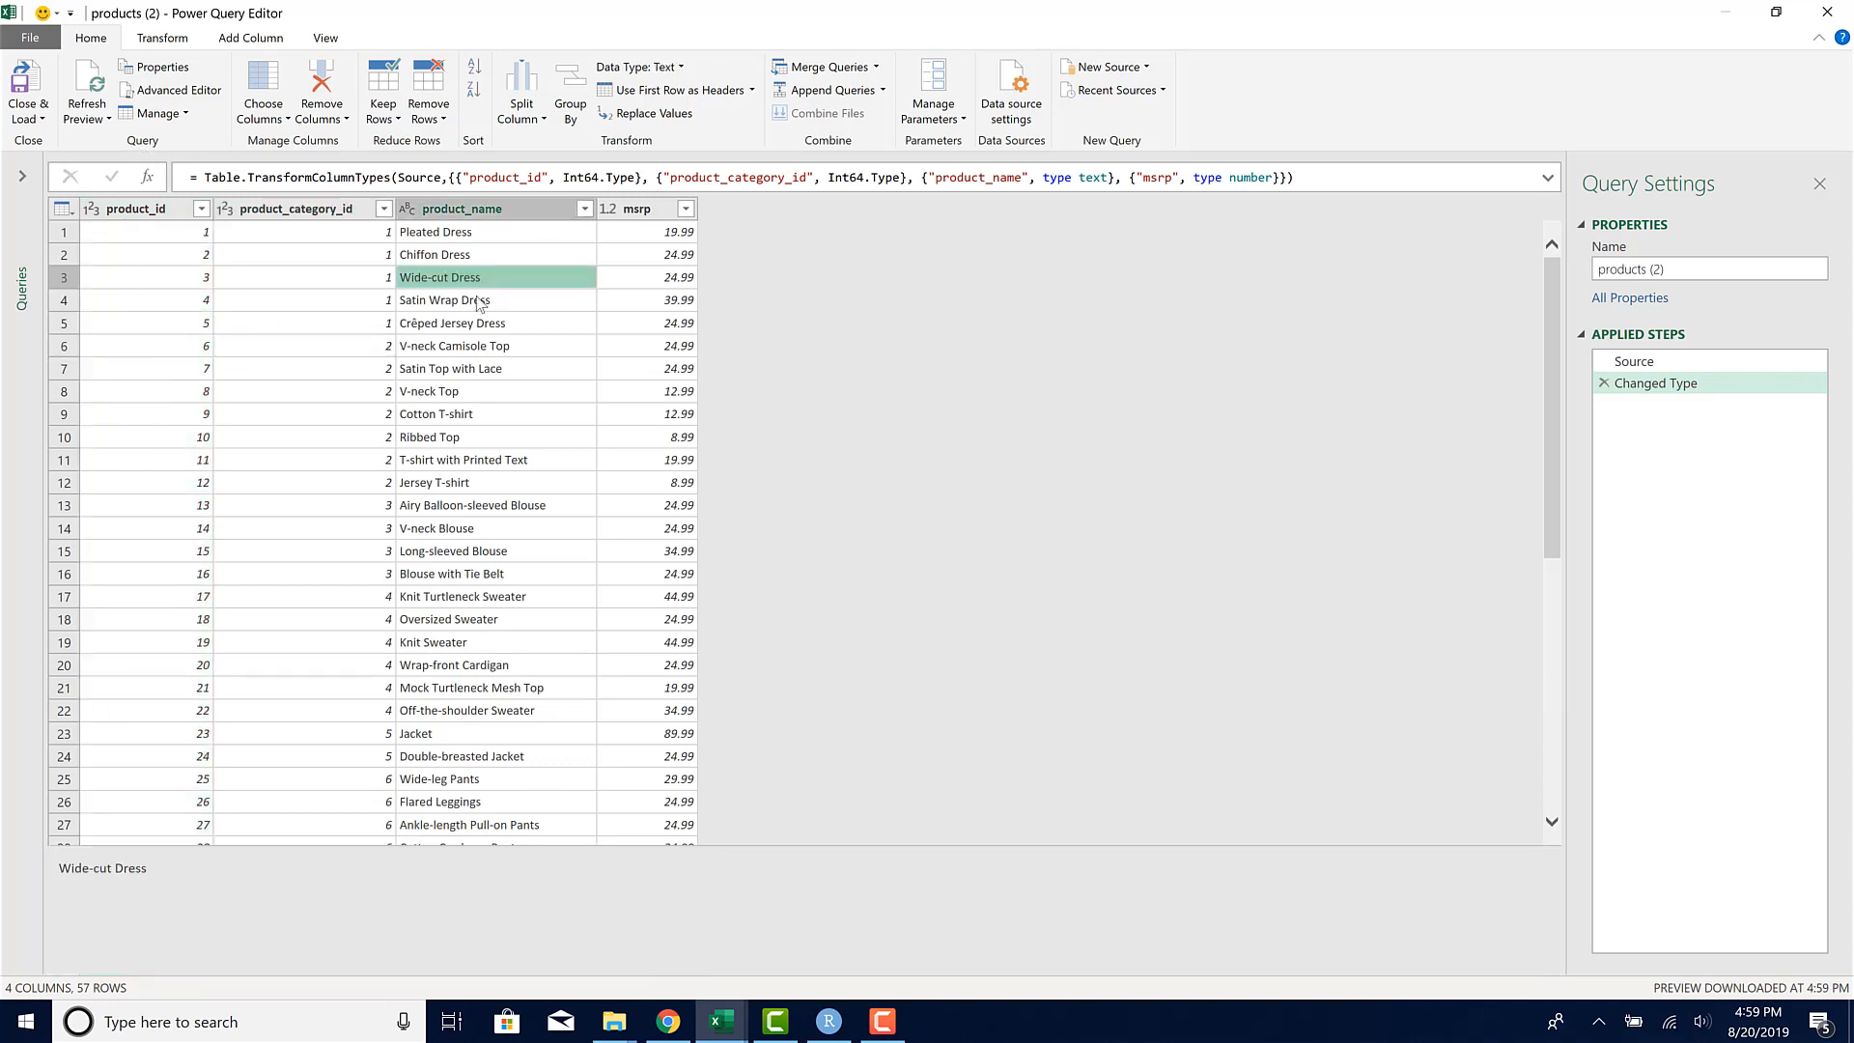
click(130, 208)
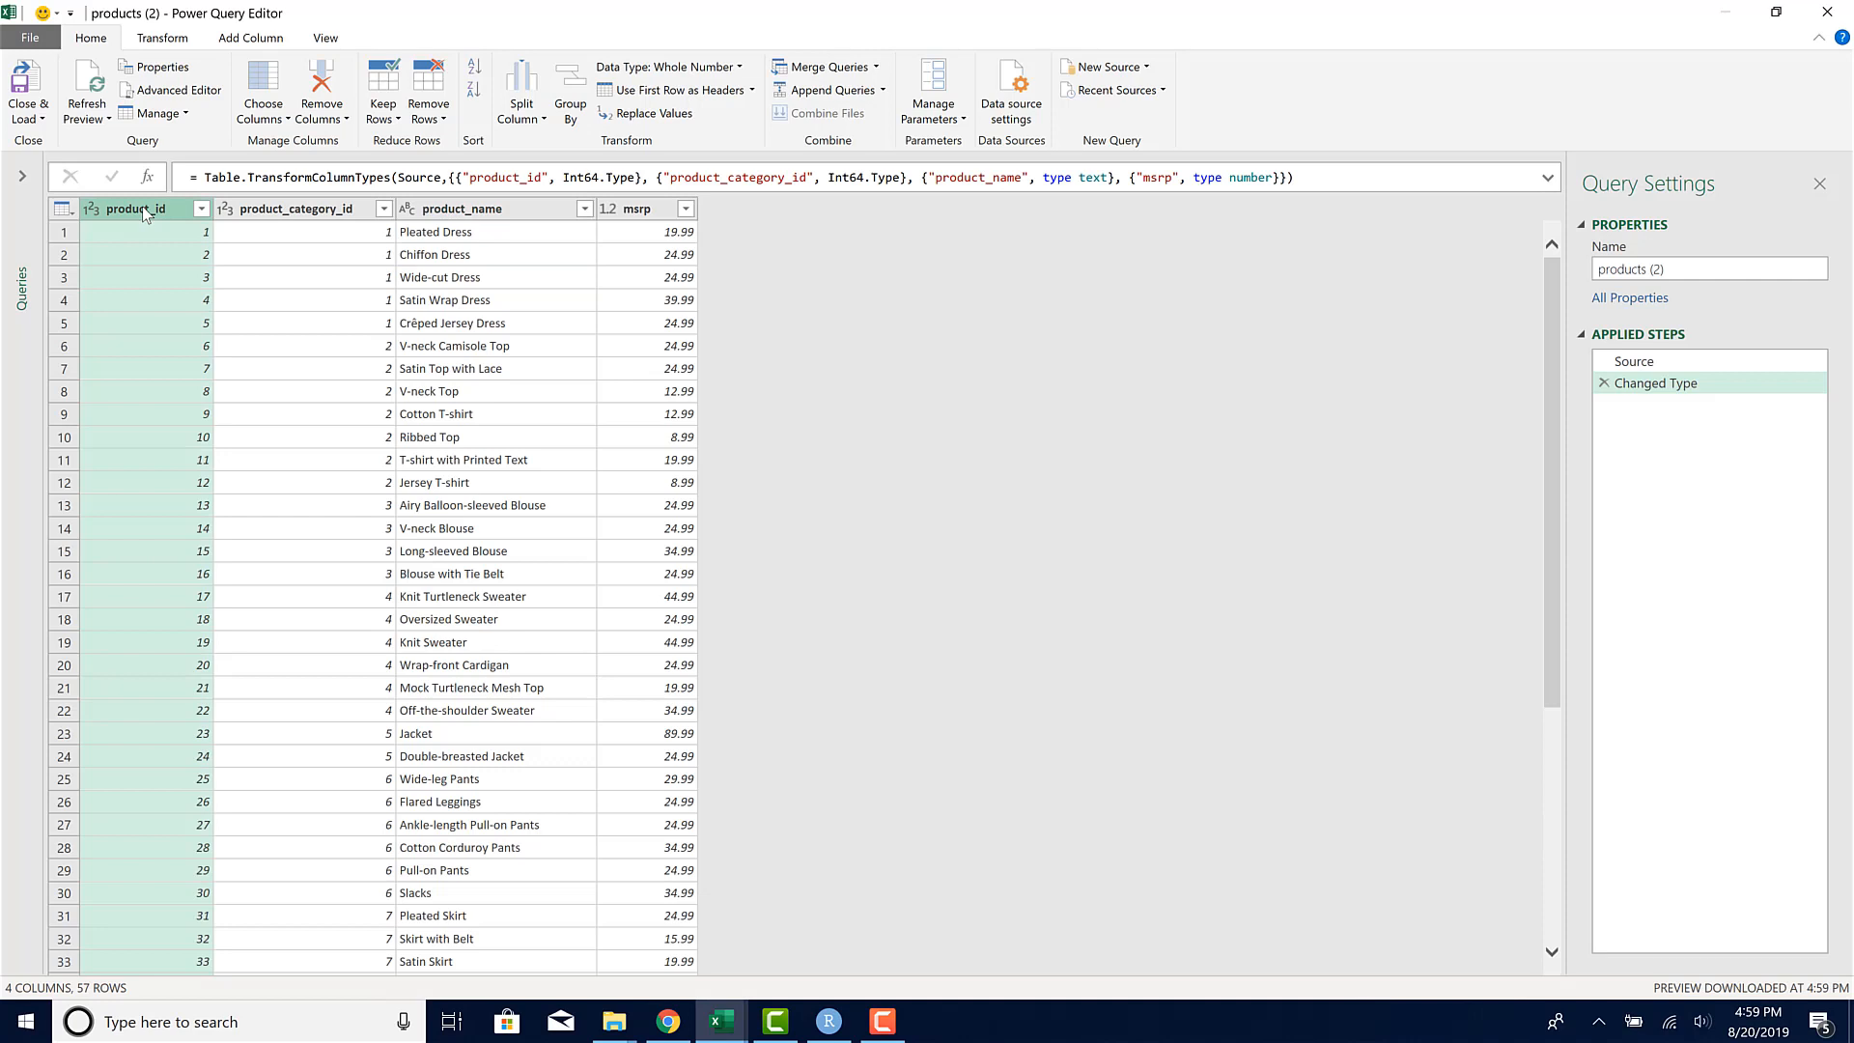
right_click(136, 208)
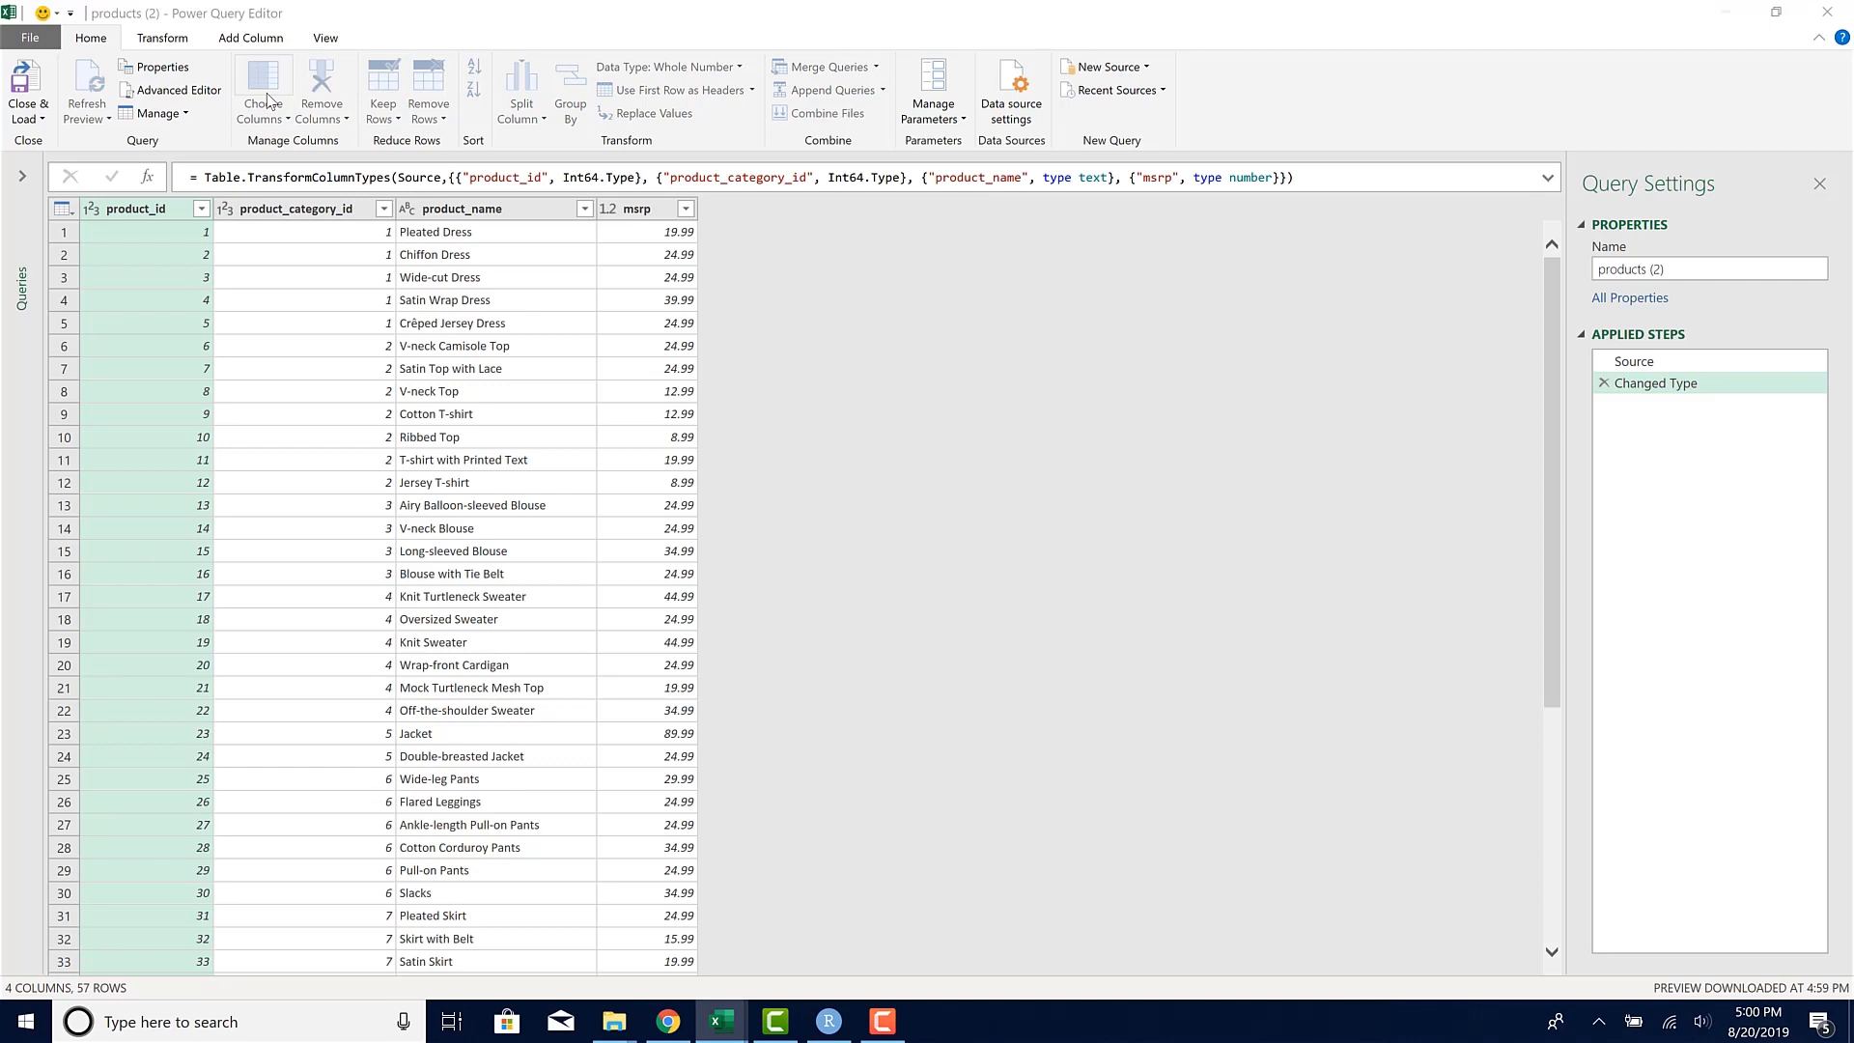
click(262, 88)
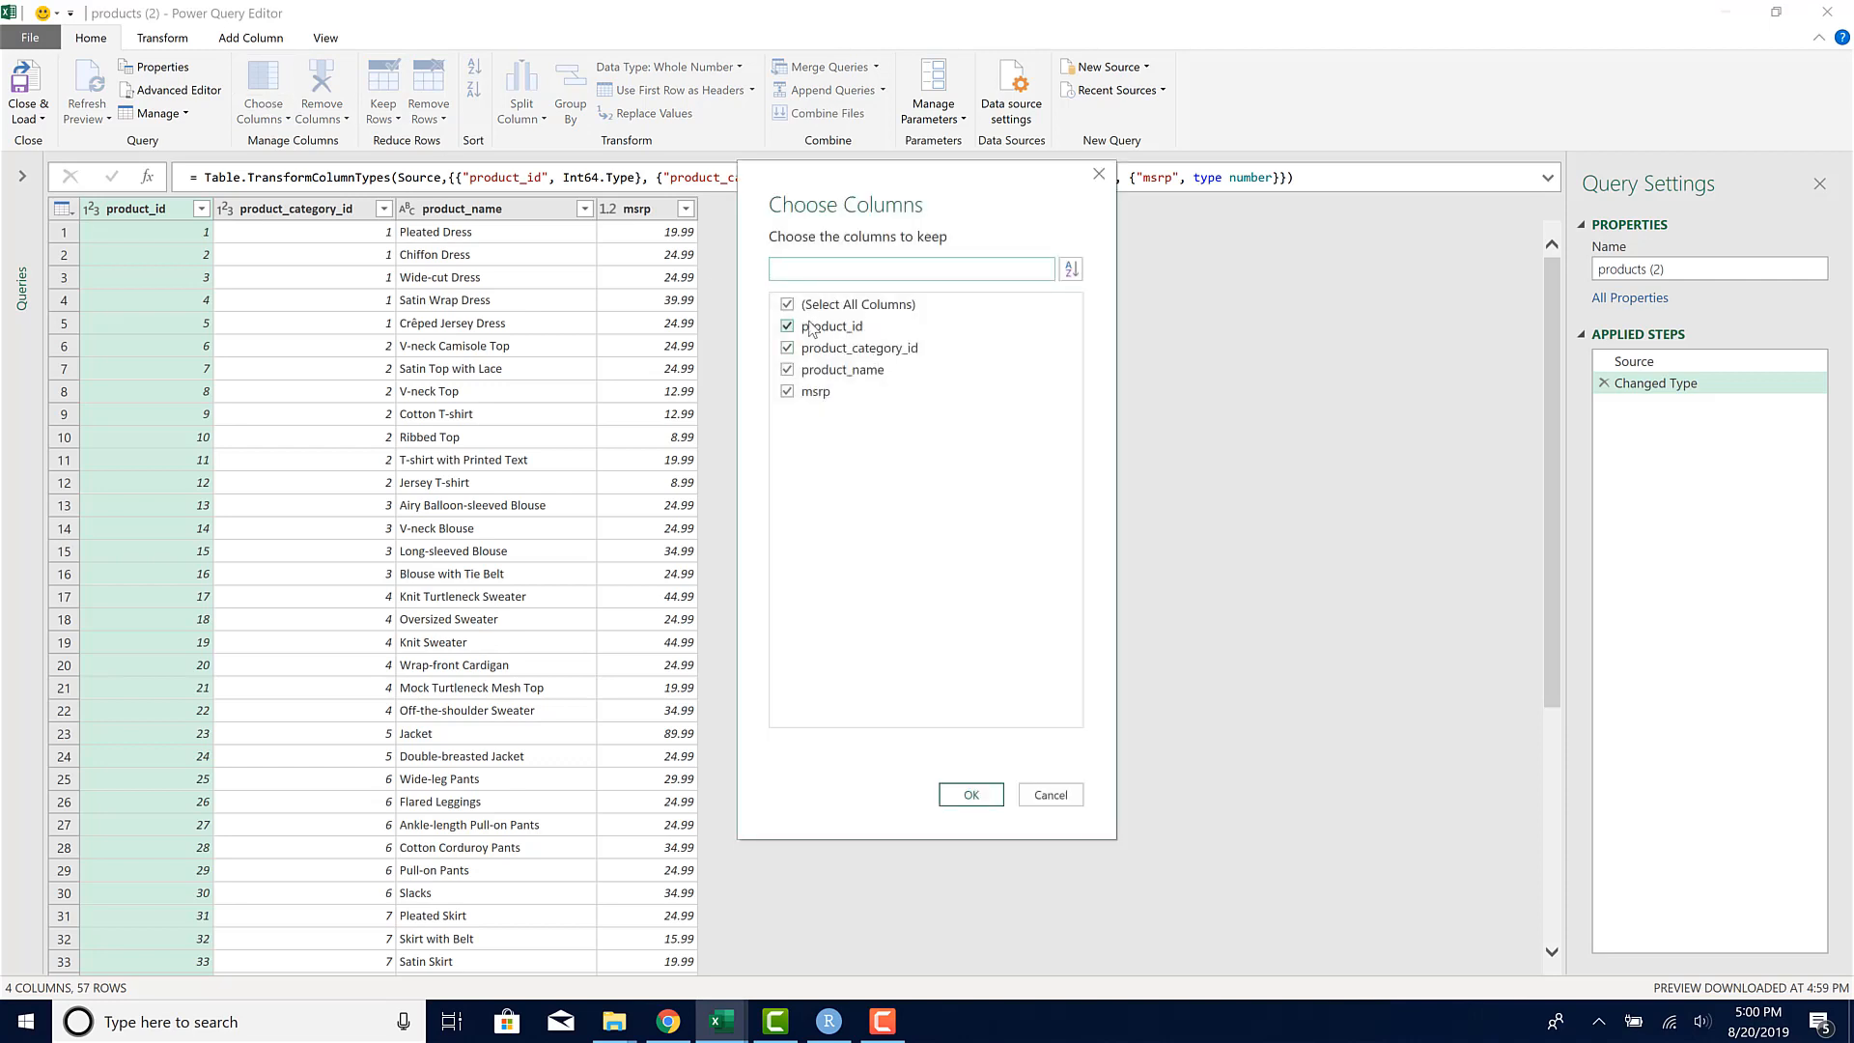
click(786, 326)
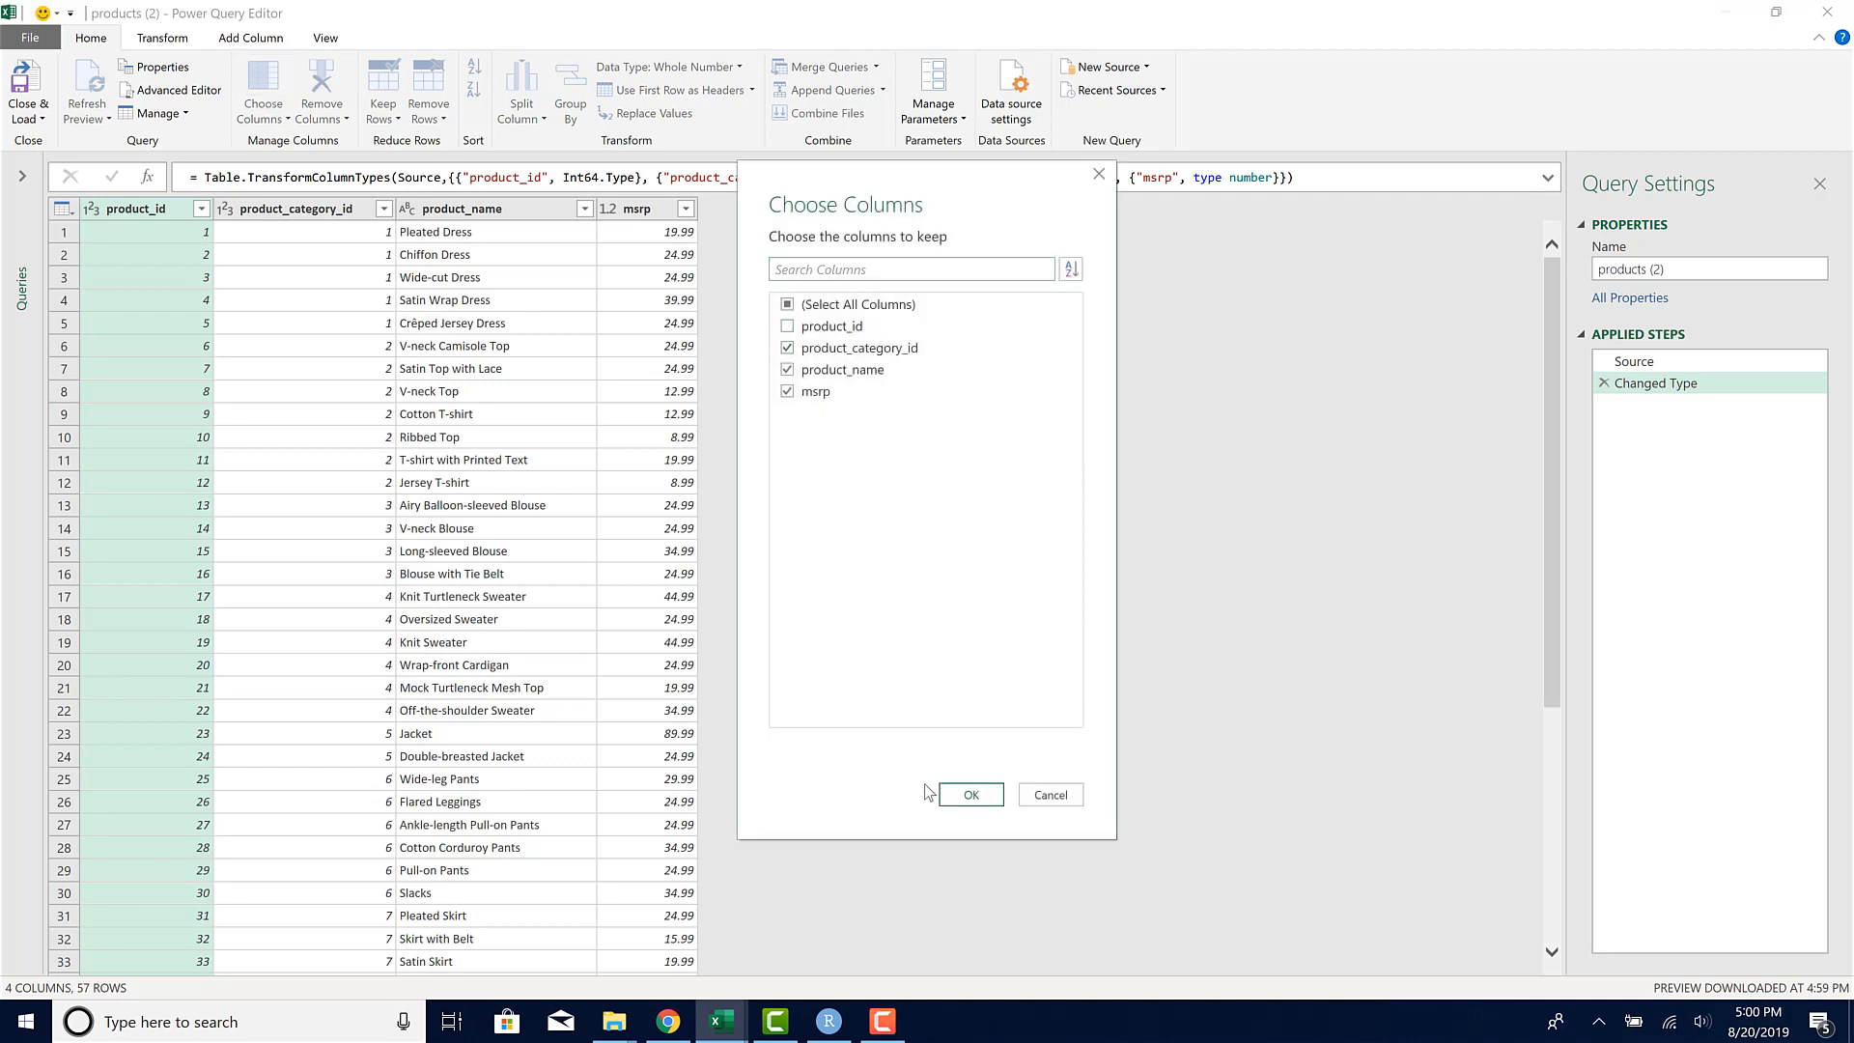
click(968, 794)
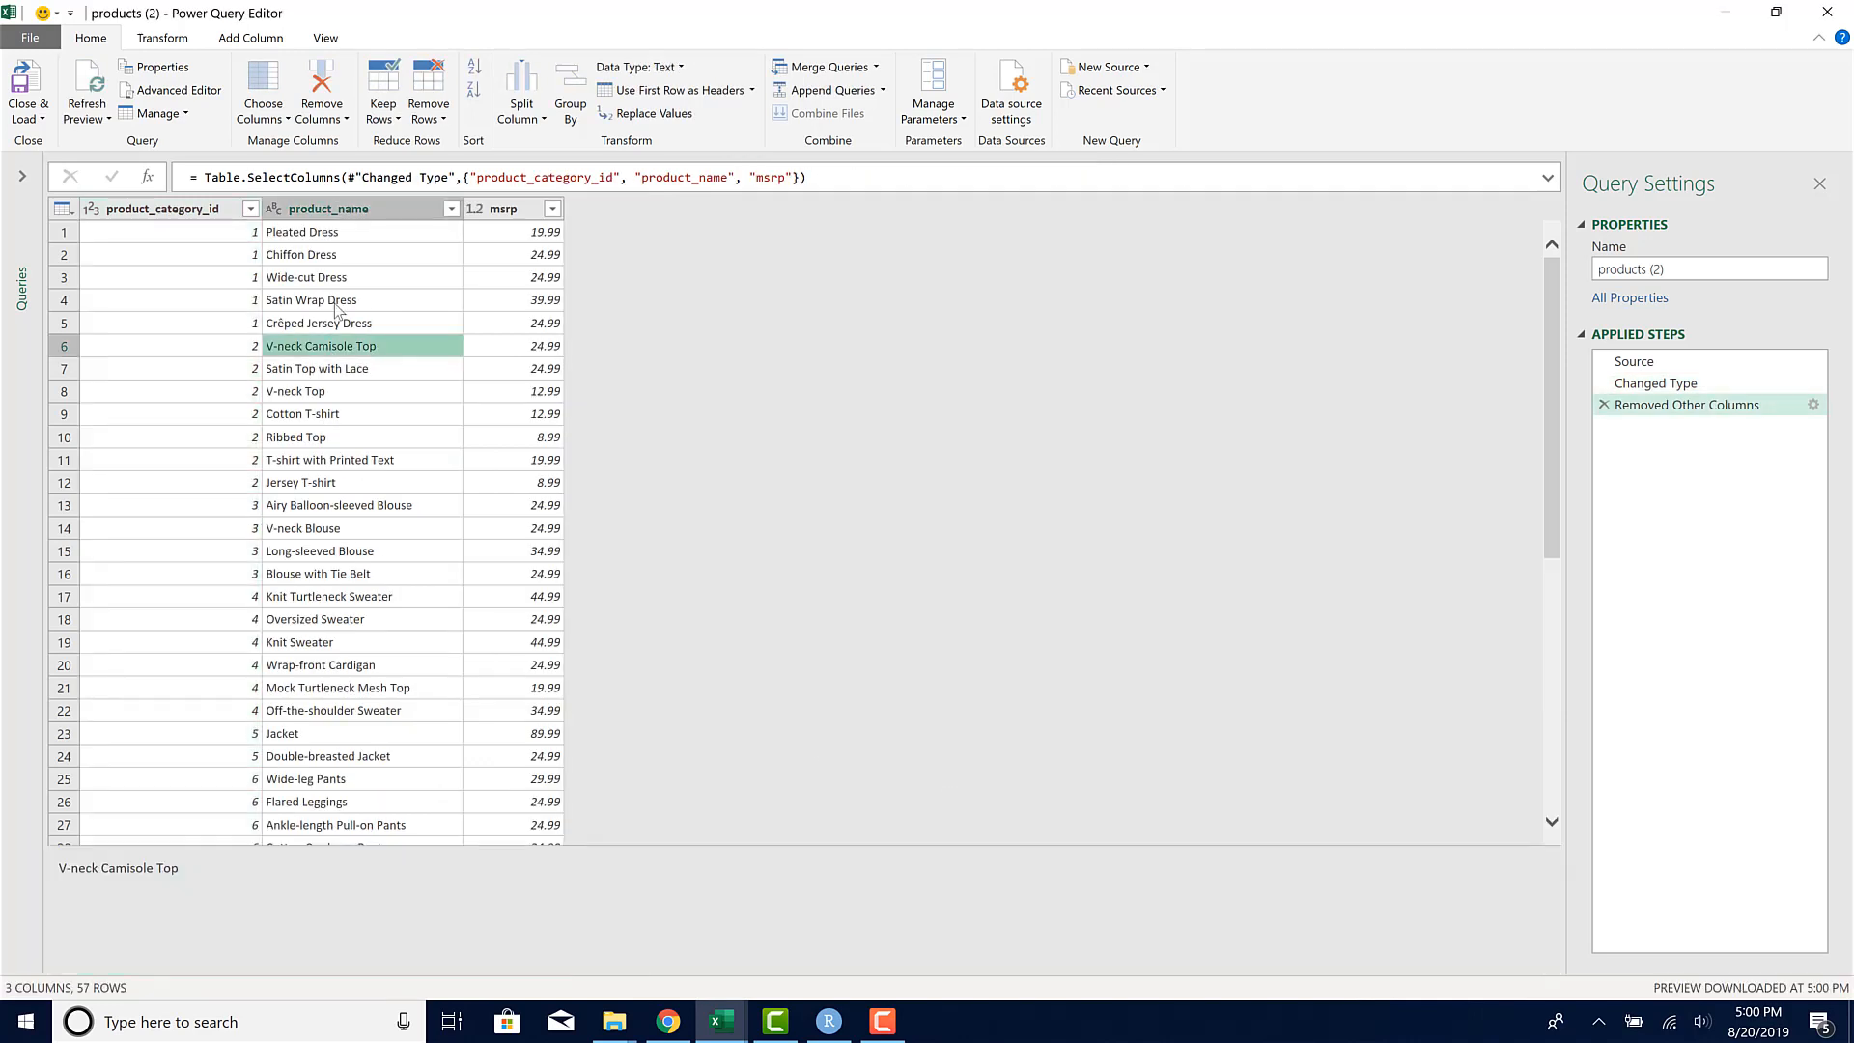
Step: Filter out product names containing 'Dress', then remove the product_name column
click(301, 232)
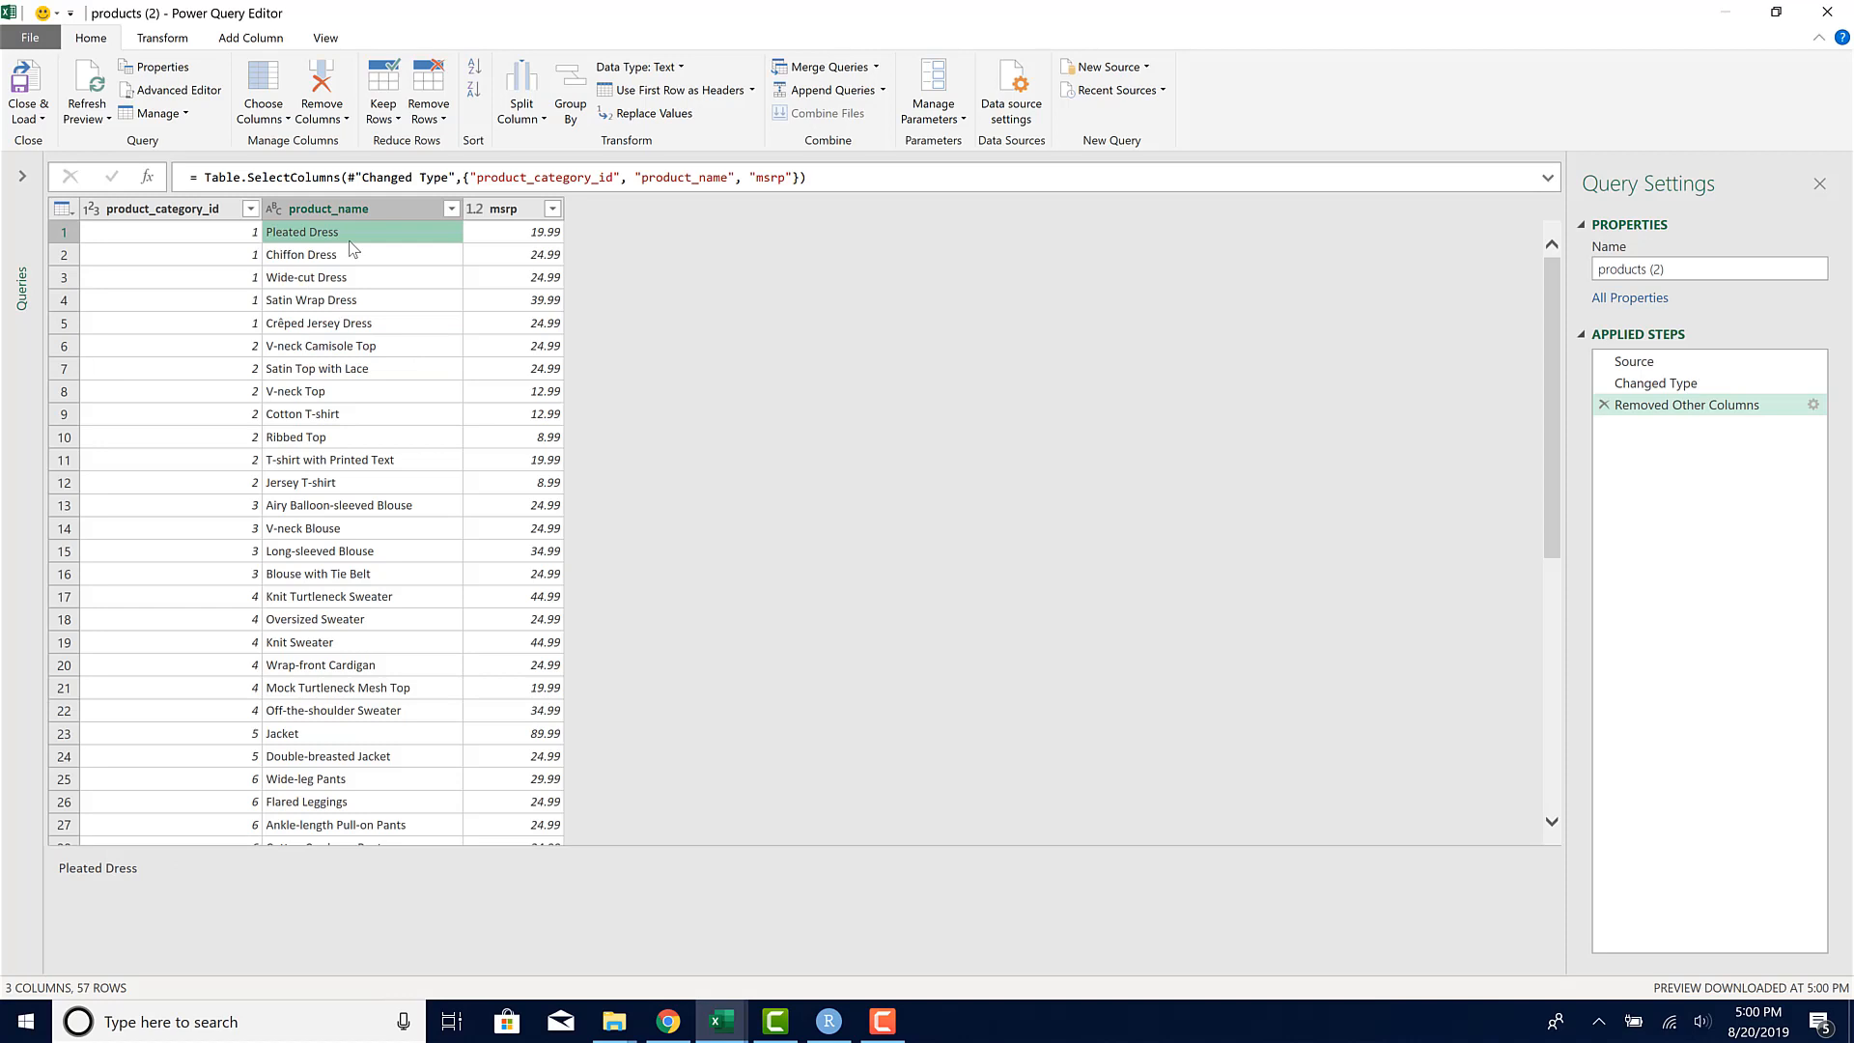
scroll(down, 3)
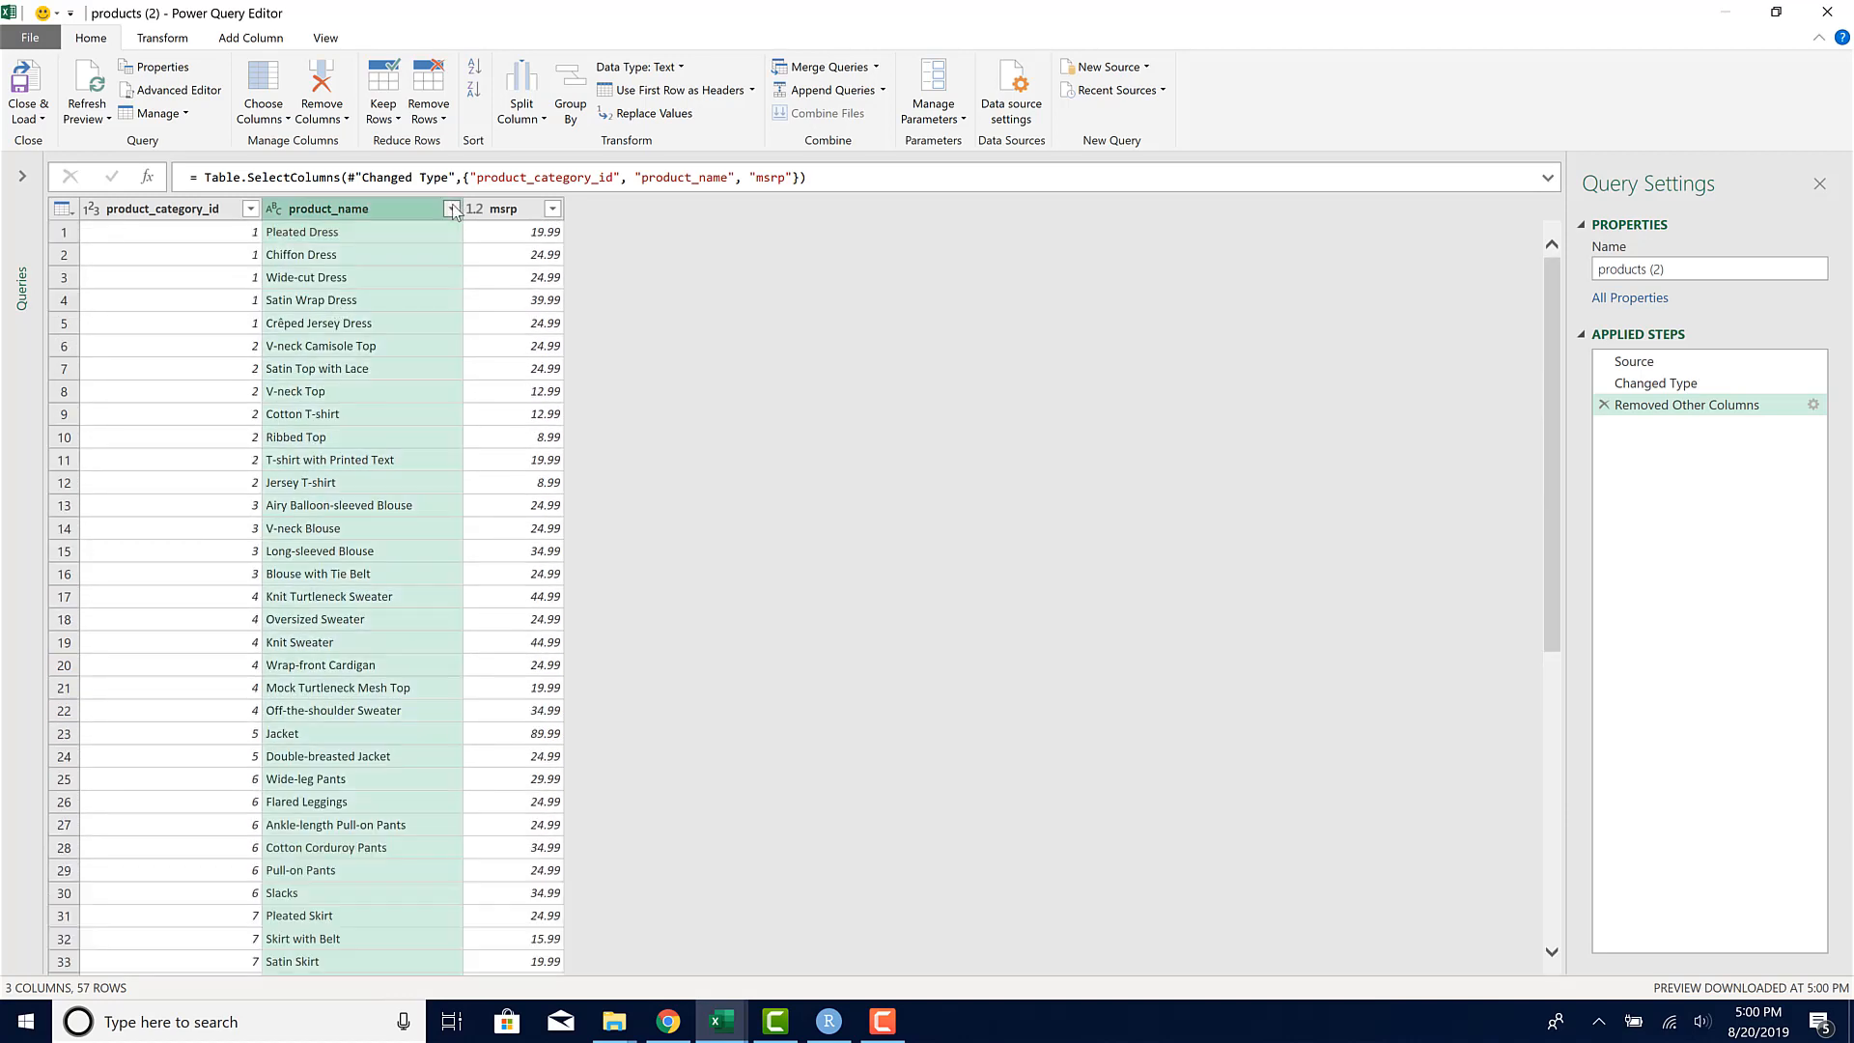
click(452, 209)
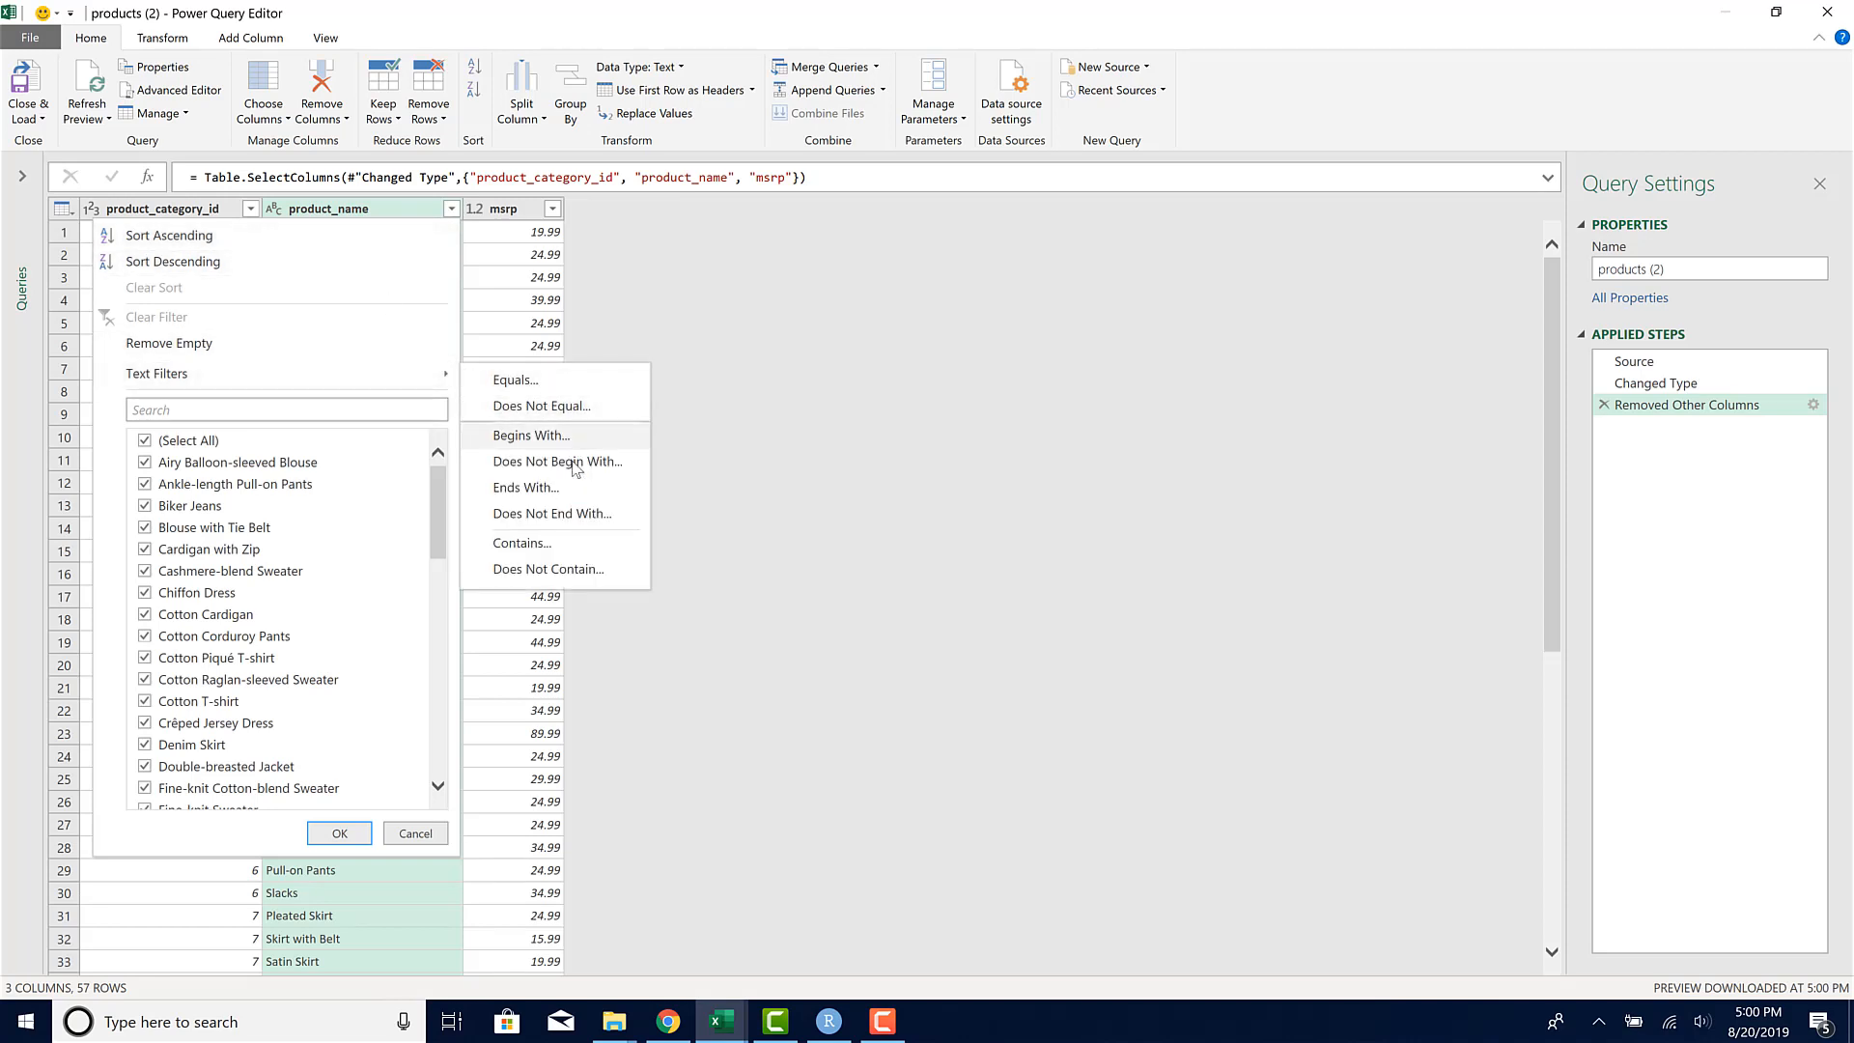
mouse_move(520, 543)
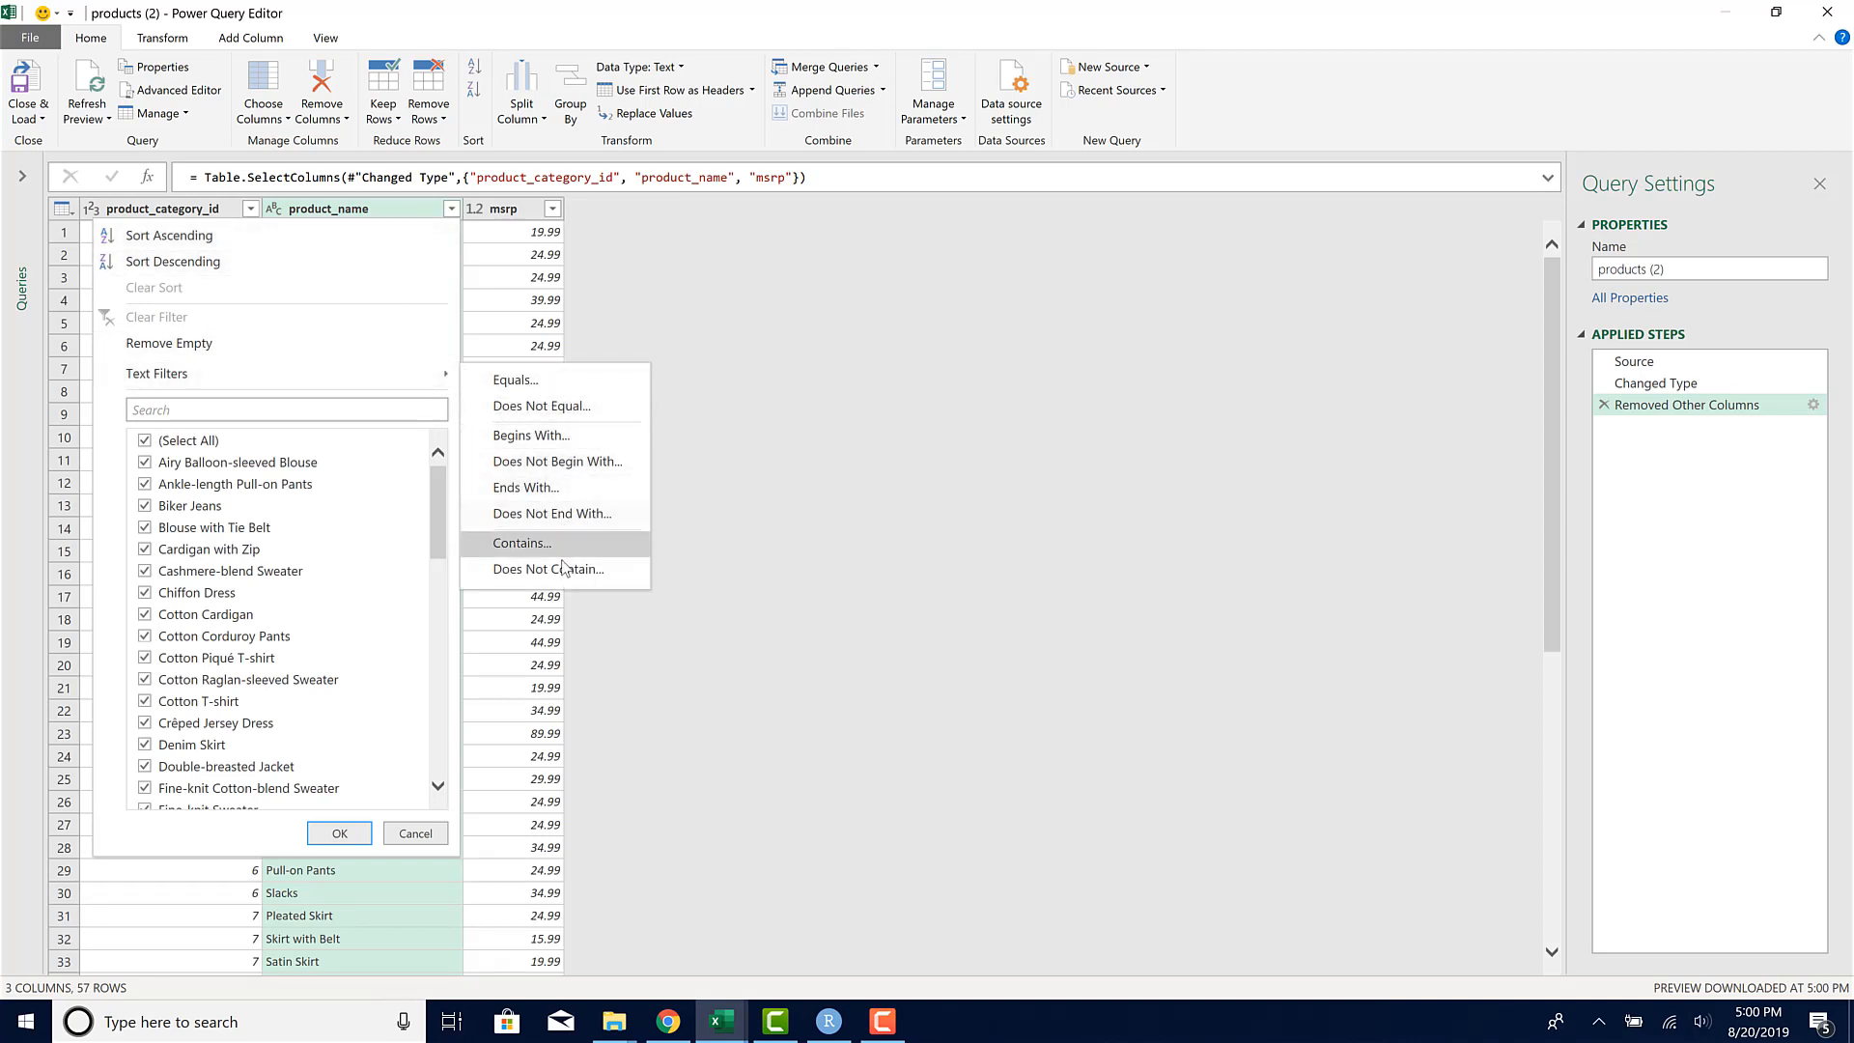
click(549, 568)
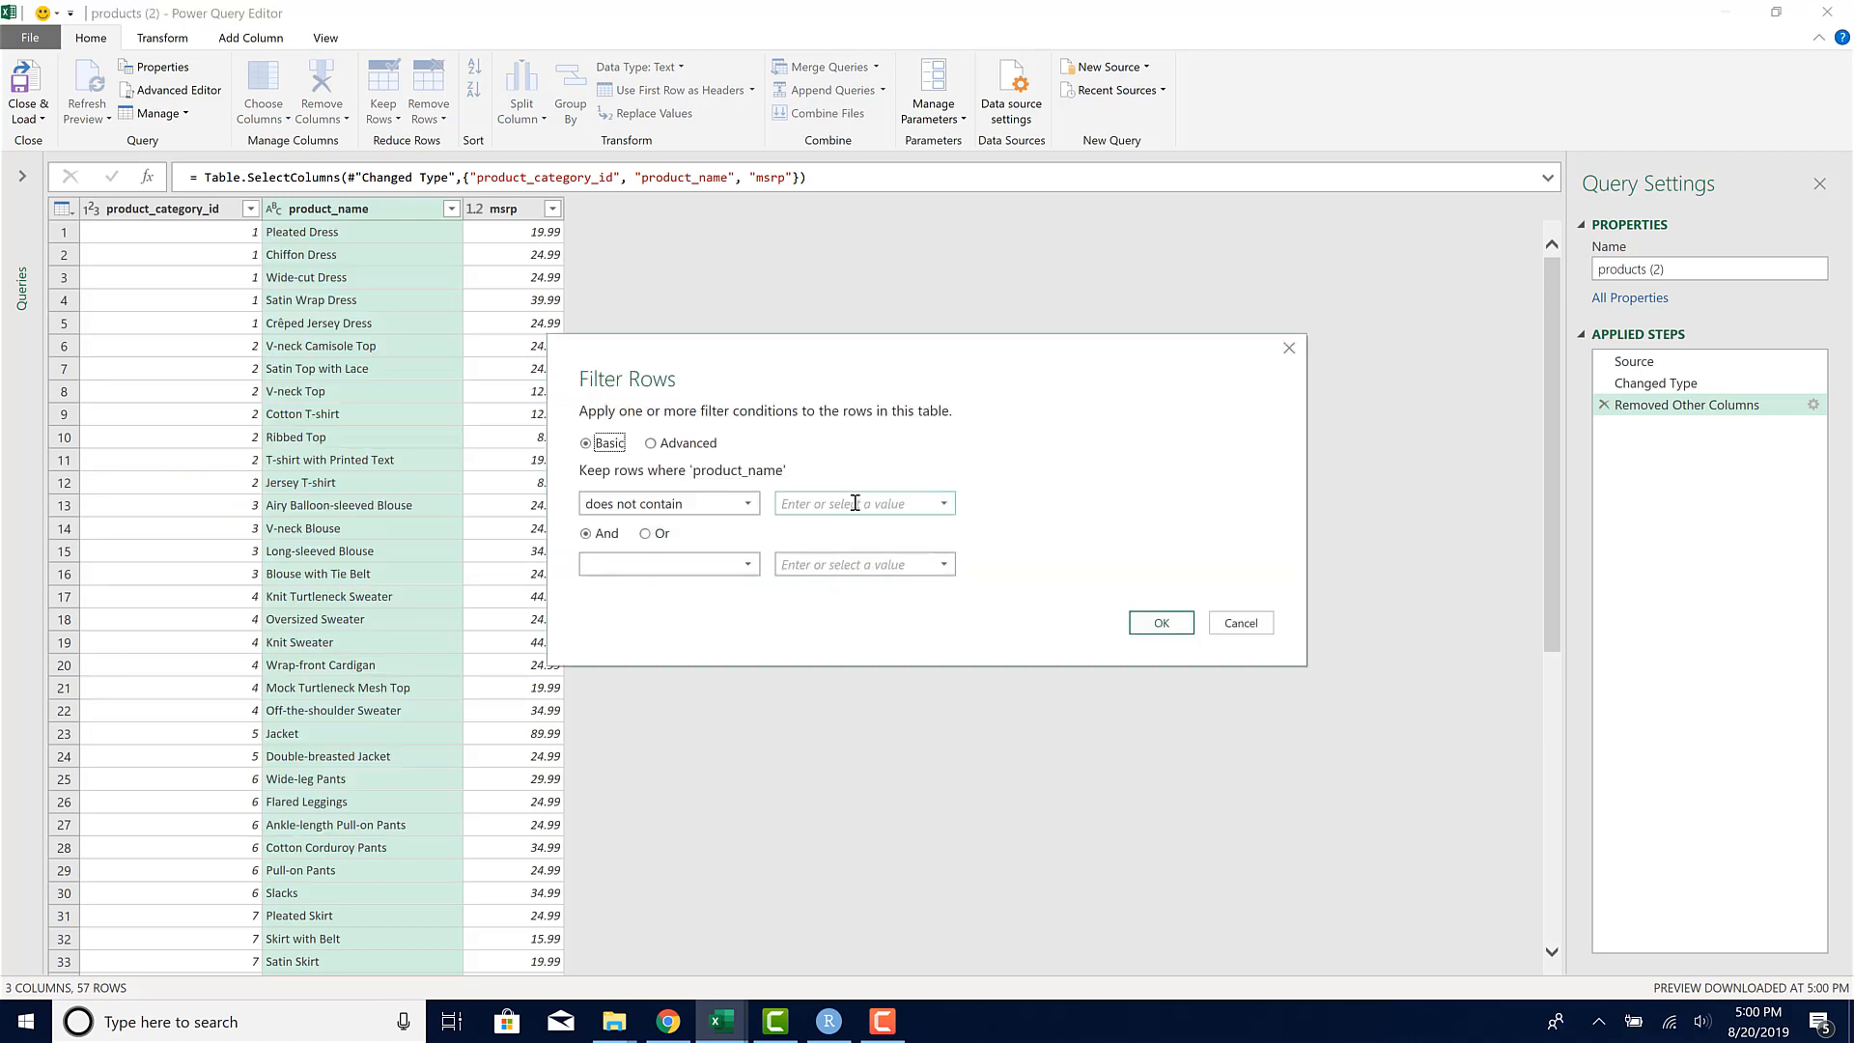
text(Dress)
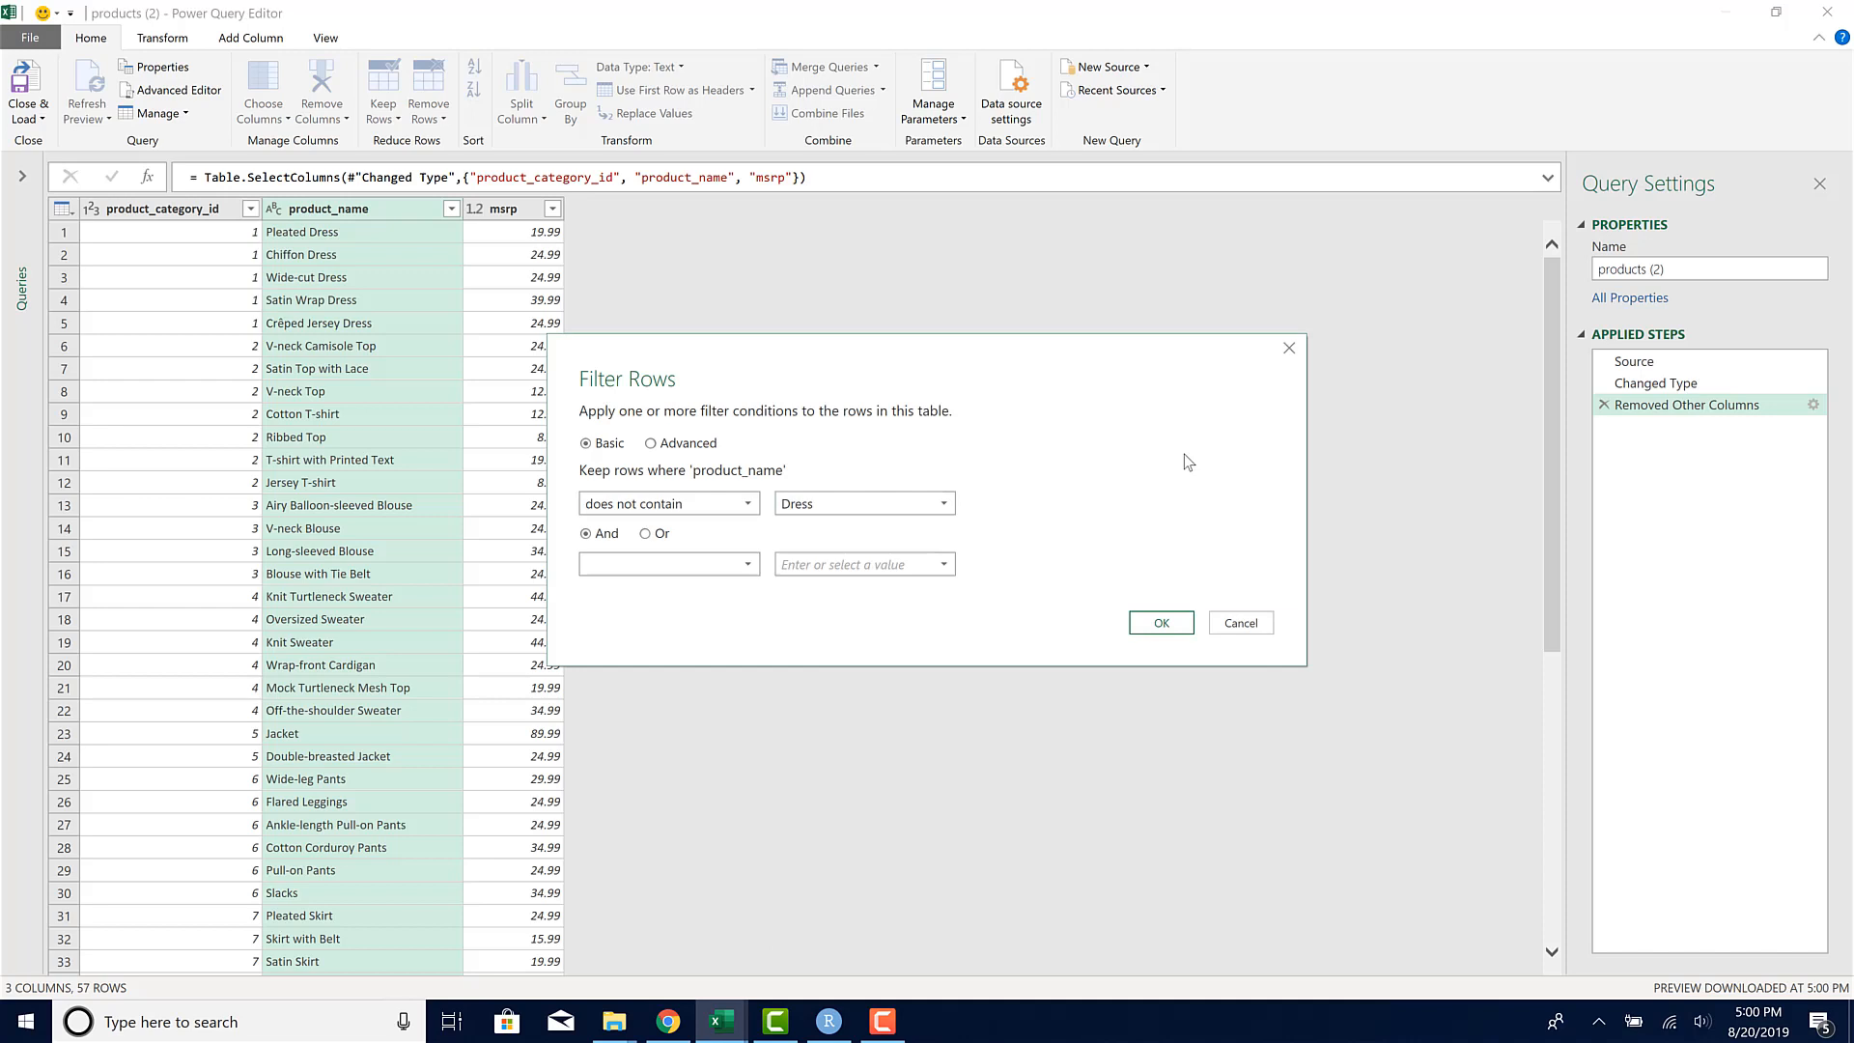
click(1158, 622)
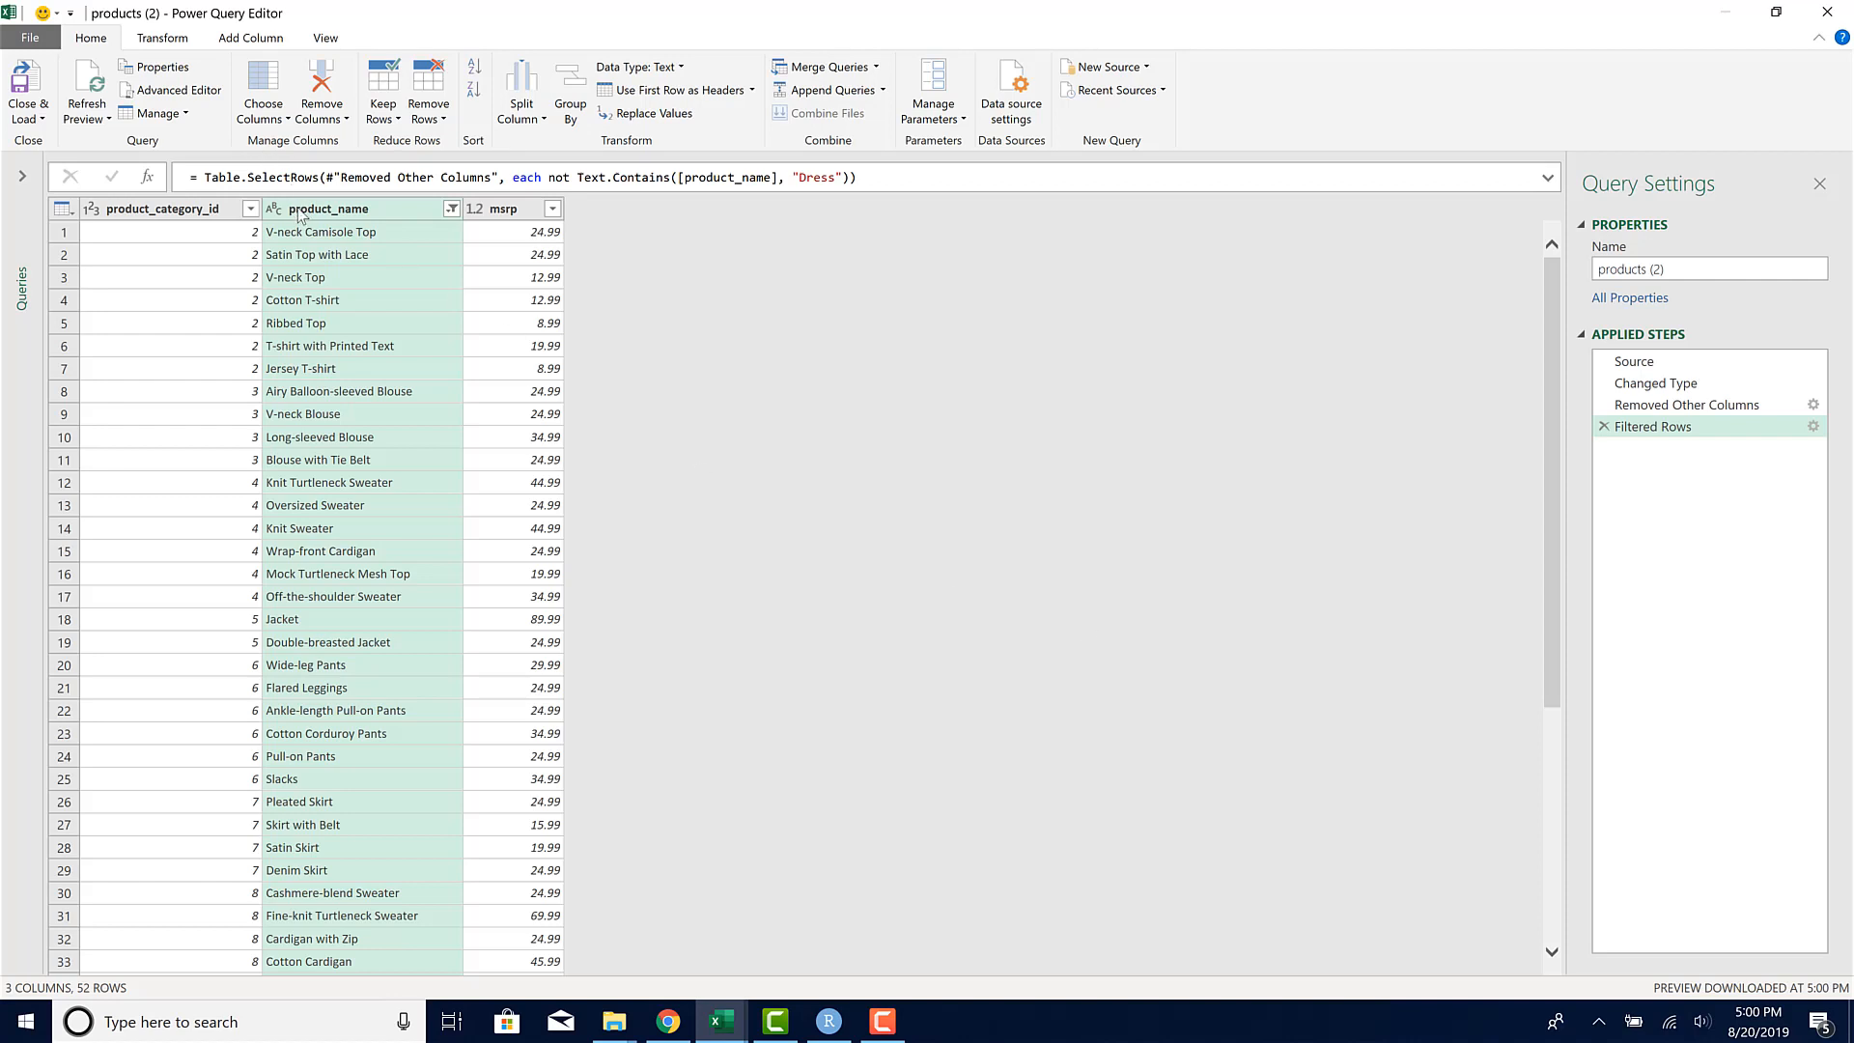
right_click(327, 209)
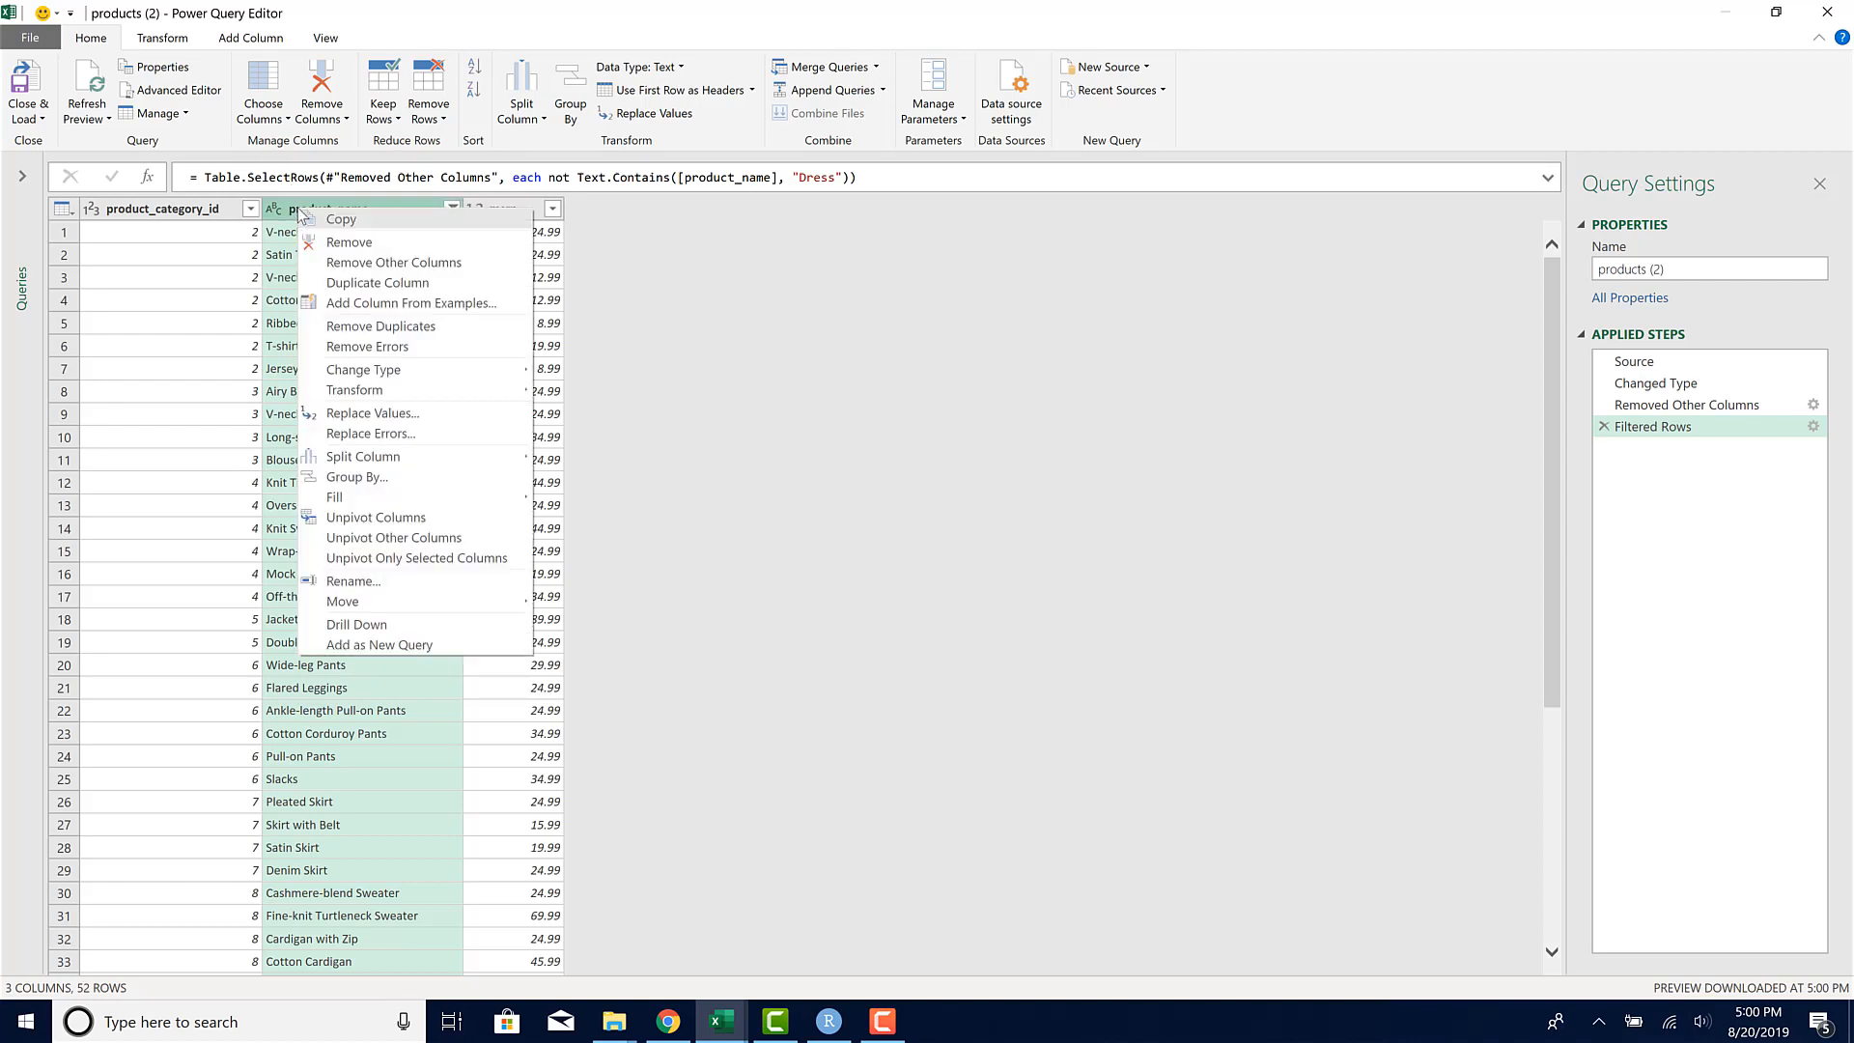
click(349, 243)
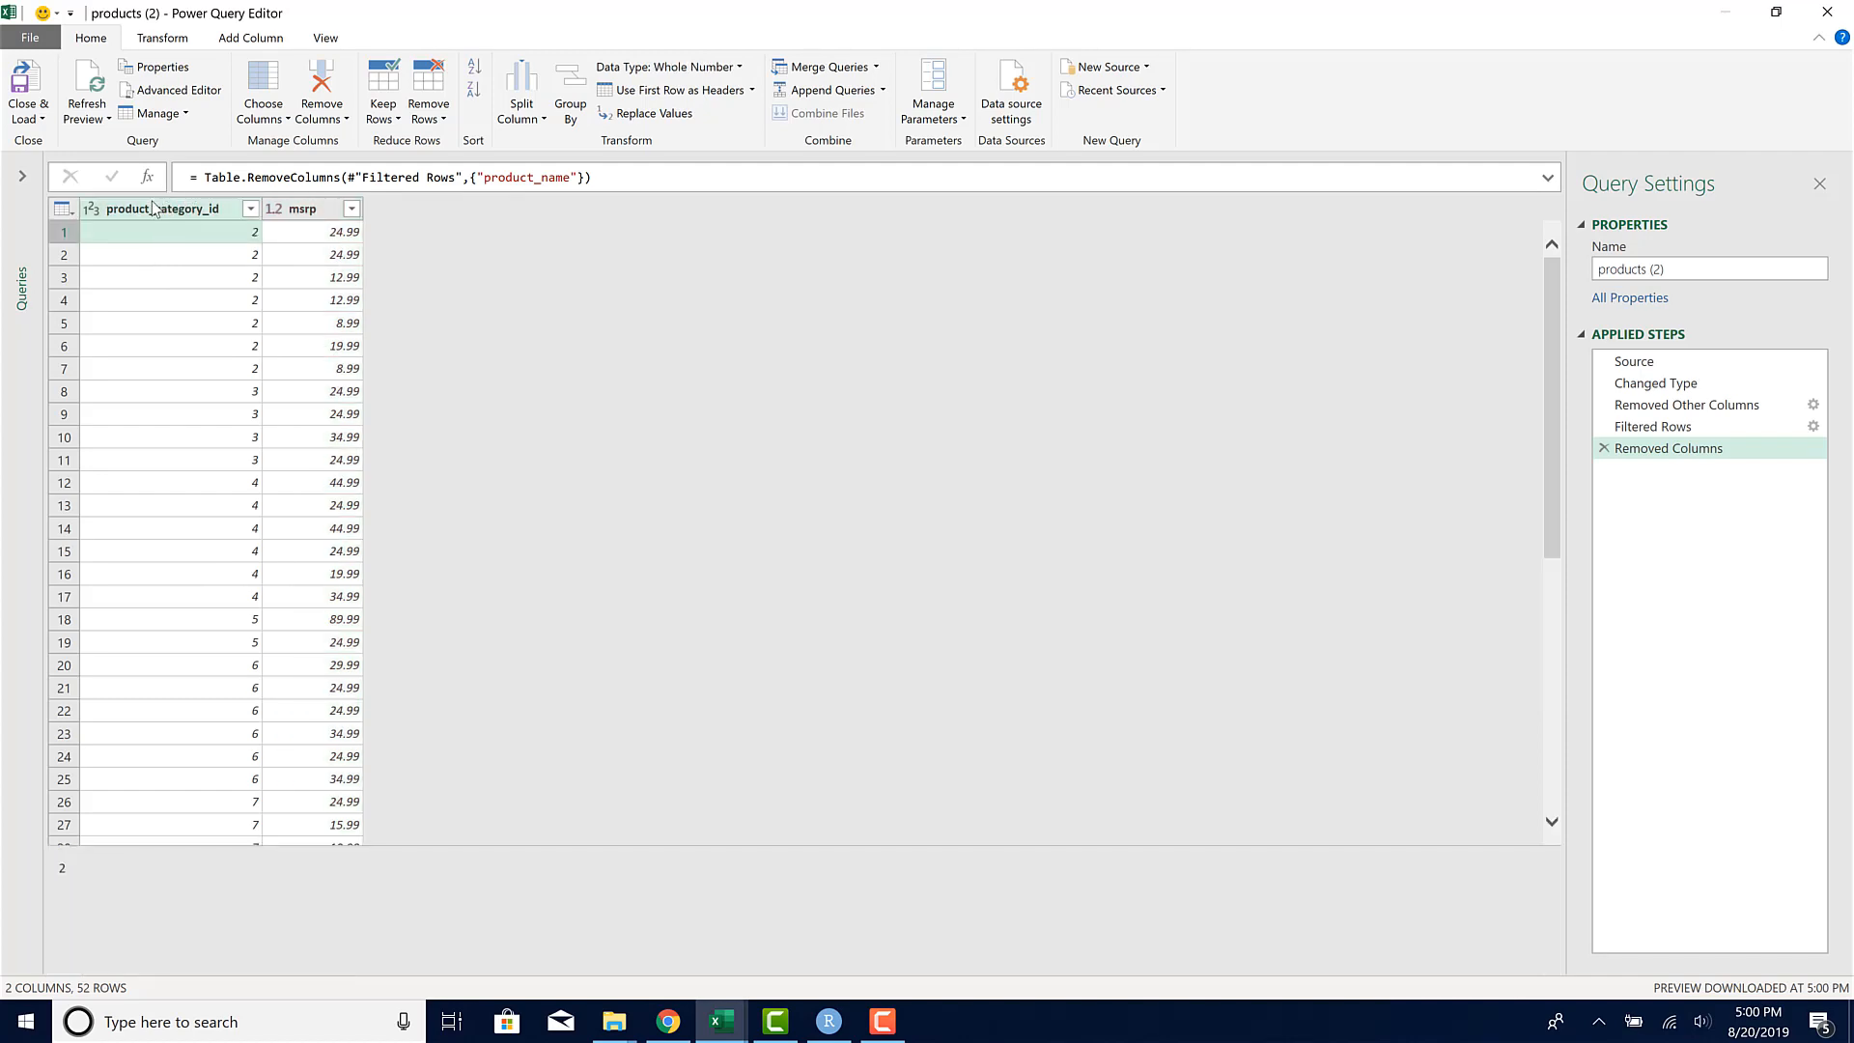
Step: Group rows by product_category_id into a 'Sum of MSRP' column summing msrp
click(162, 37)
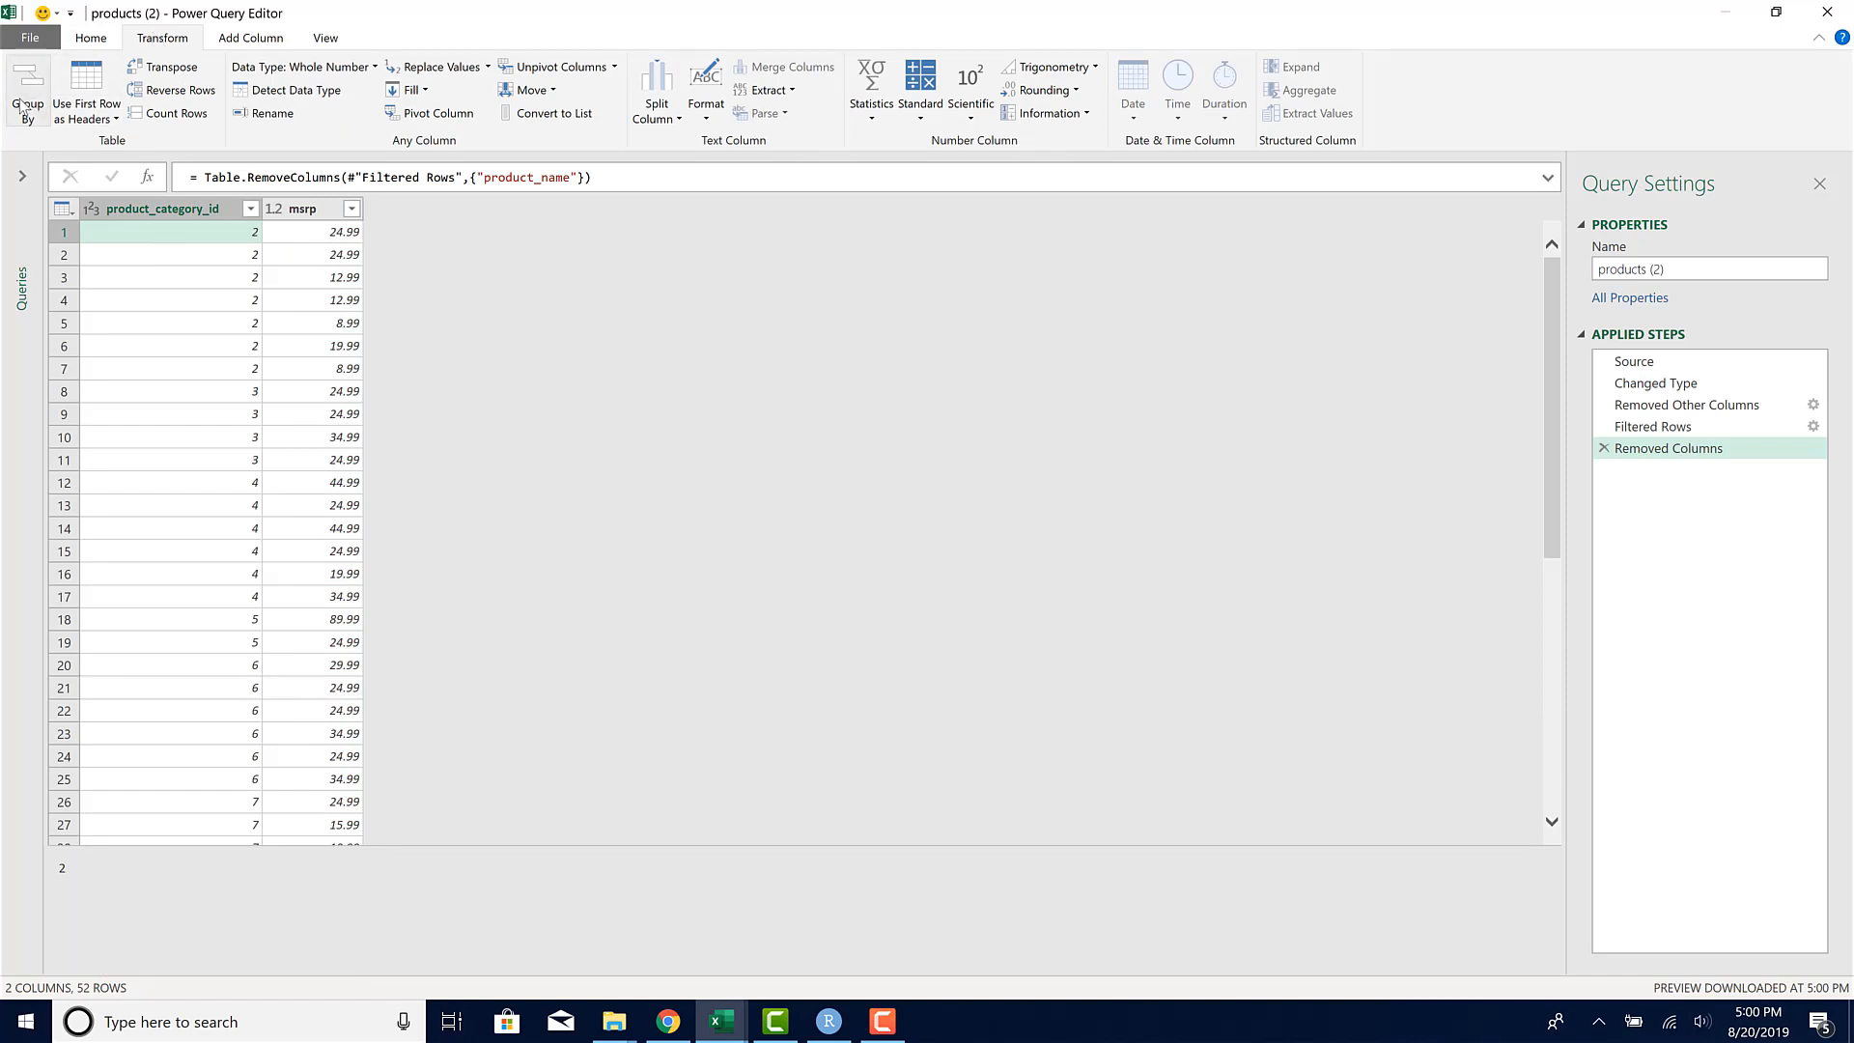
click(26, 89)
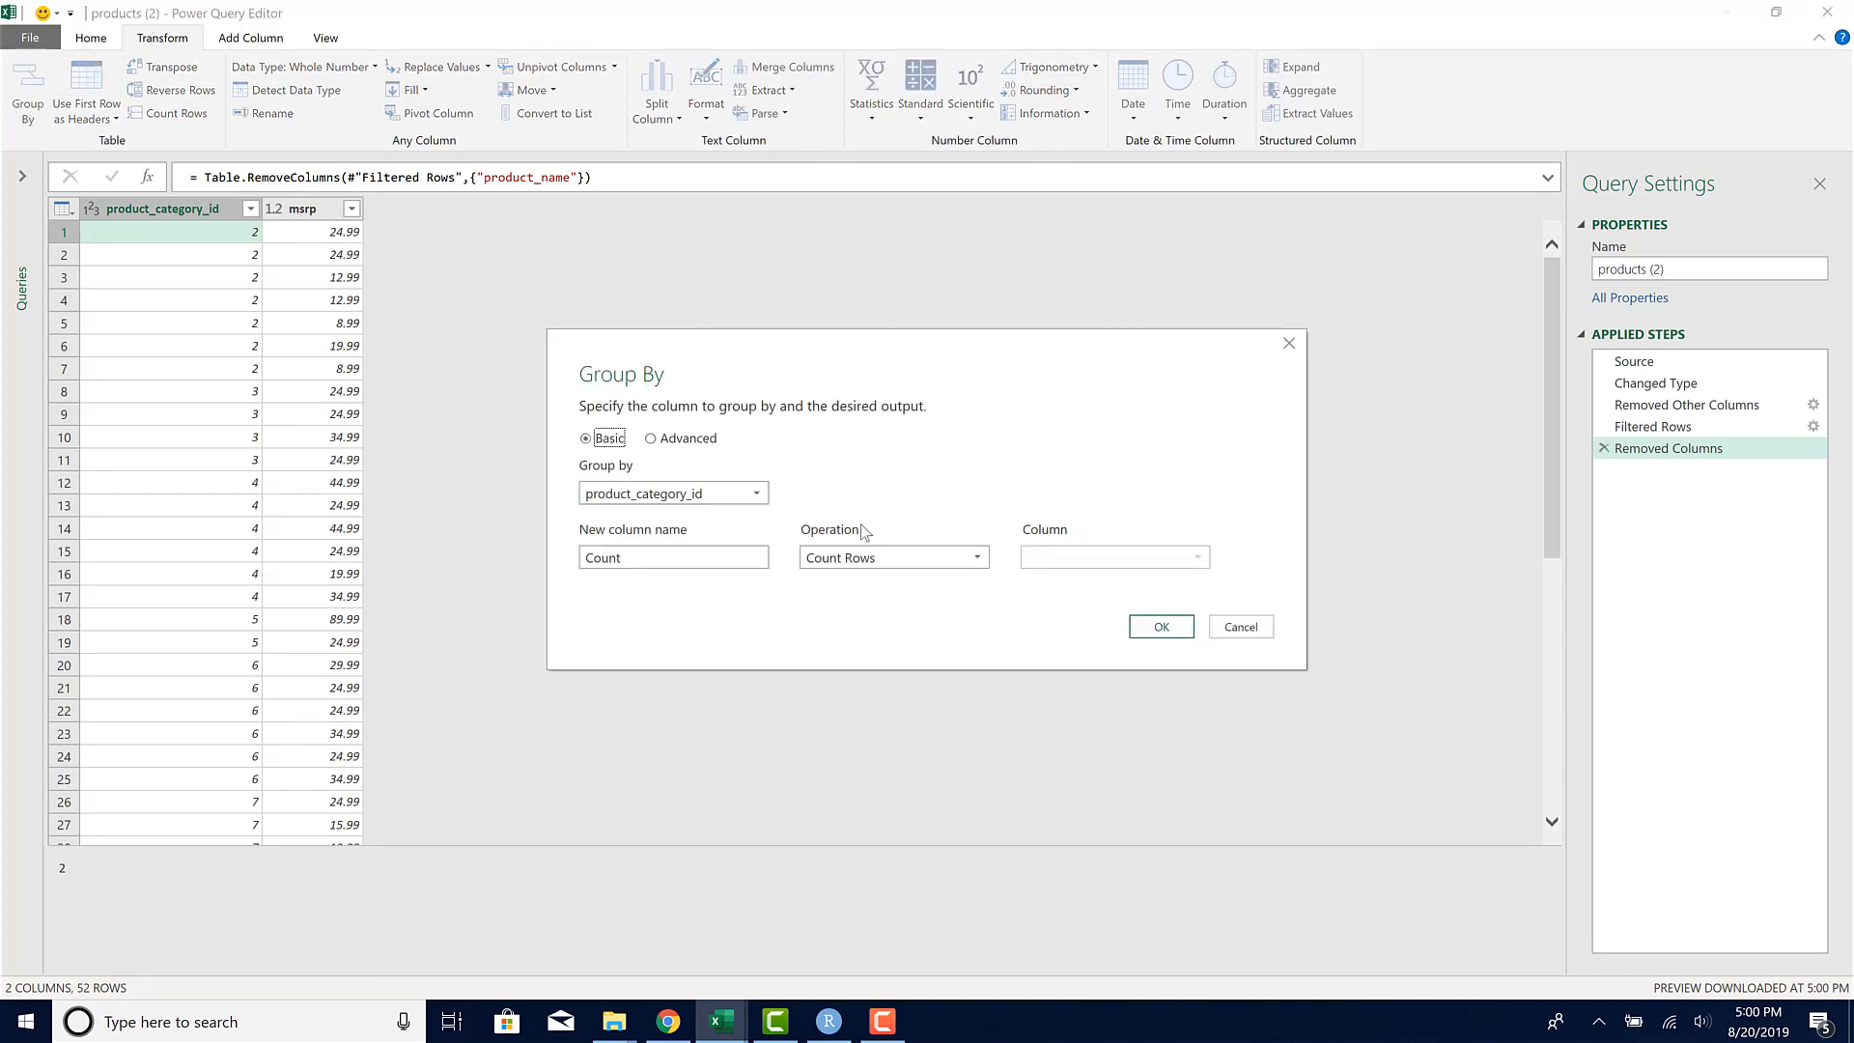
mouse_move(647, 541)
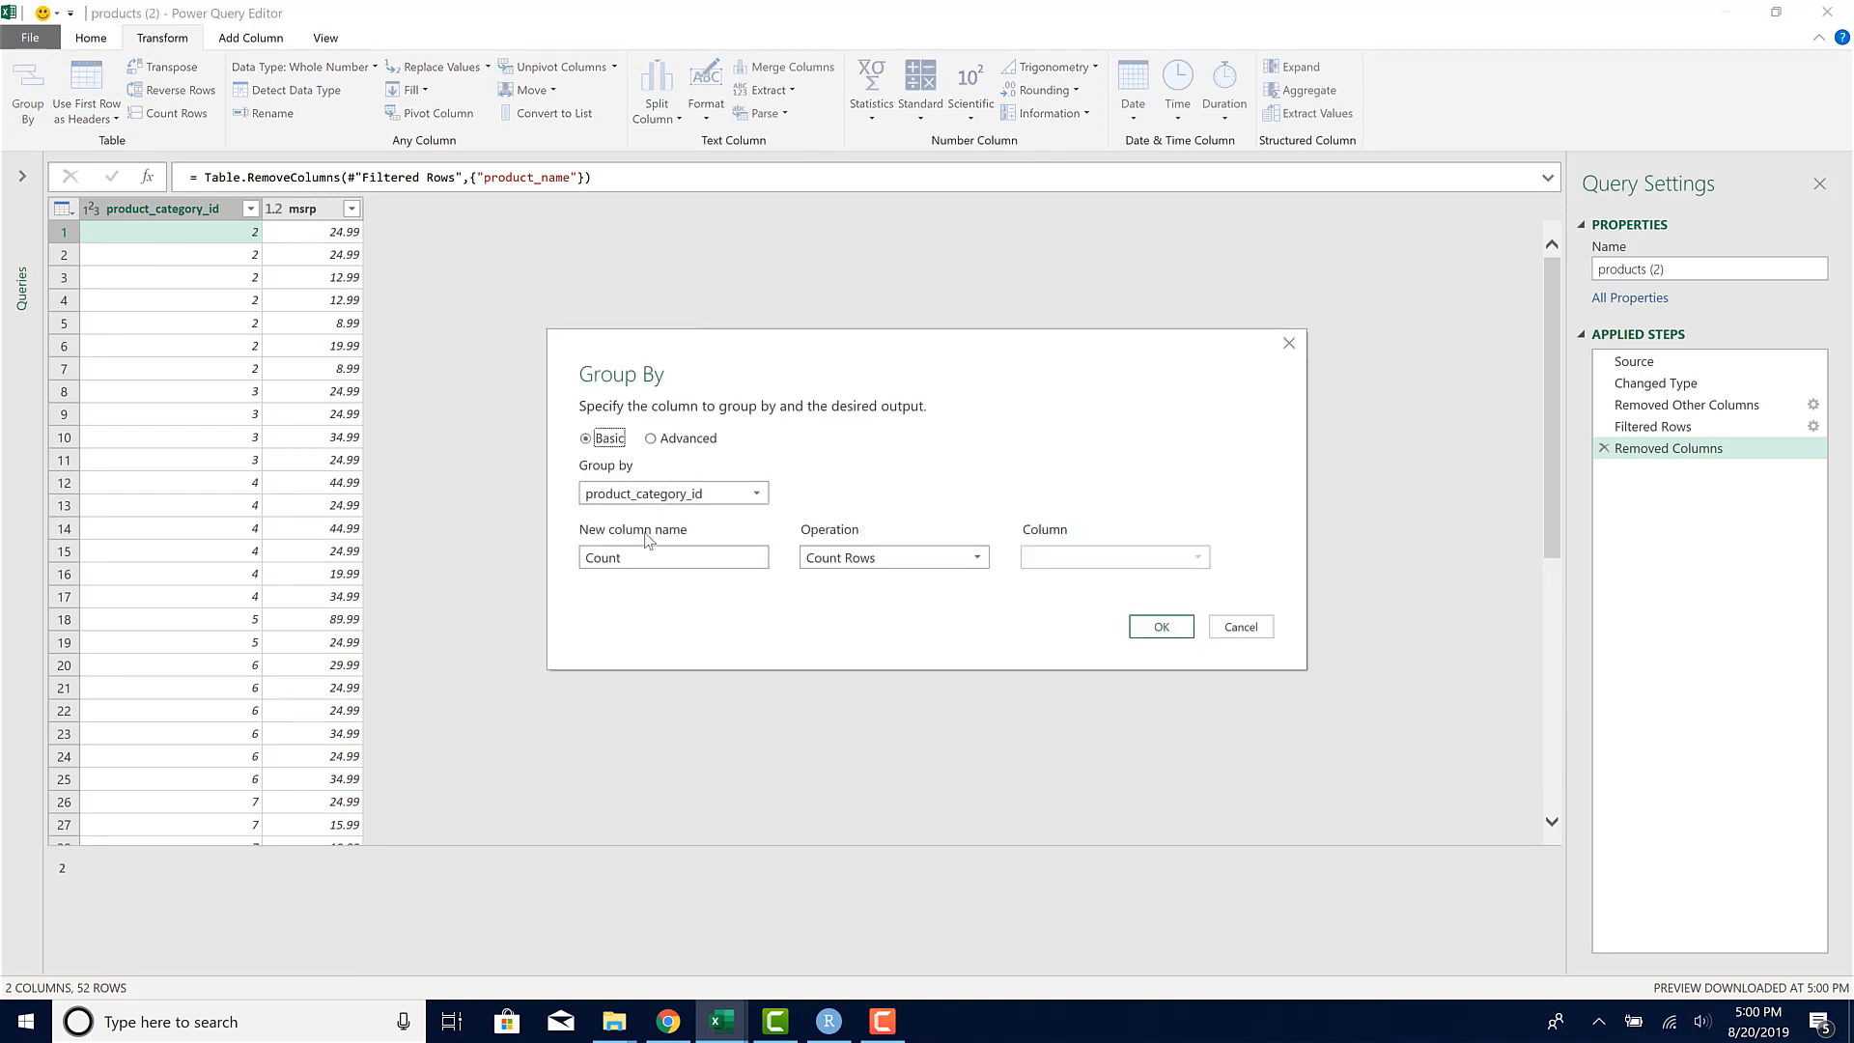
click(673, 557)
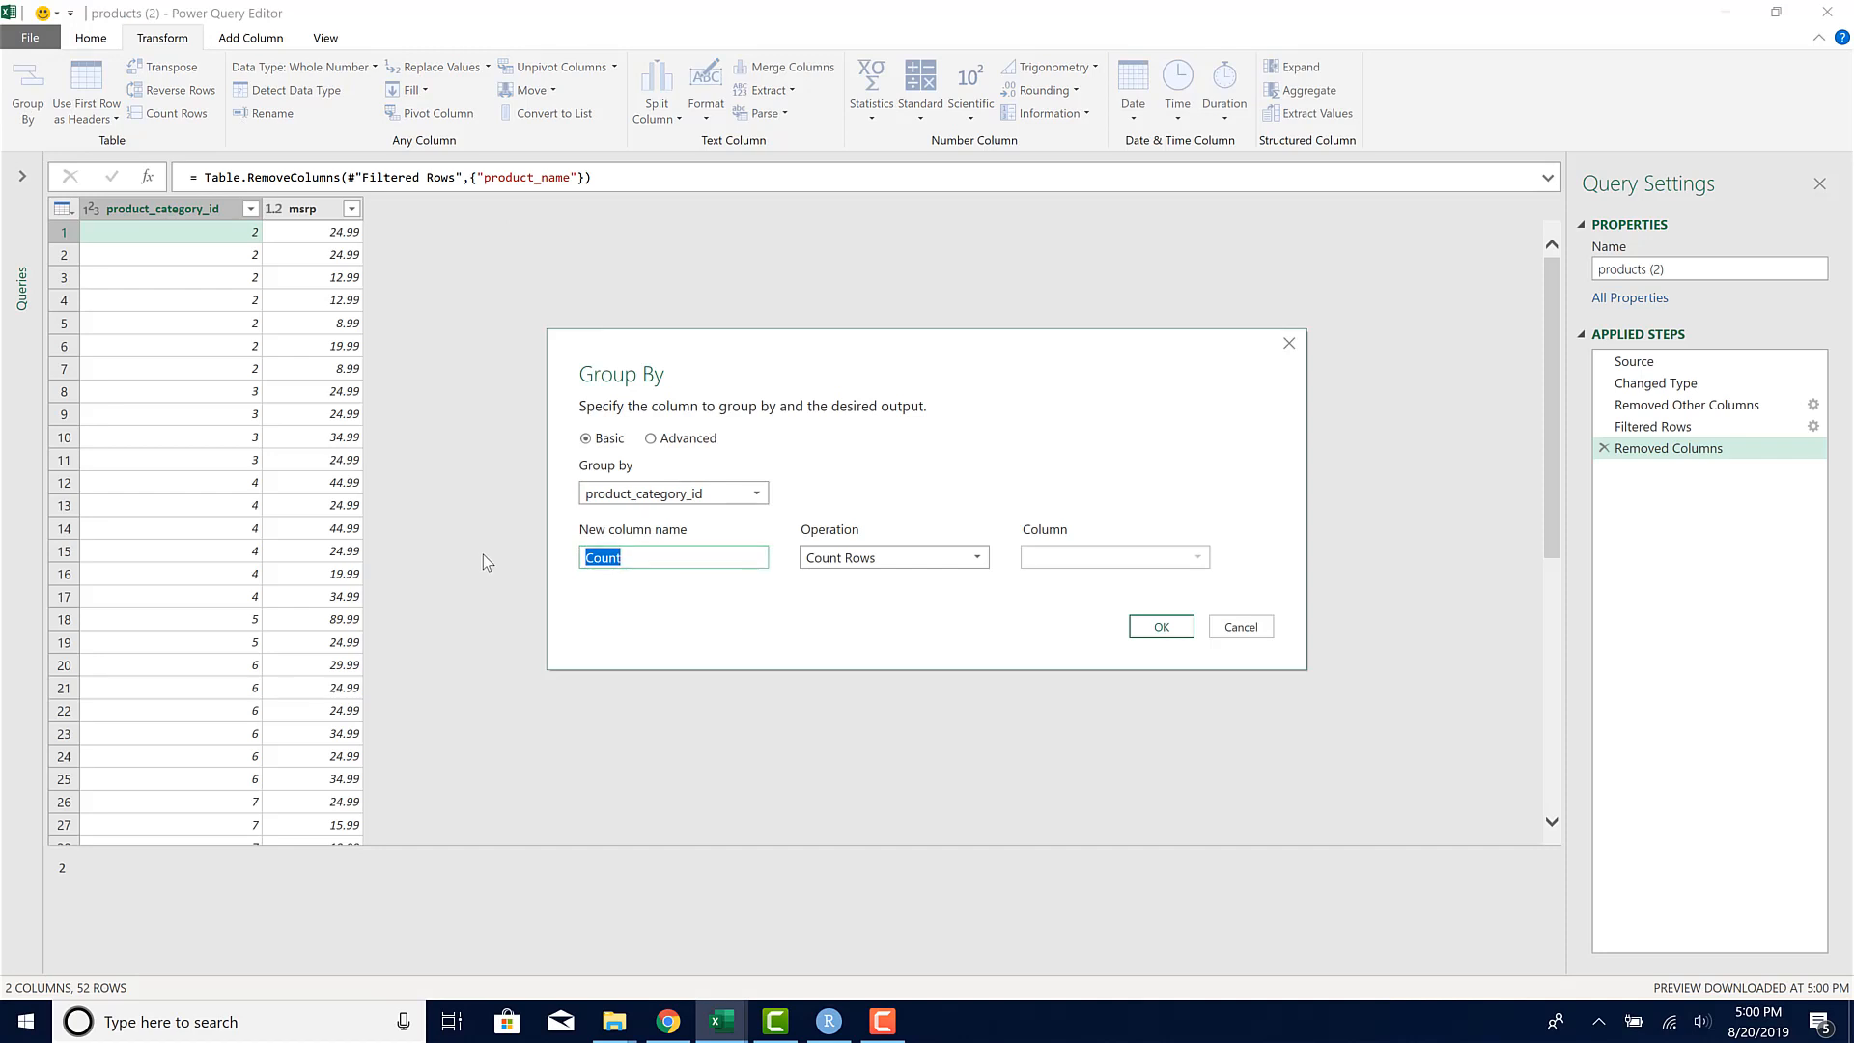
text(Sum of MSR)
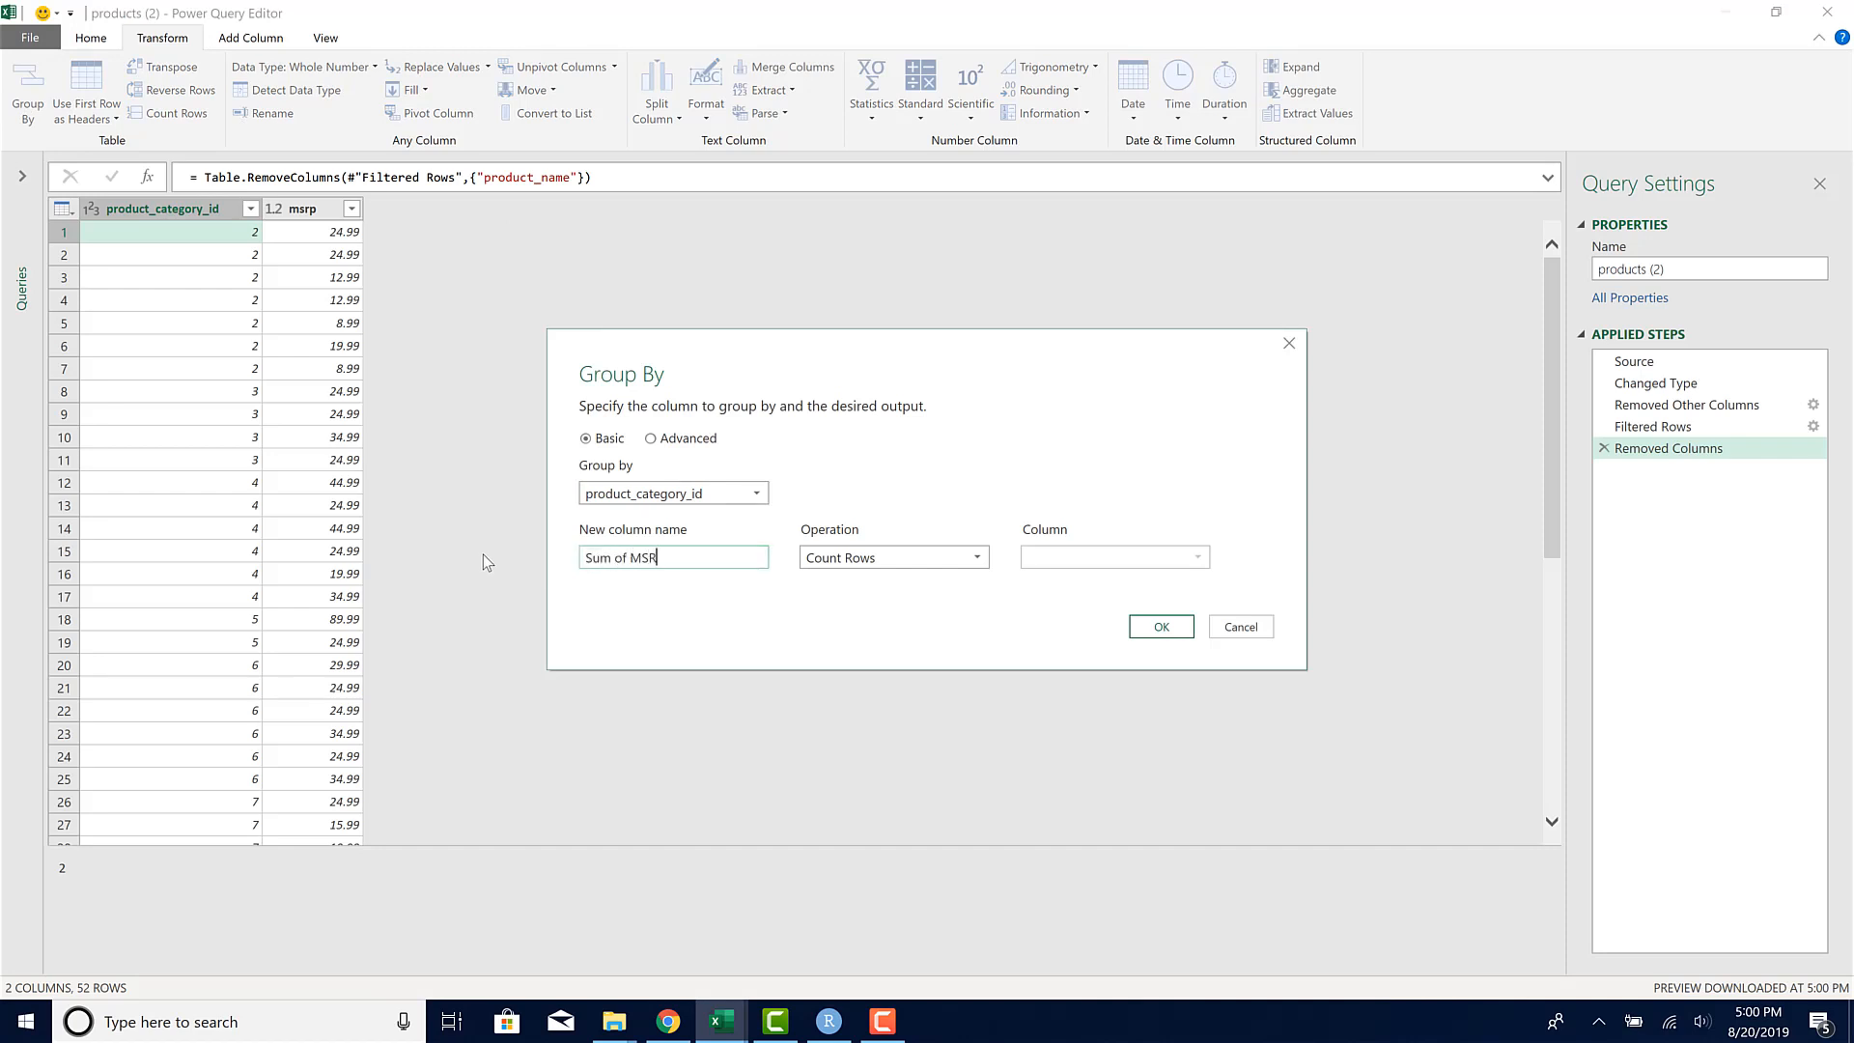
click(892, 557)
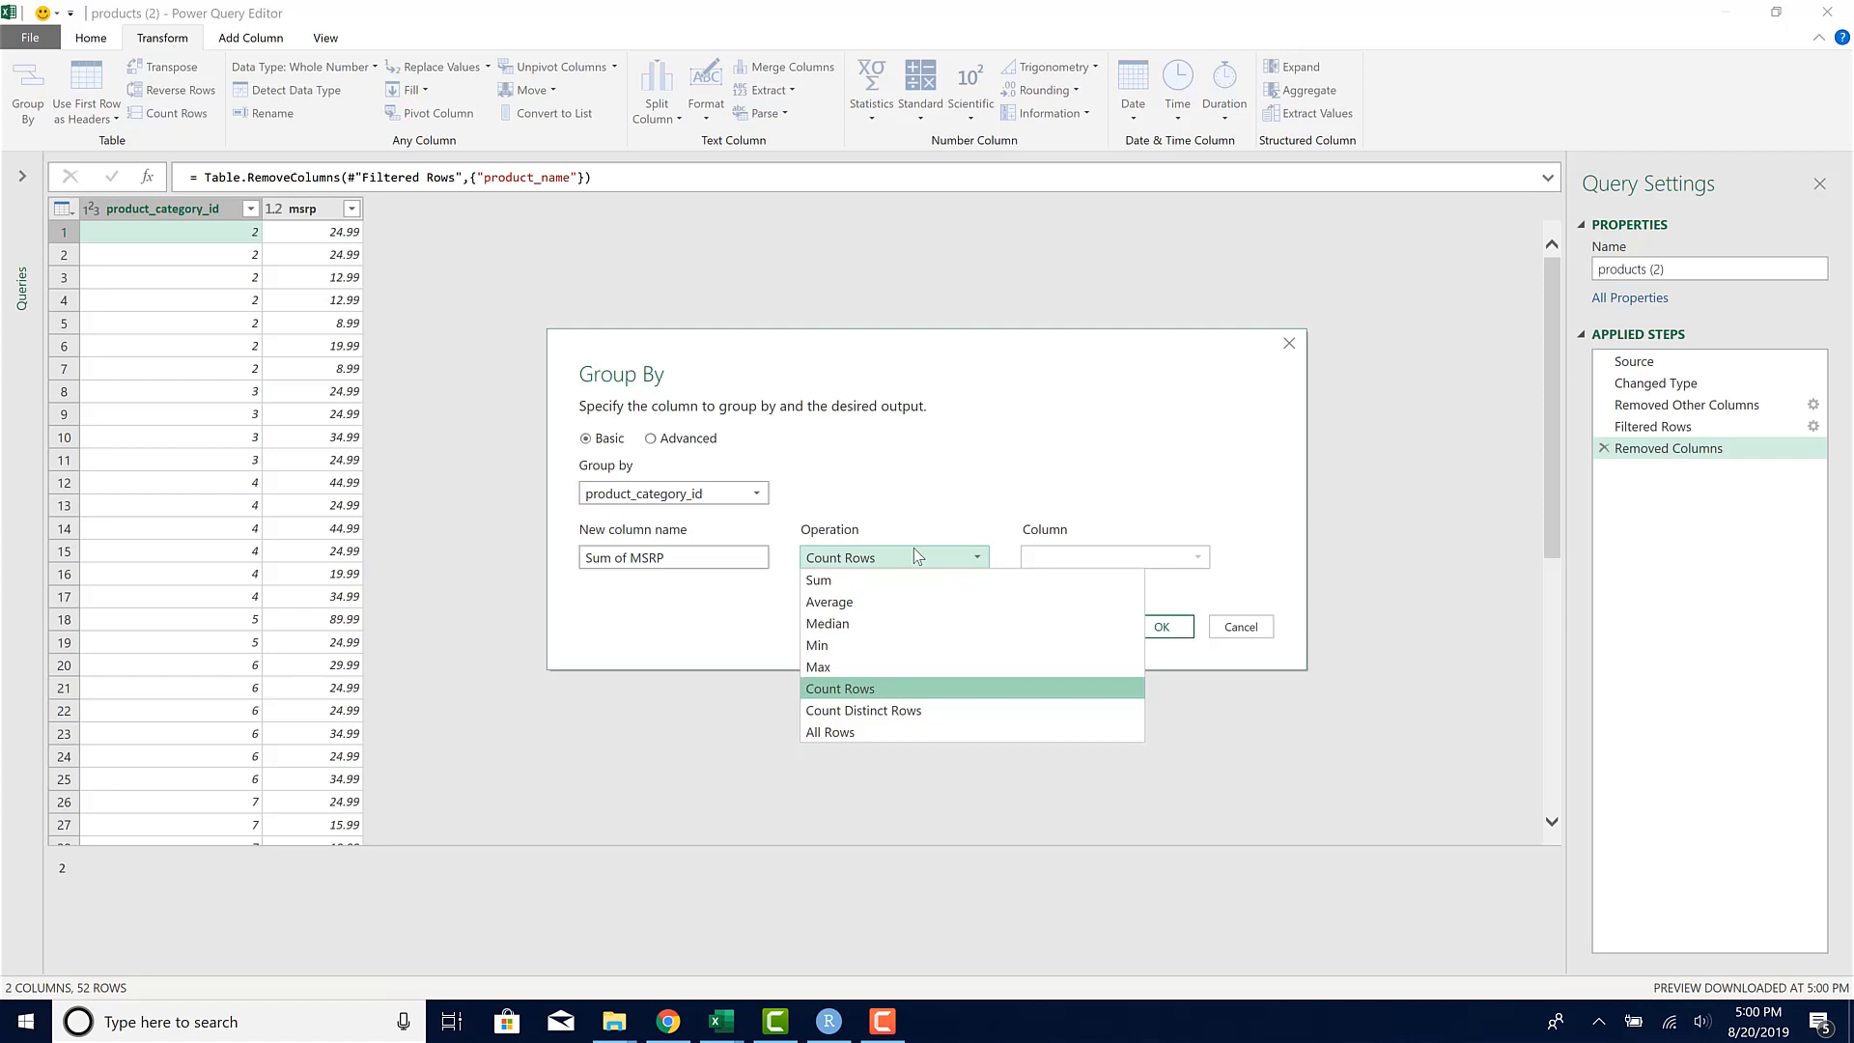
click(817, 579)
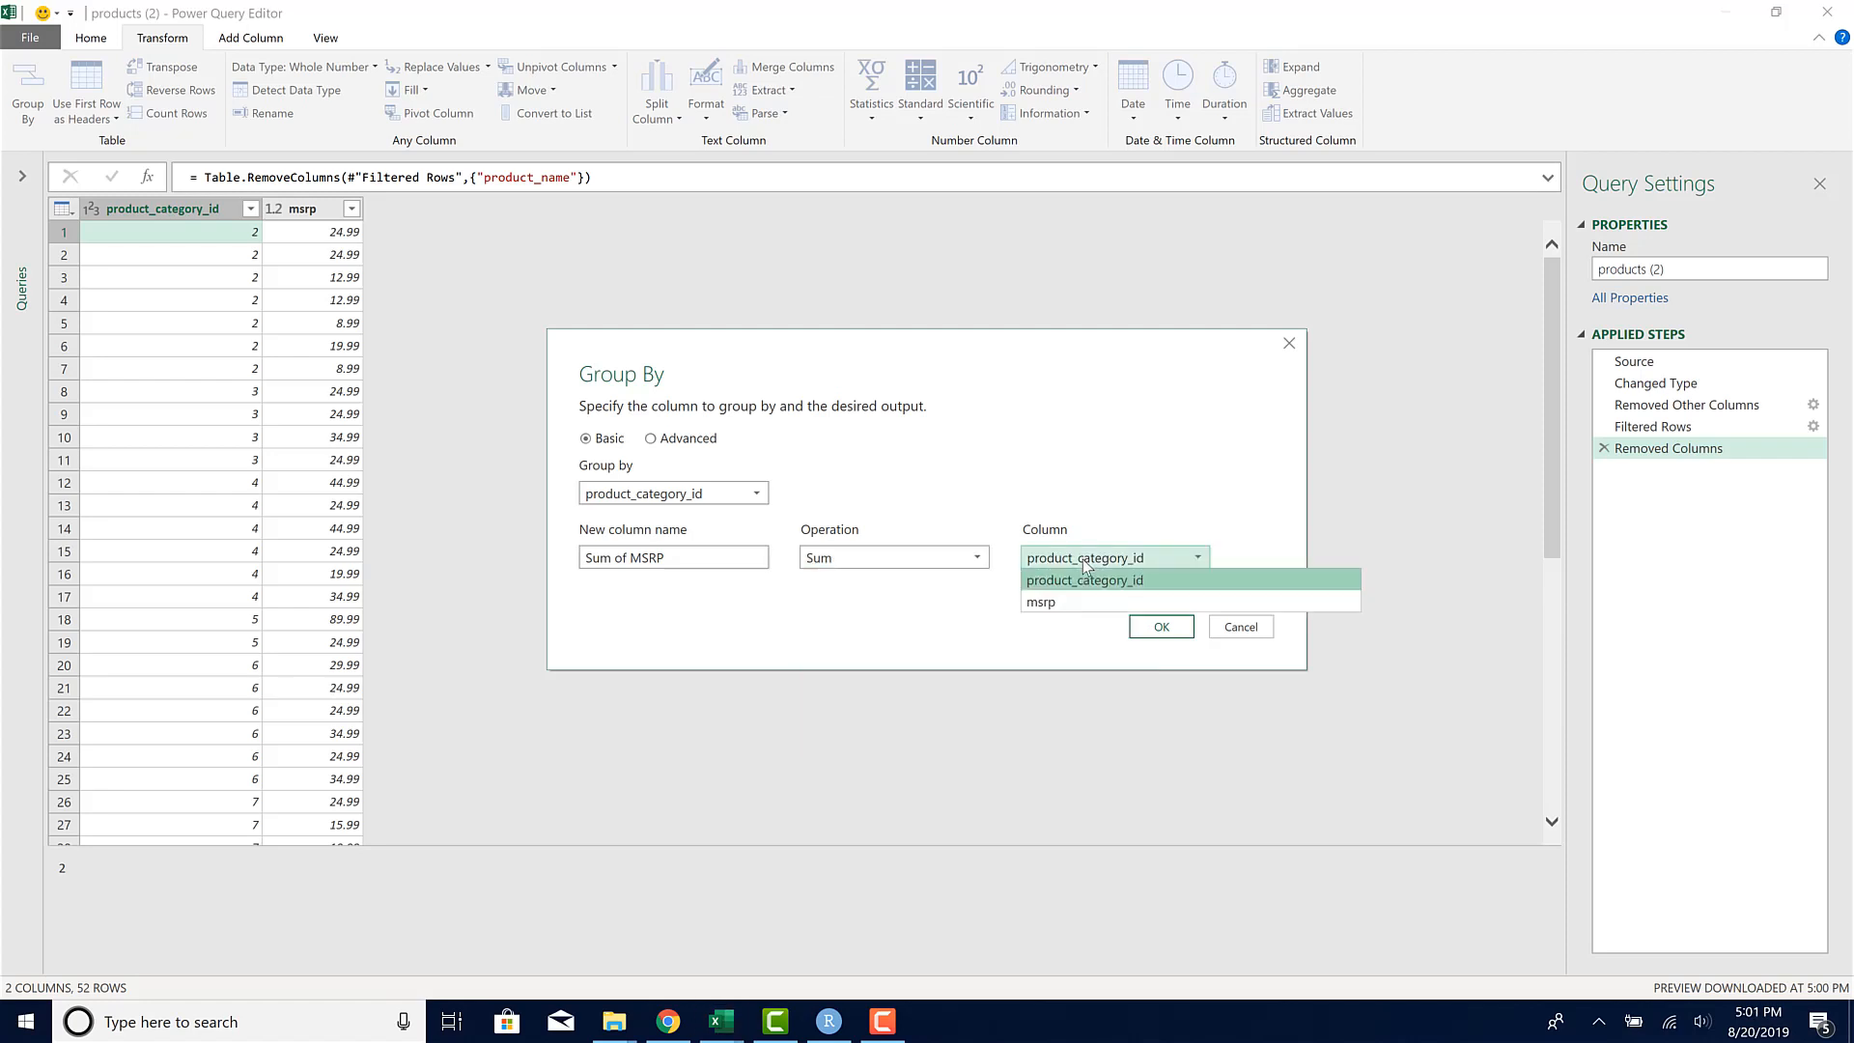
click(1040, 601)
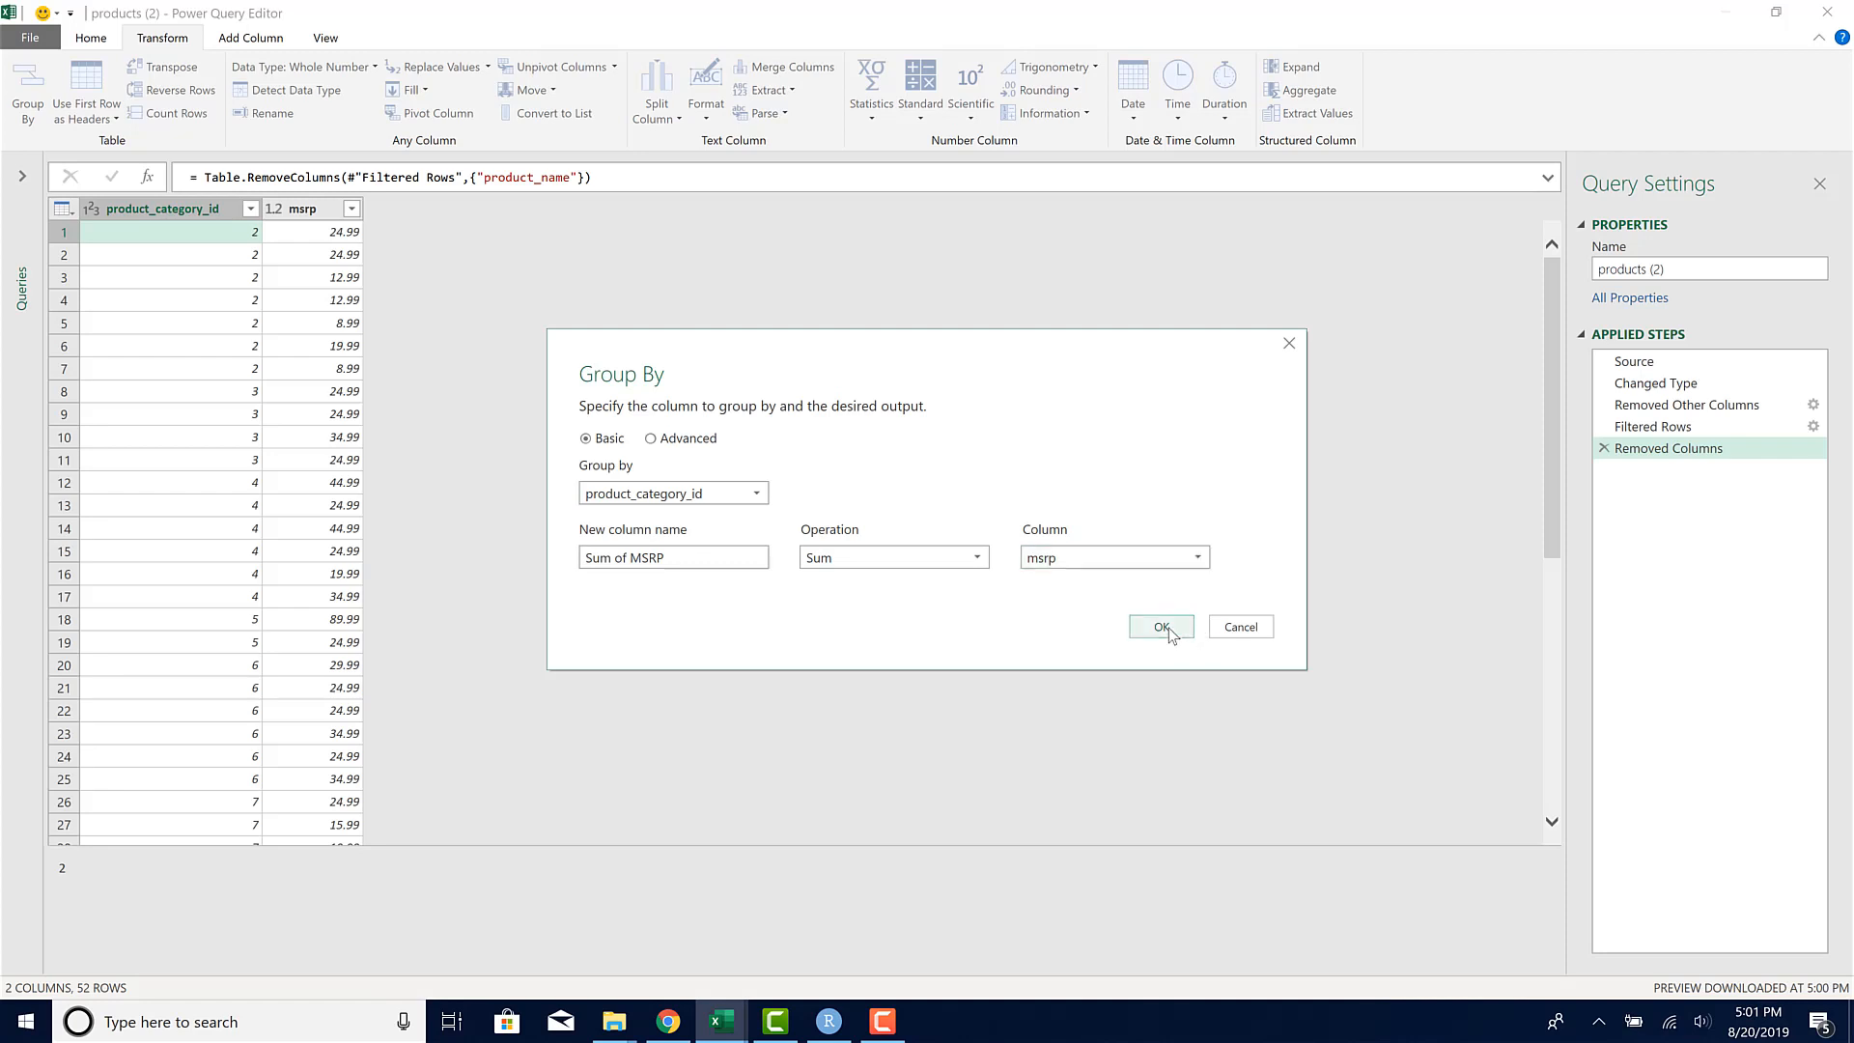
click(1159, 627)
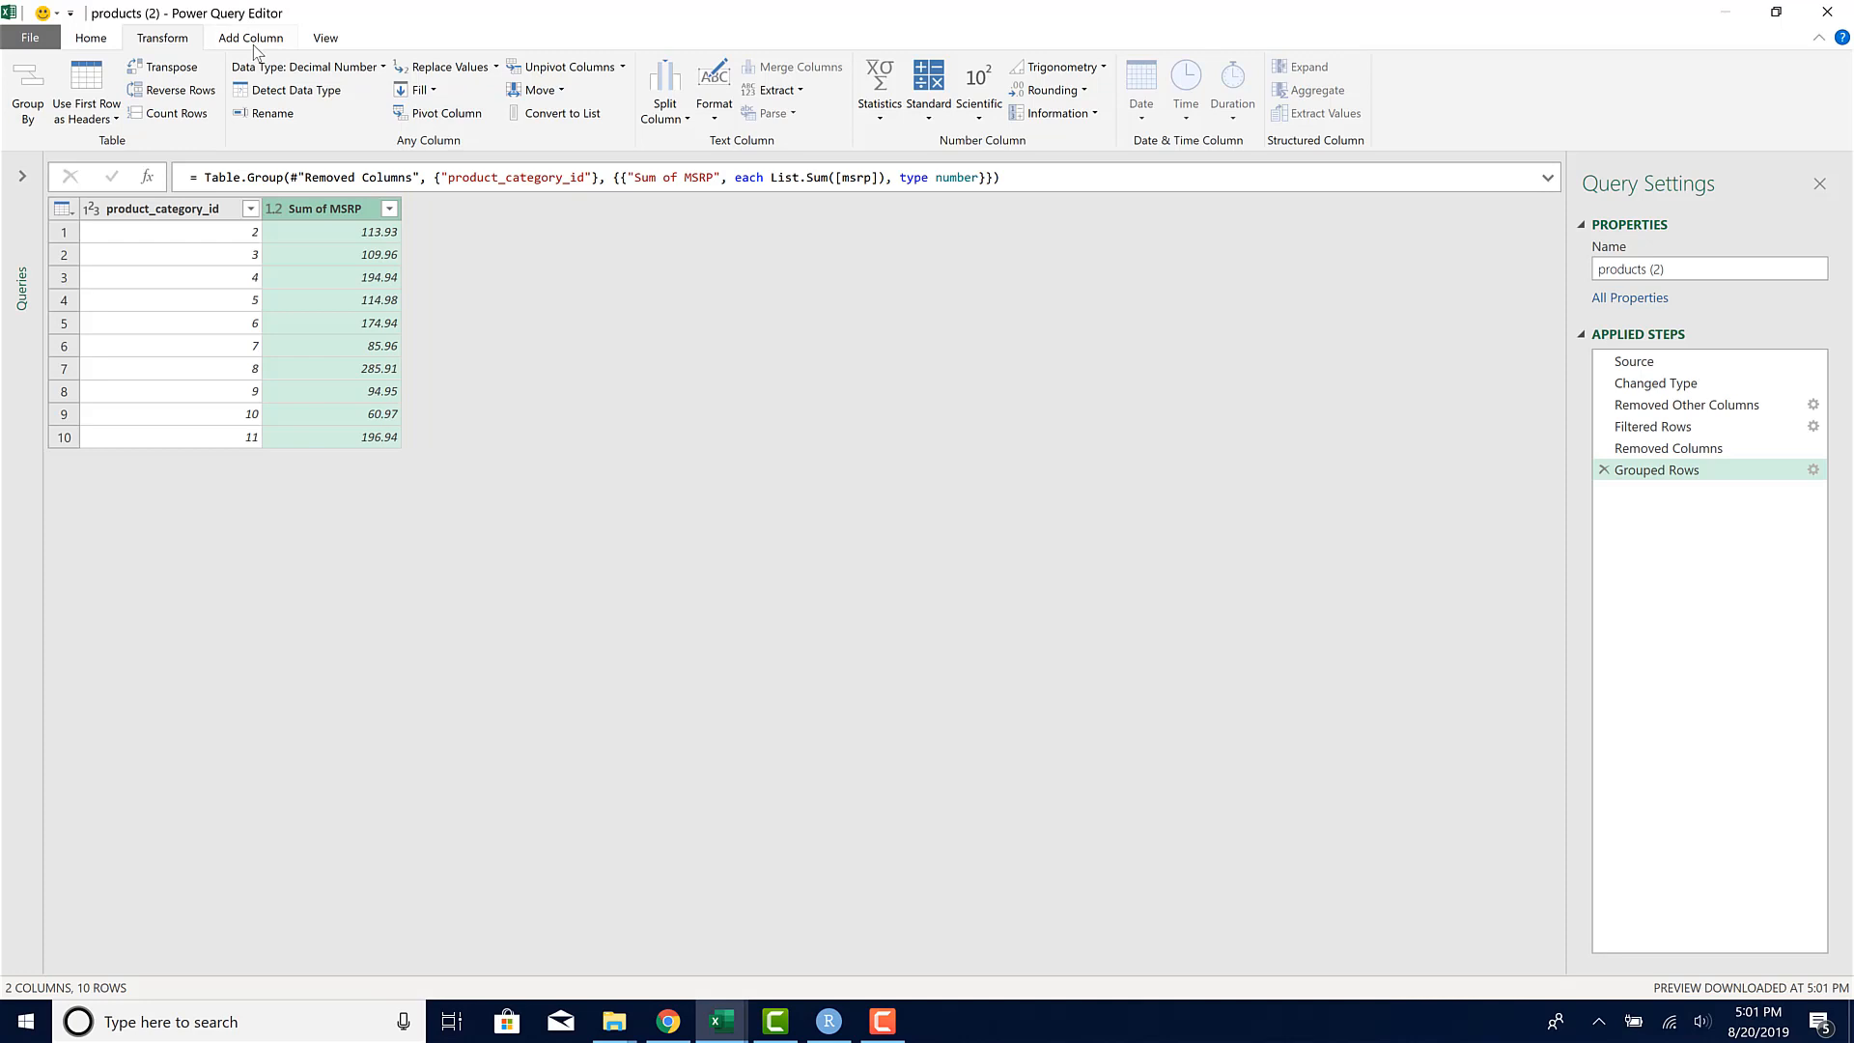
Step: Leave the grouped query via Power Query Editor's View options and return to RStudio
click(324, 37)
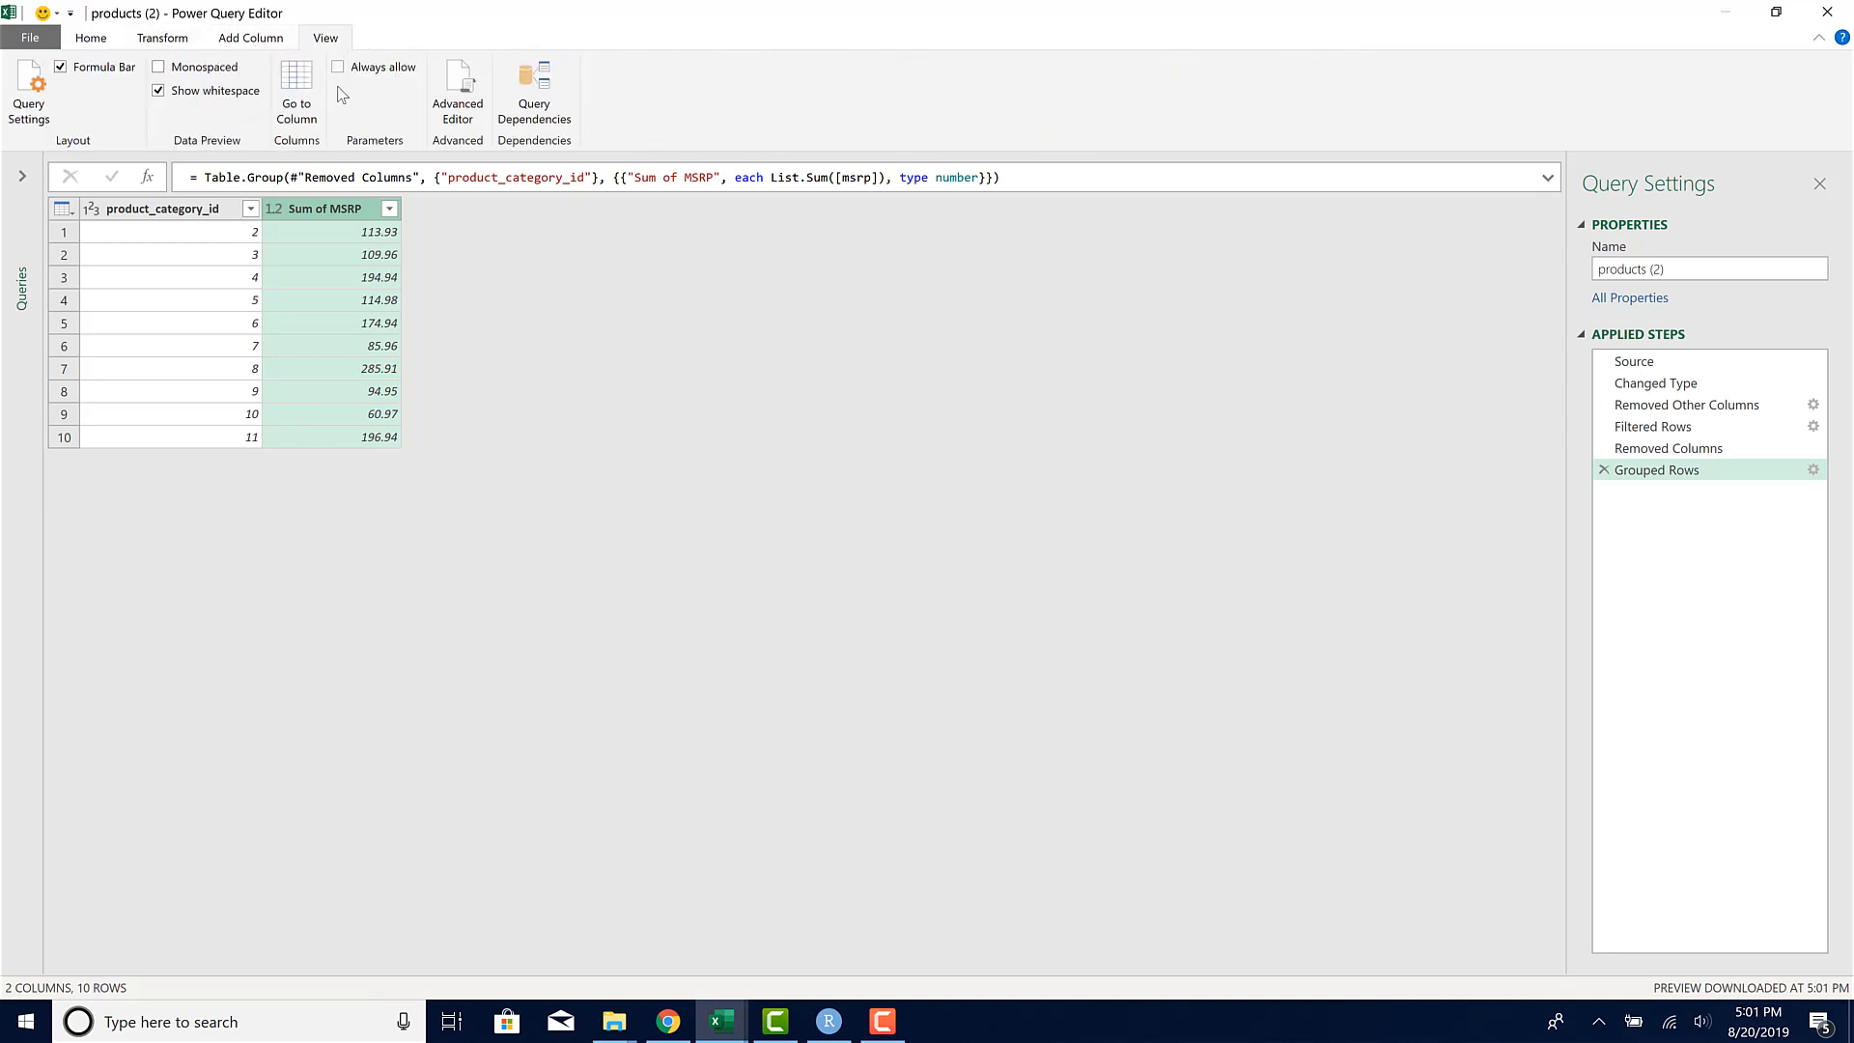
click(456, 89)
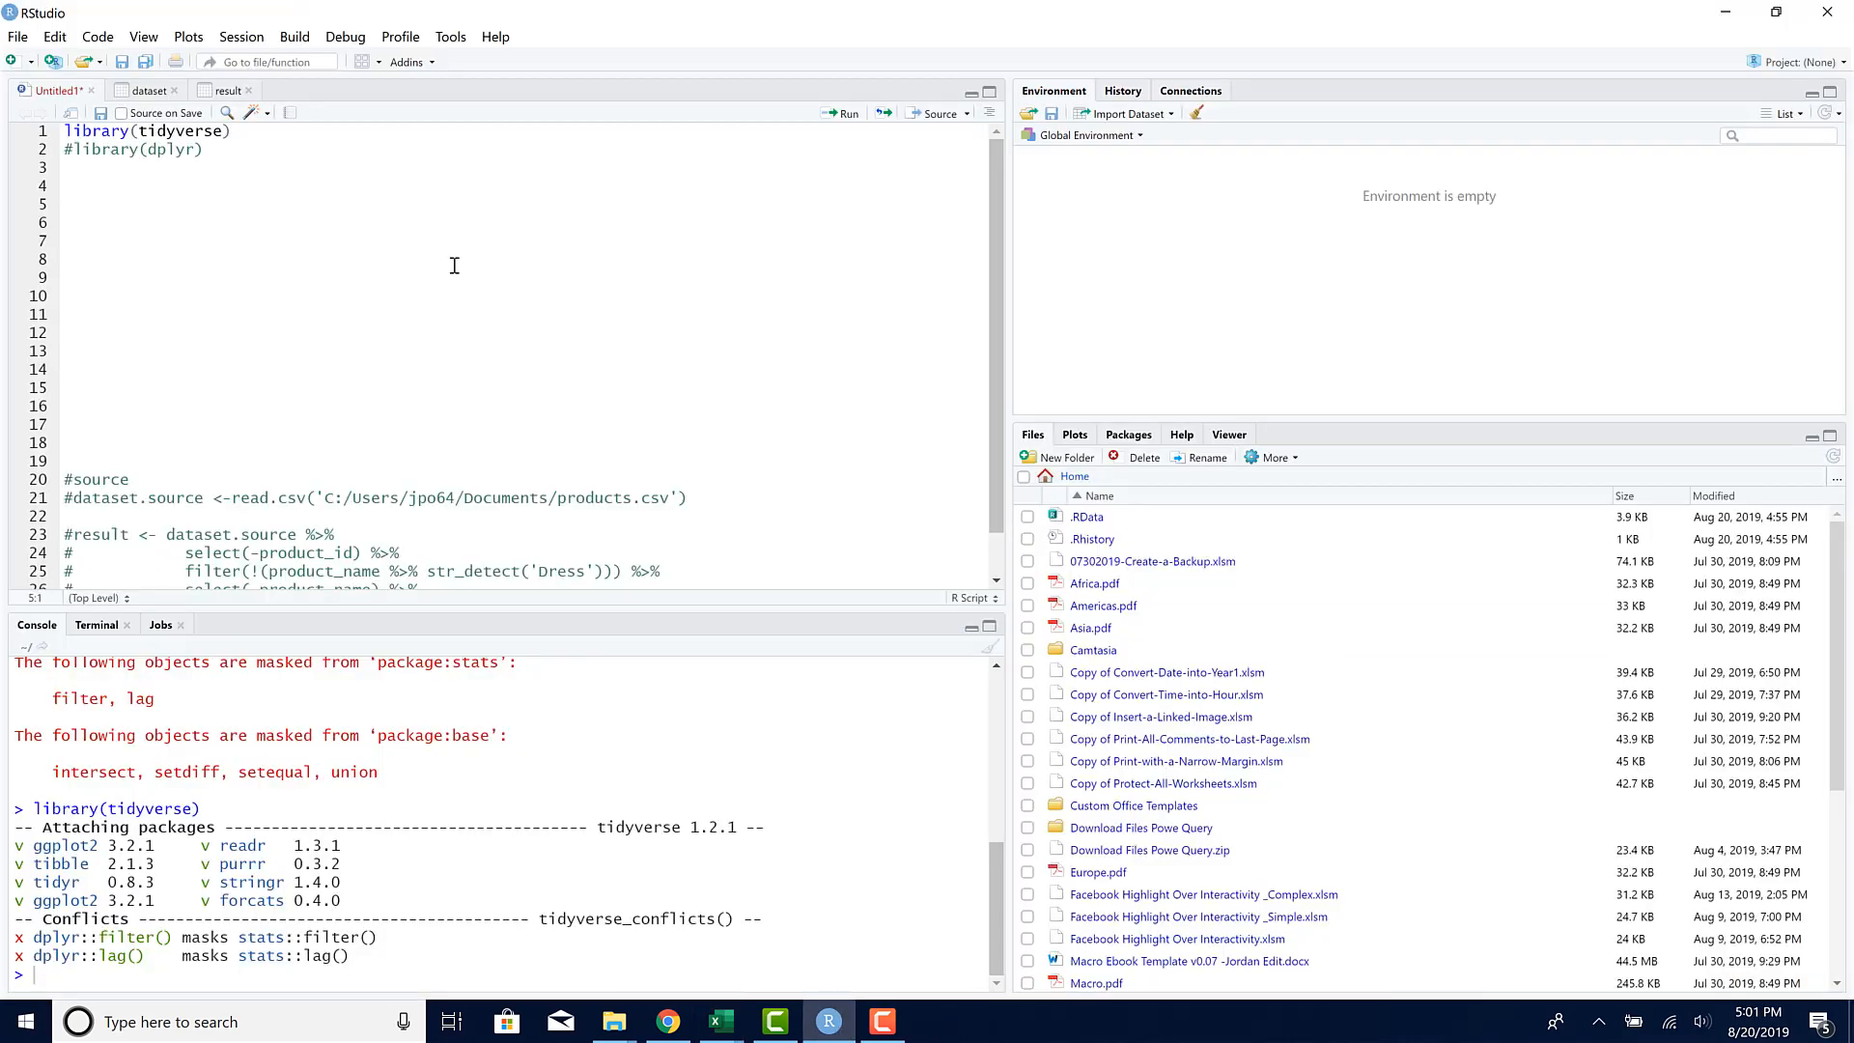
Step: Run library(tidyverse) and make room for new code below it in the script
click(67, 169)
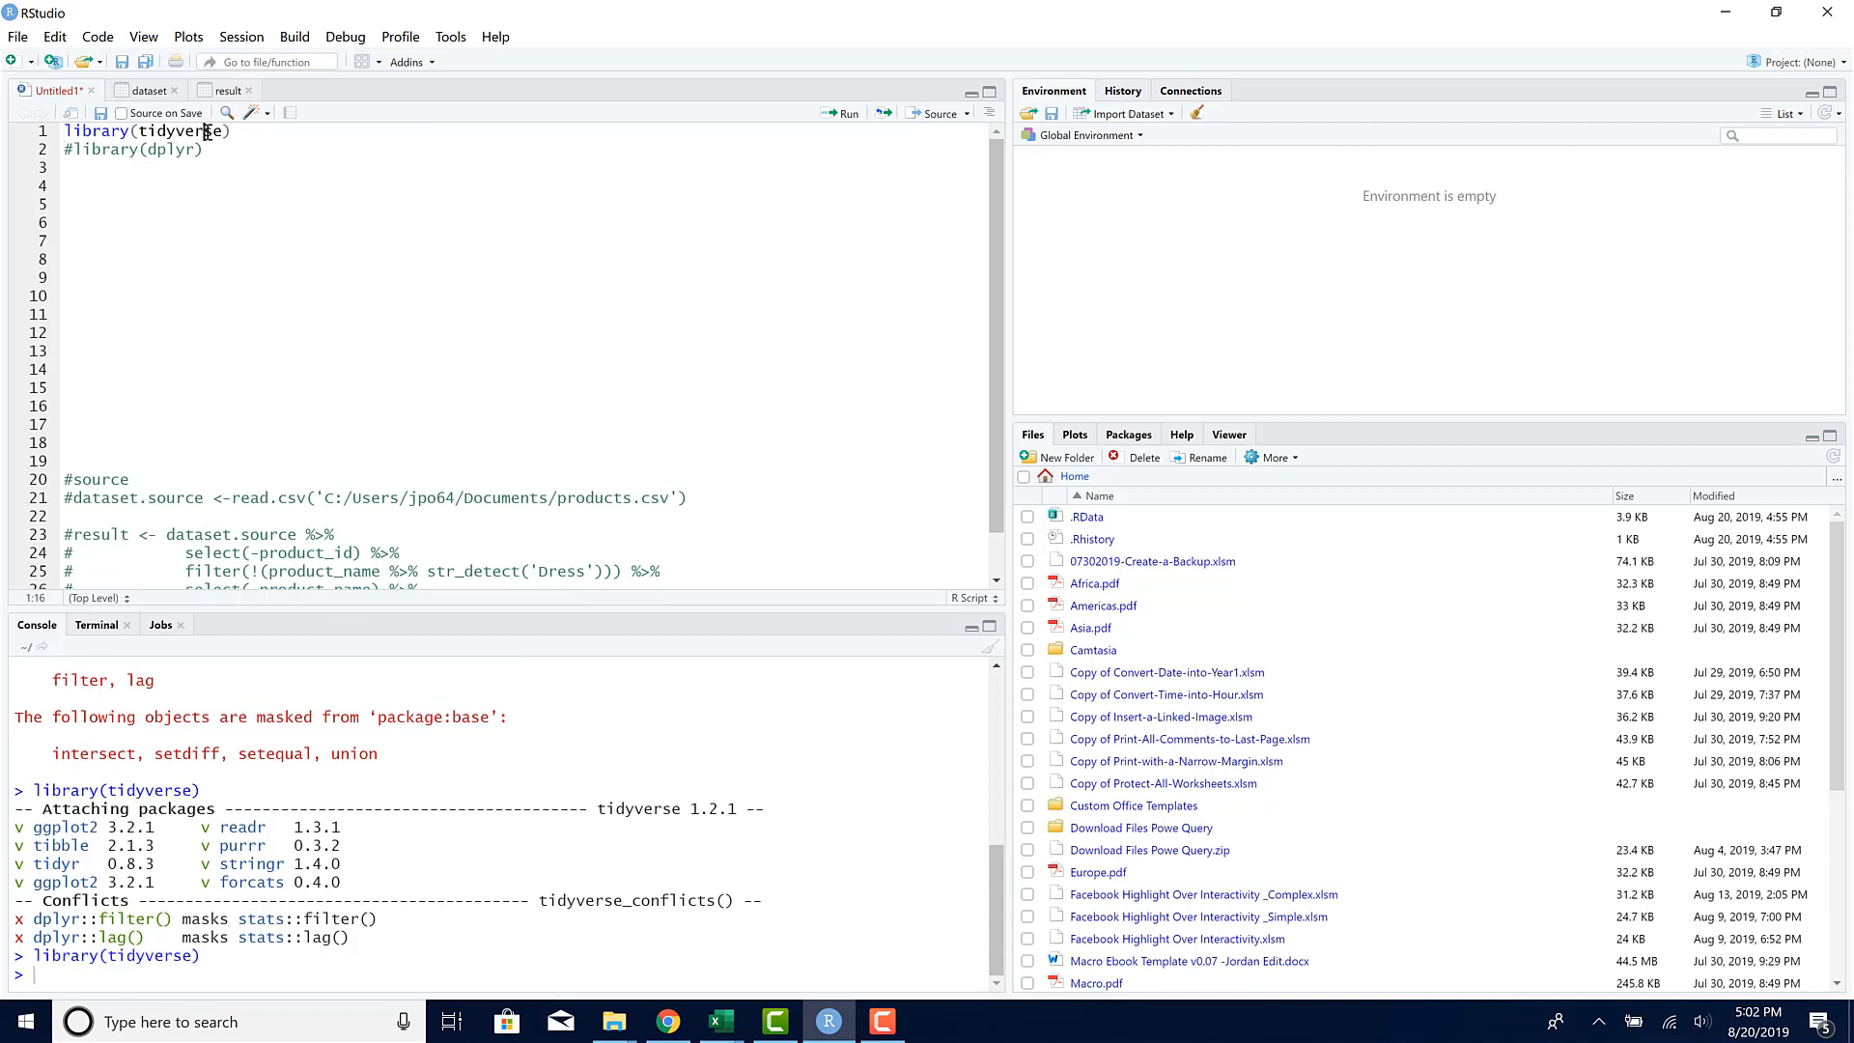
click(68, 168)
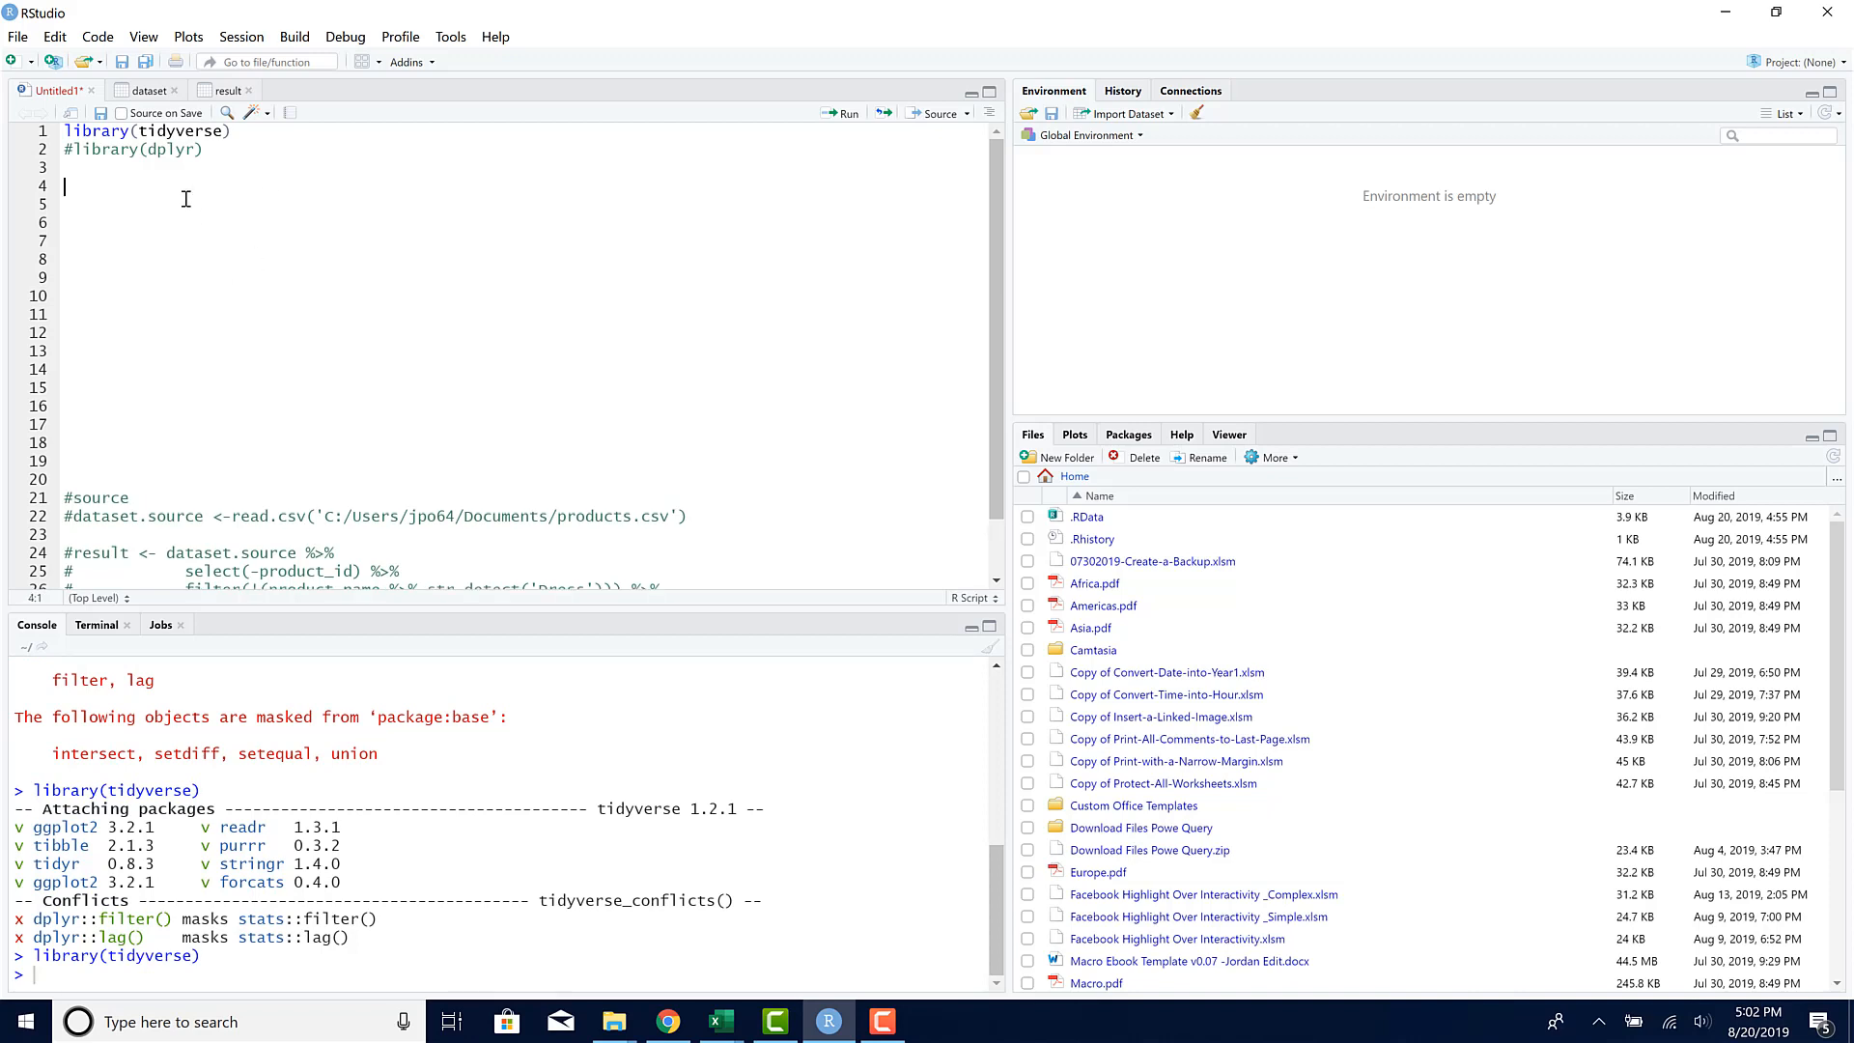
drag(68, 186, 280, 386)
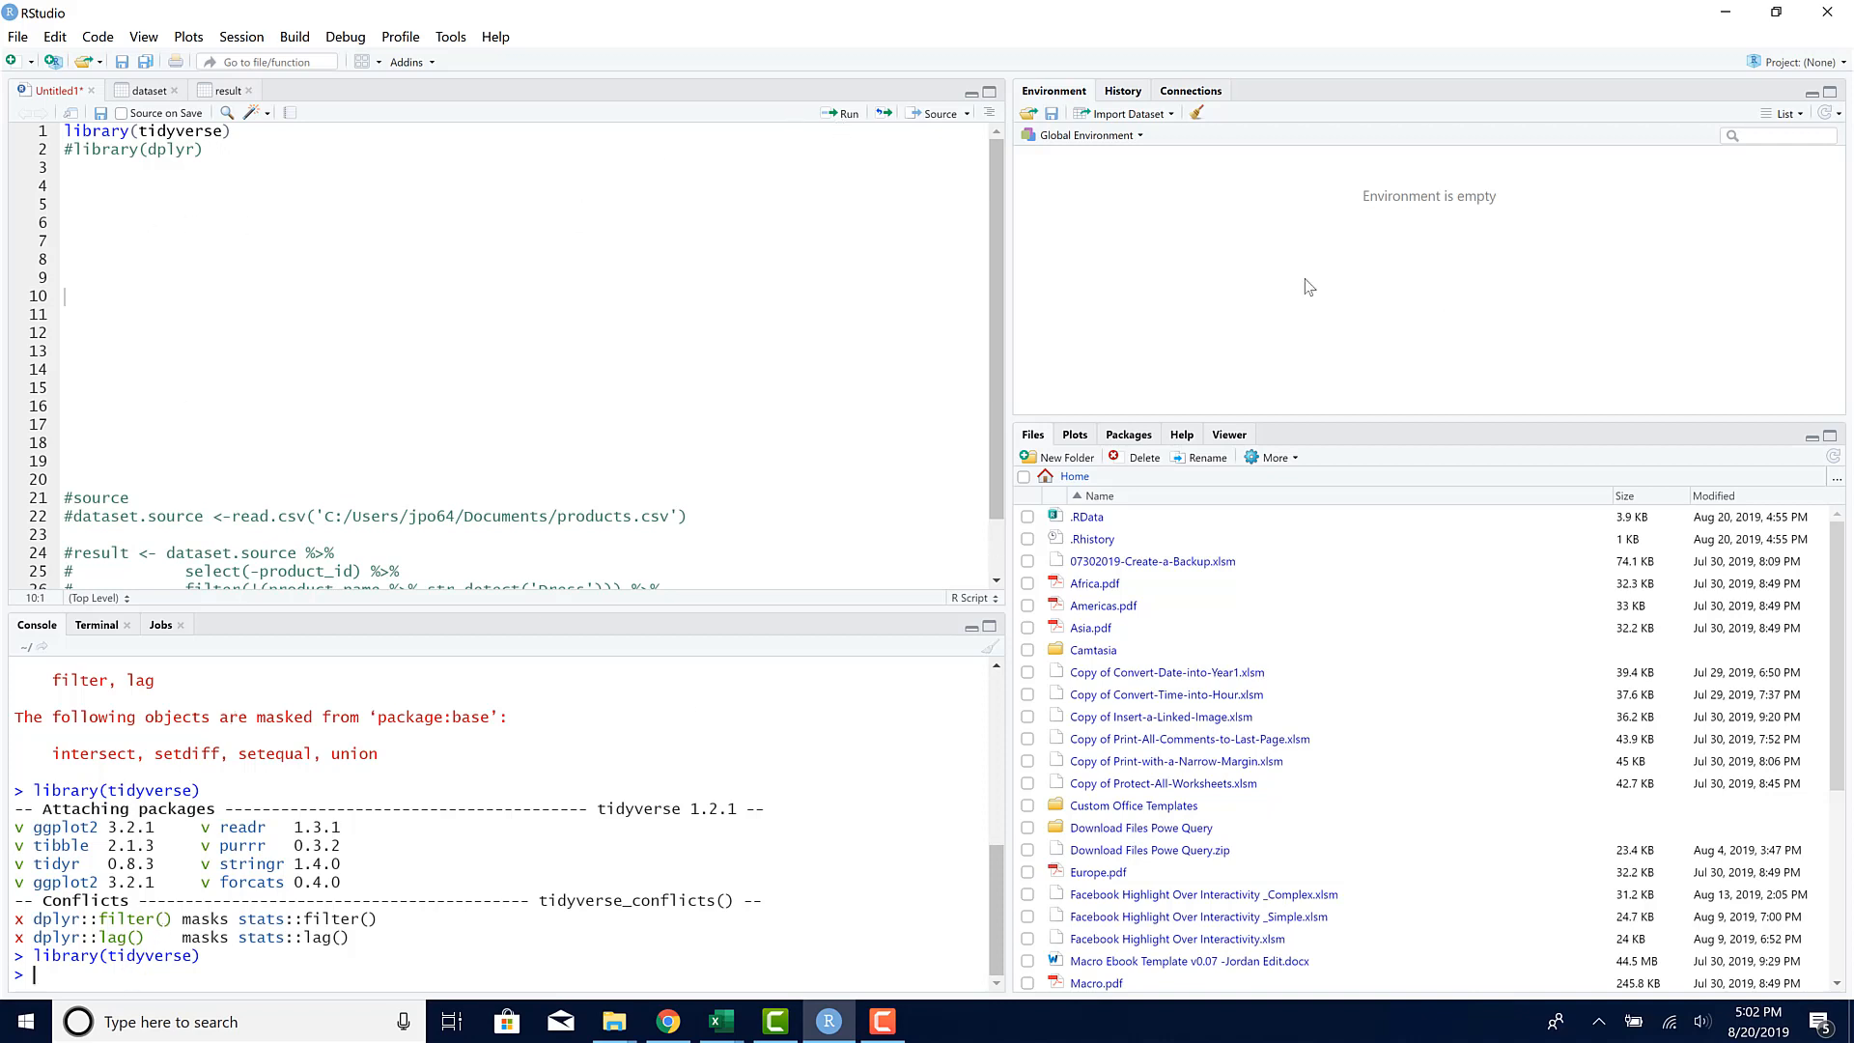
click(164, 205)
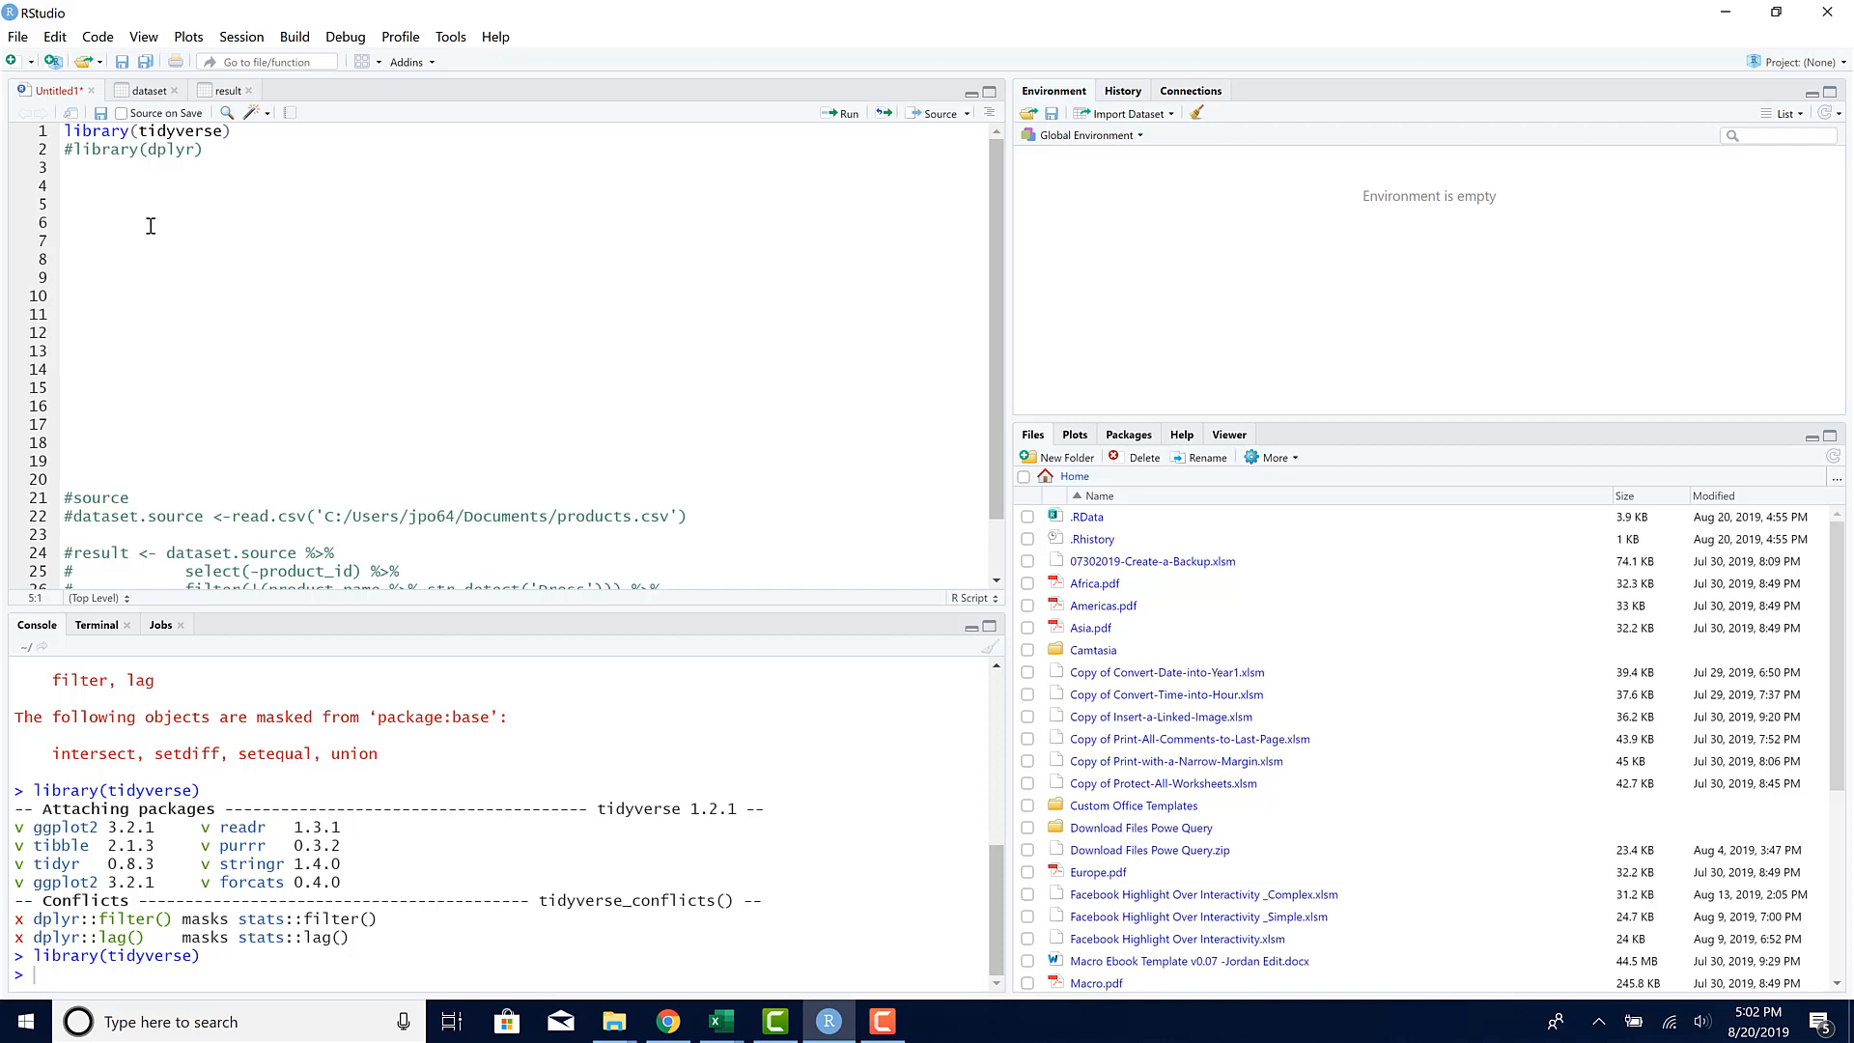
Step: Import 'C:/Users/jpo64/Documents/products.csv' into source with read.csv, giving 57 observations of 4 variables
text(source)
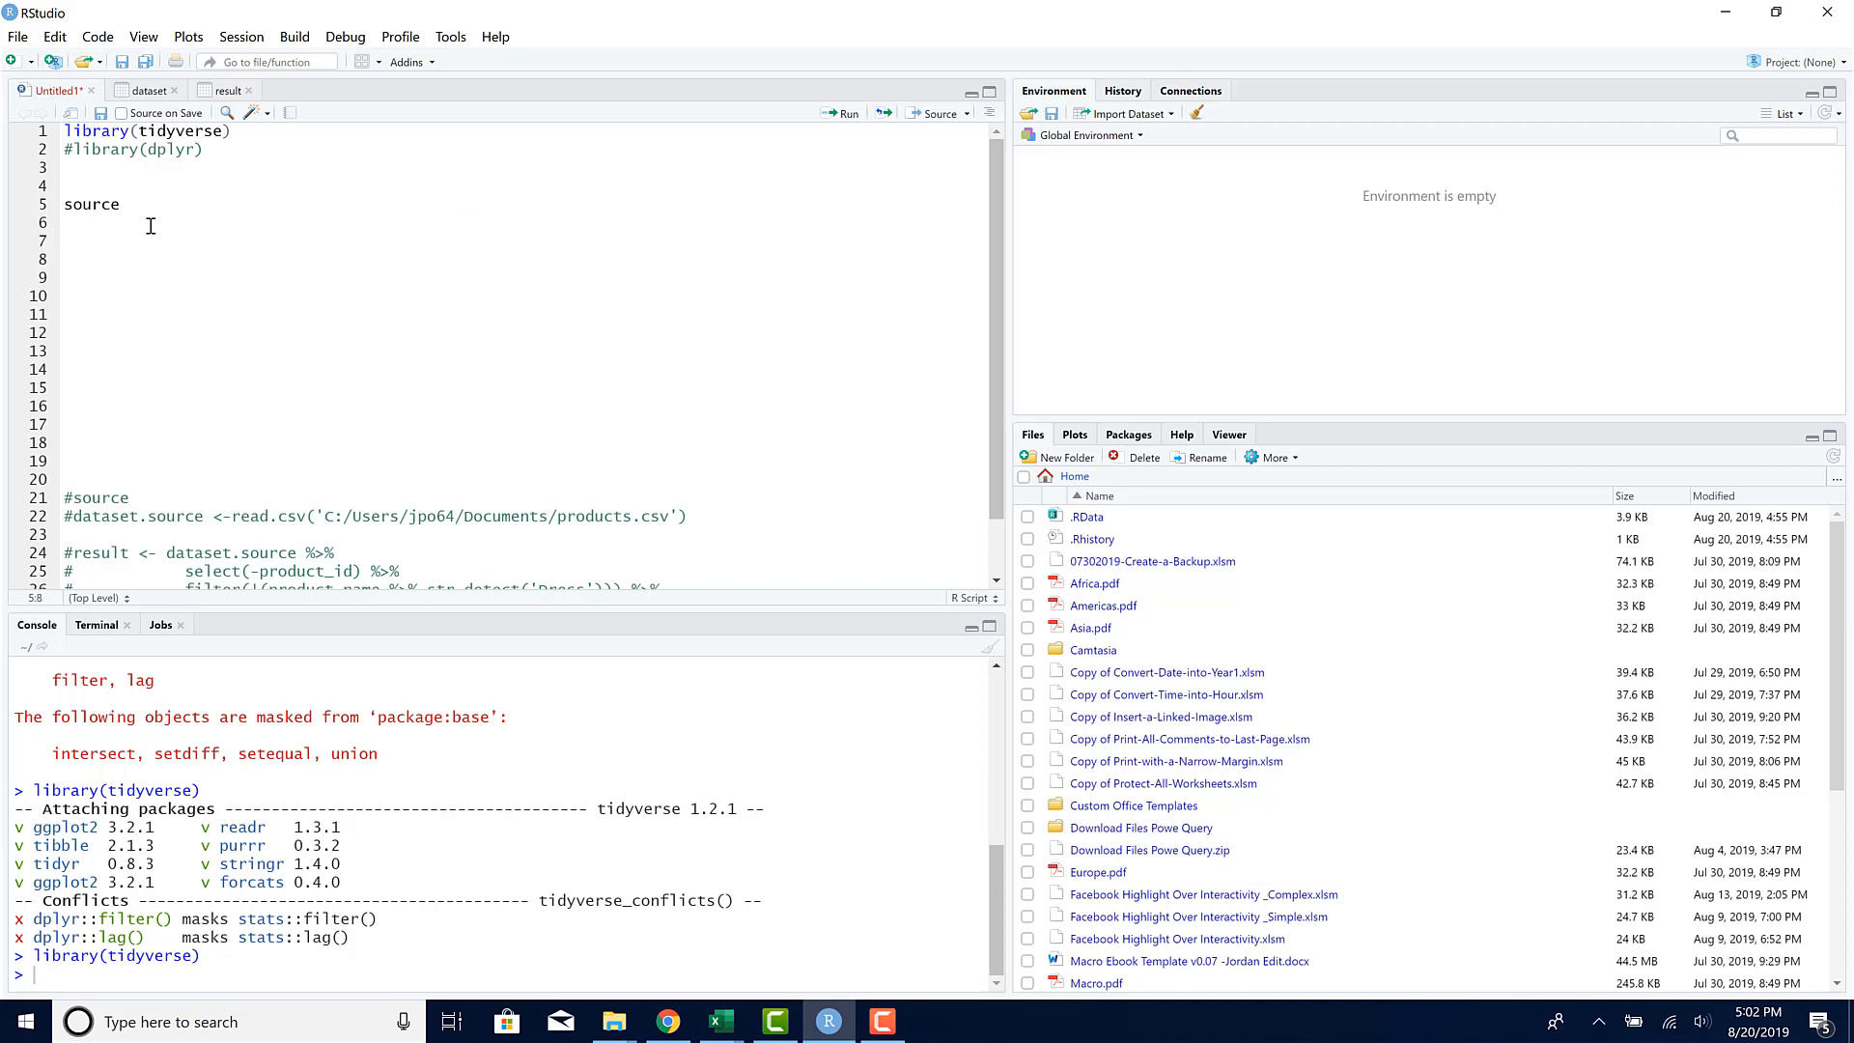
text(<-)
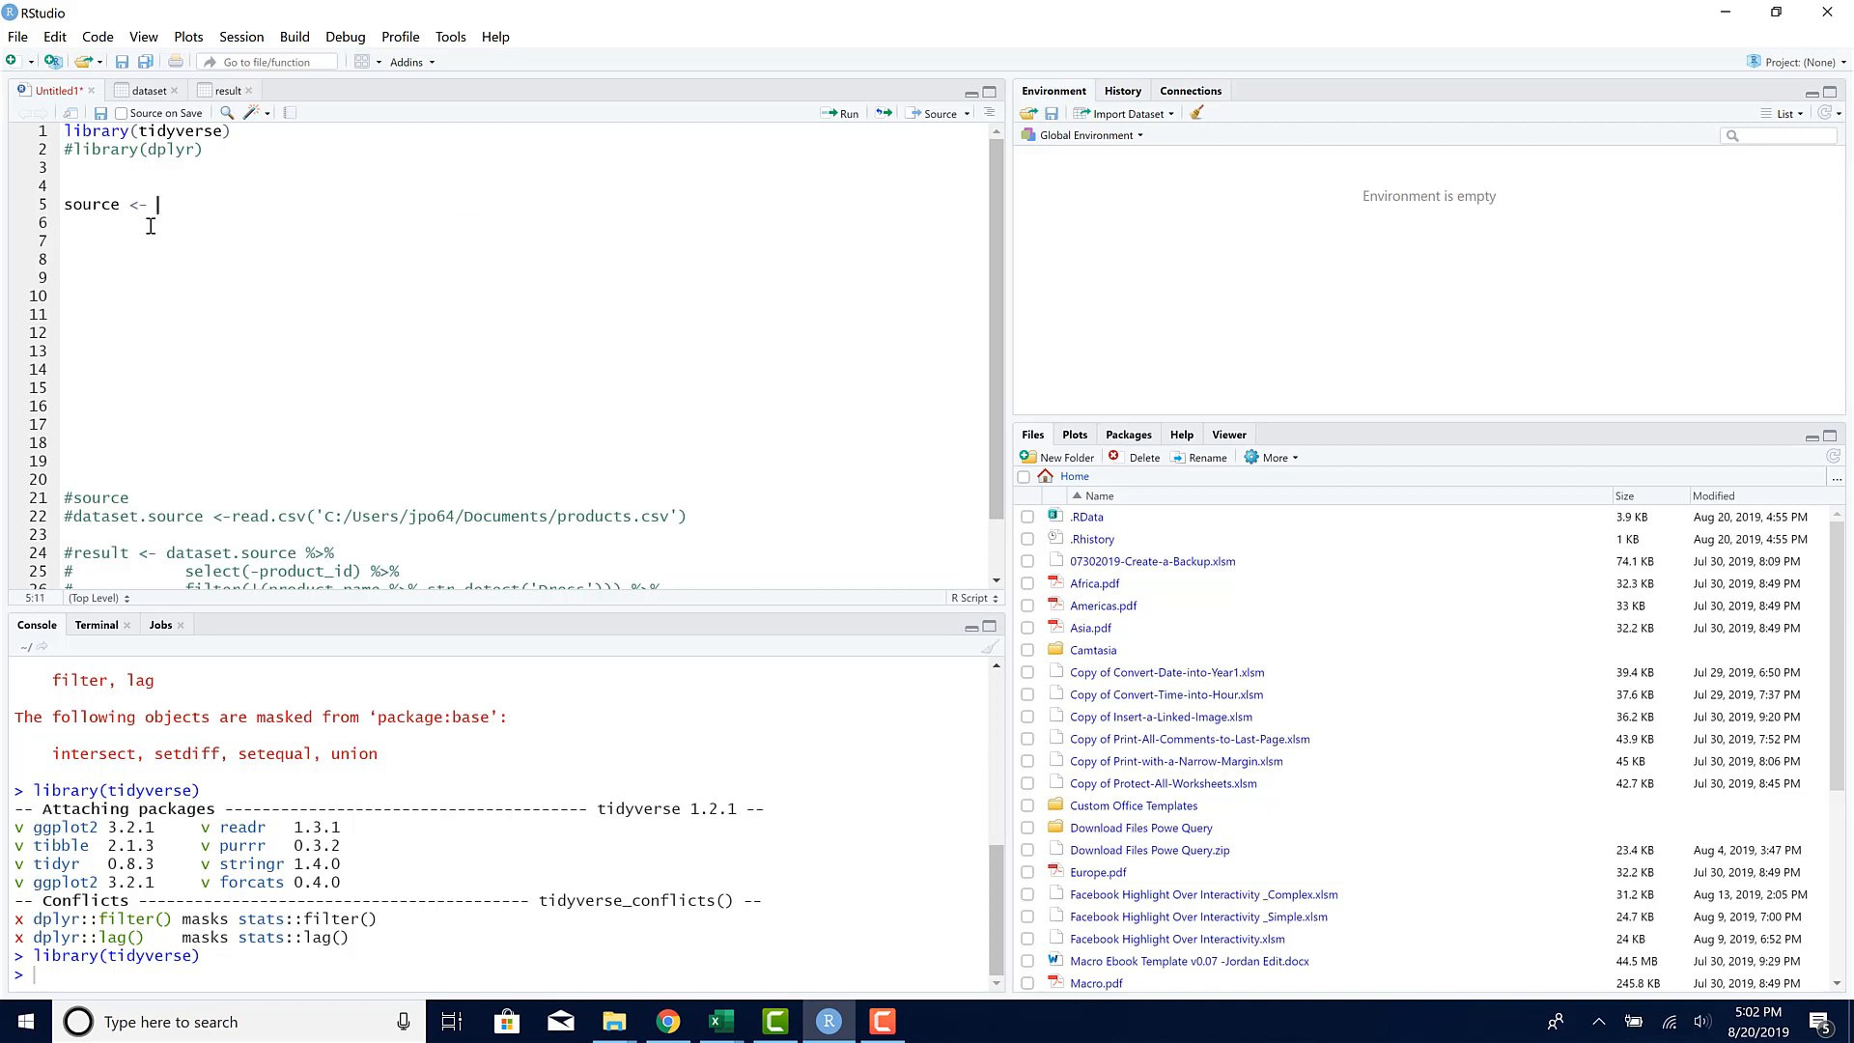
key(Backspace)
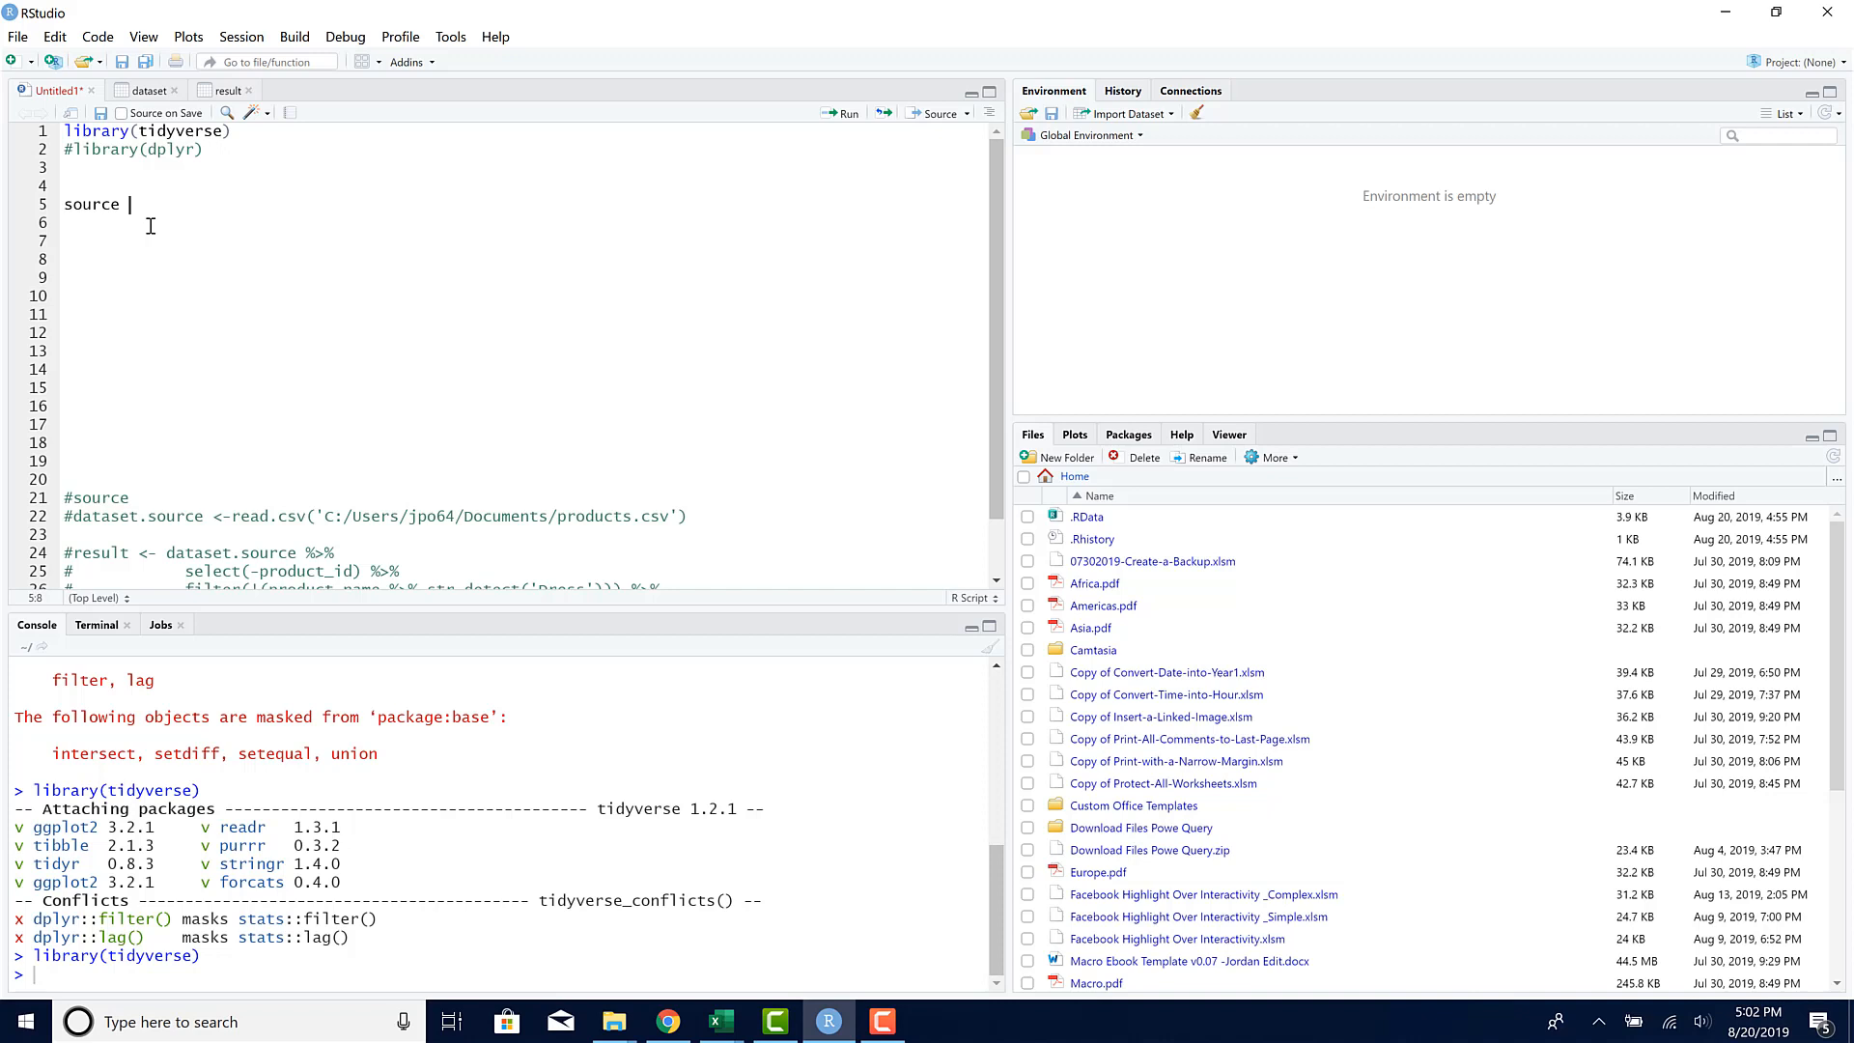
text(<-)
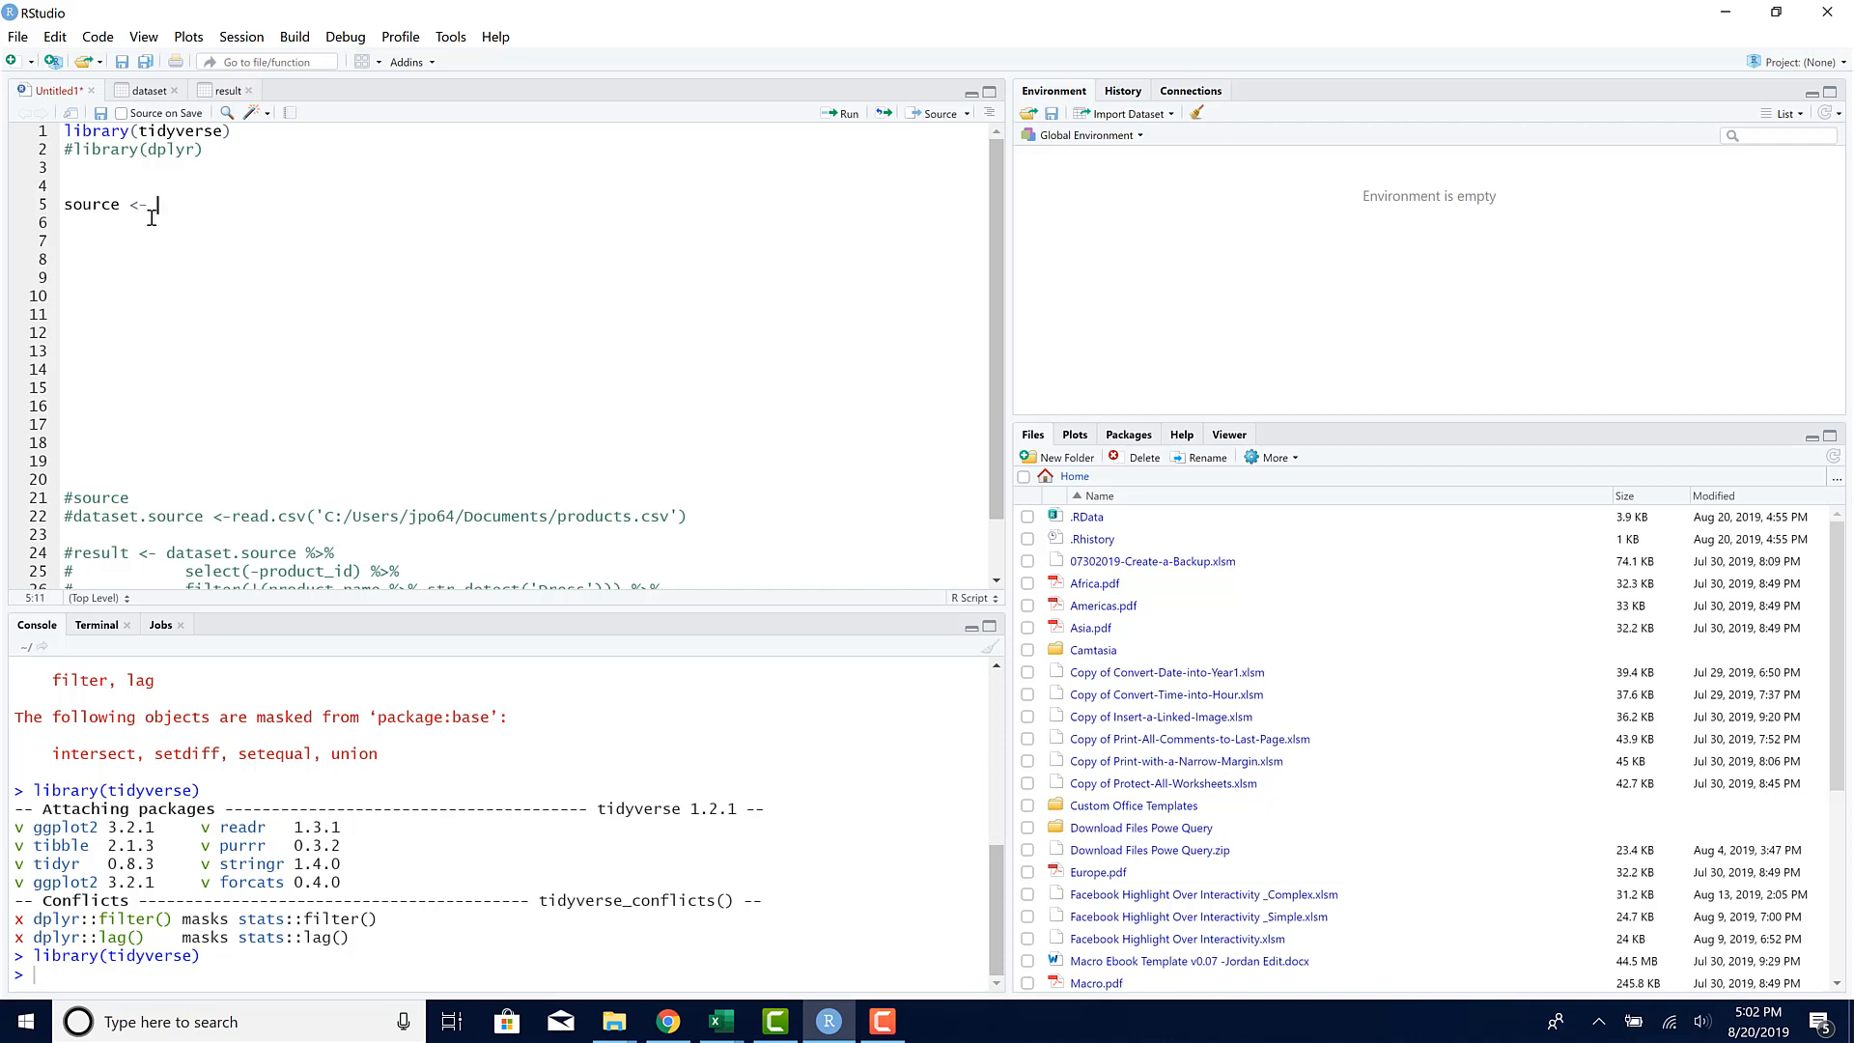
text(read.cs)
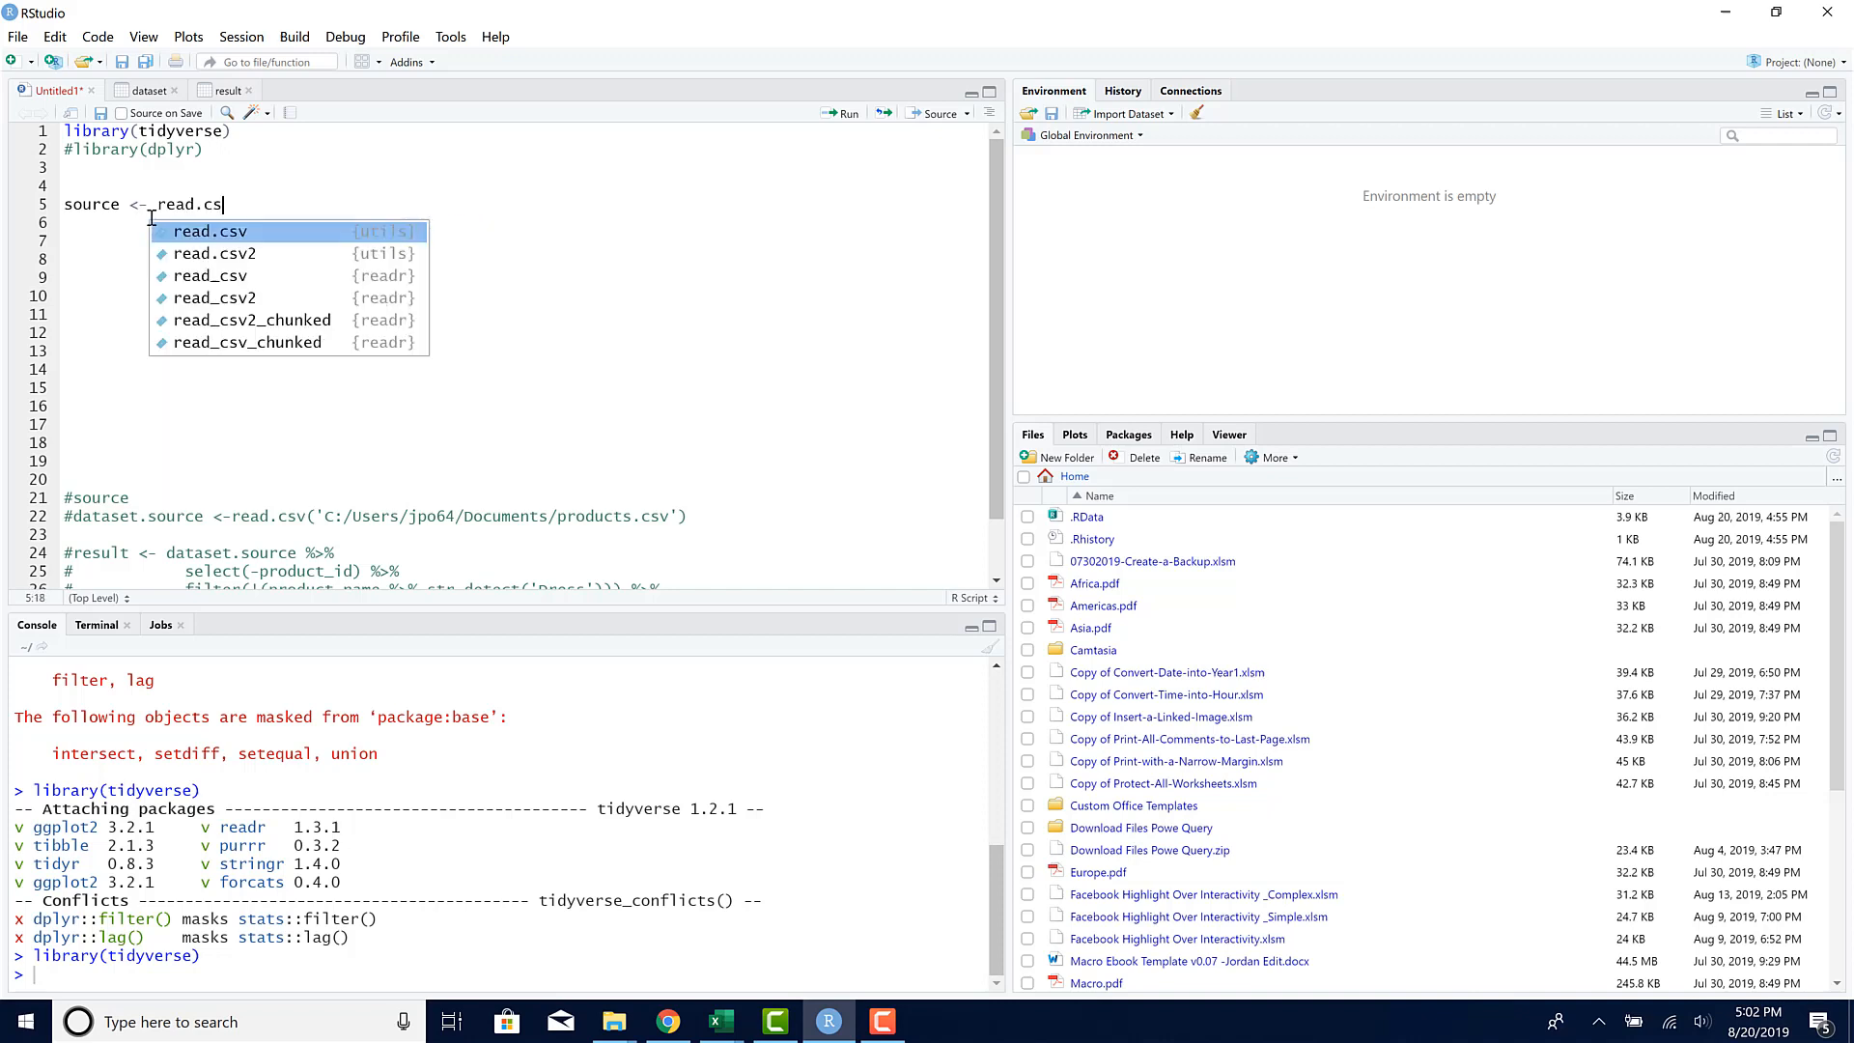
click(209, 230)
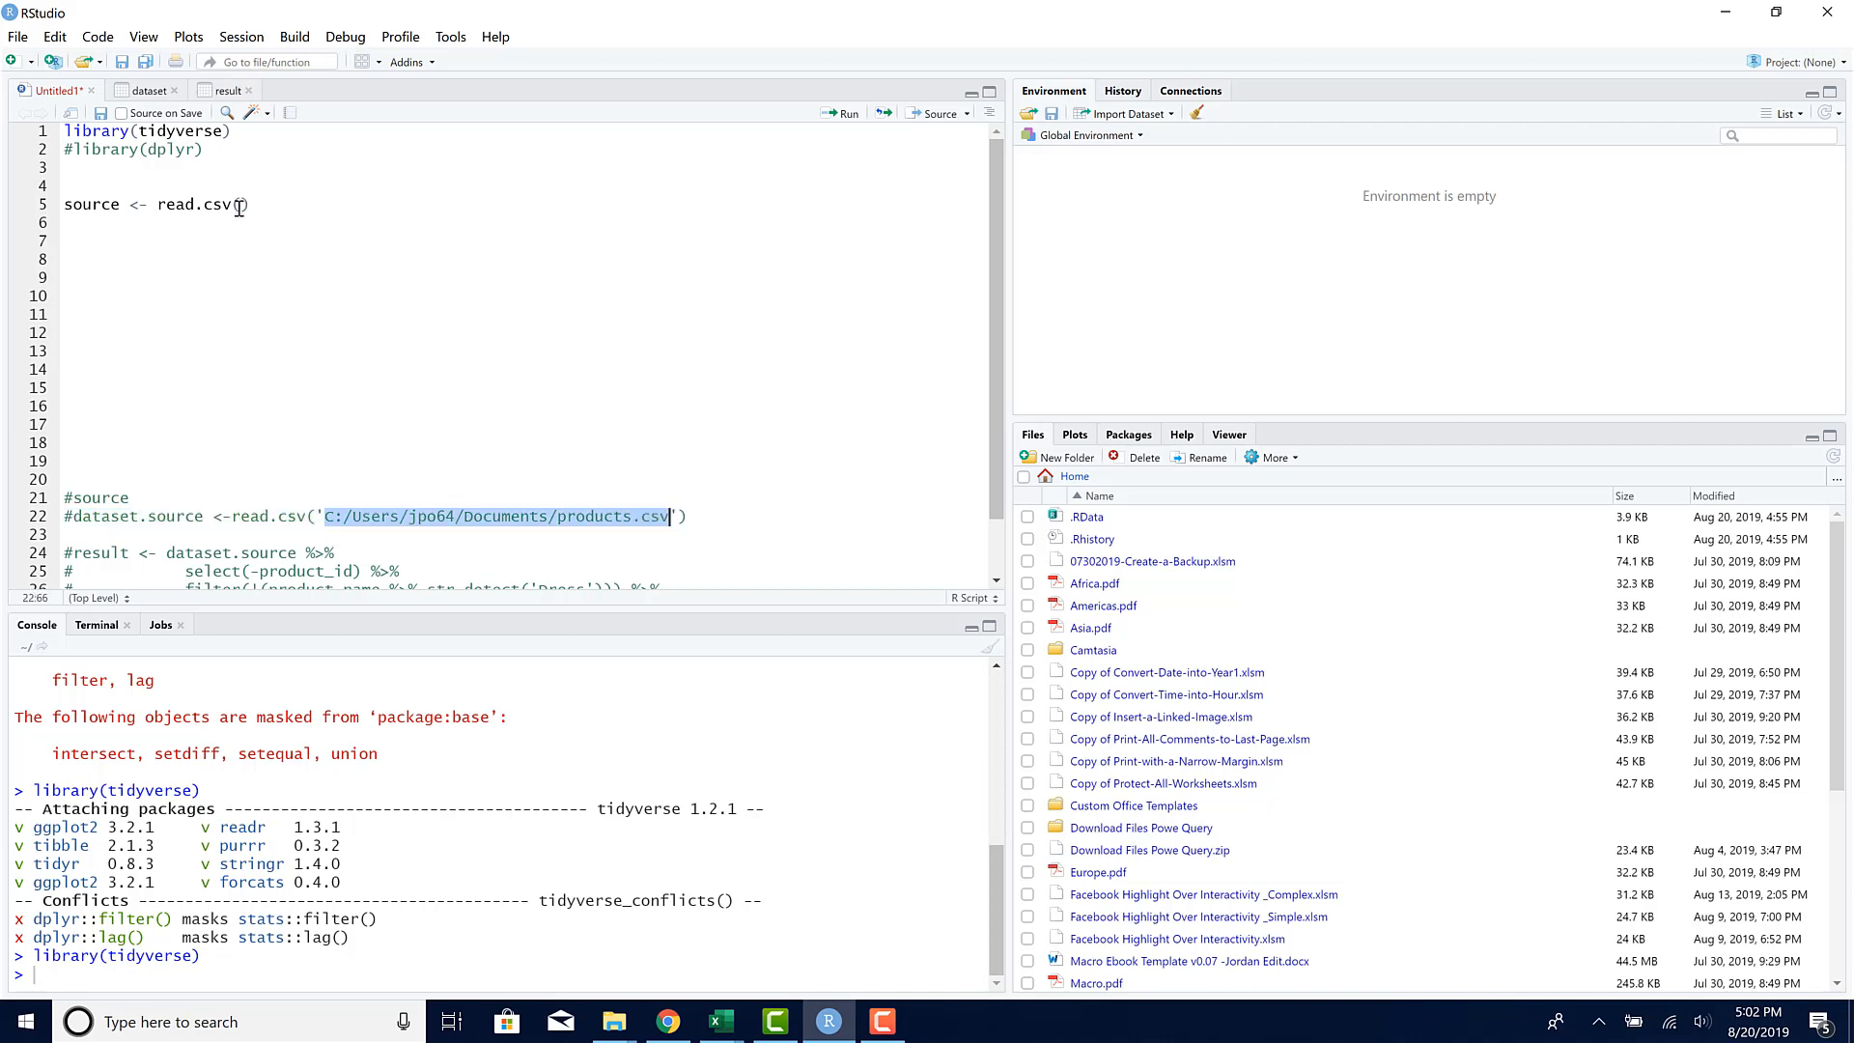
text('C:/Users/jpo64/Documents/products.csv')
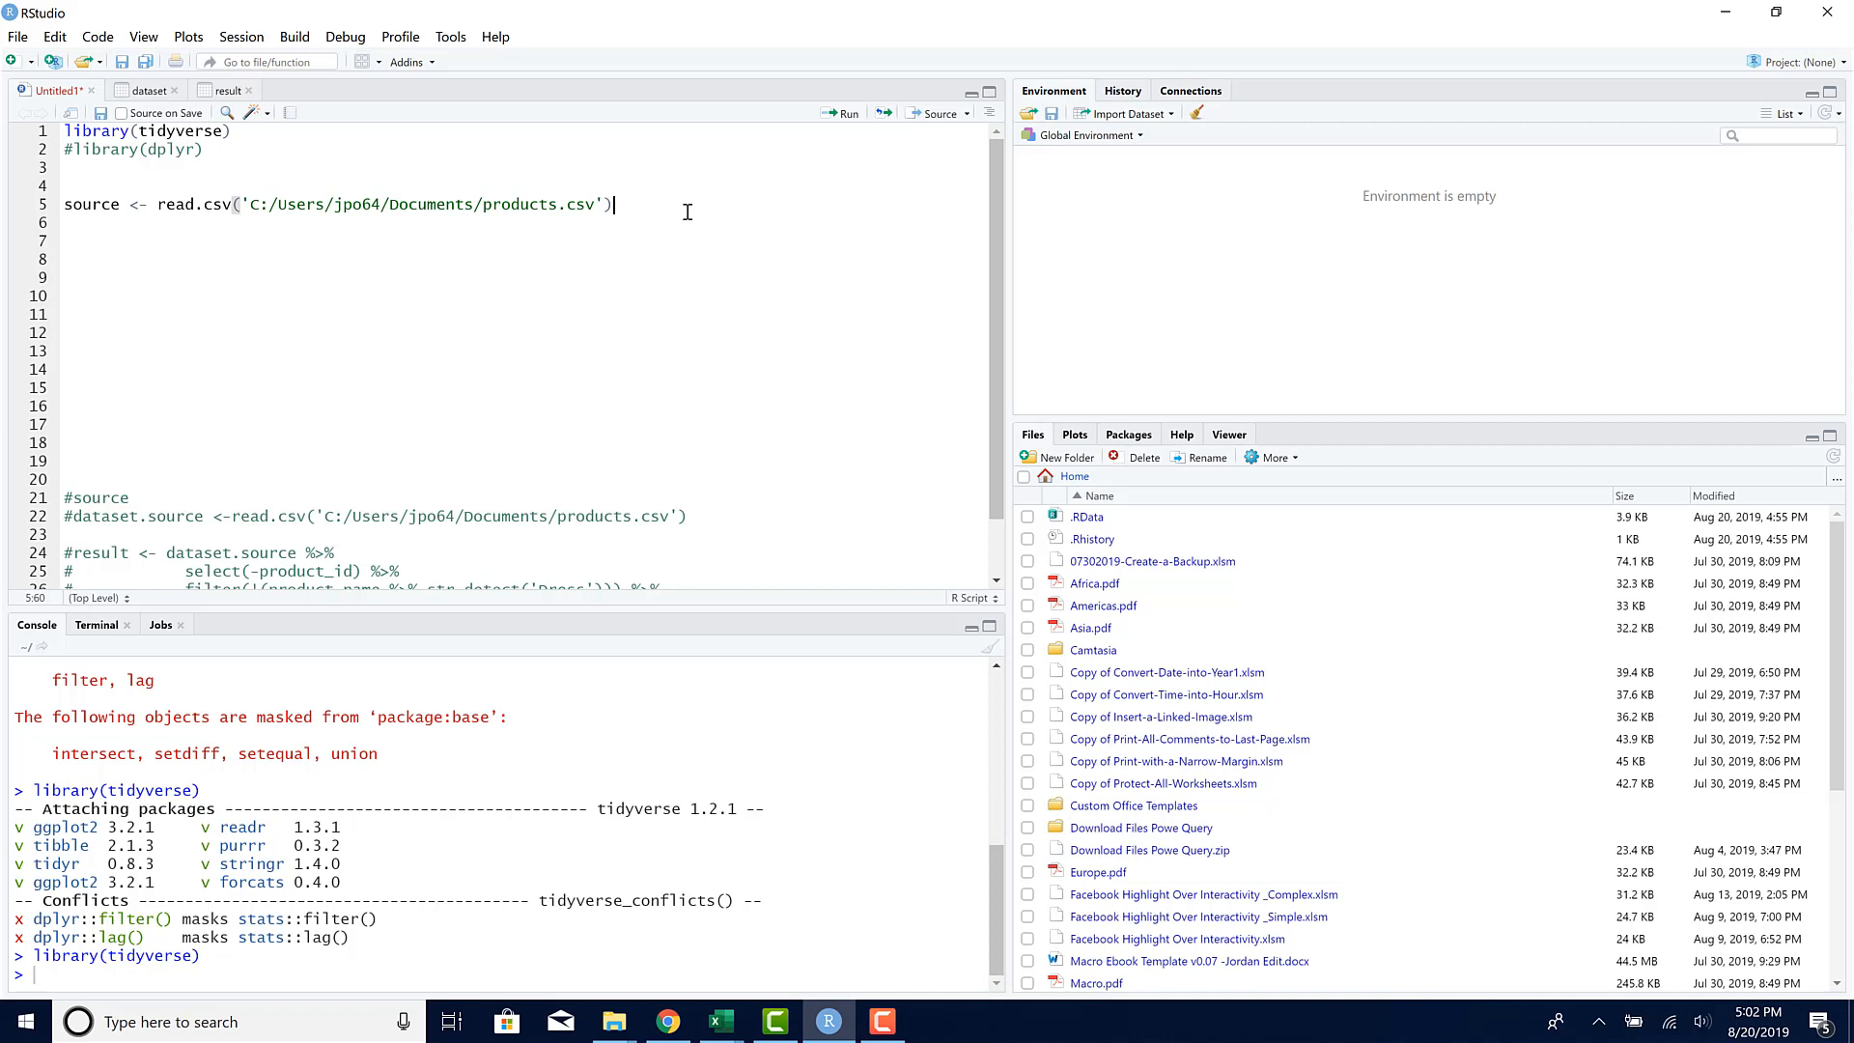
click(839, 112)
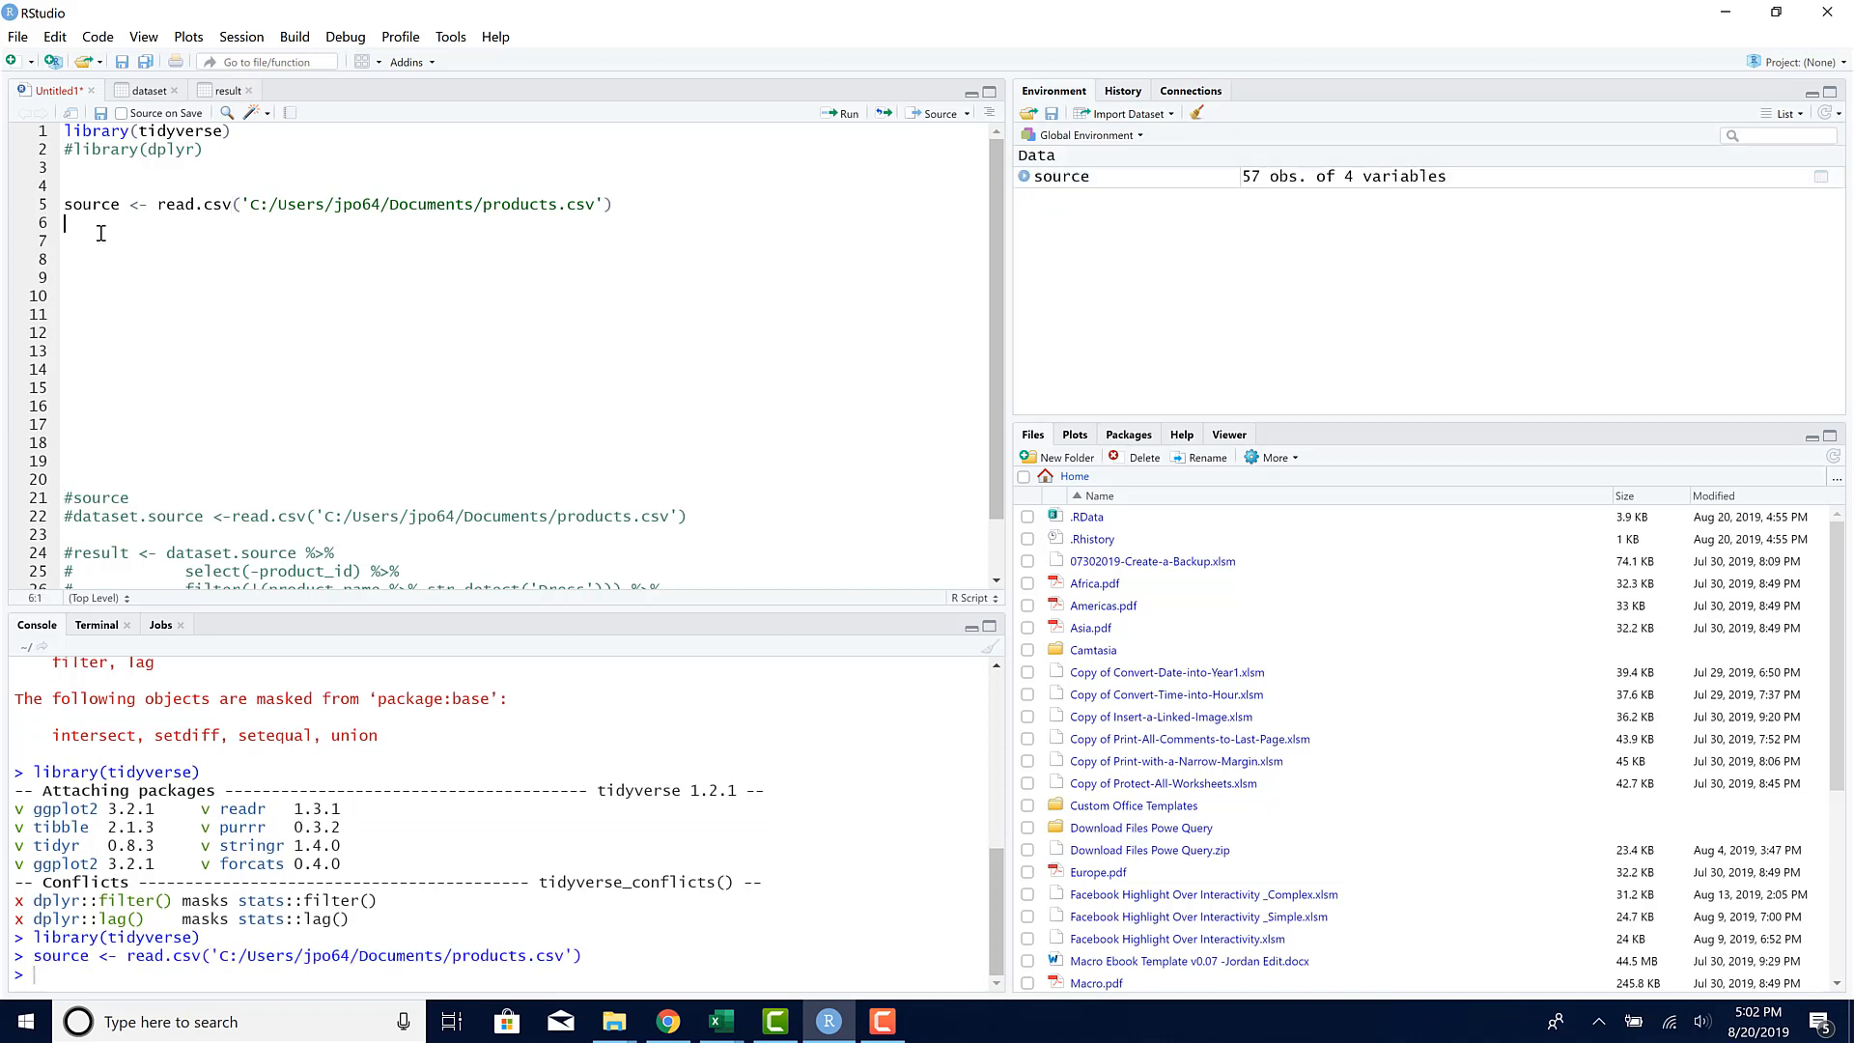
mouse_move(1064, 174)
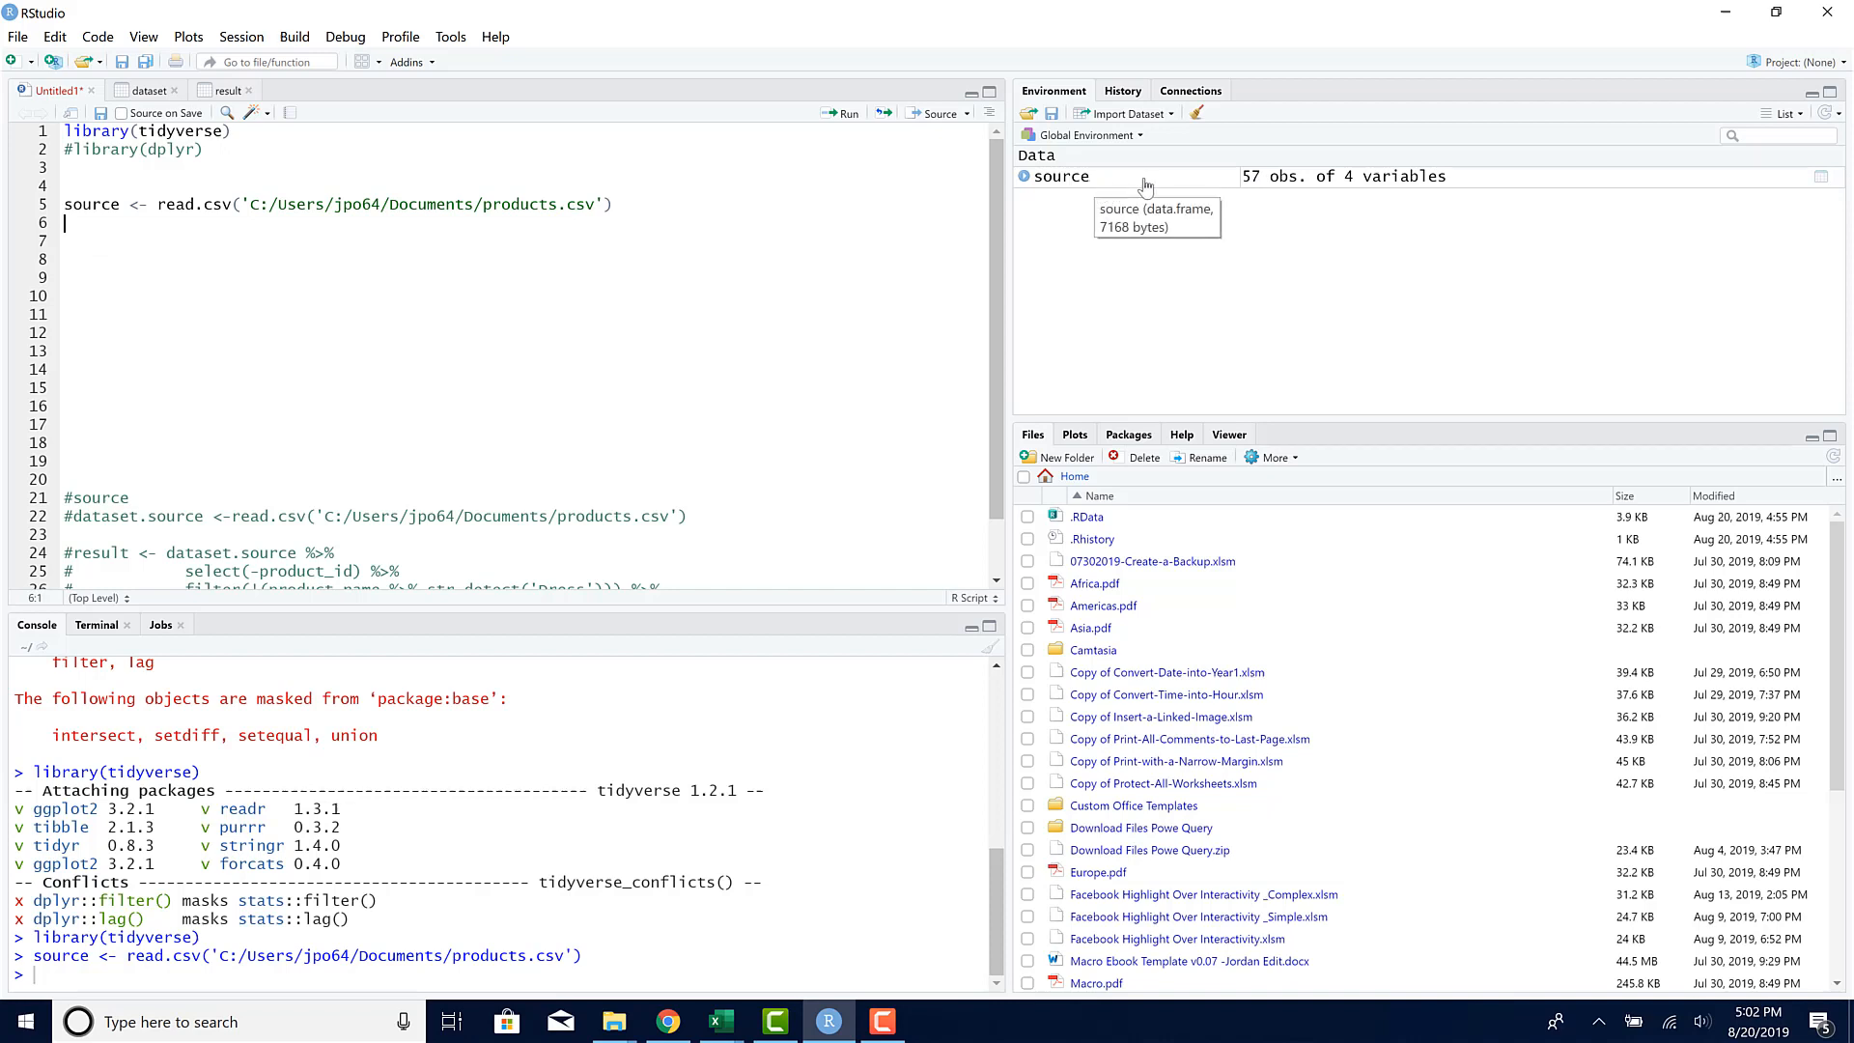
Step: Check the Power Query Source step, then return to RStudio's Untitled1 script
click(1058, 175)
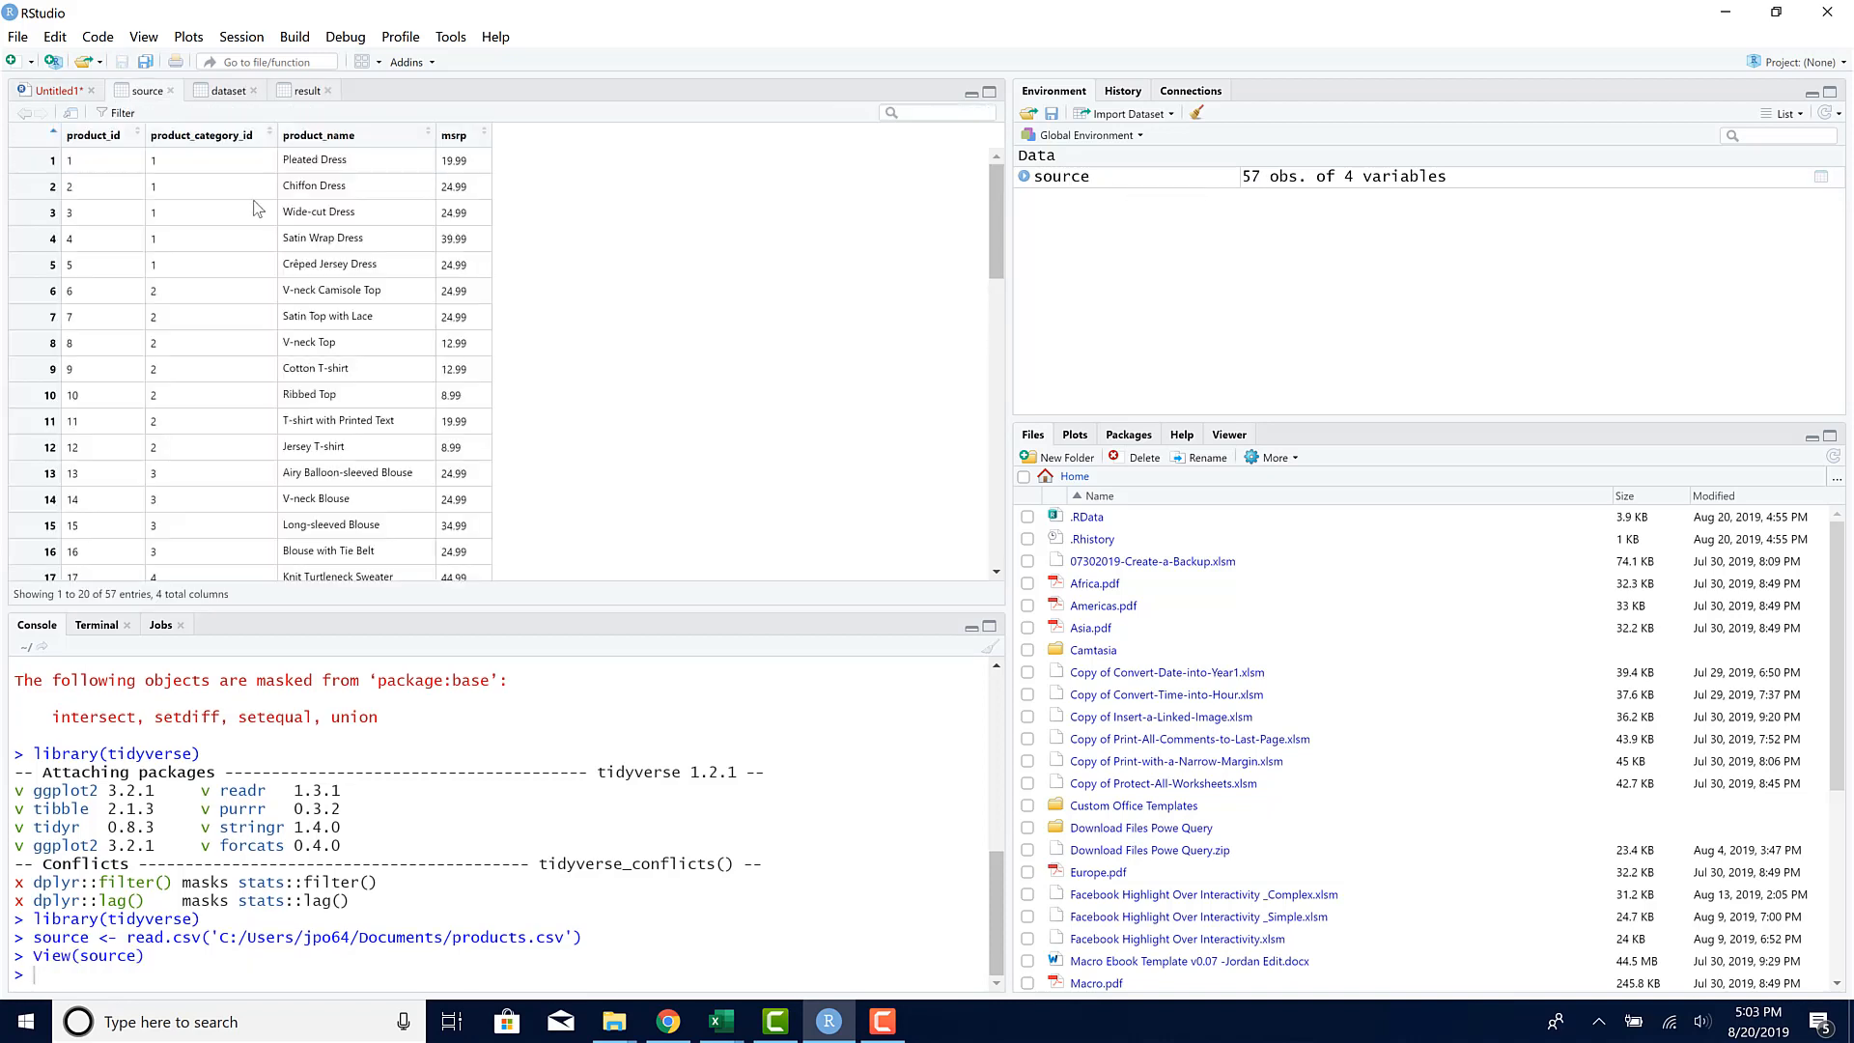
scroll(down, 3)
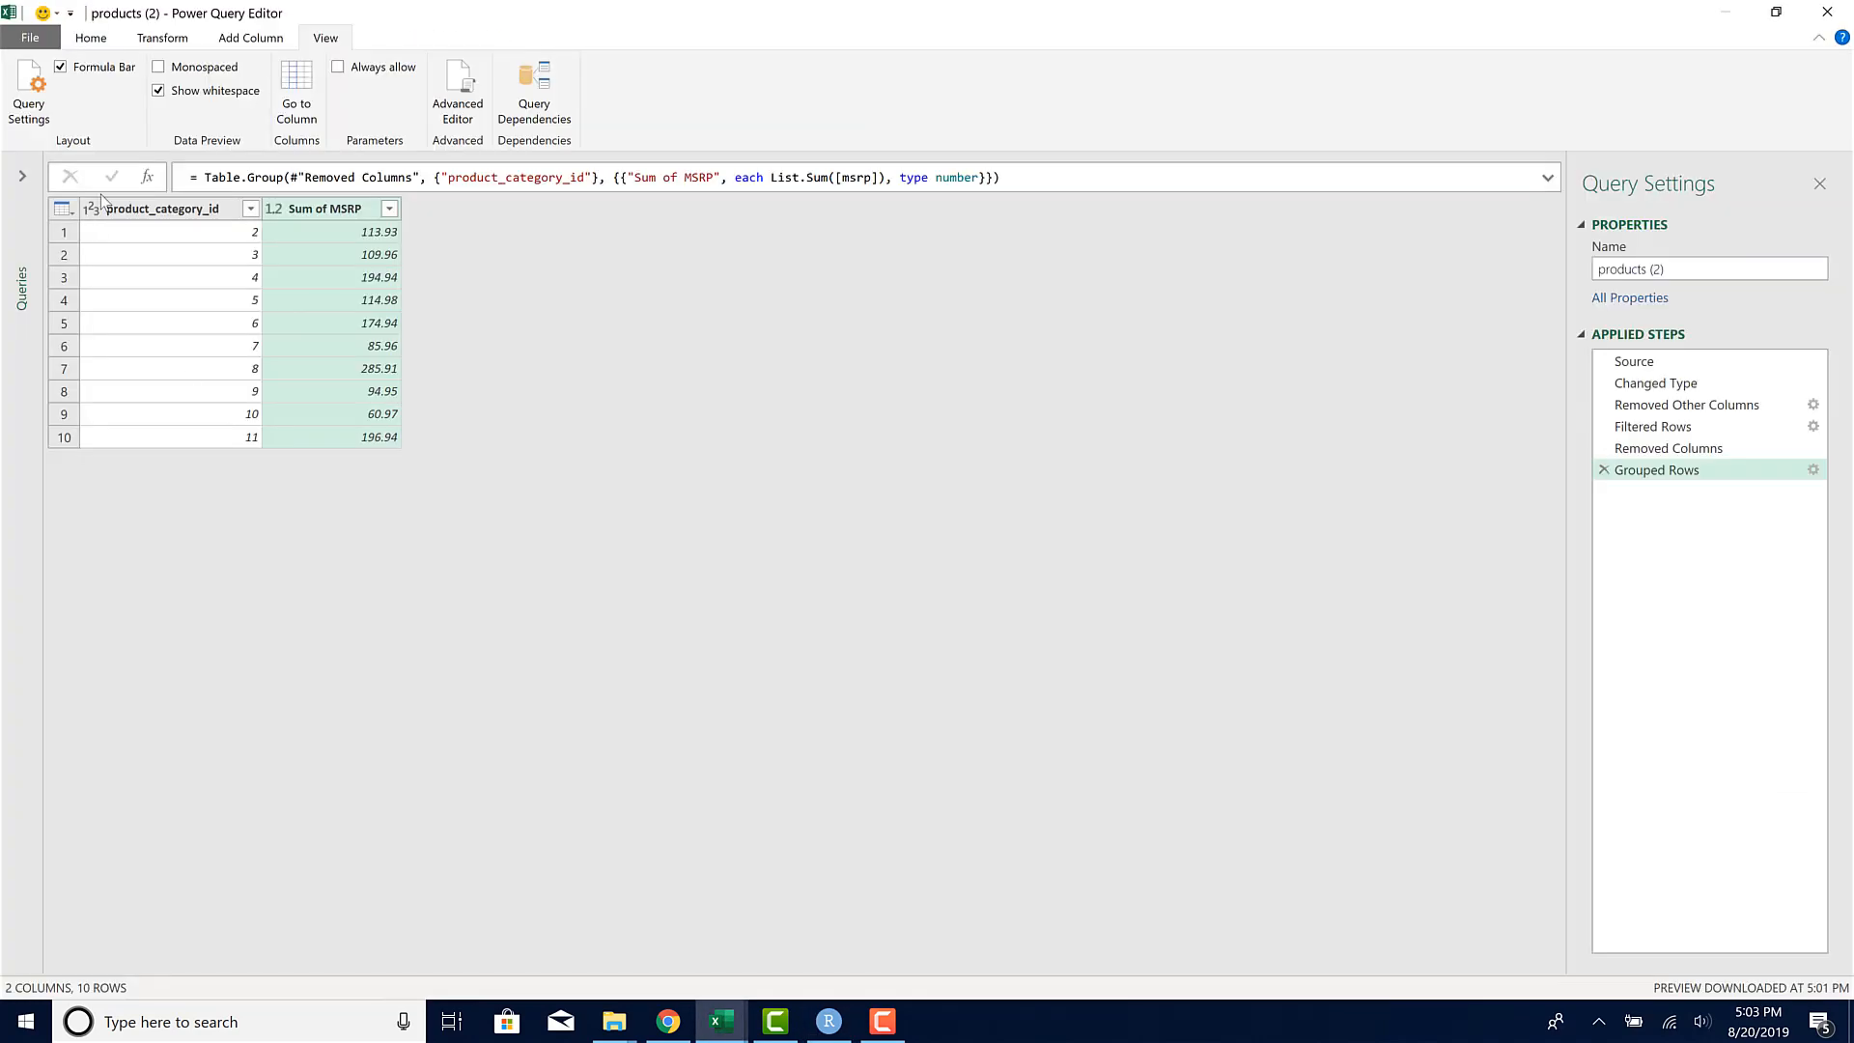
click(1633, 360)
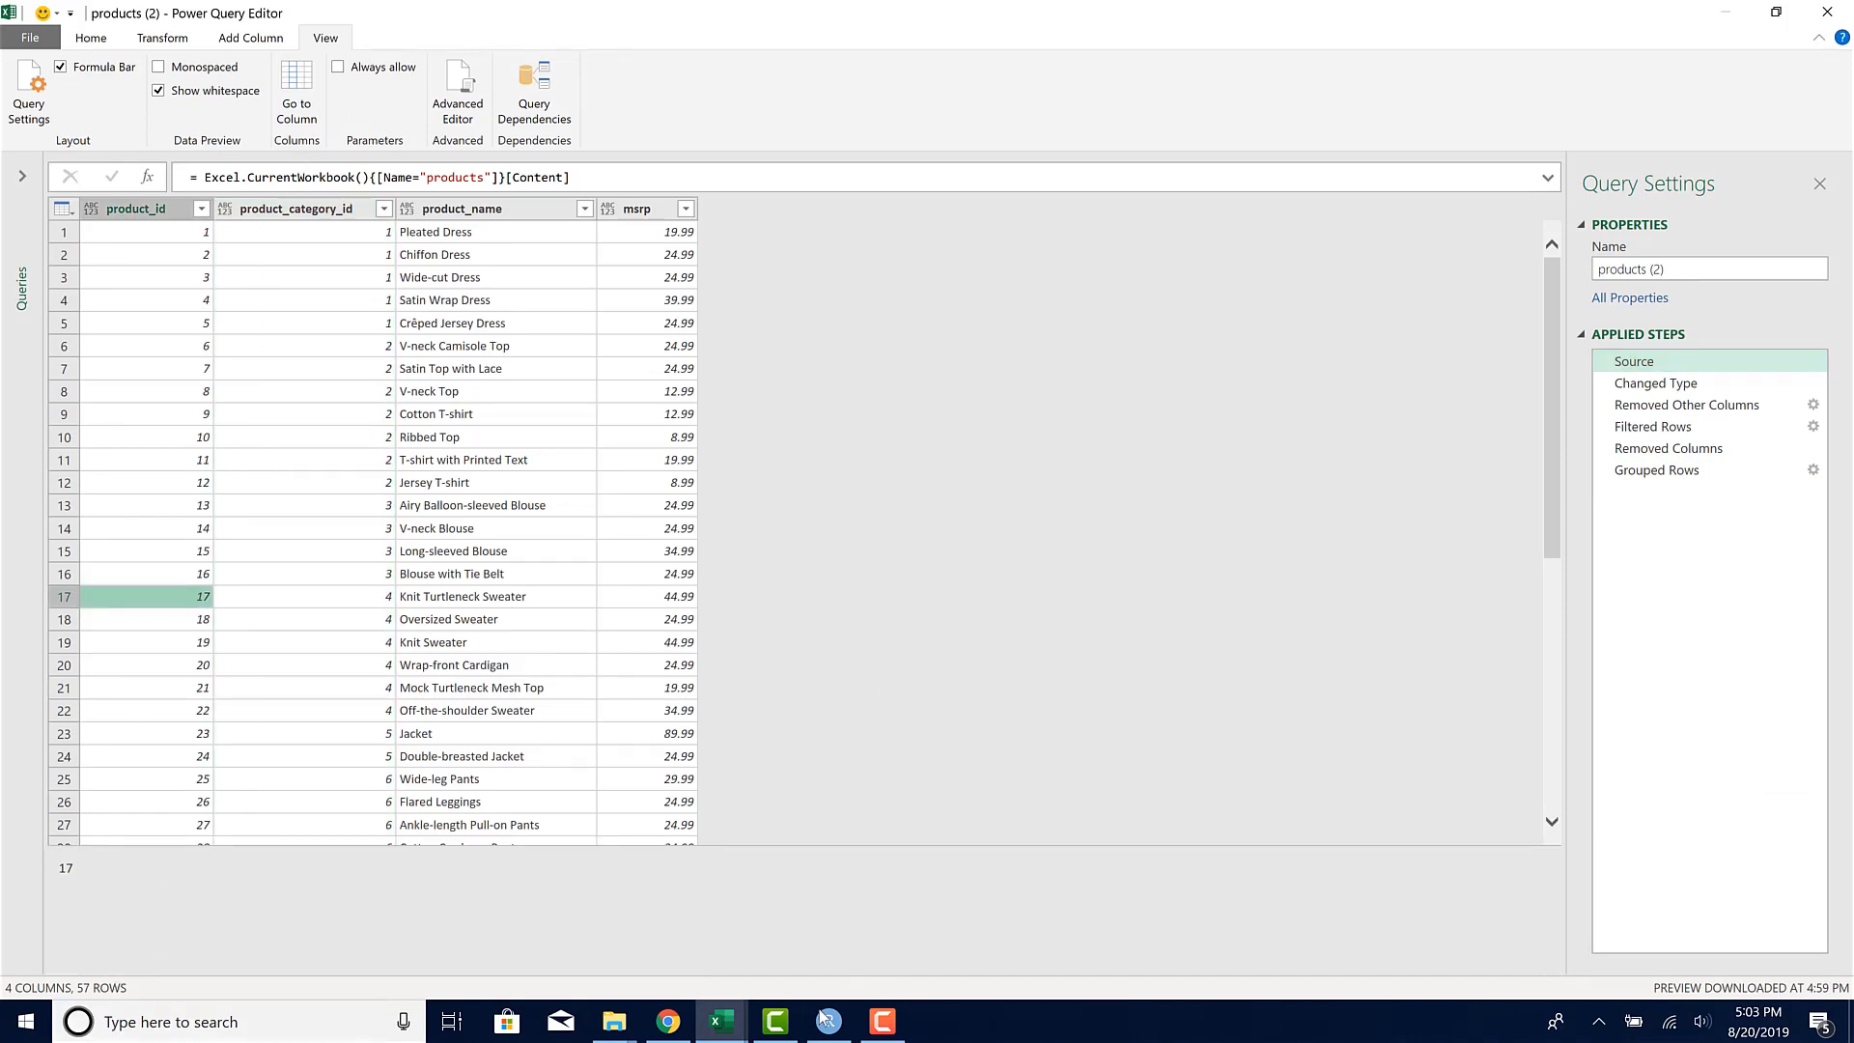
click(826, 1022)
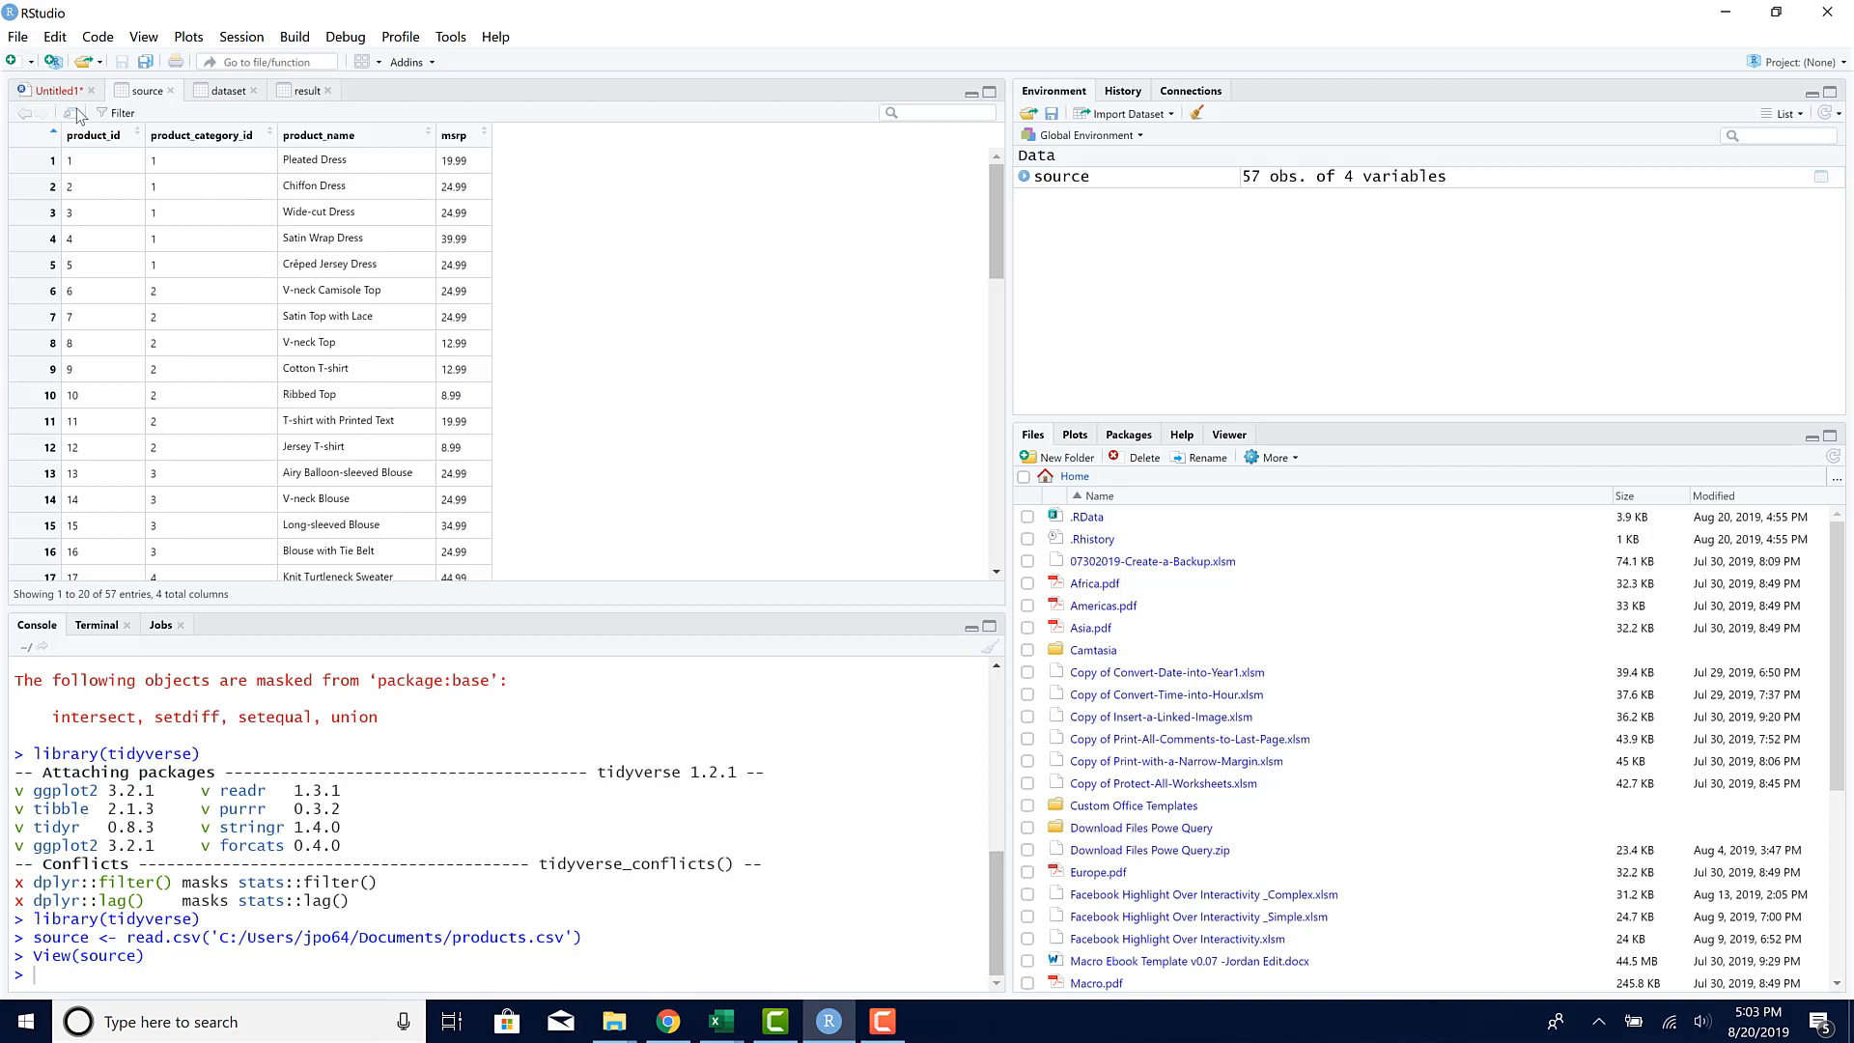
mouse_move(288, 201)
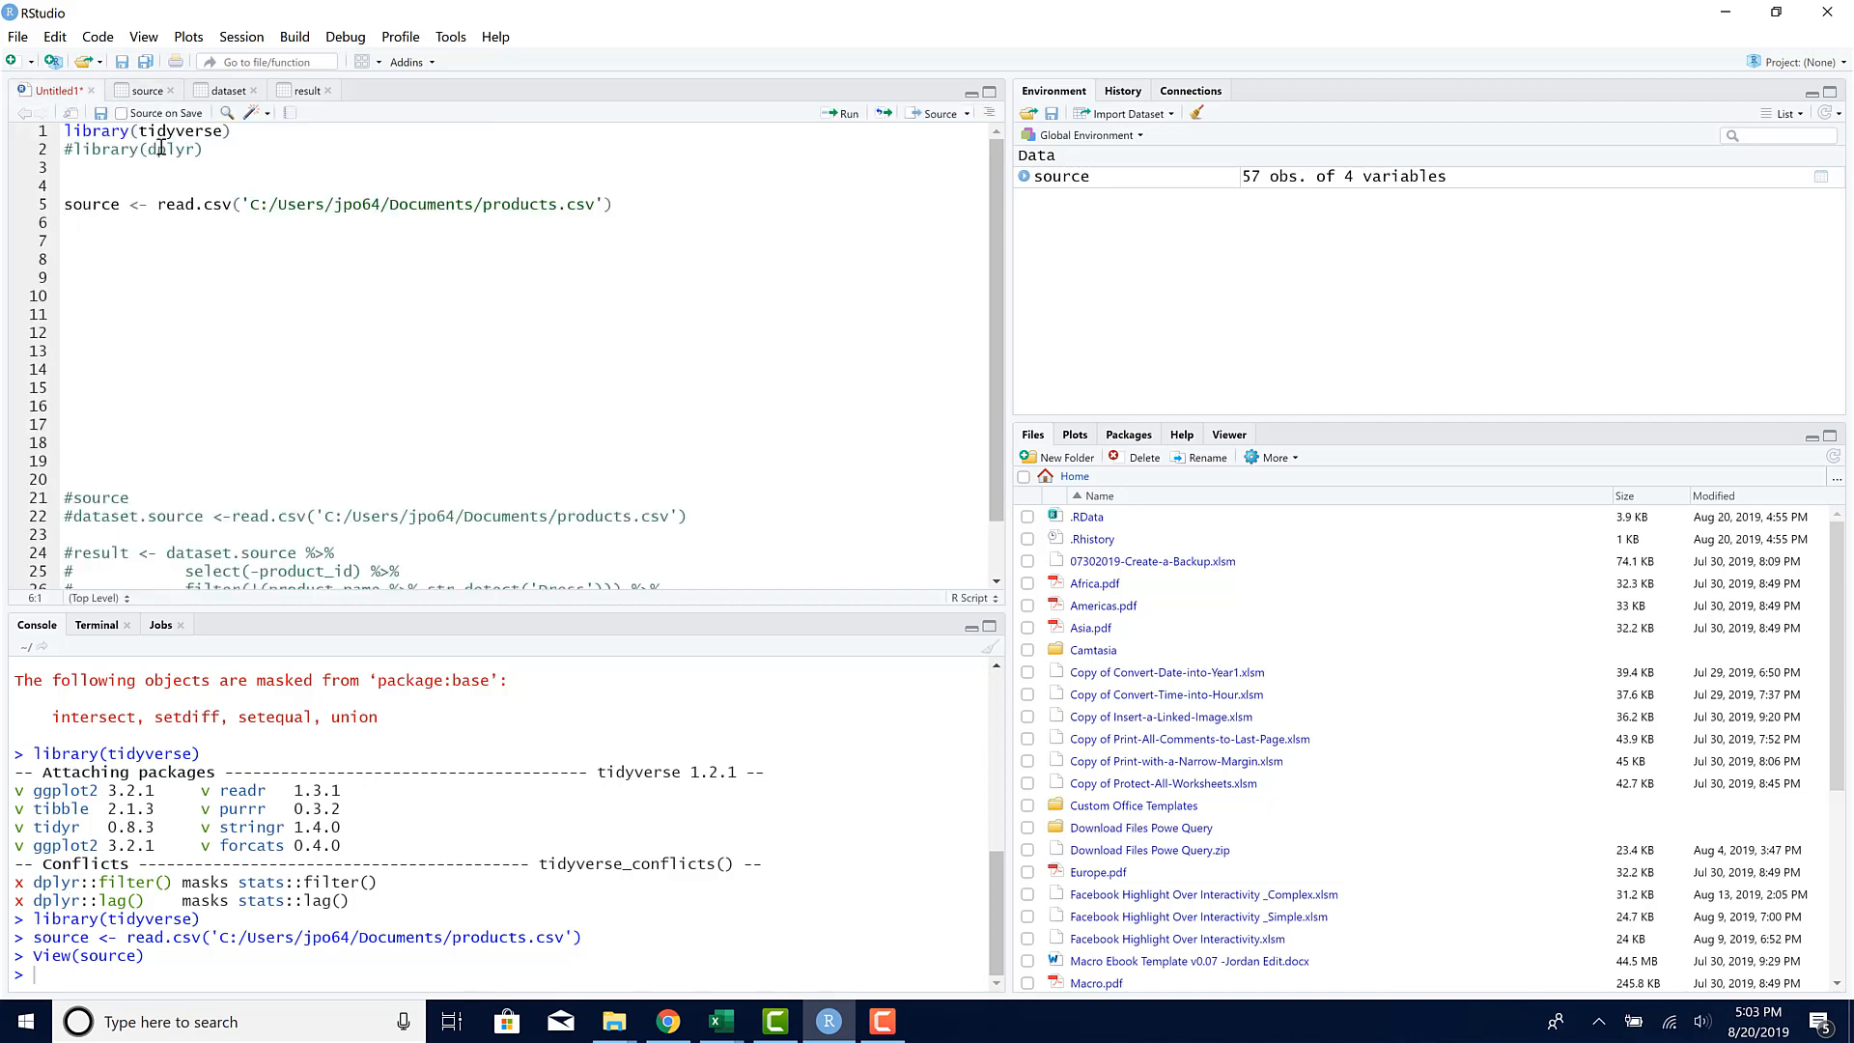
Step: Add and run 'result <- source' on line 8, then bring up Excel's windows
click(65, 258)
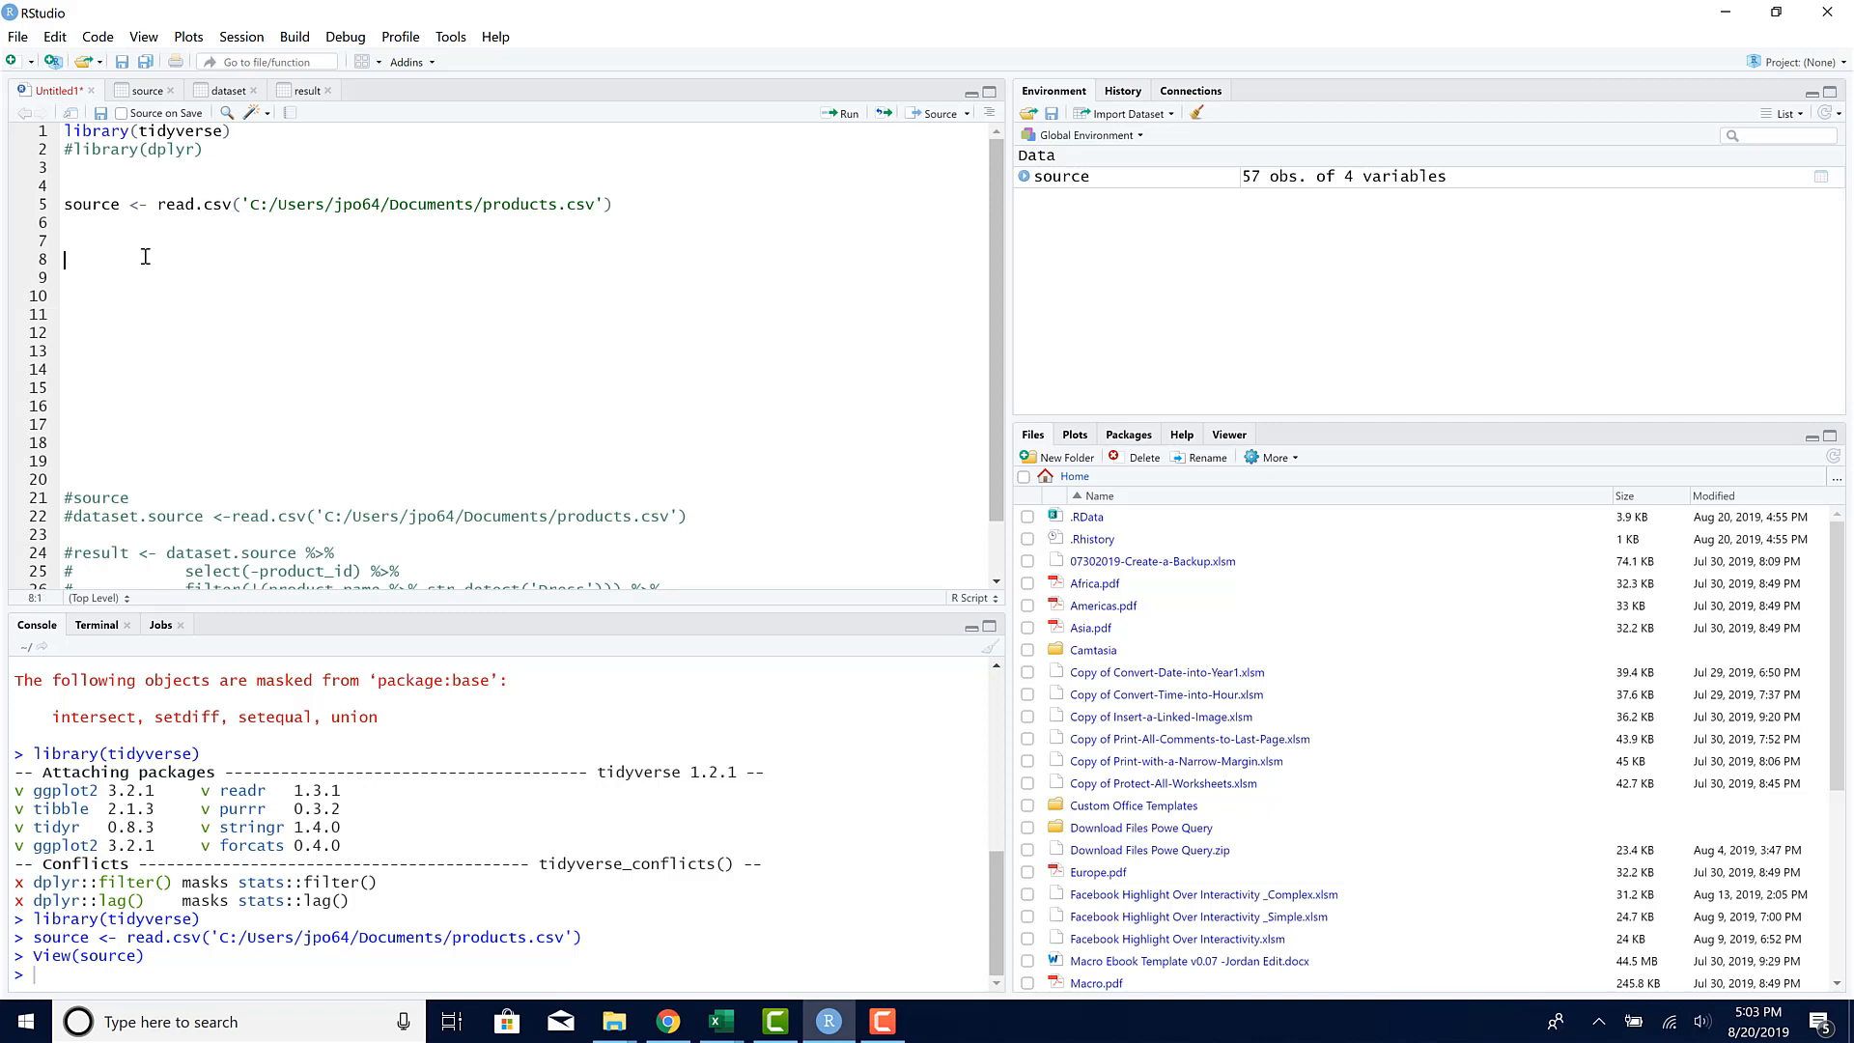
text(result <-)
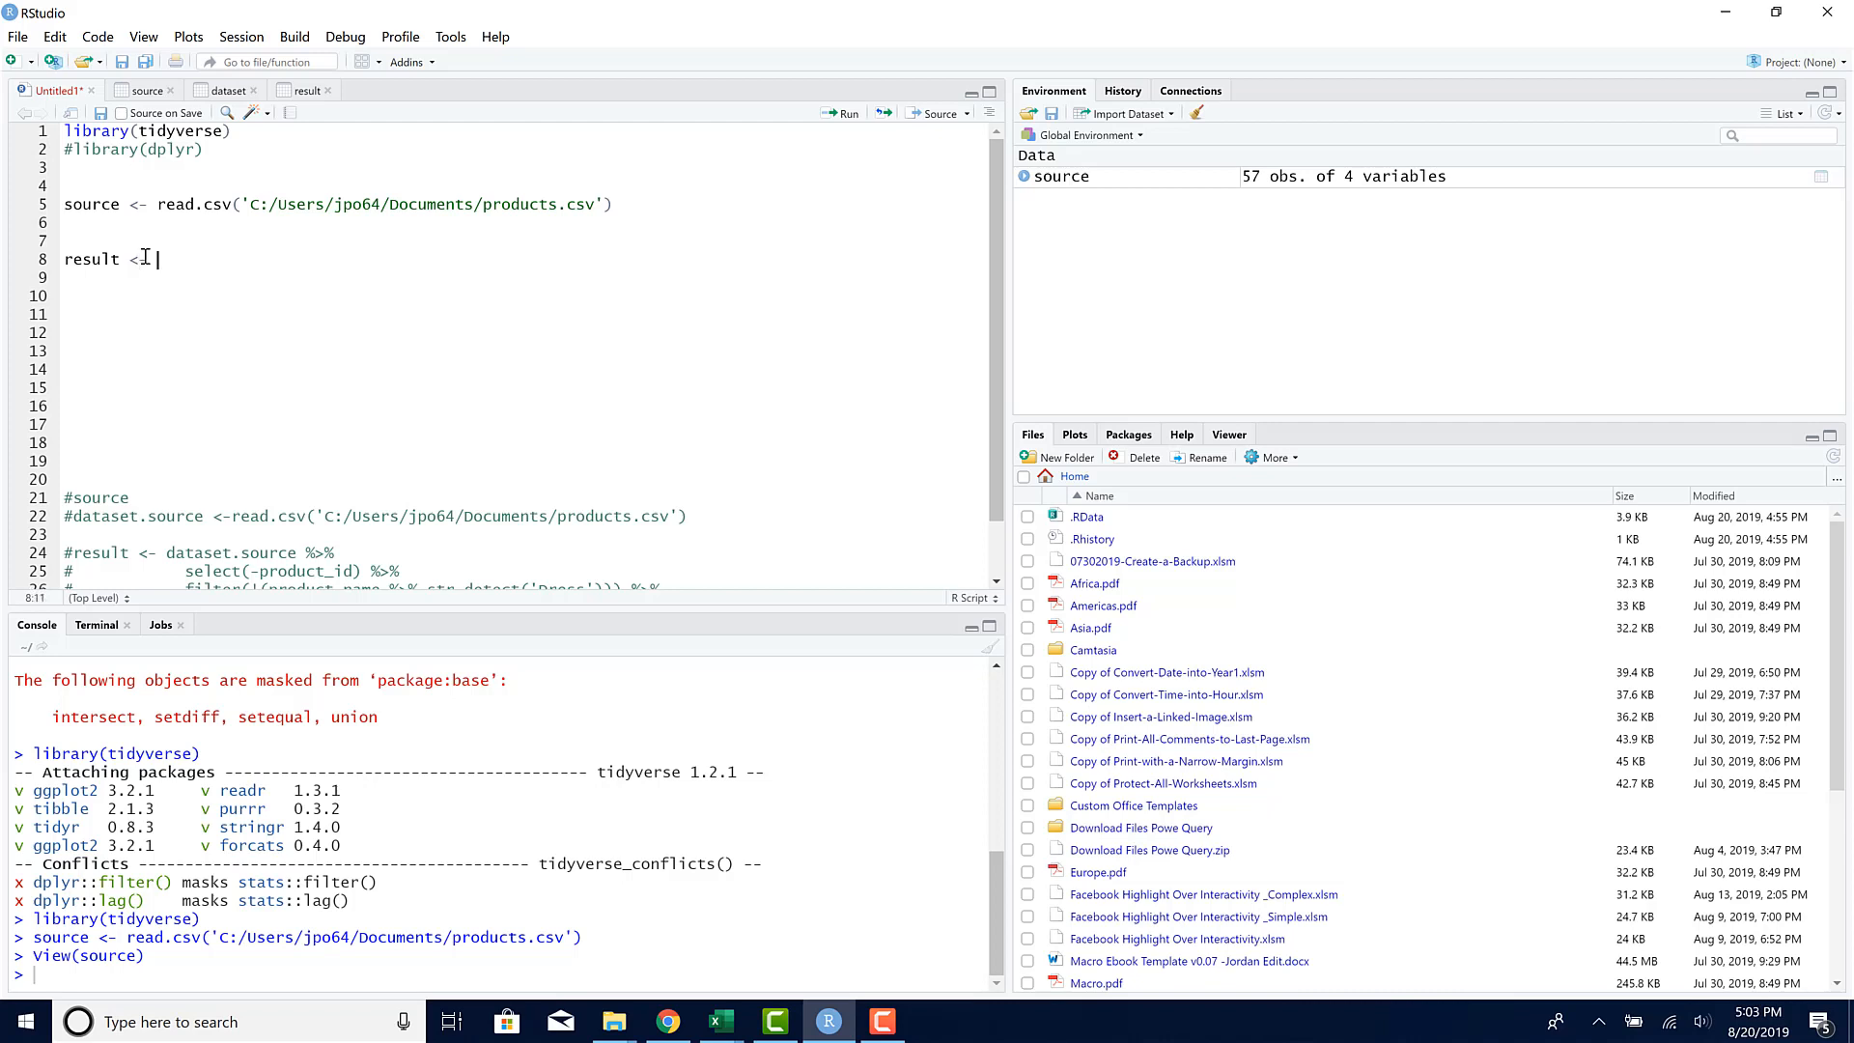
text(source)
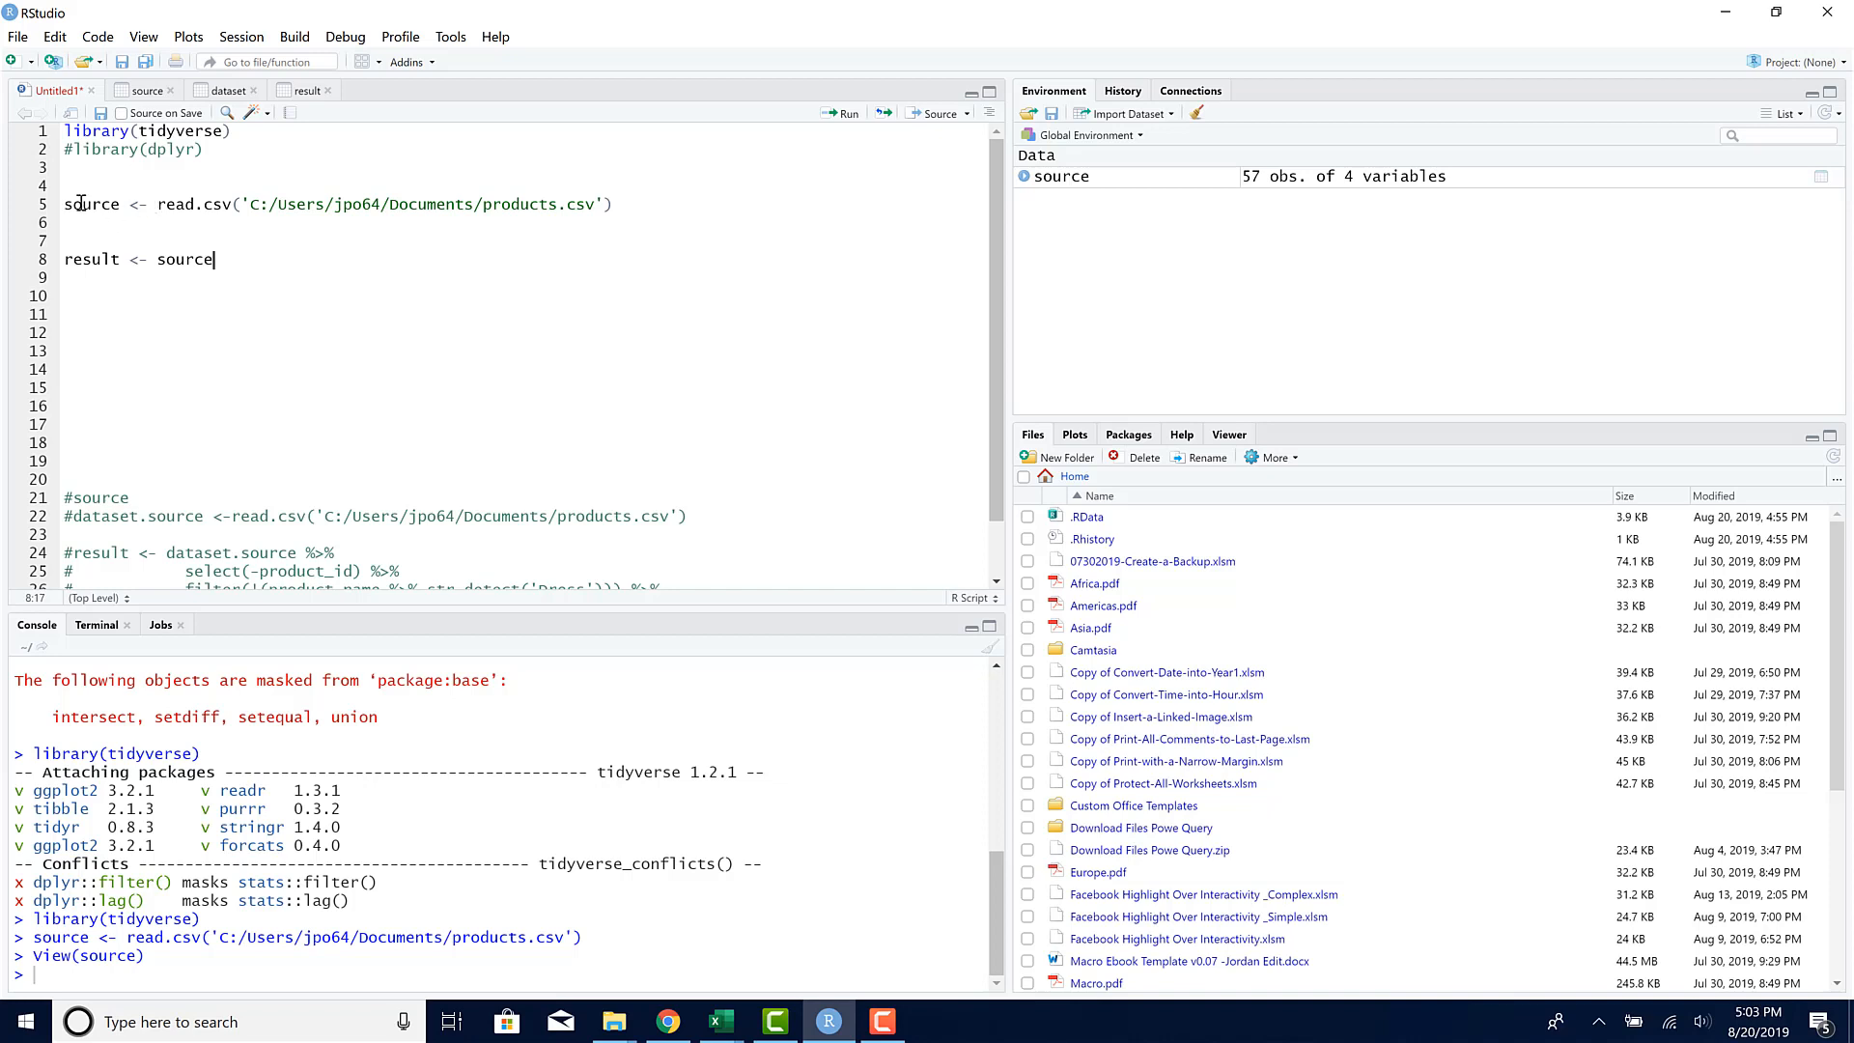
mouse_move(304, 245)
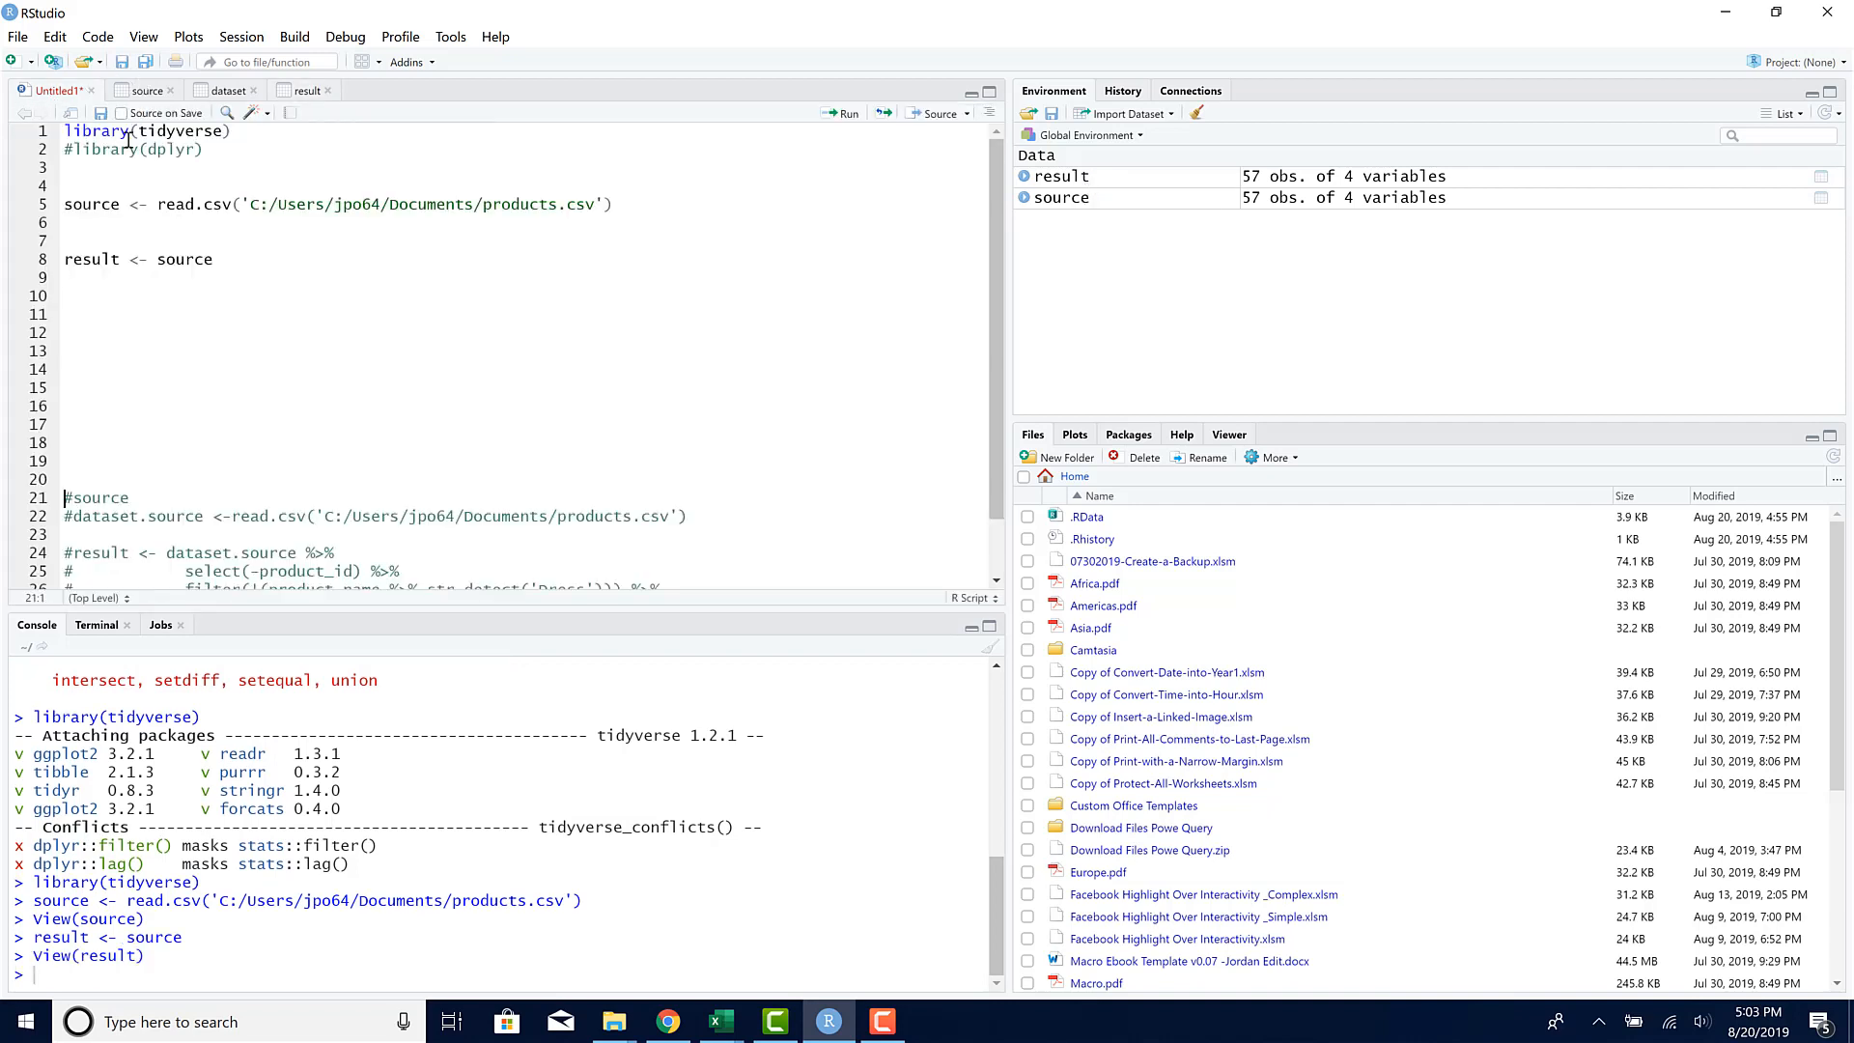
click(217, 257)
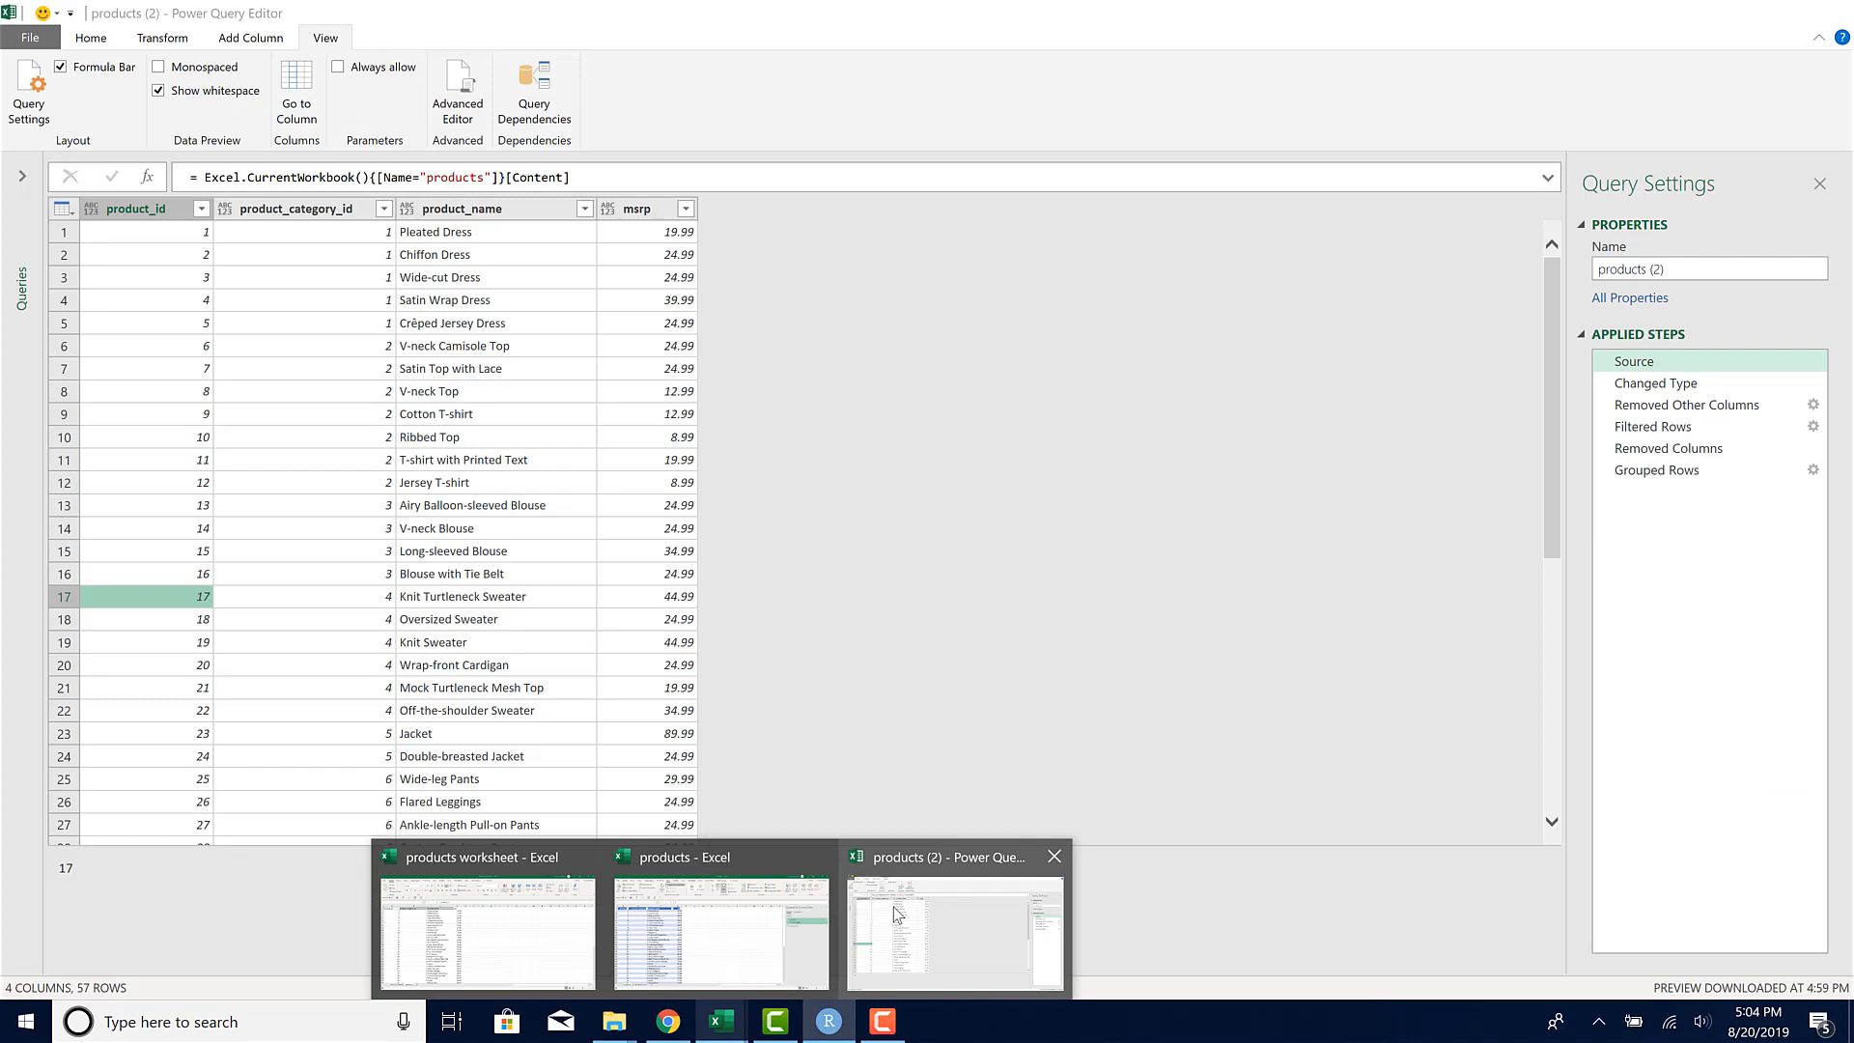
Step: Preview the Changed Type and Removed Other Columns steps, then switch back to RStudio
click(132, 209)
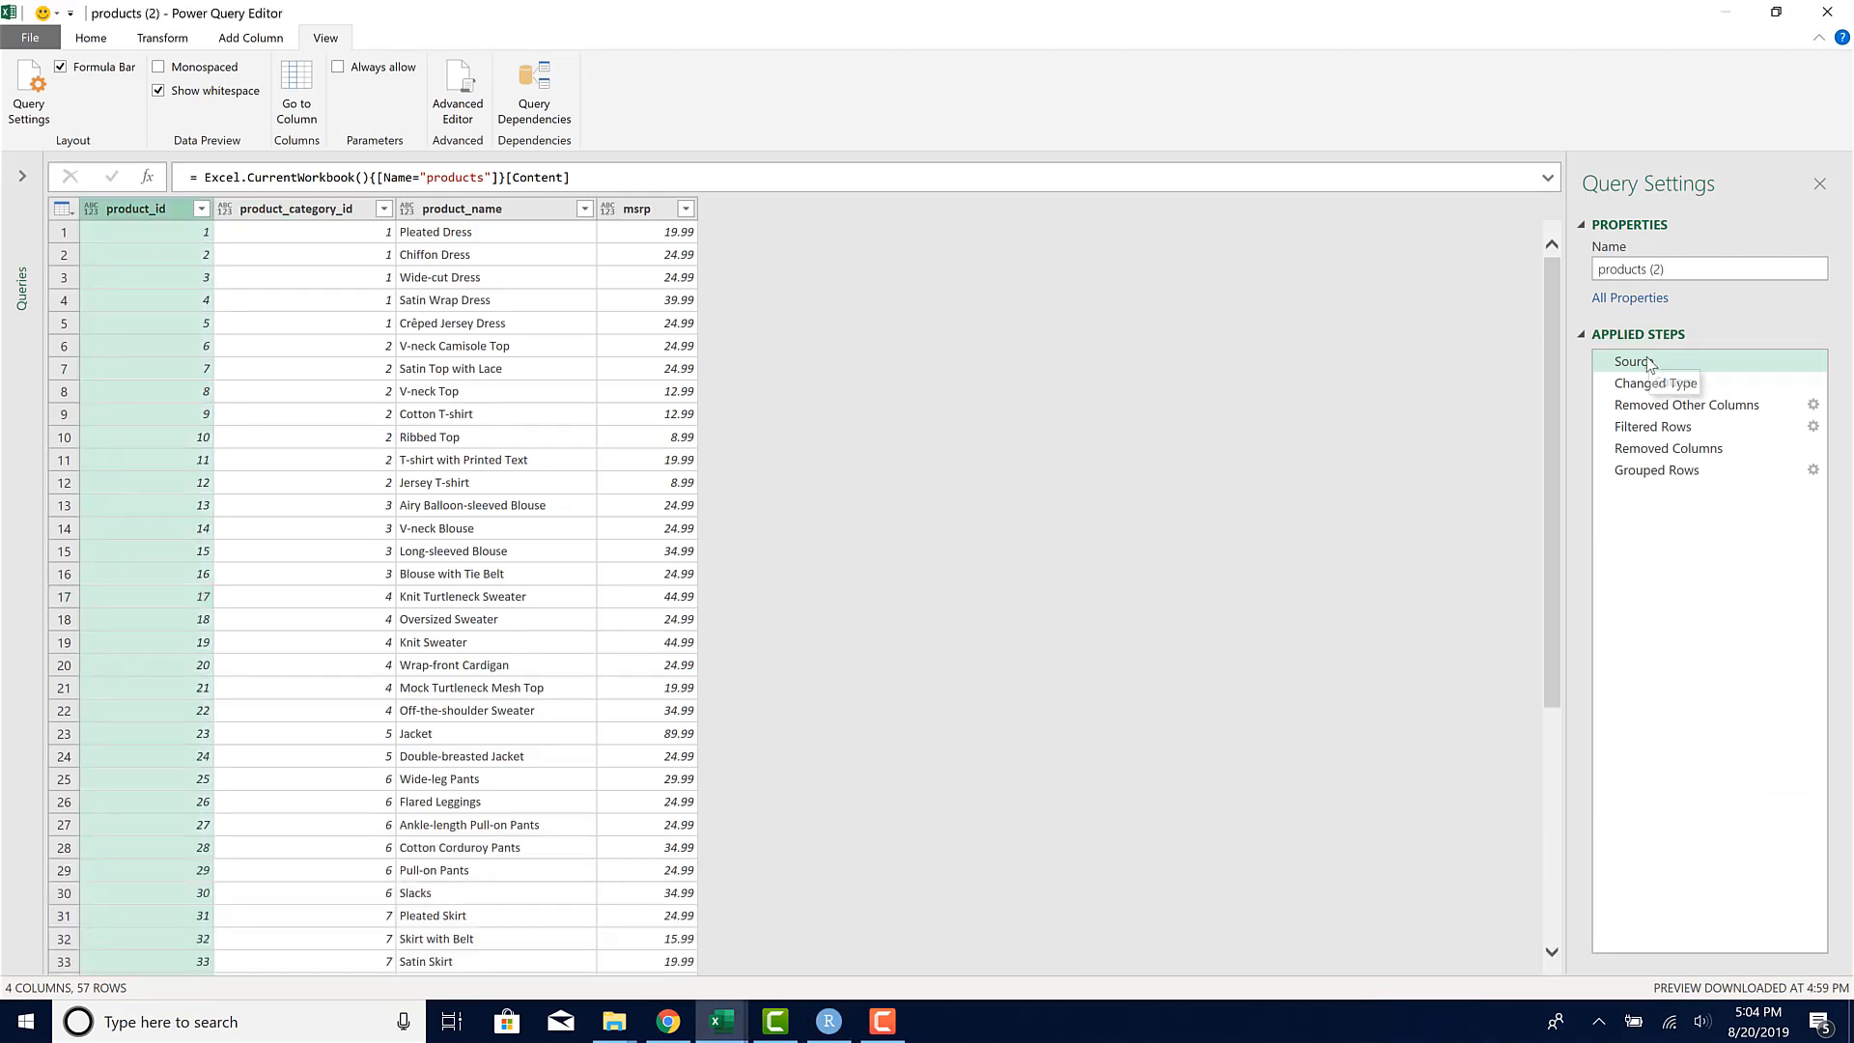
click(1652, 382)
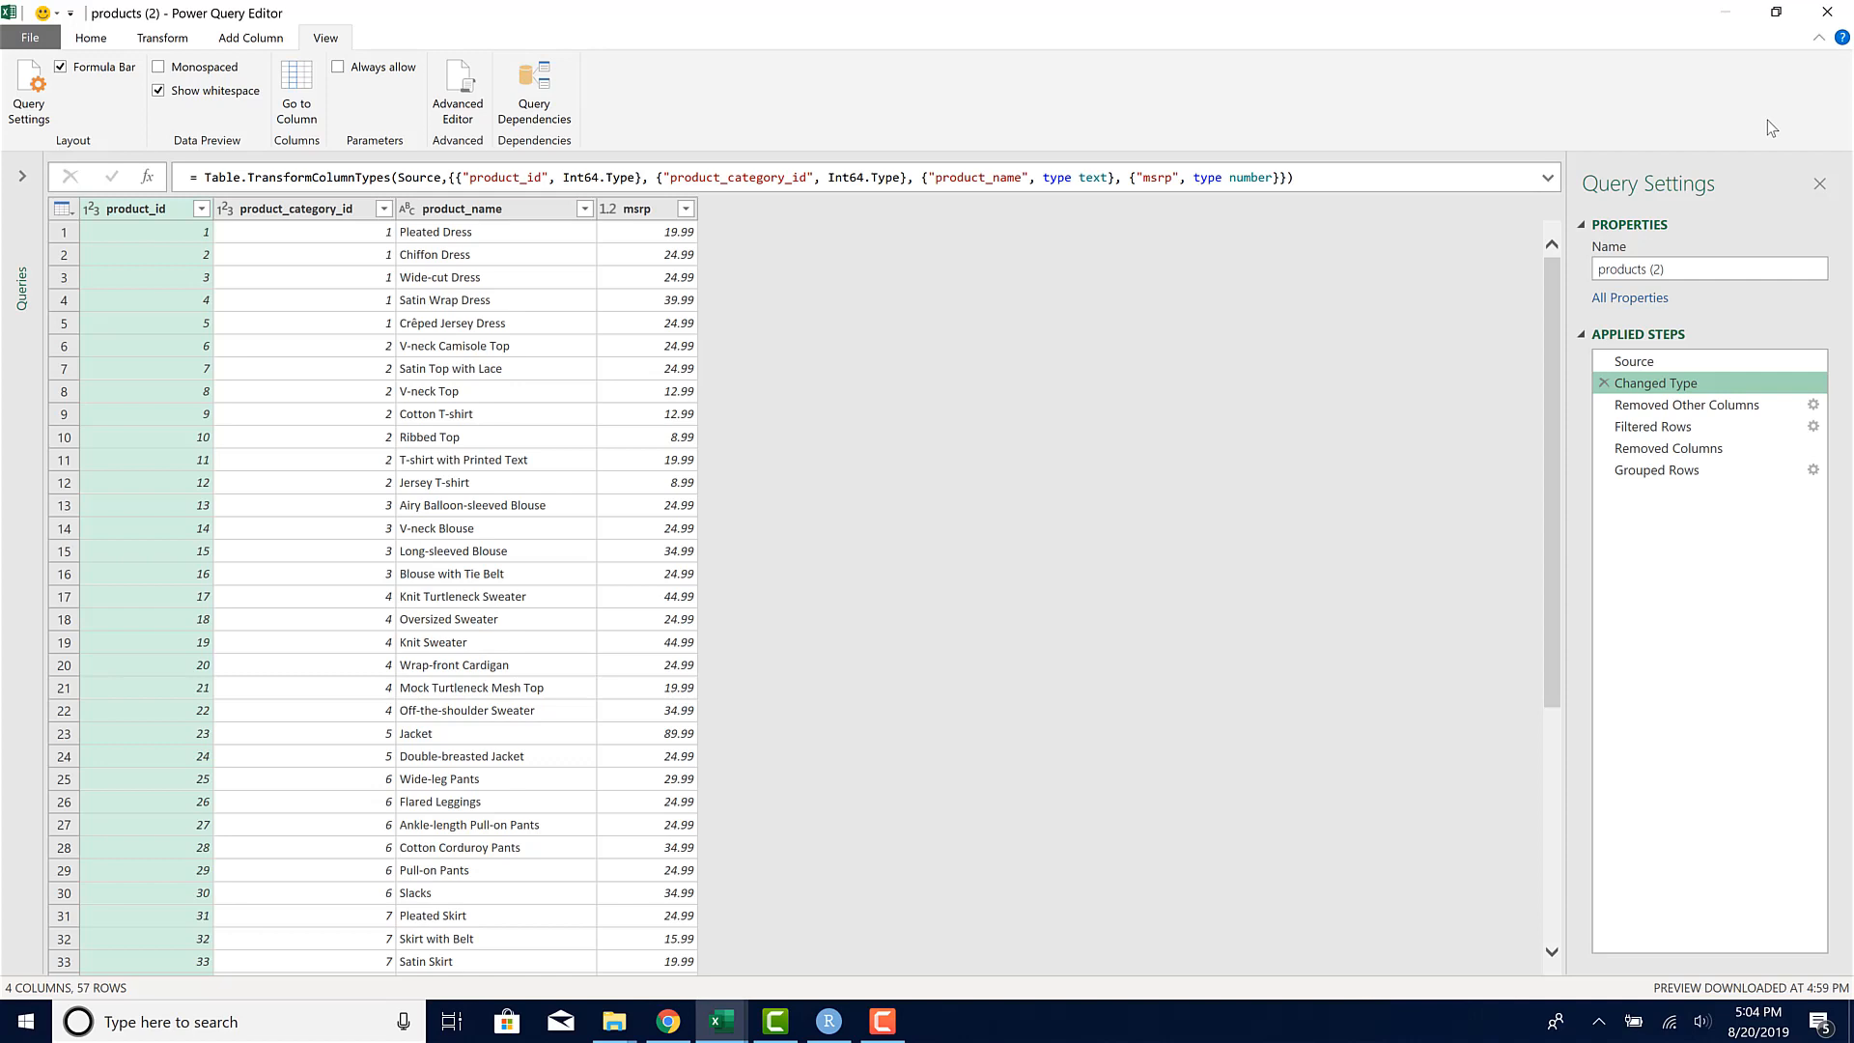
mouse_move(1184, 509)
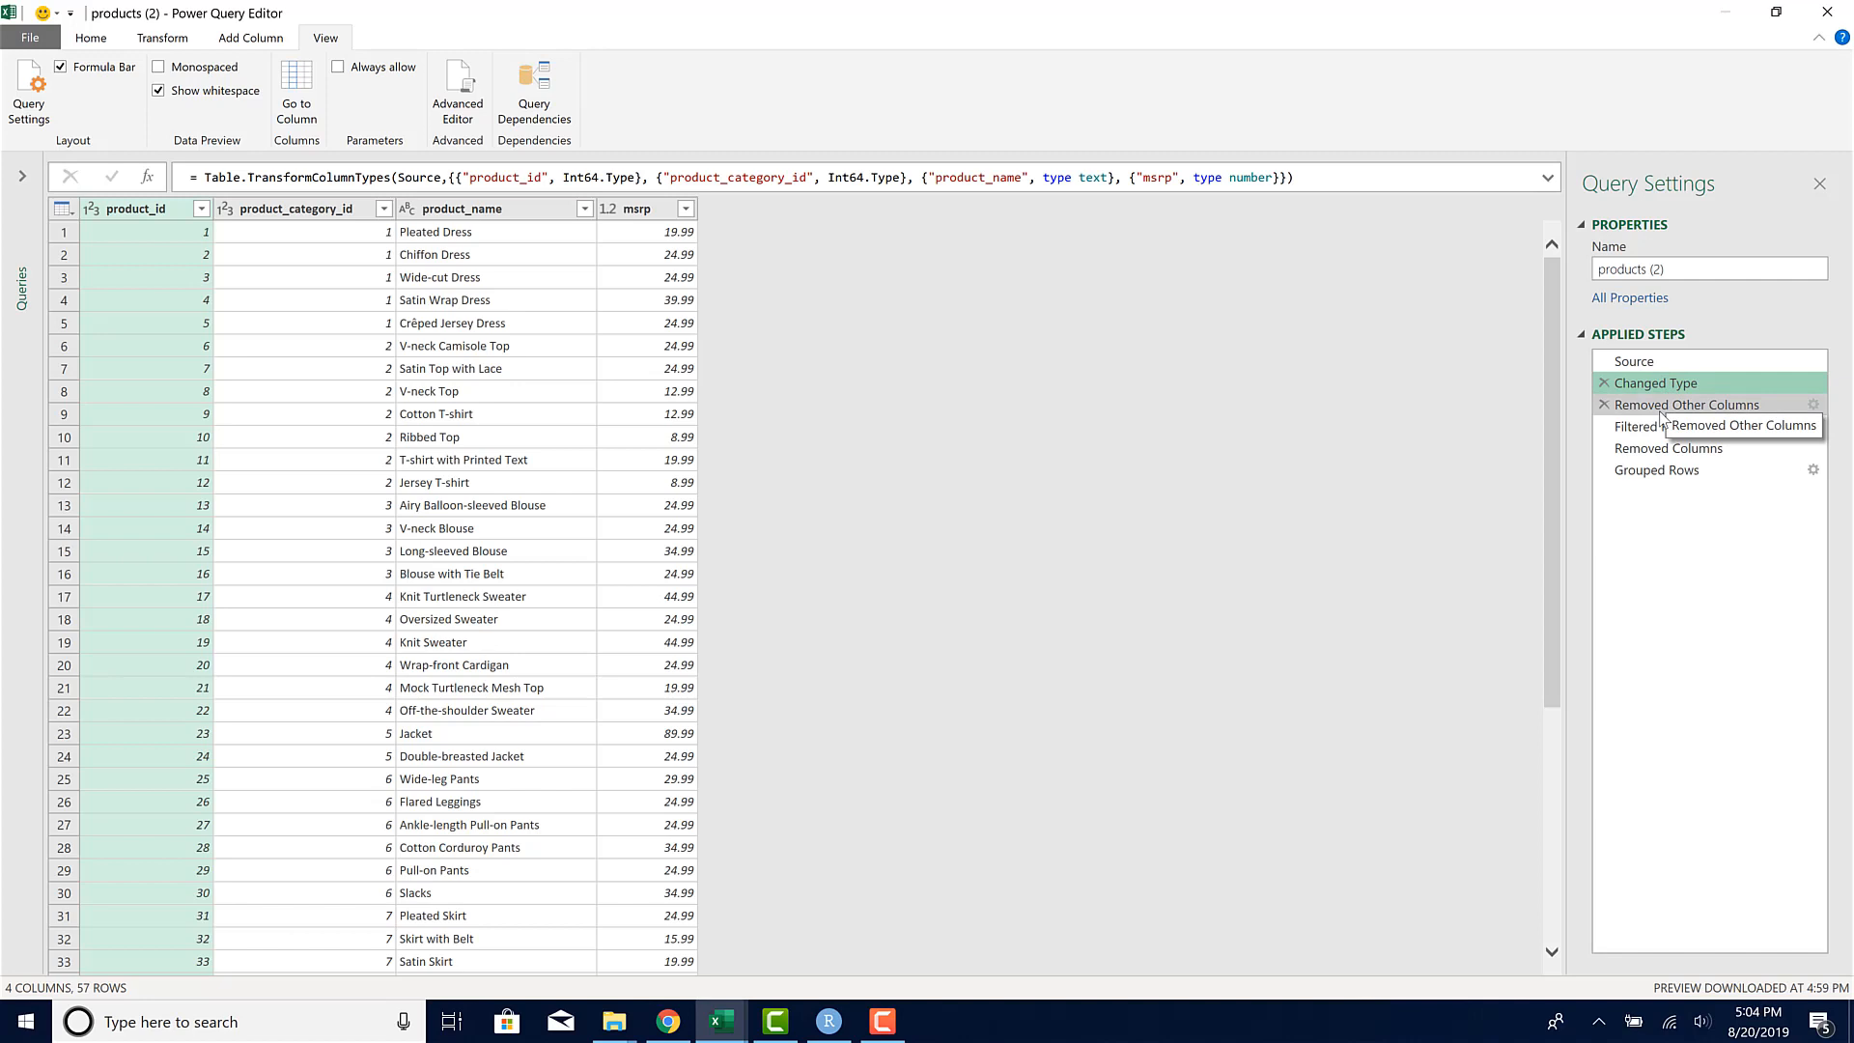
click(1685, 405)
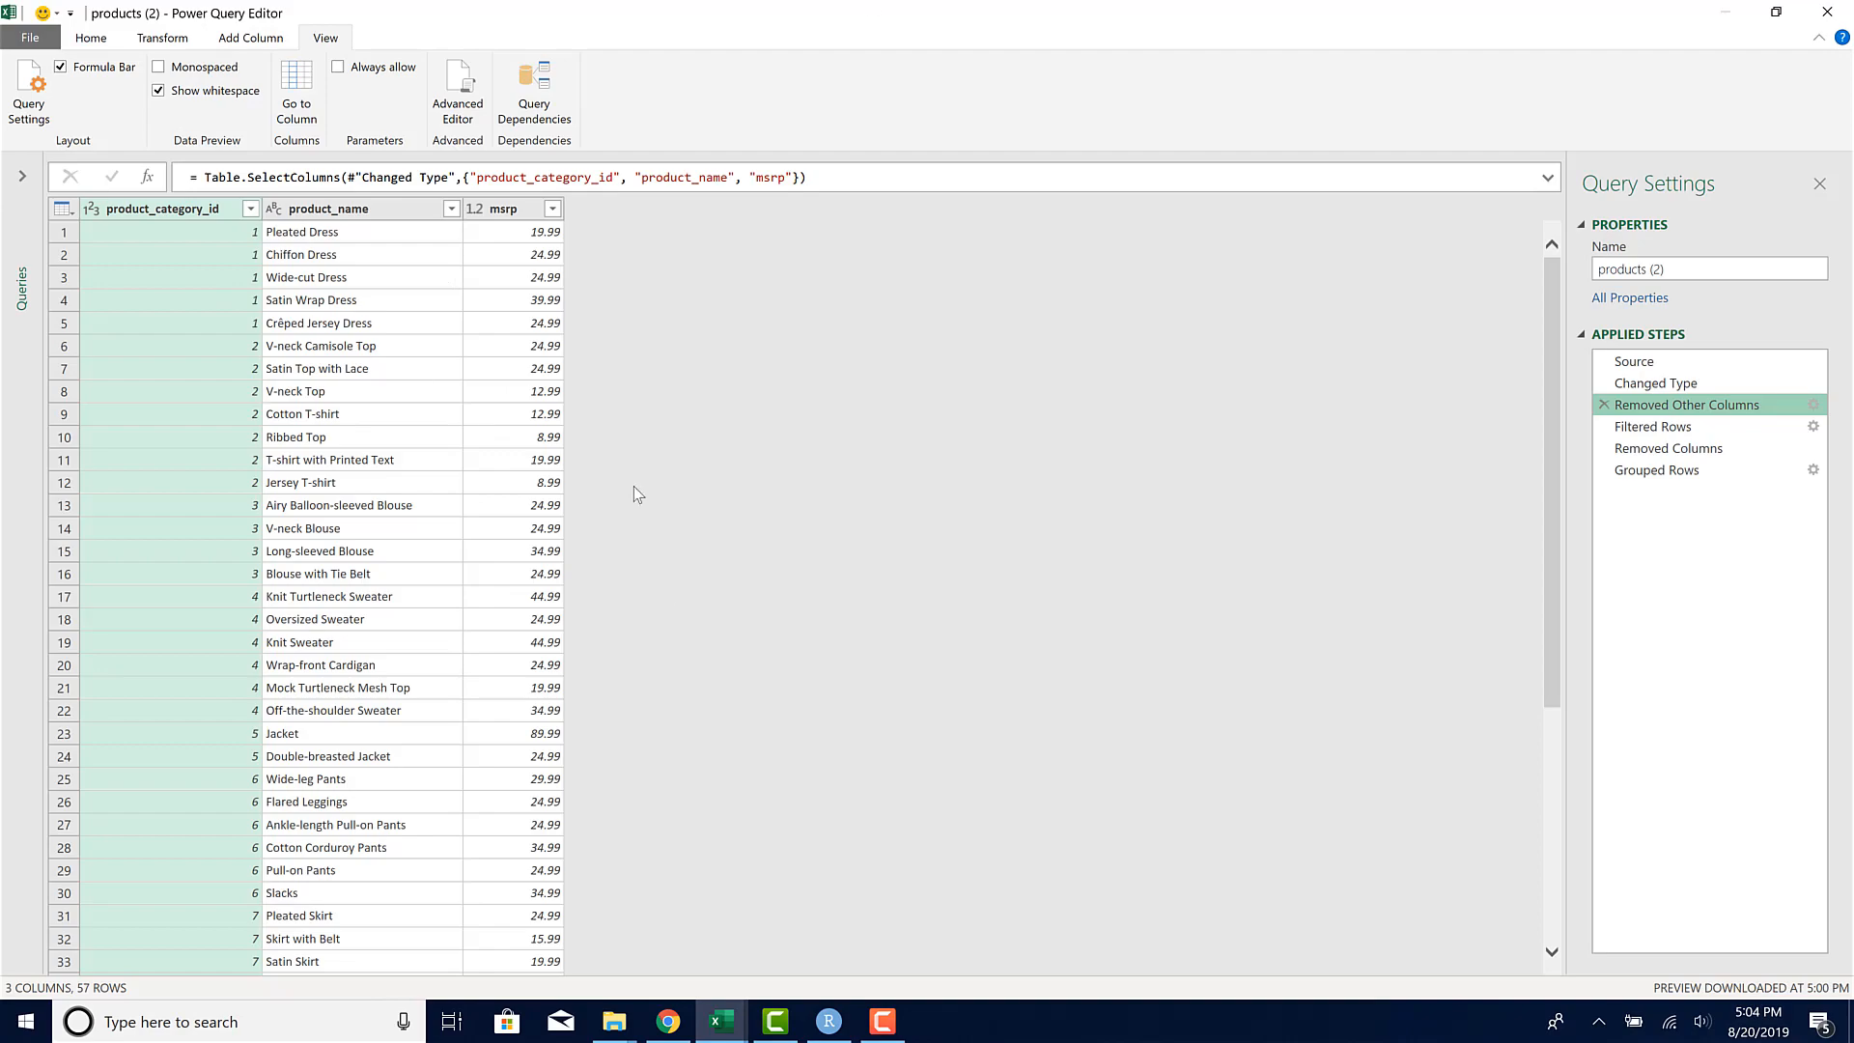
click(828, 1022)
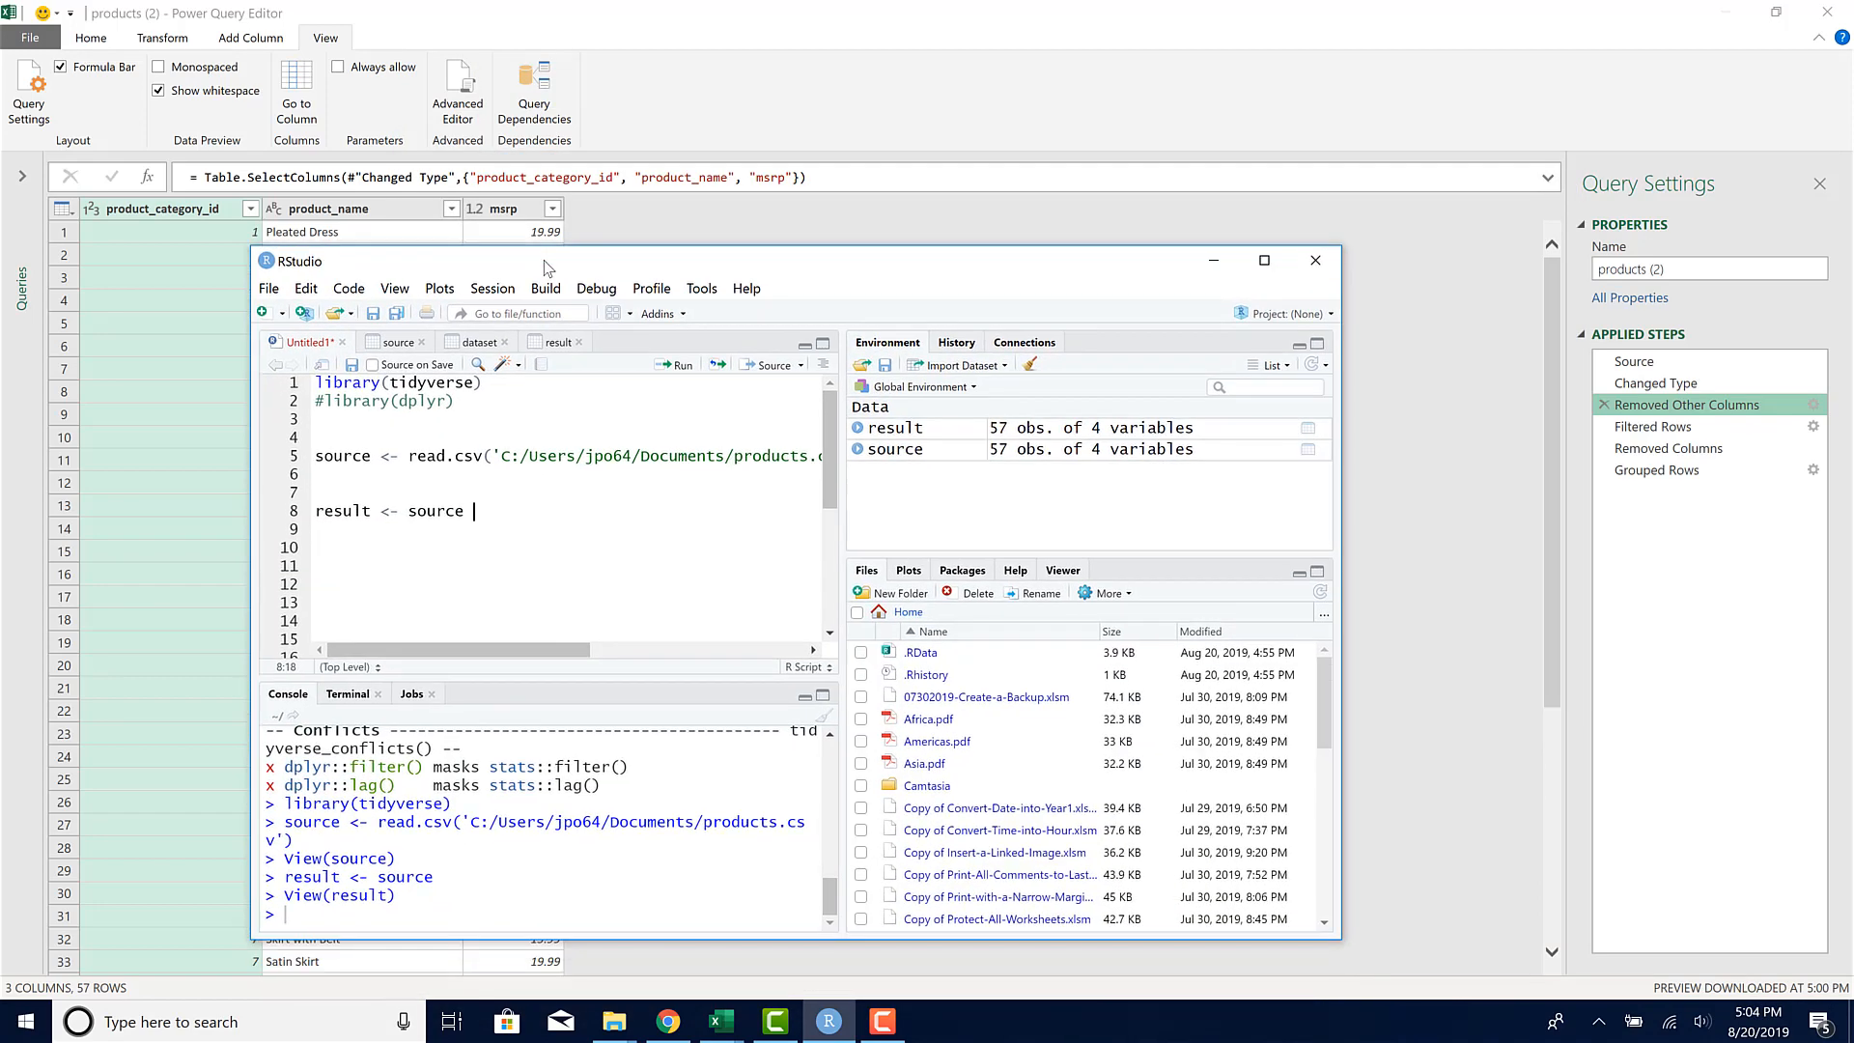
Step: Pipe source into select() with the column list copied from Power Query
text(%>)
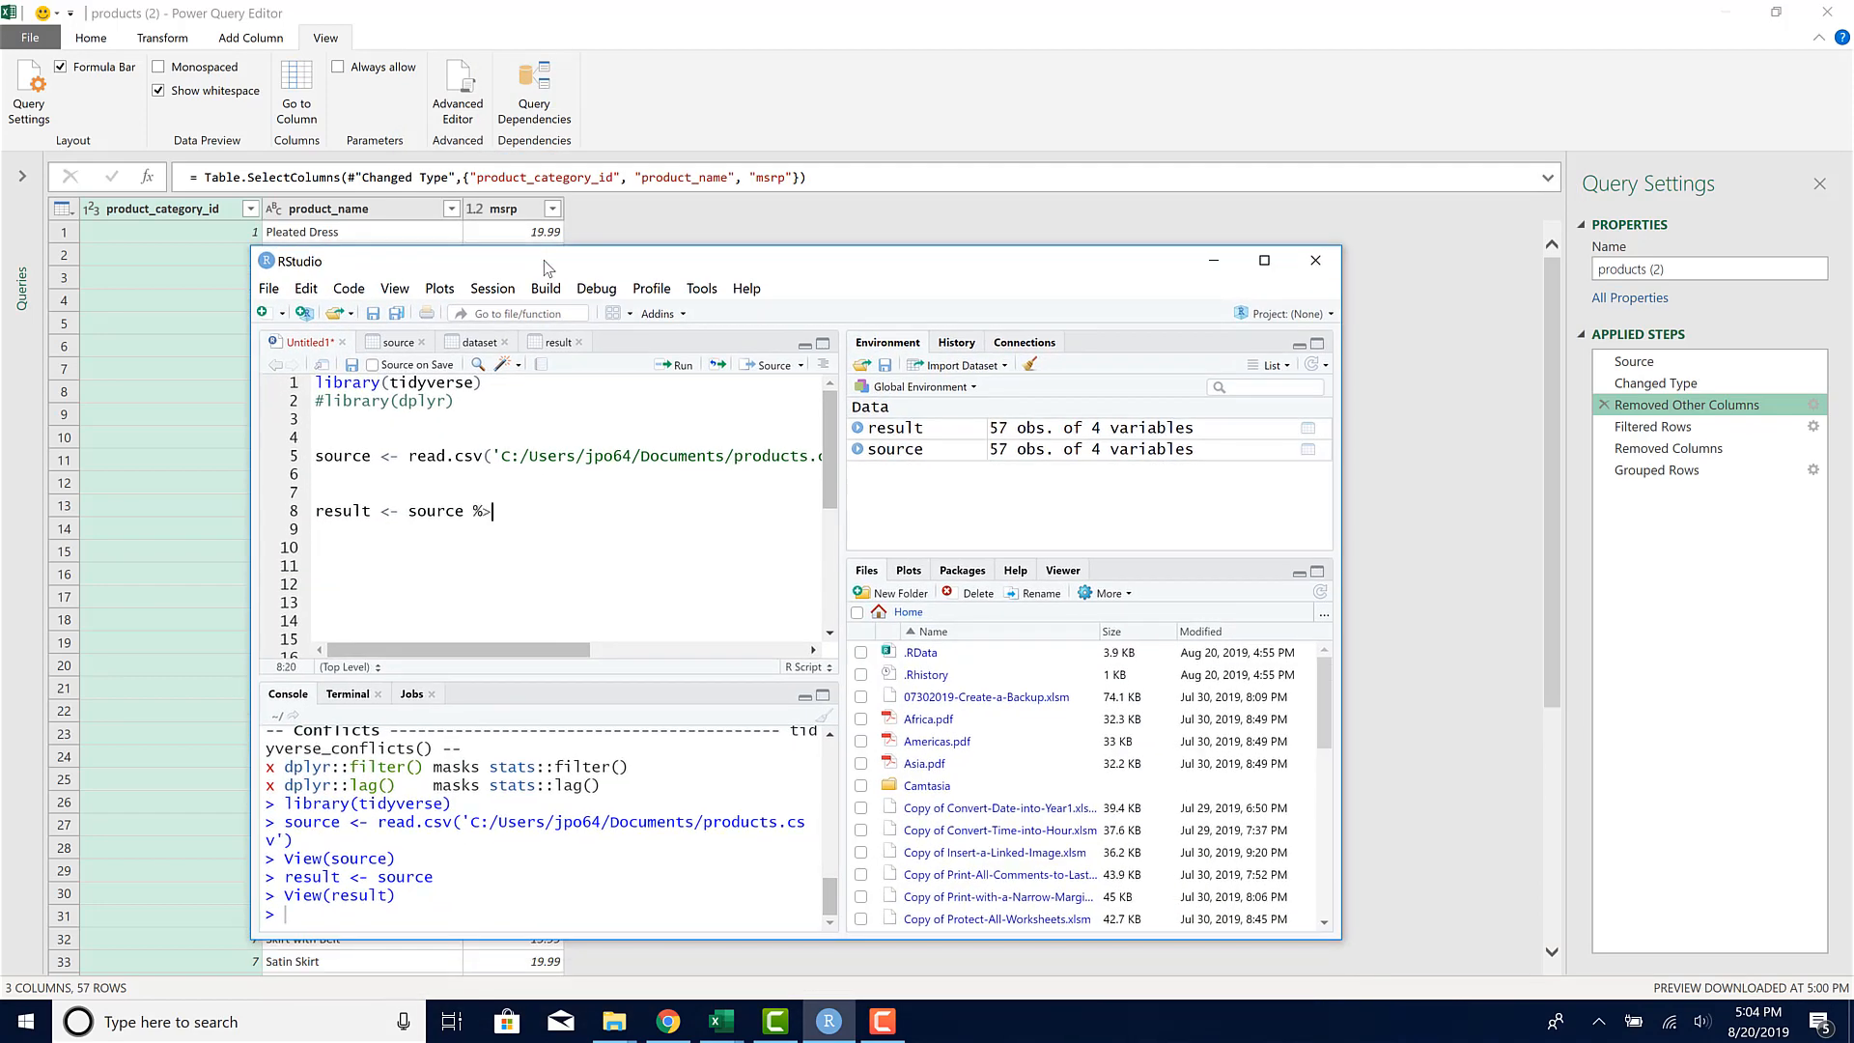
text(%)
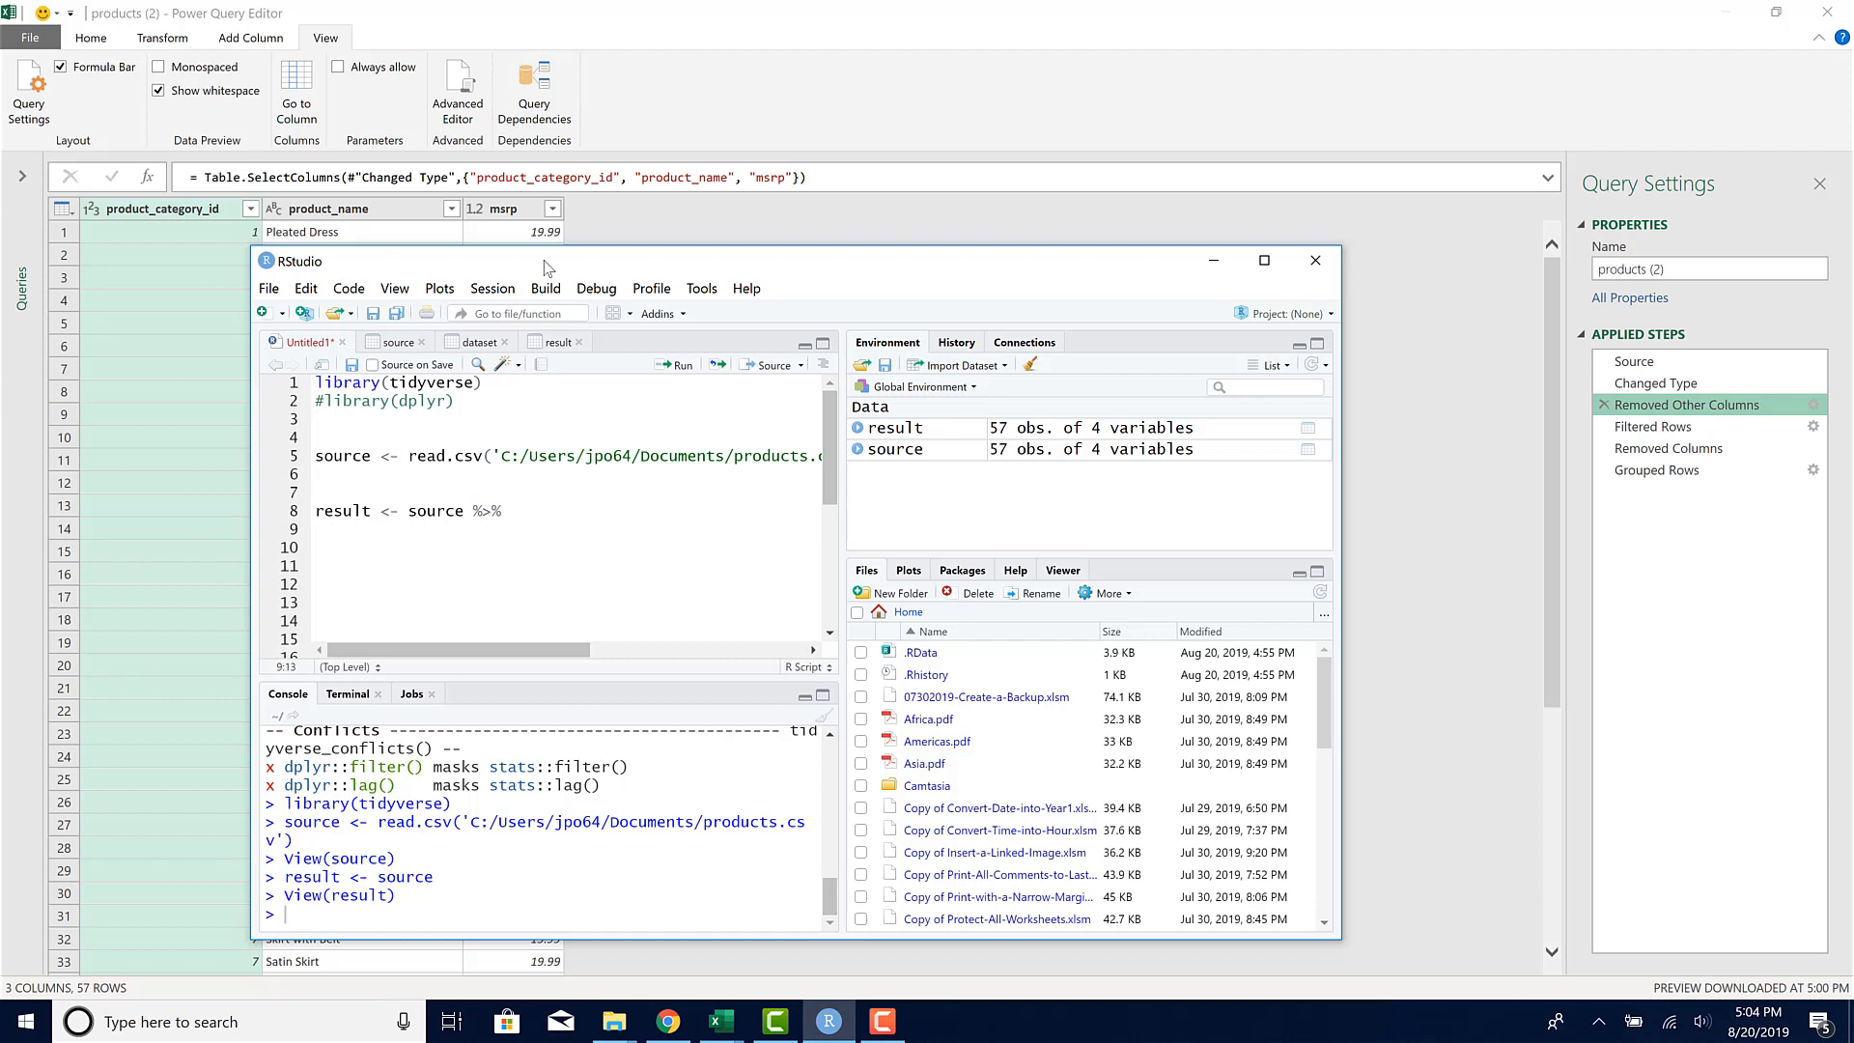
text(select())
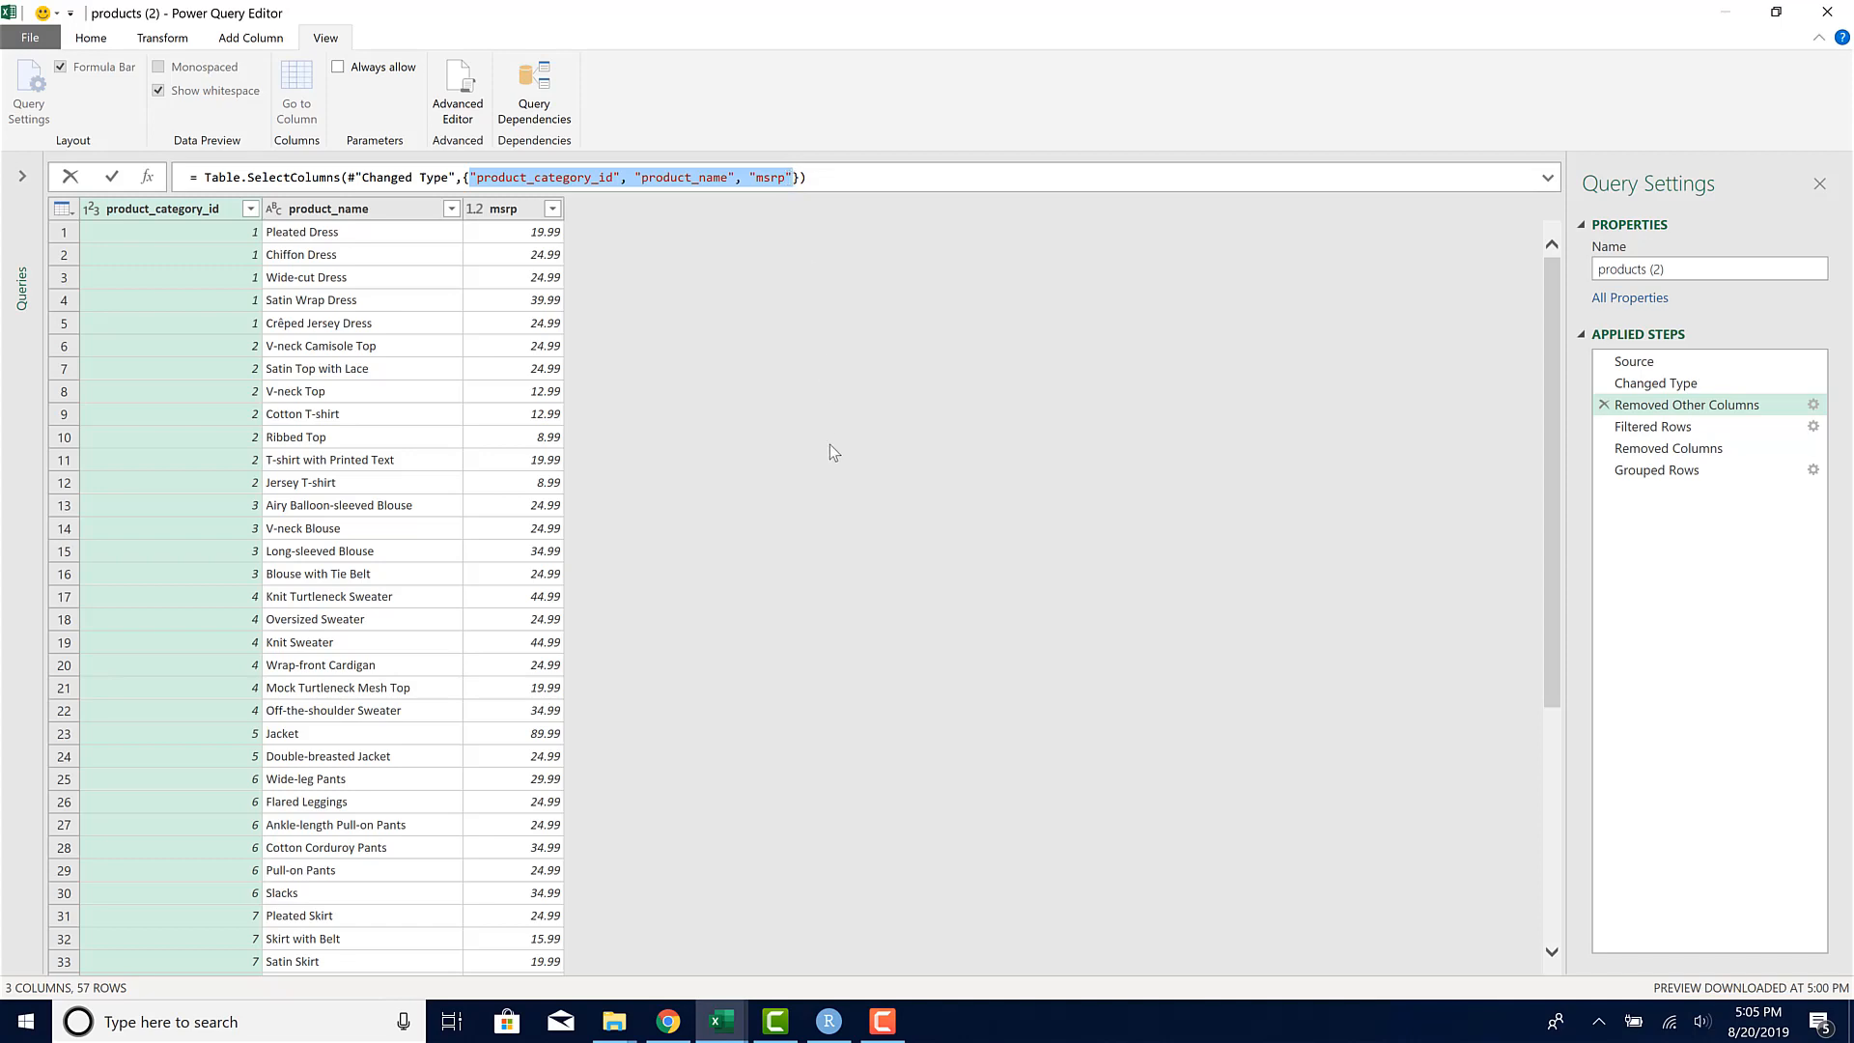
click(827, 1022)
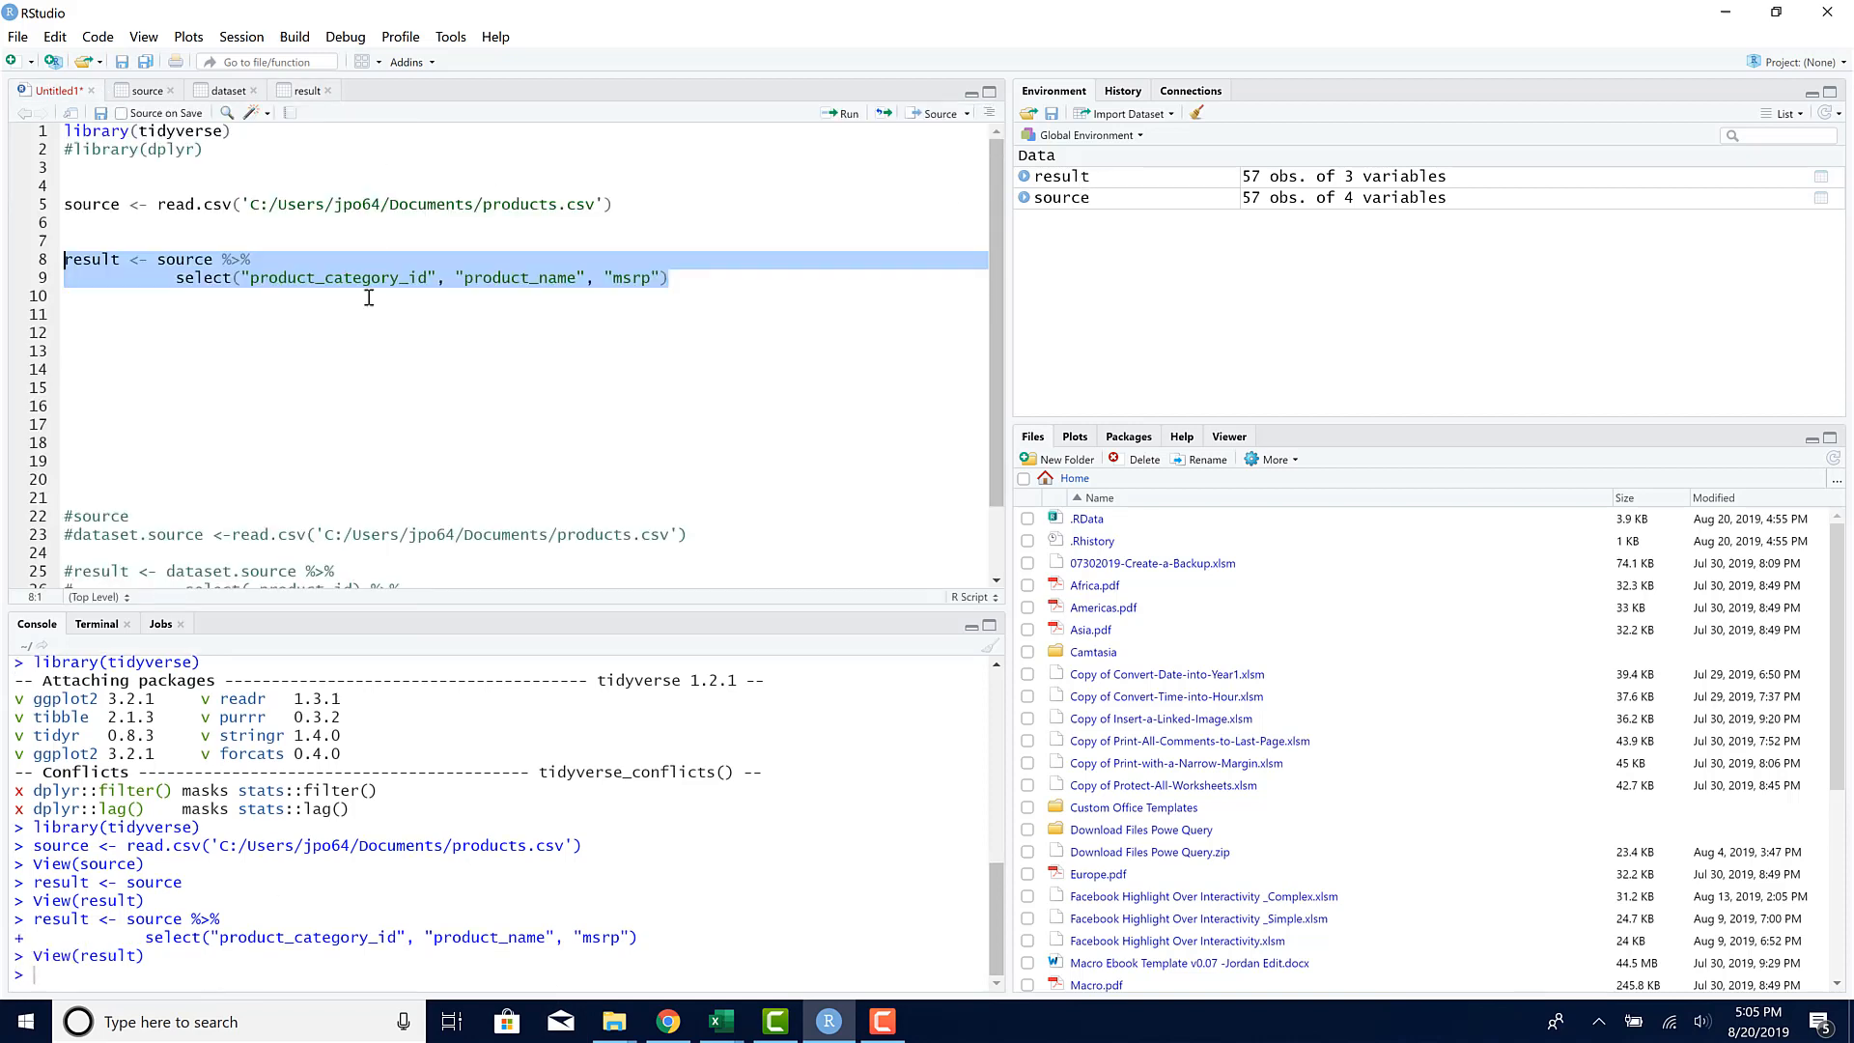
Step: Remove the quotes around product_name and msrp in the select call
click(233, 278)
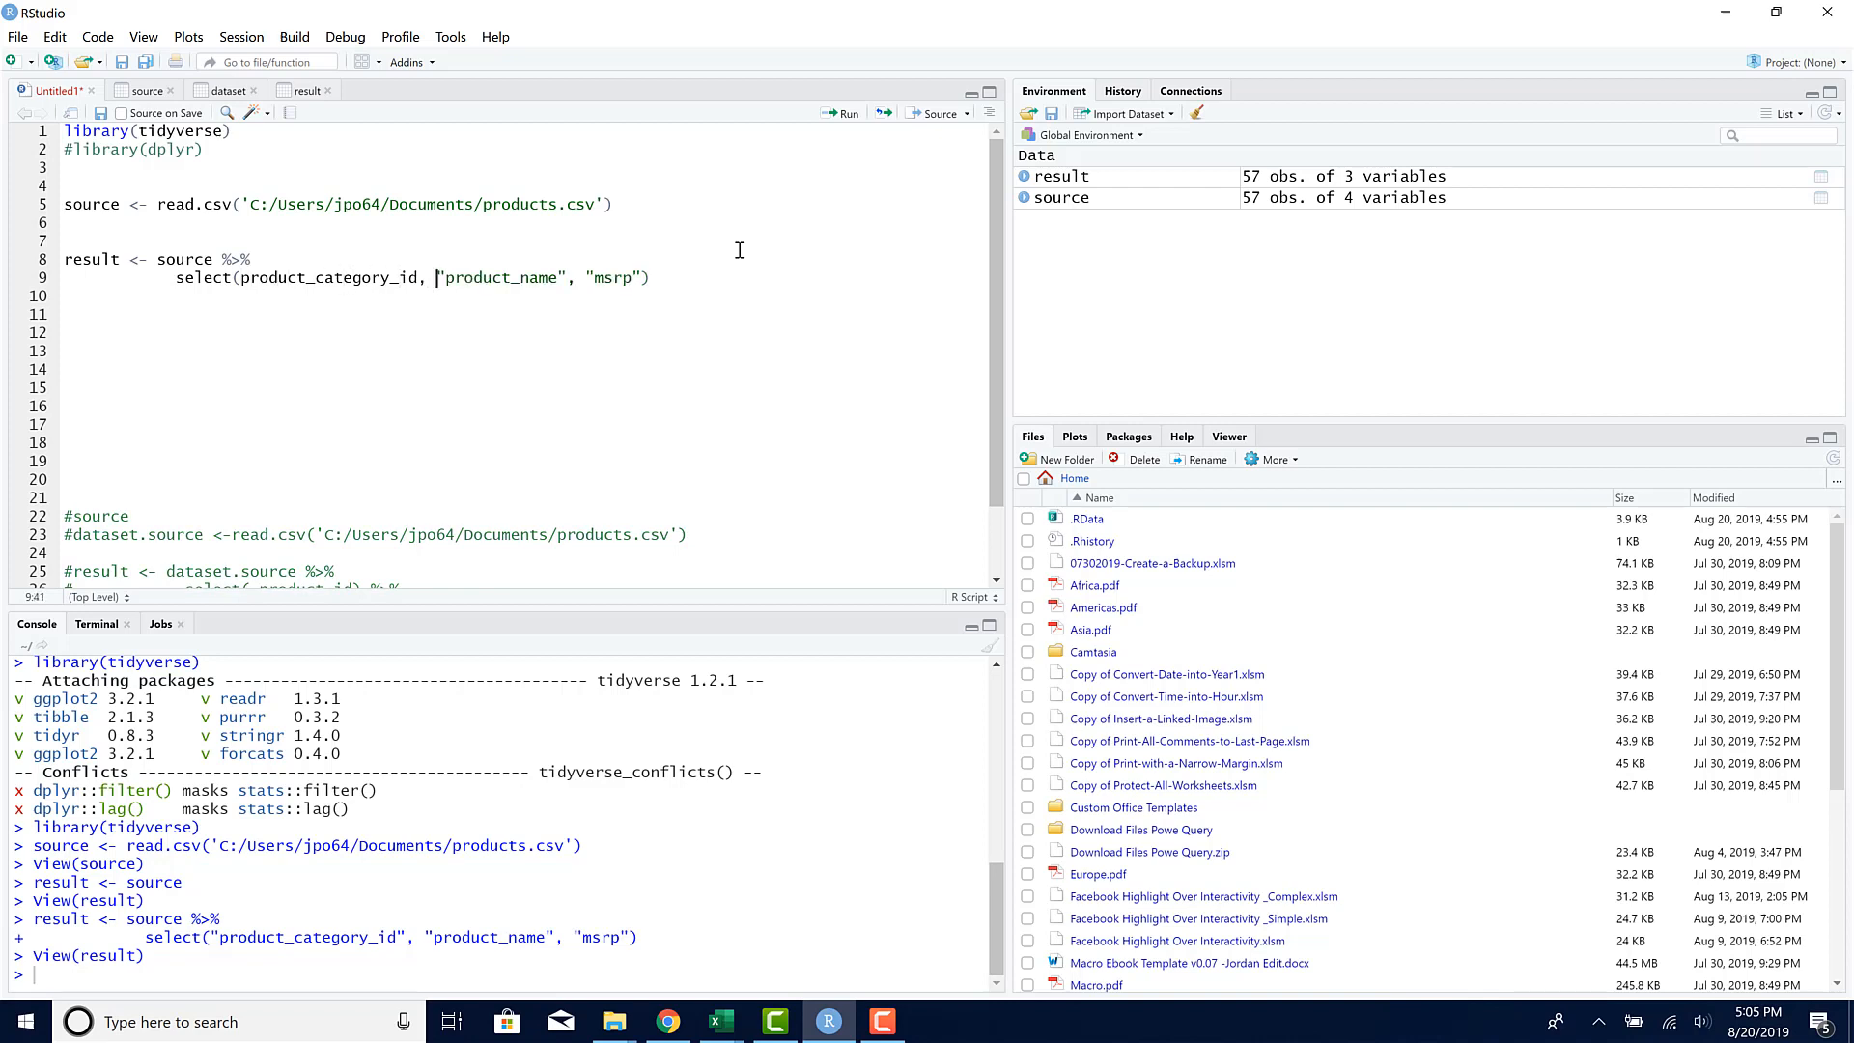
key(Backspace)
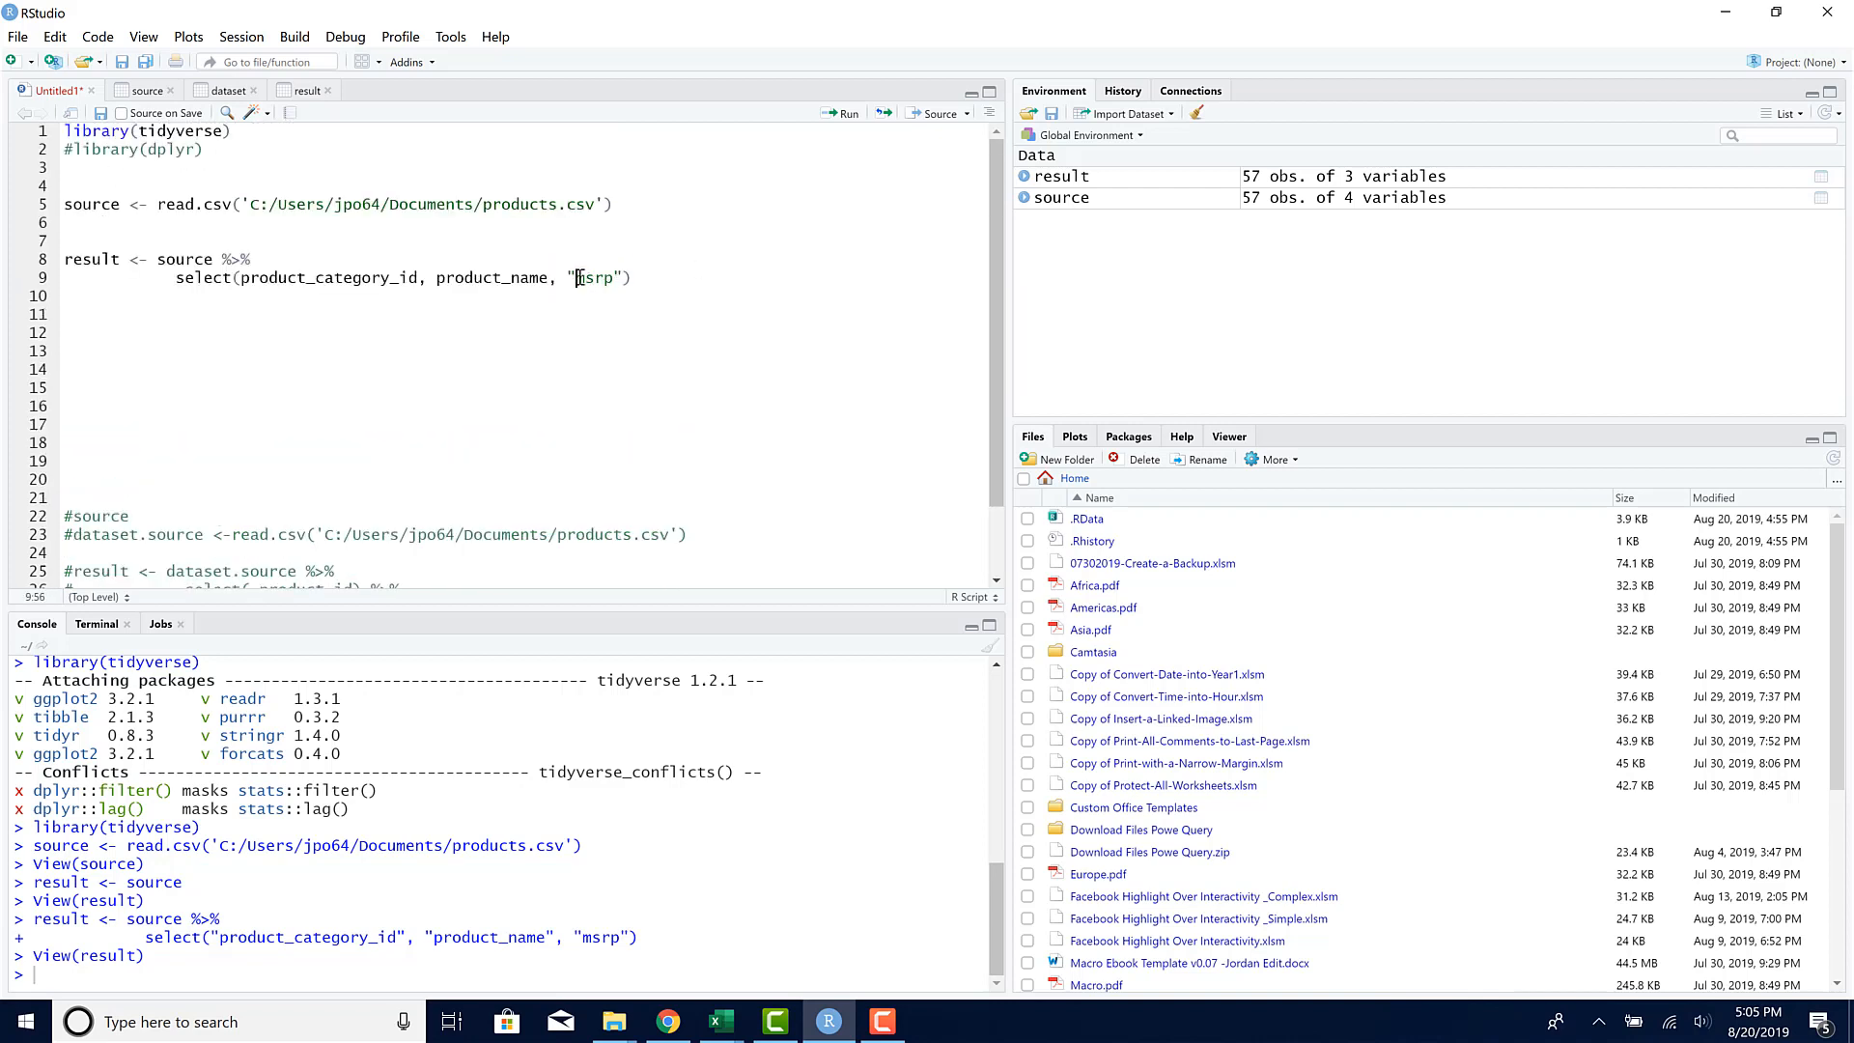
key(Backspace)
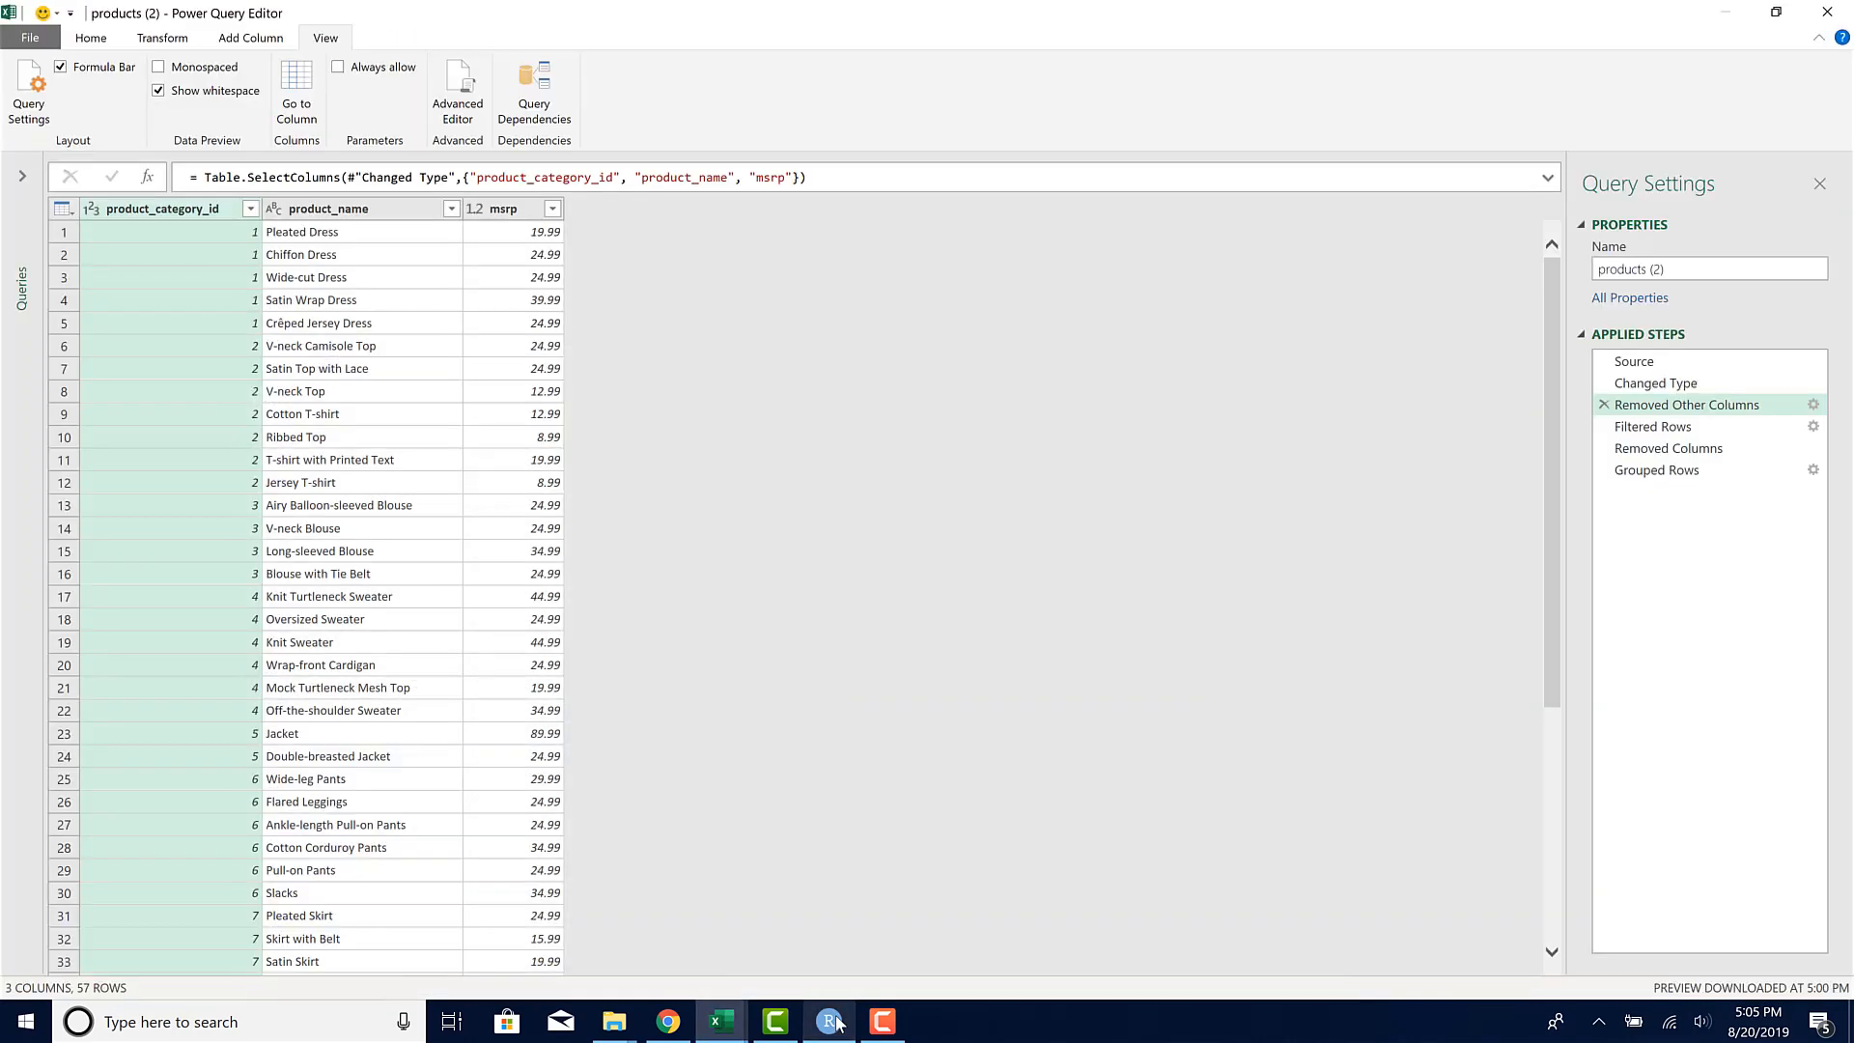
mouse_move(1652, 426)
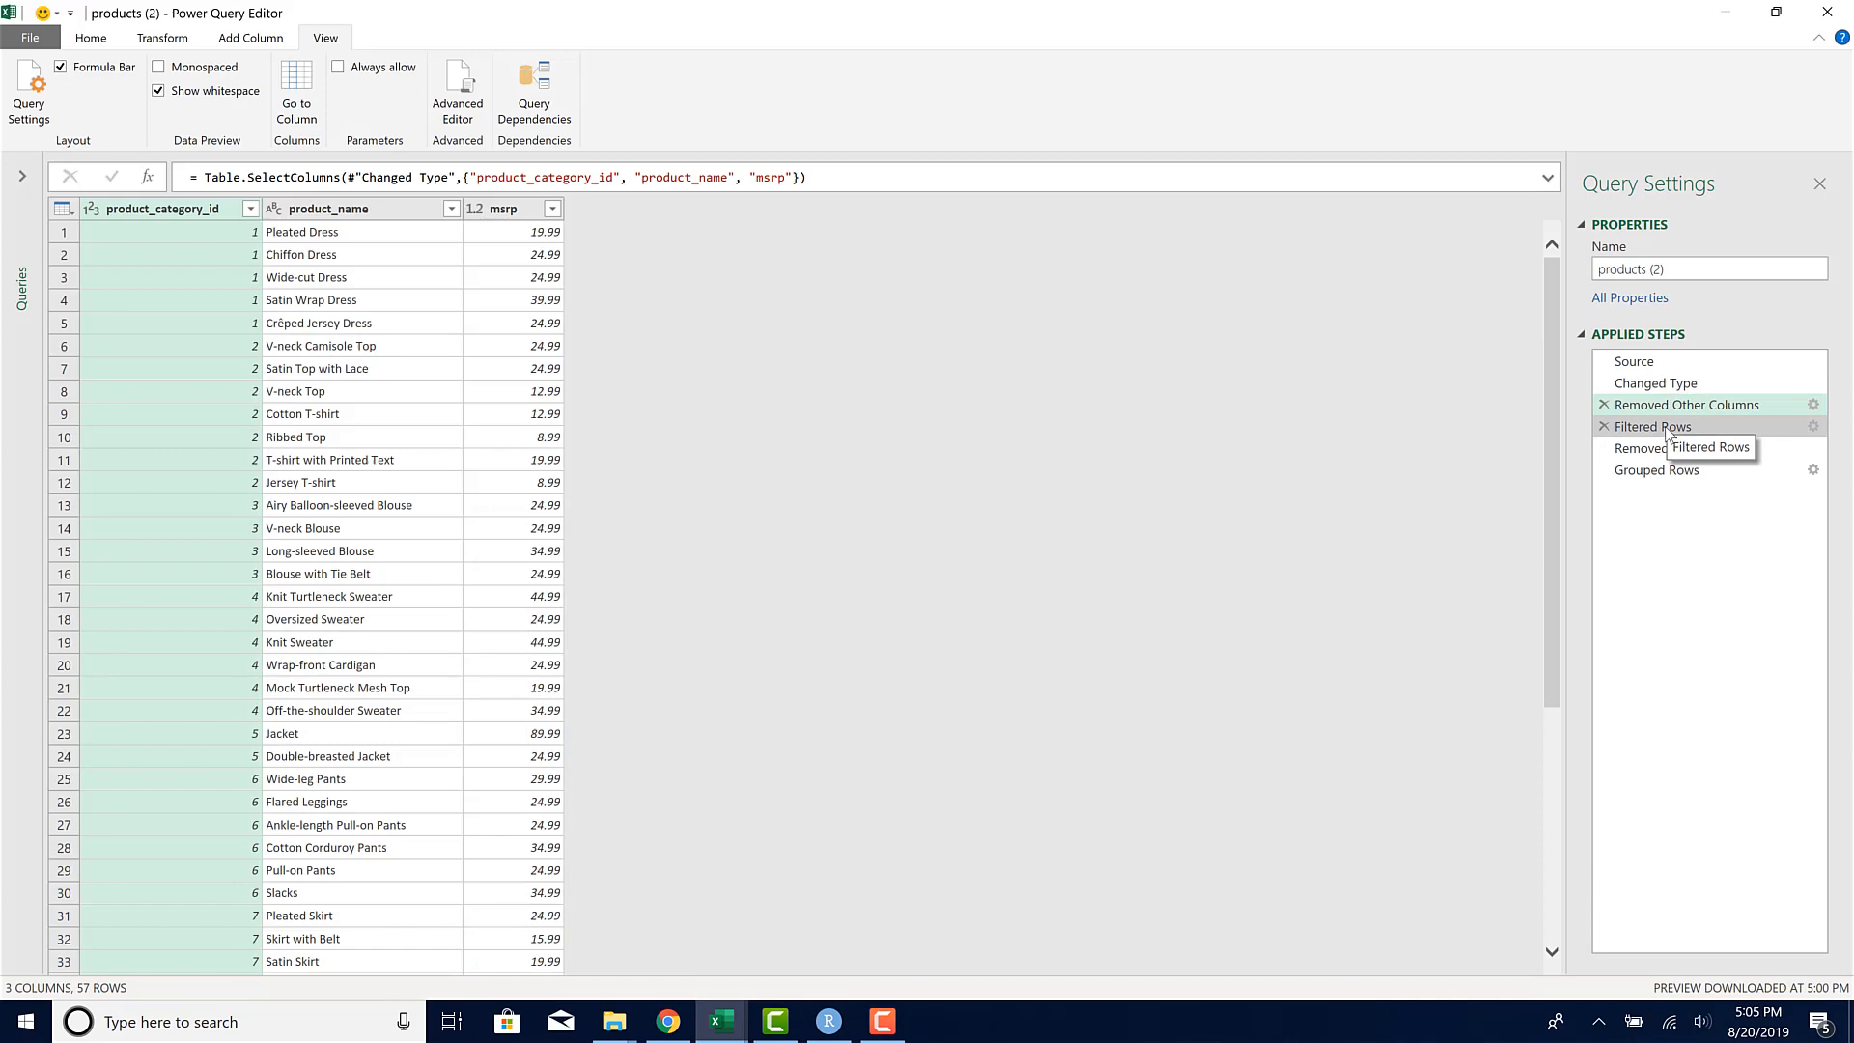
Step: Preview the Filtered Rows step, which drops dresses and leaves 52 rows
click(1653, 426)
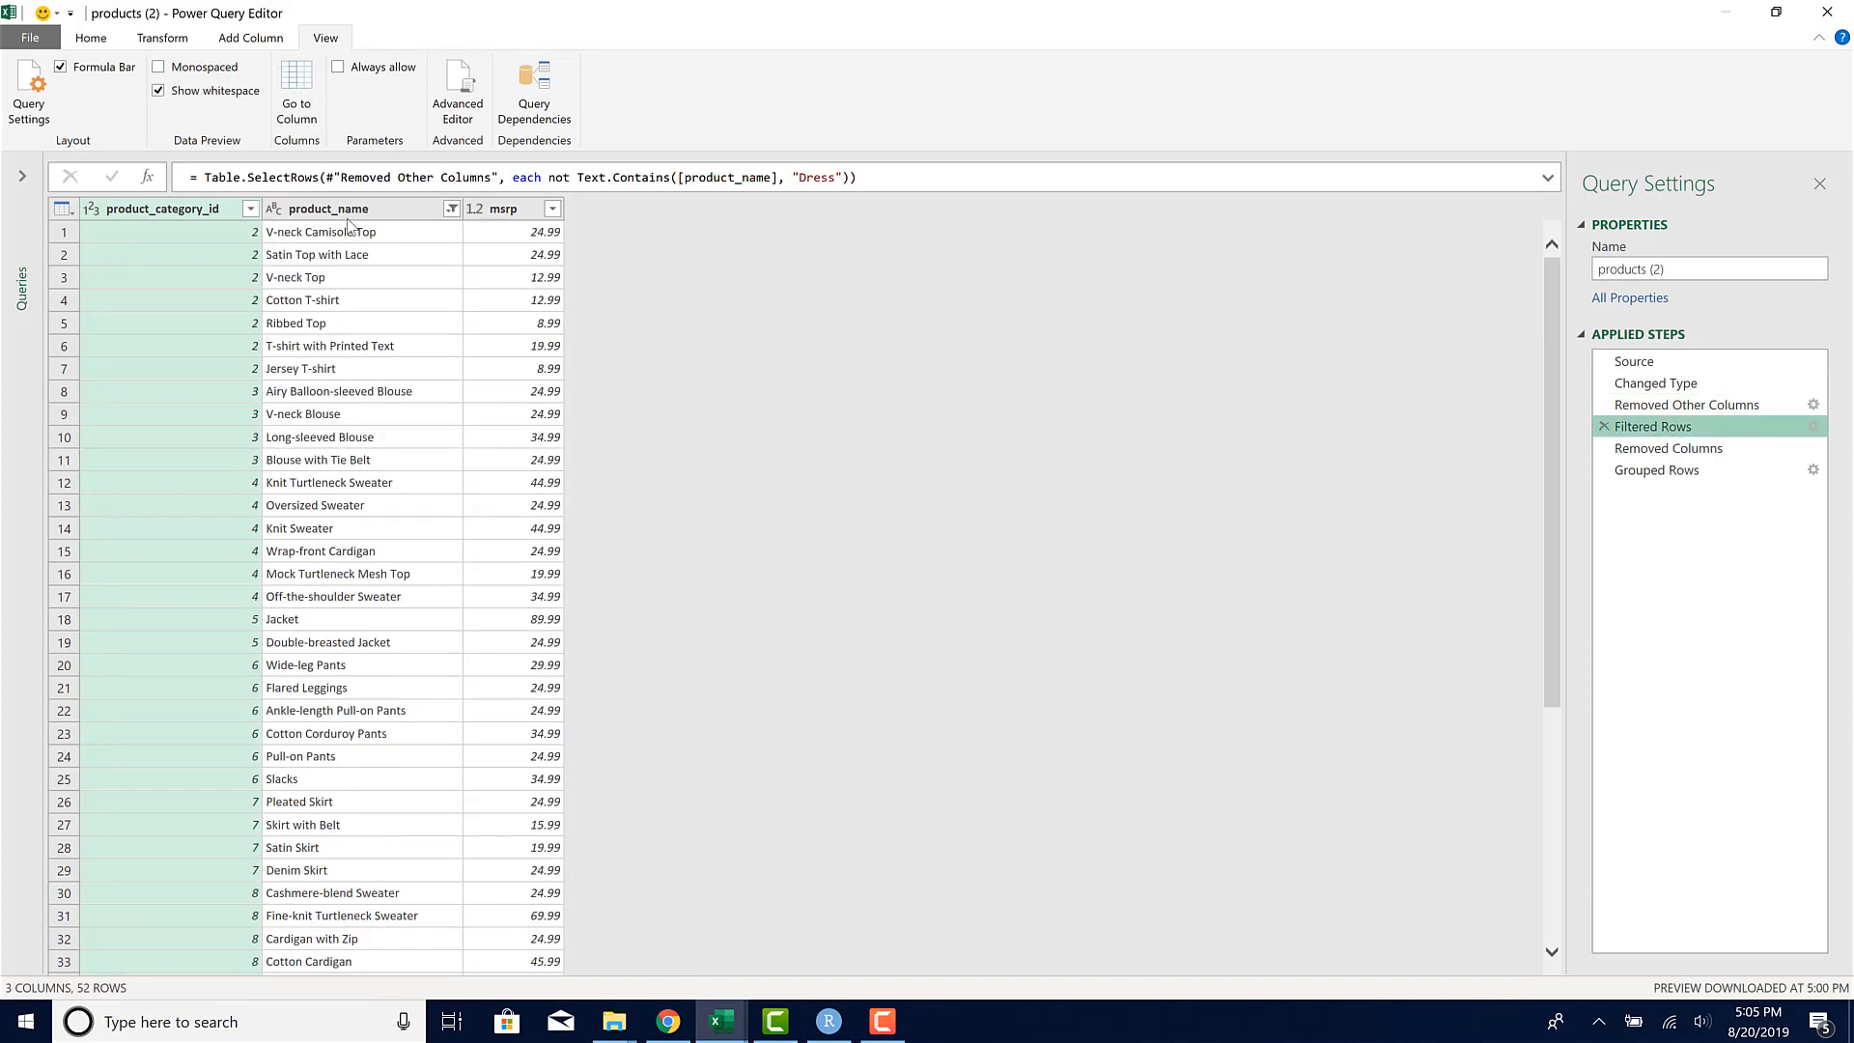
mouse_move(829, 1020)
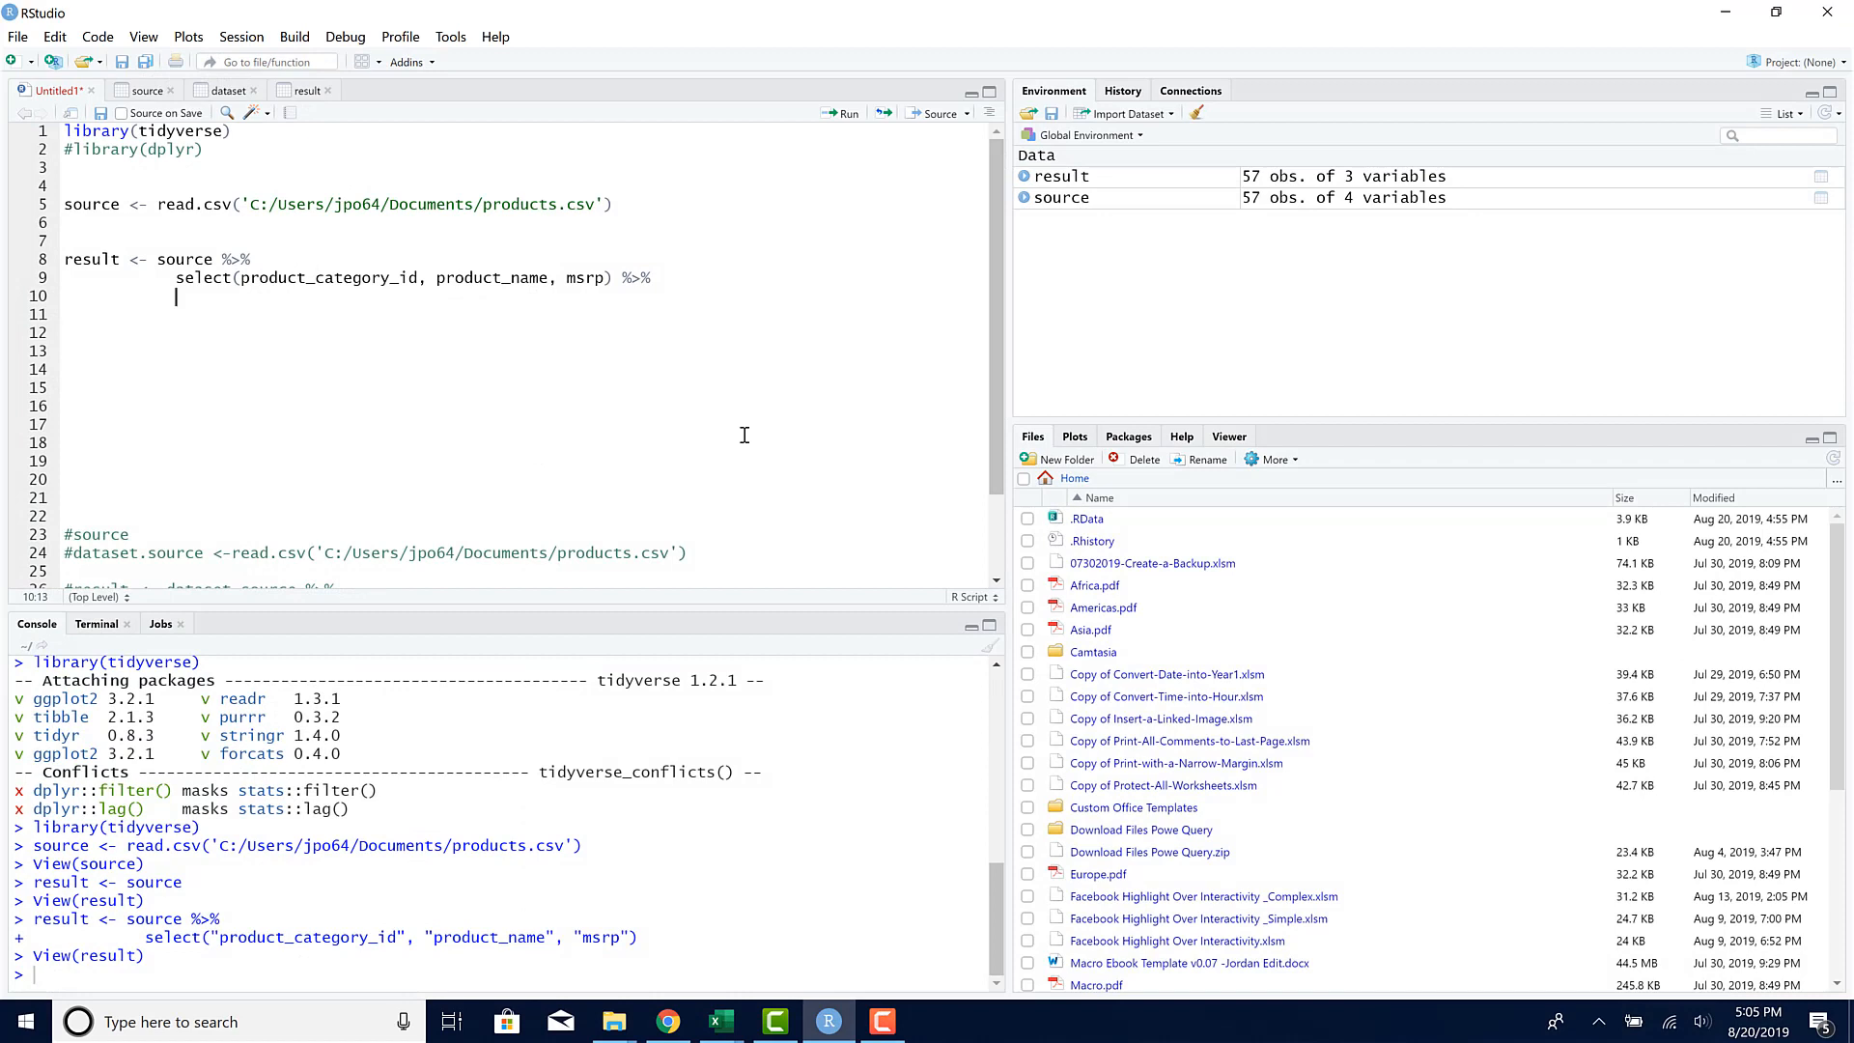
Step: Add filter(!(product_name %>% str_detect('Dress'))) to the pipeline and run it for 52 rows
text(filter()
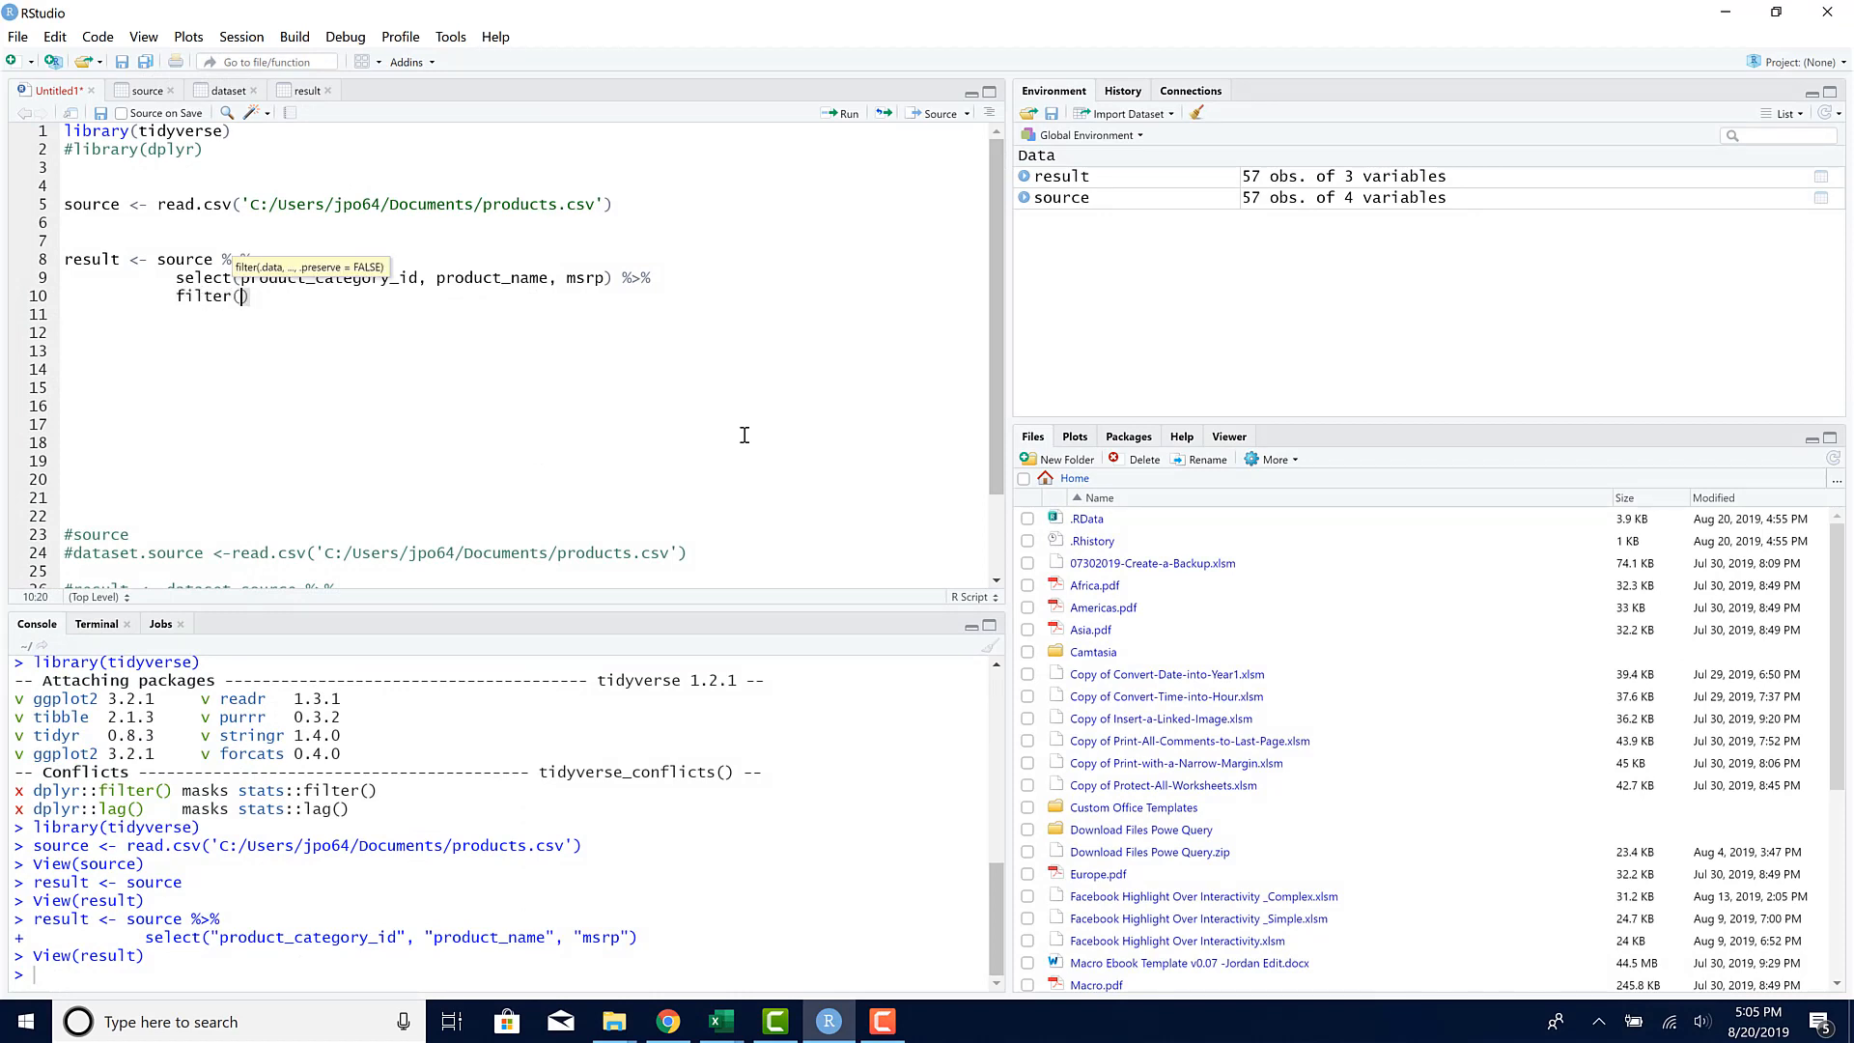
mouse_move(1212, 268)
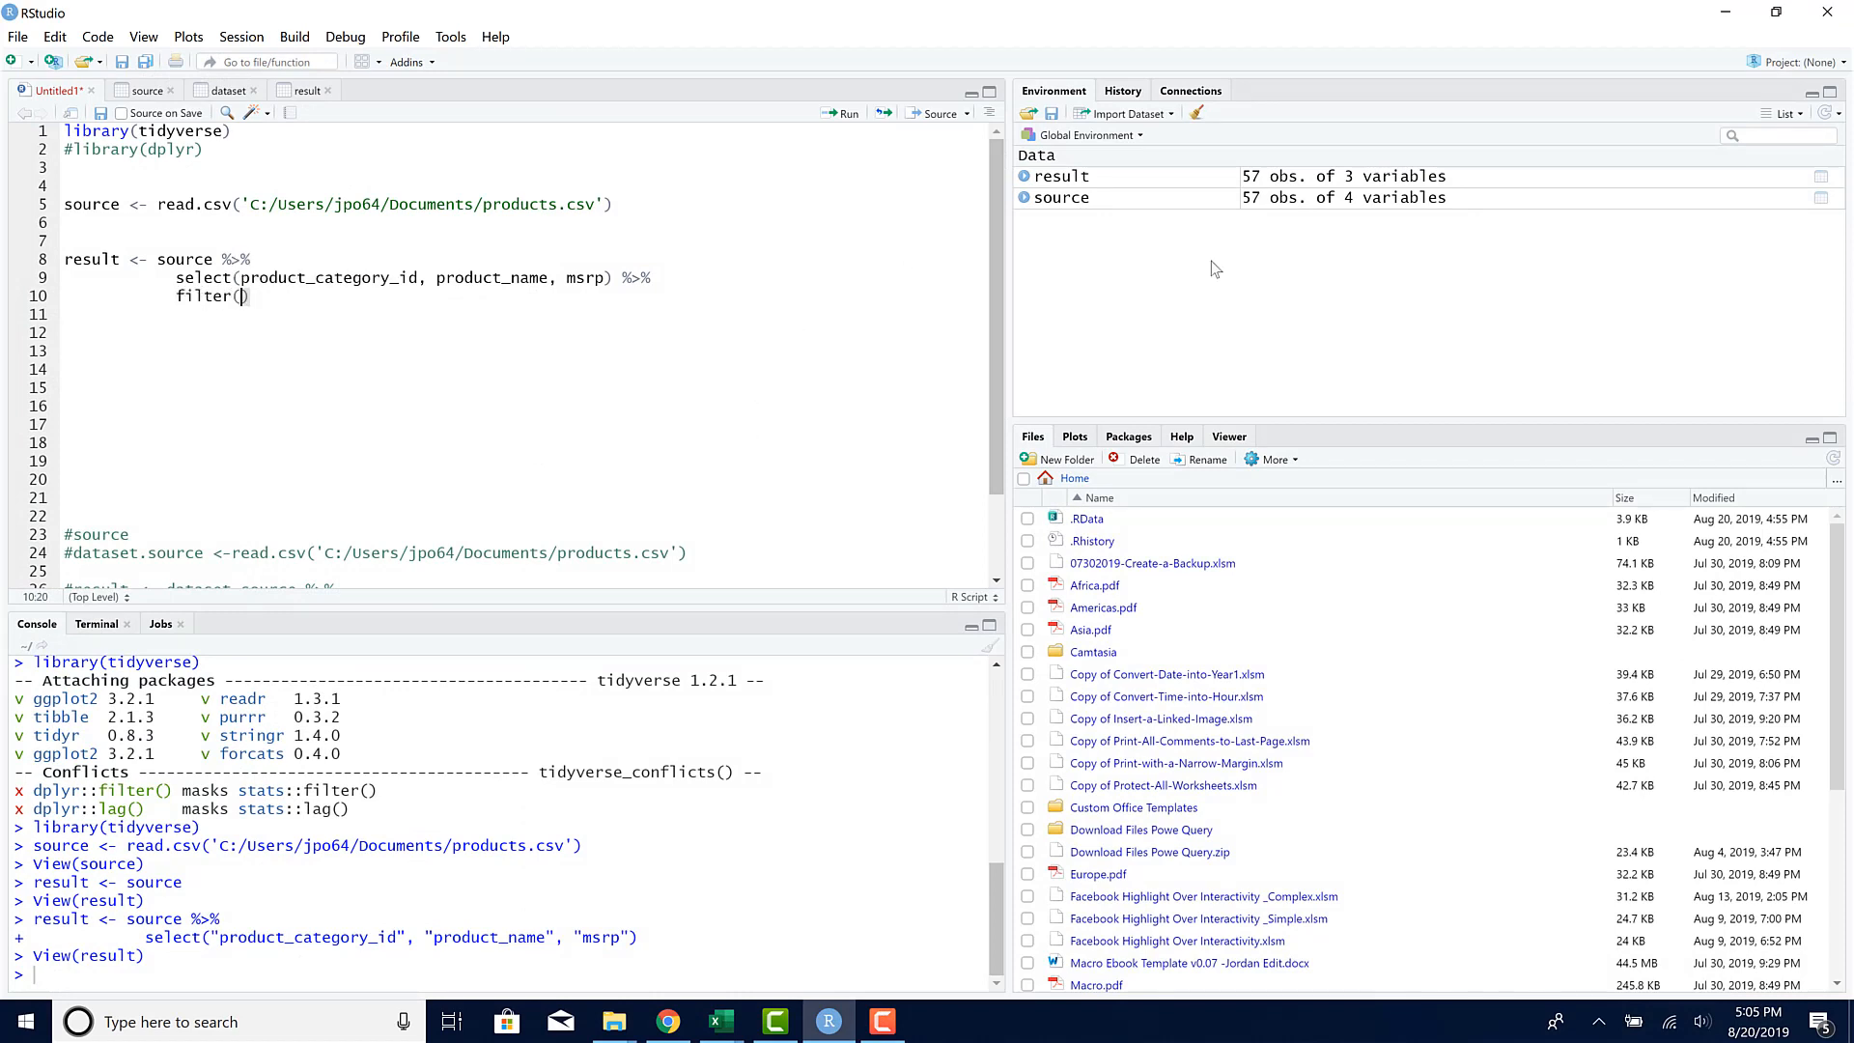
click(1019, 197)
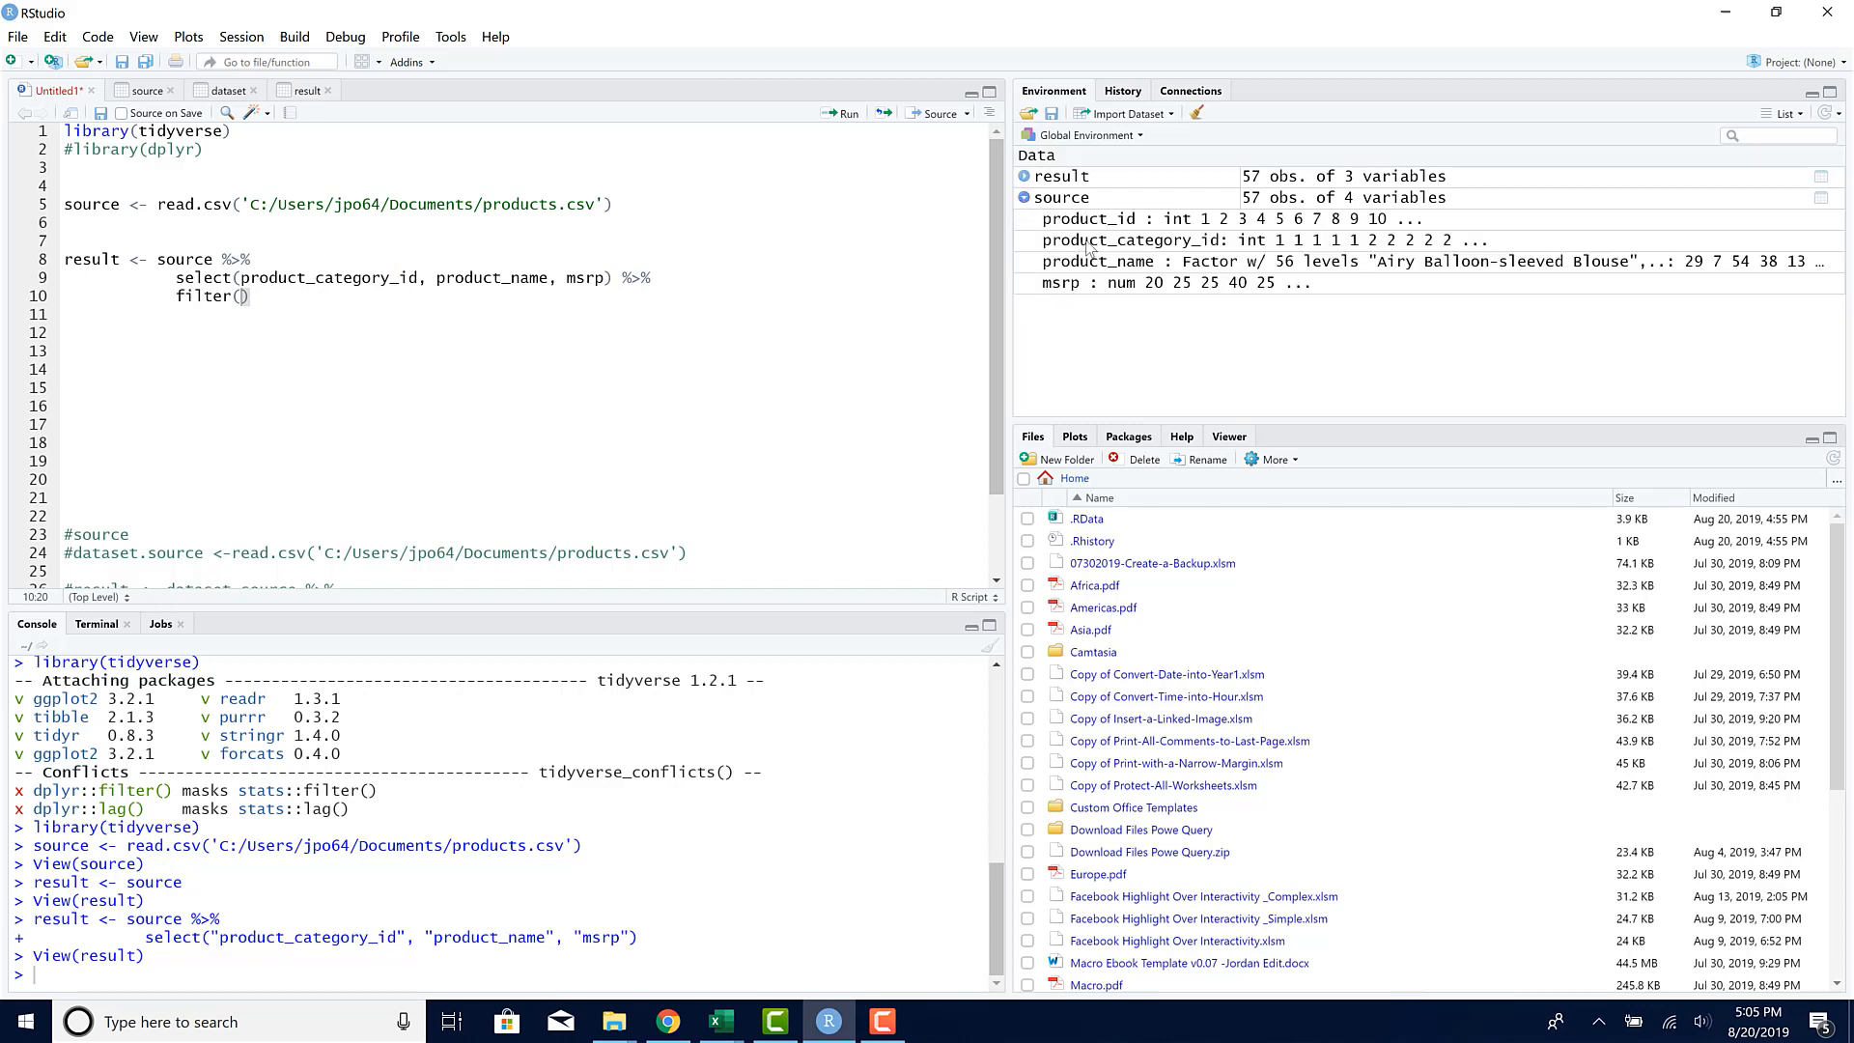
mouse_move(1105, 270)
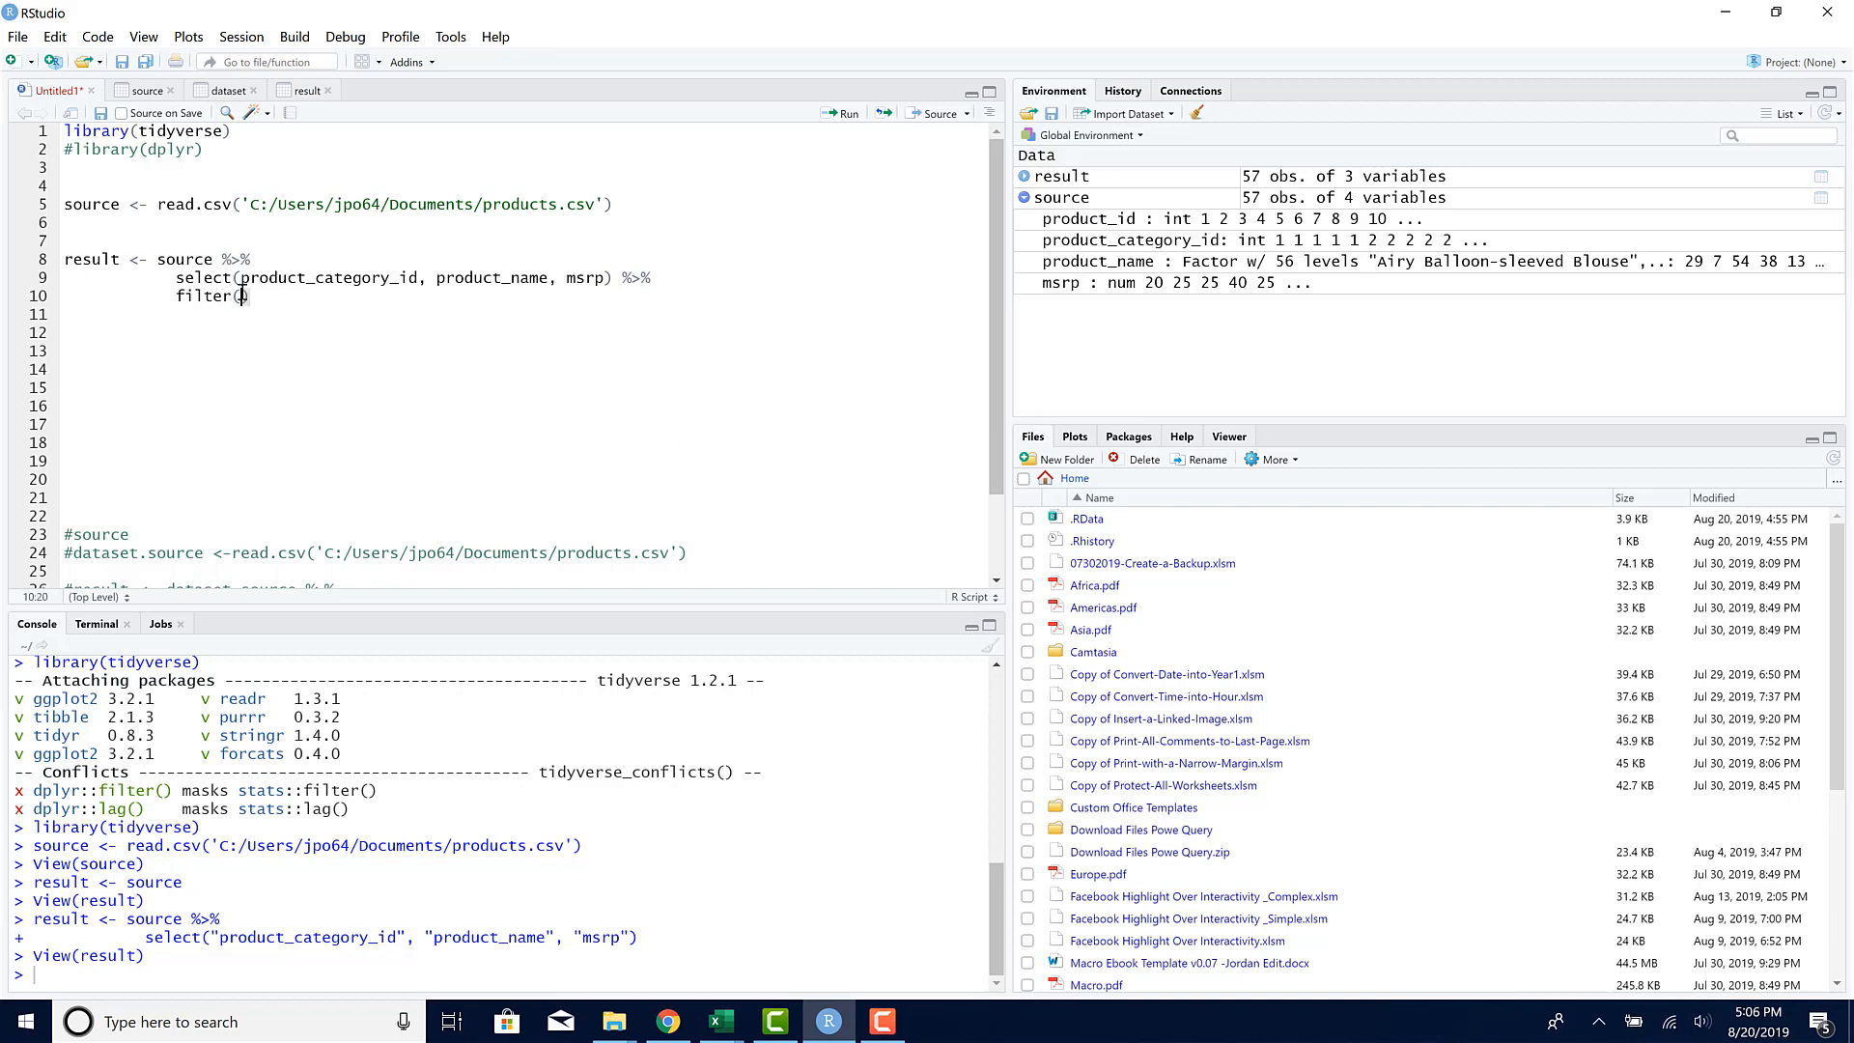
text(product_name)
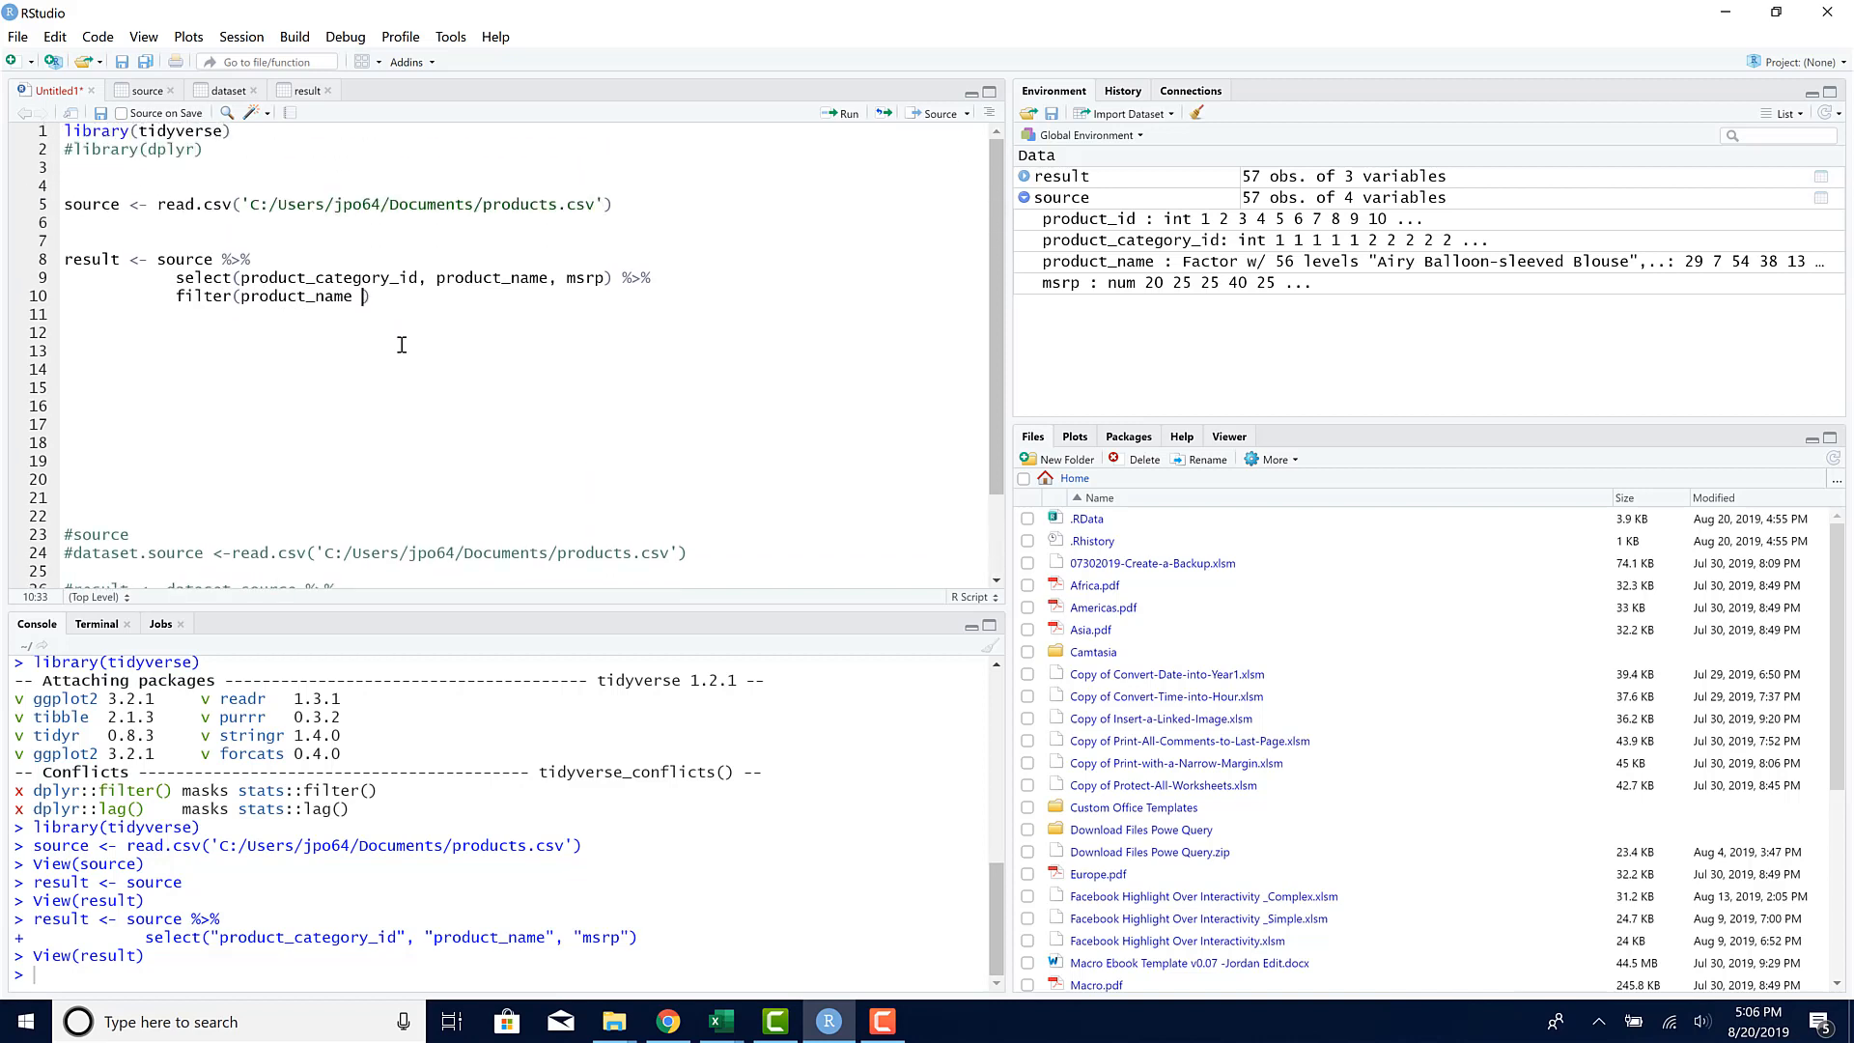
text(%>%)
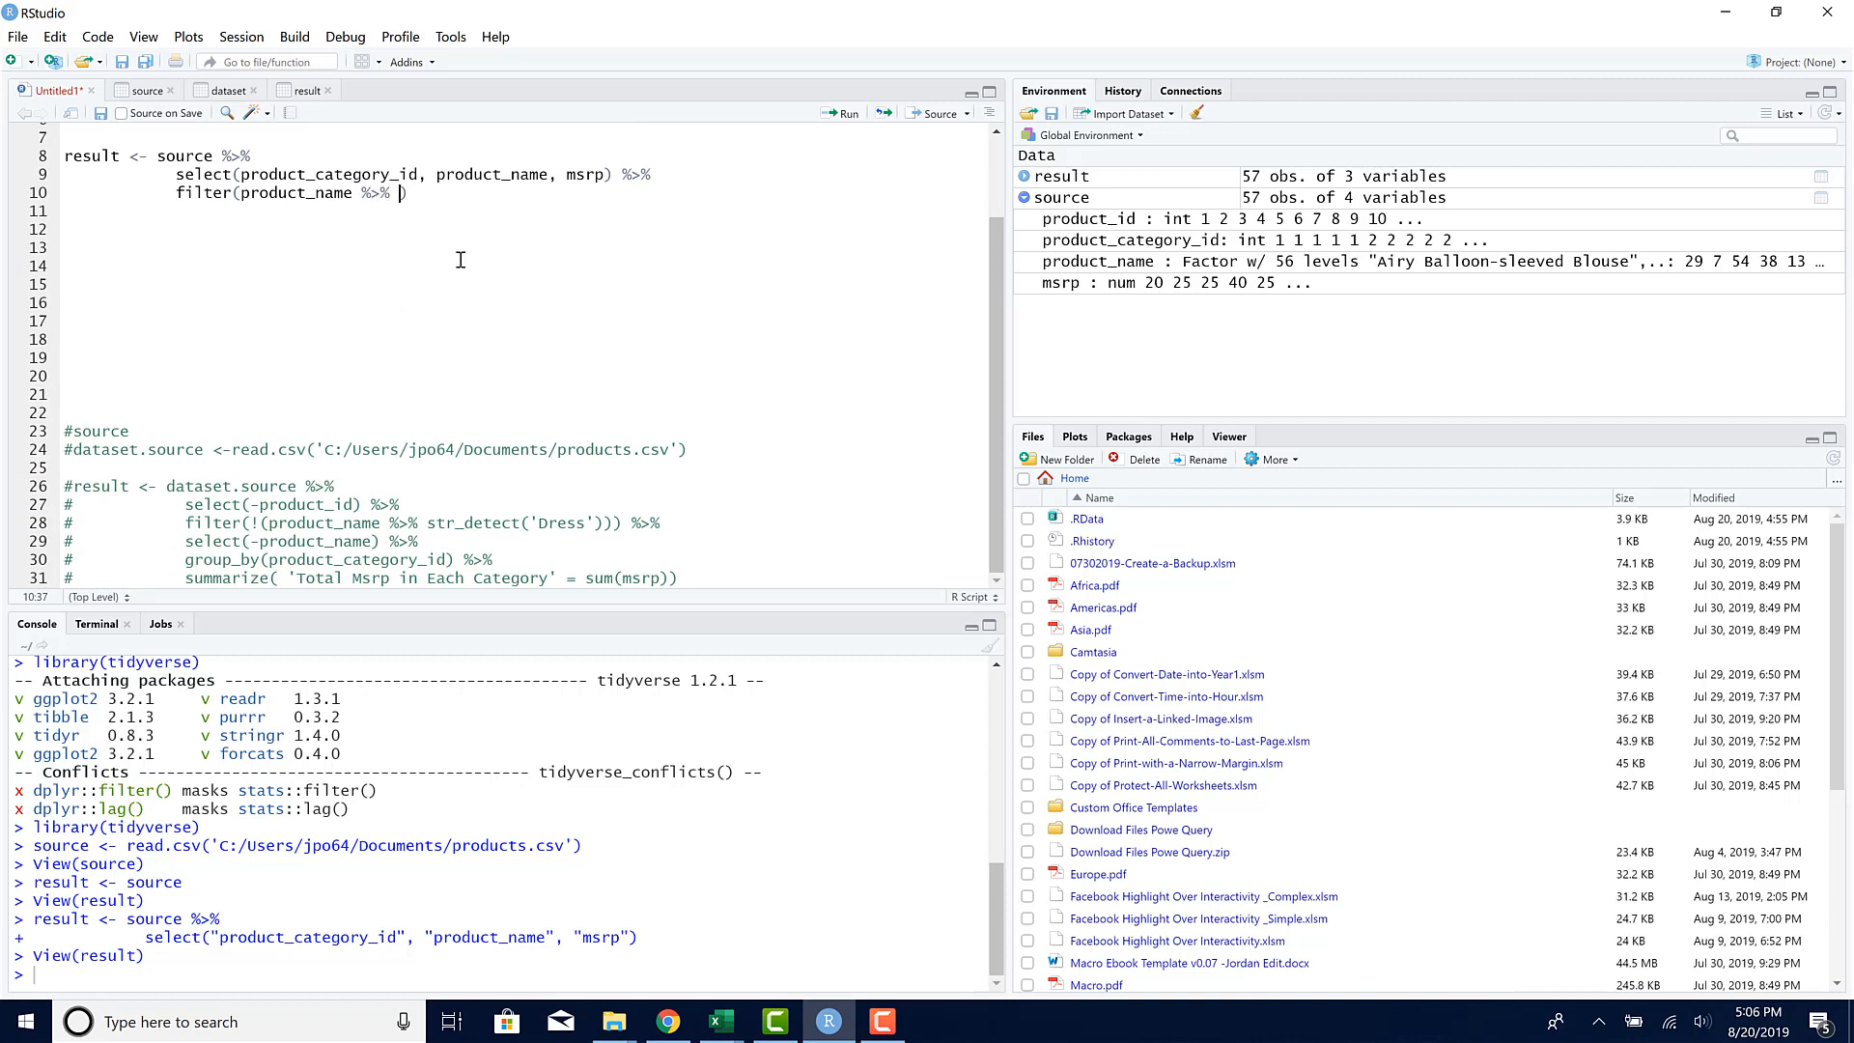
mouse_move(451, 321)
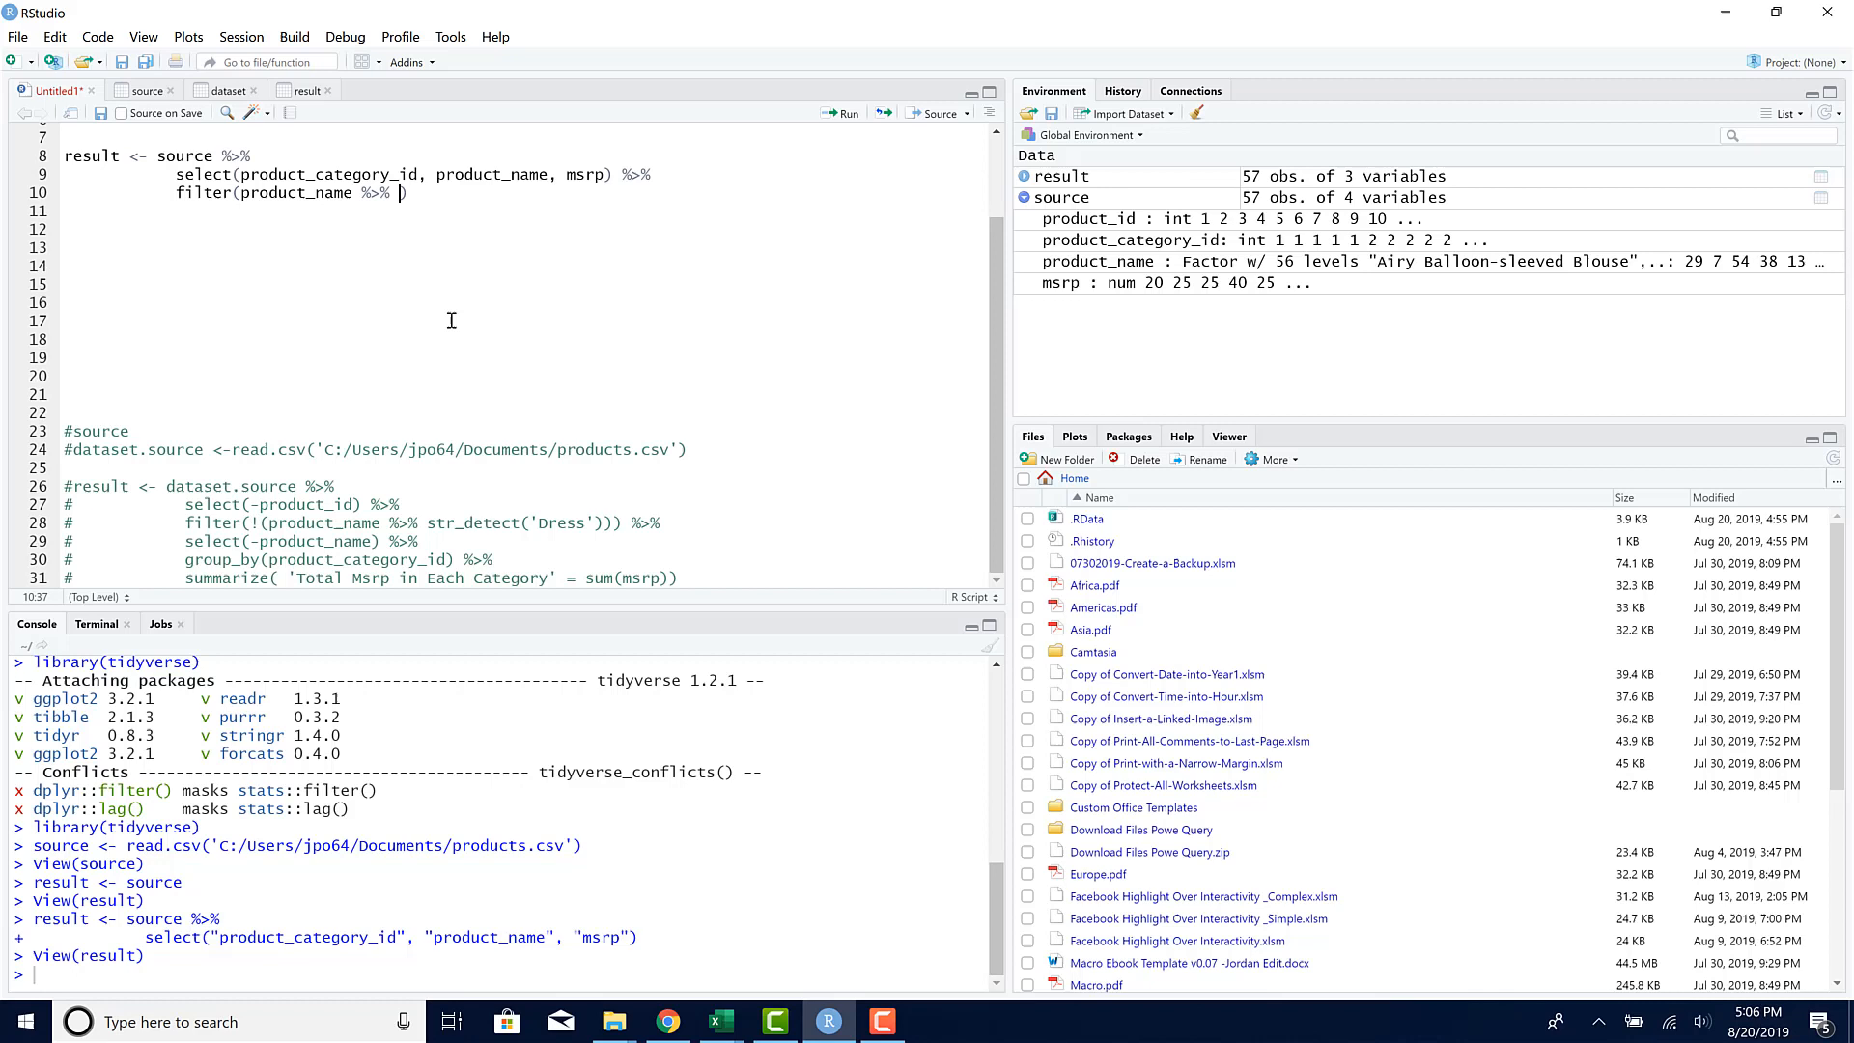
text(str_detect('Dress)
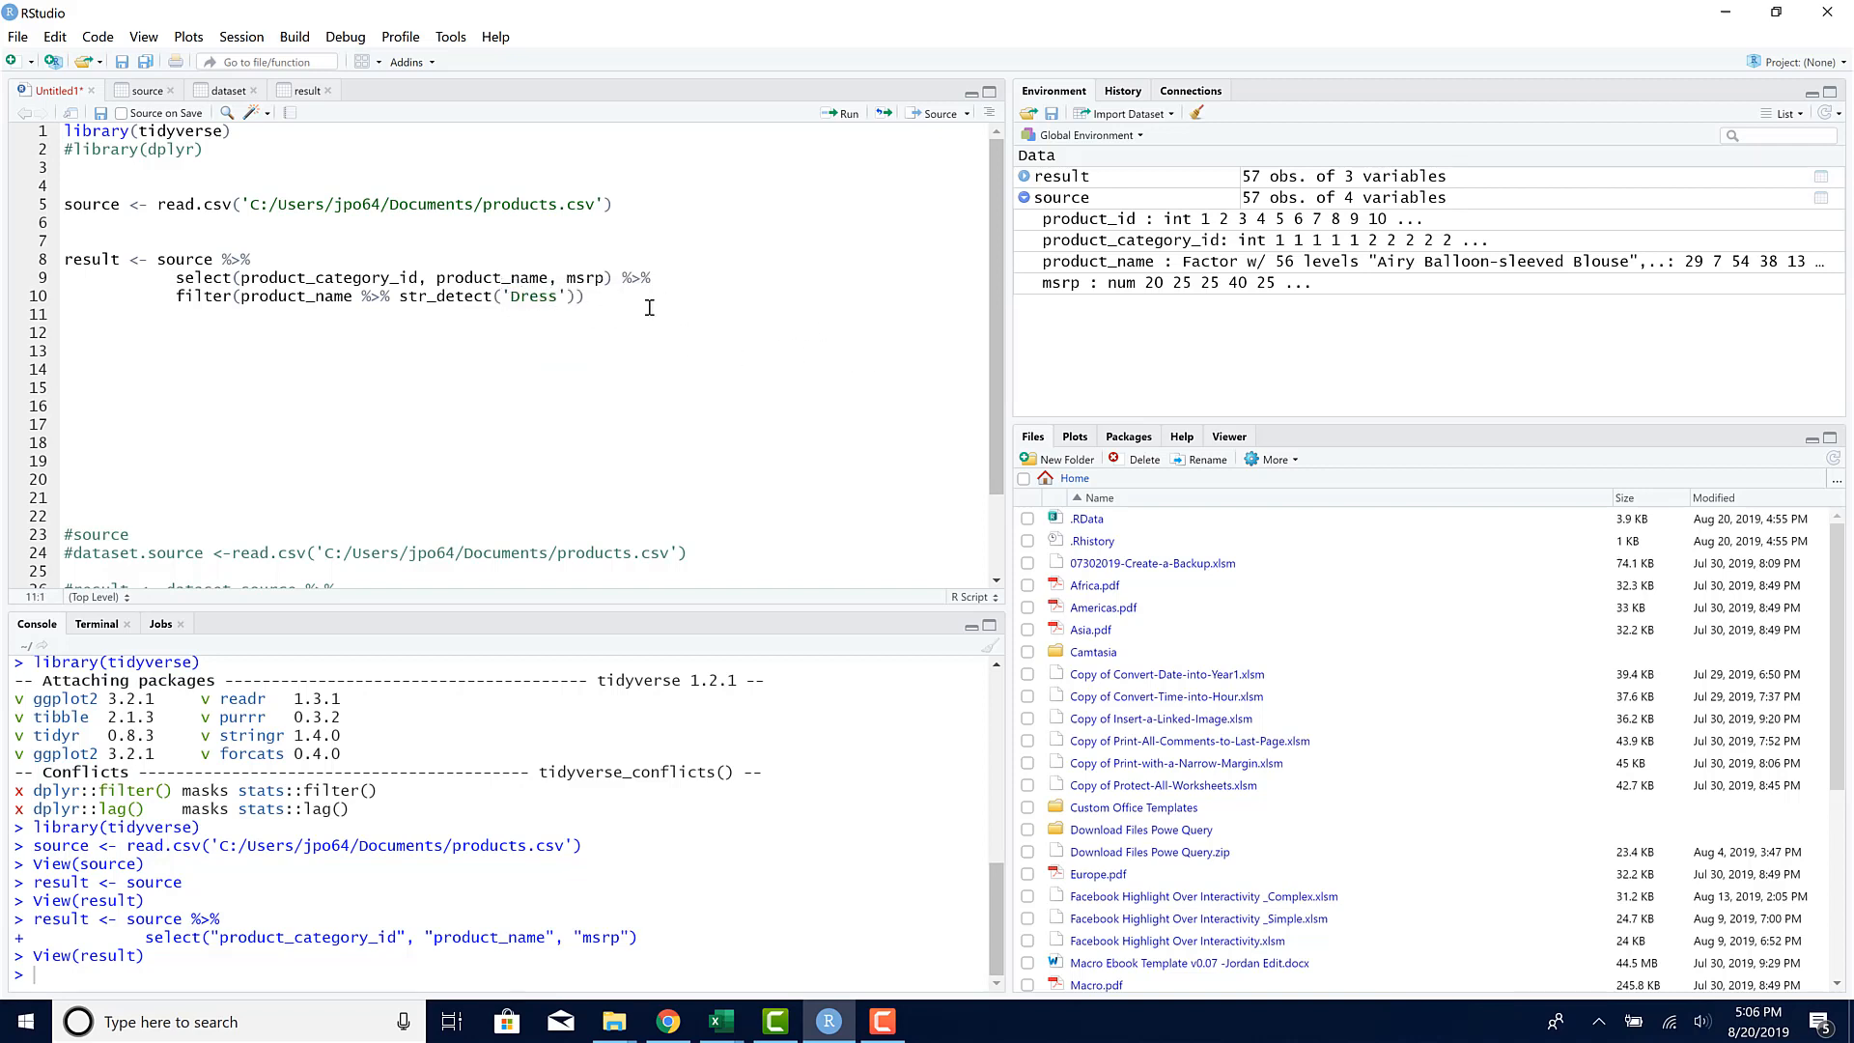
drag(66, 258, 584, 295)
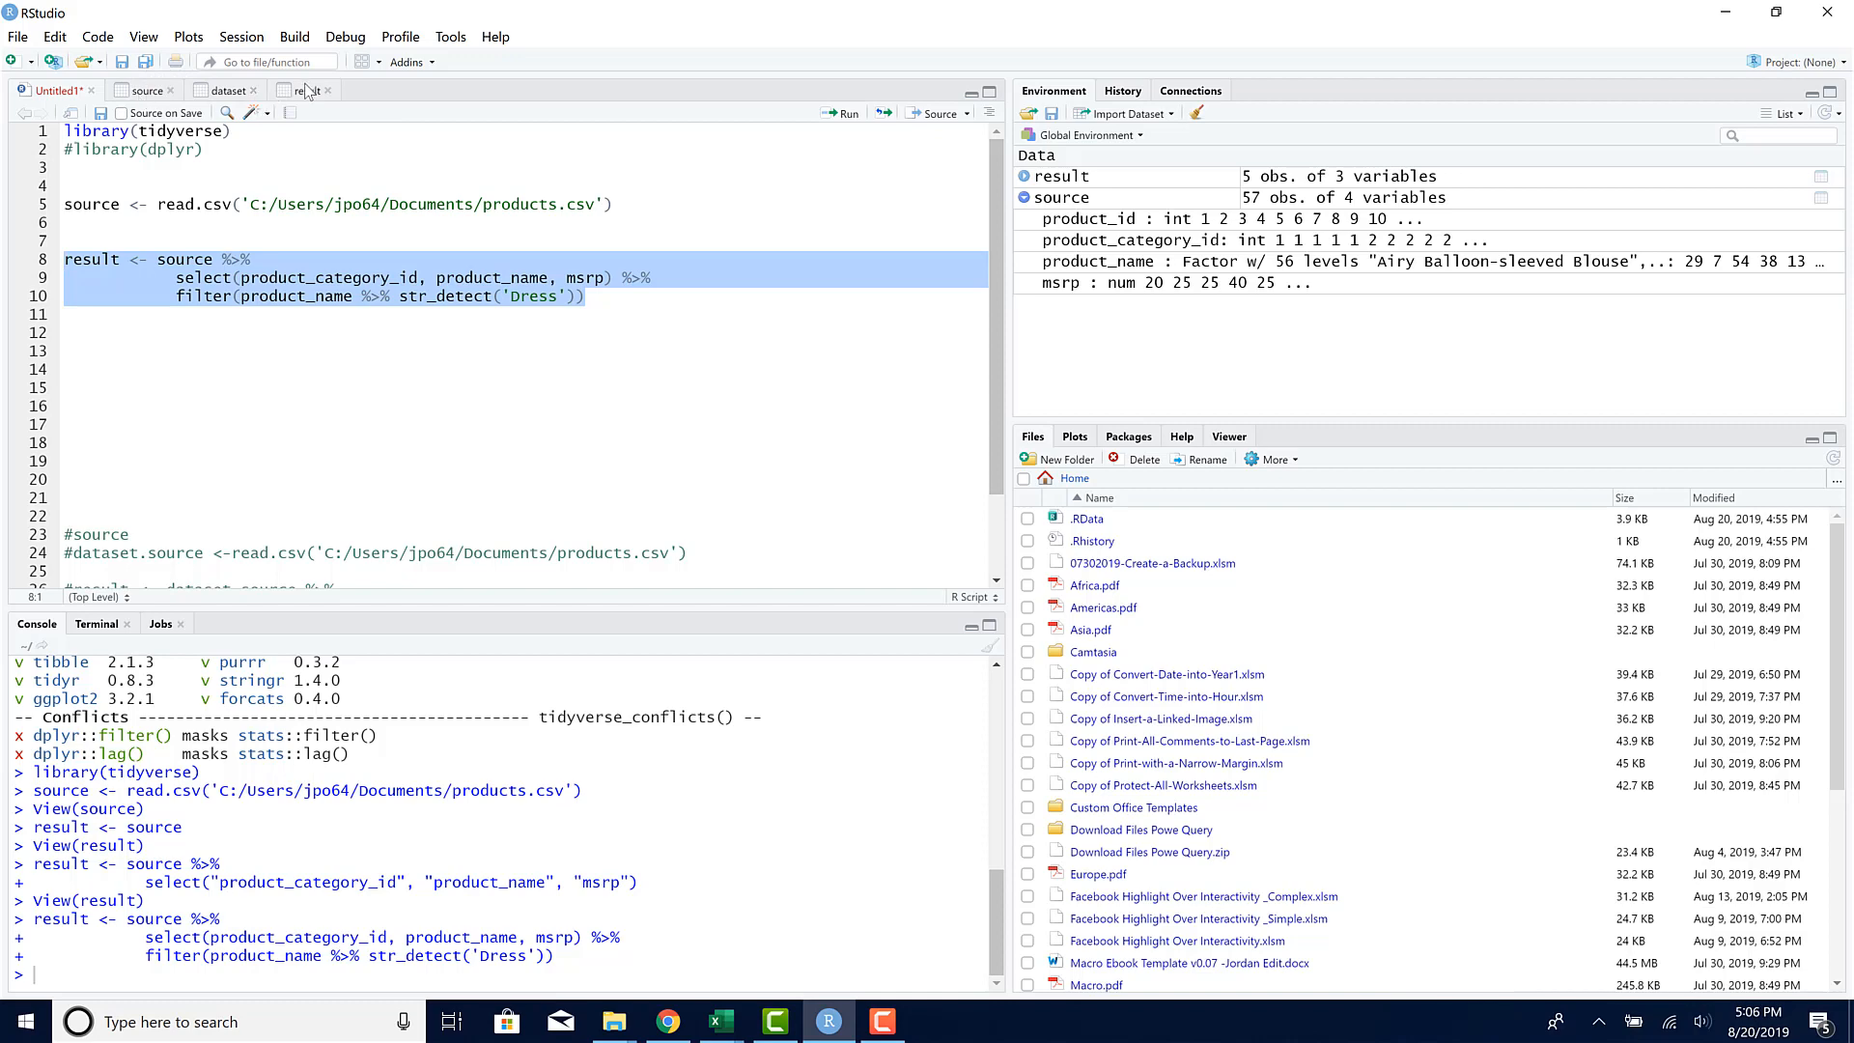
click(306, 89)
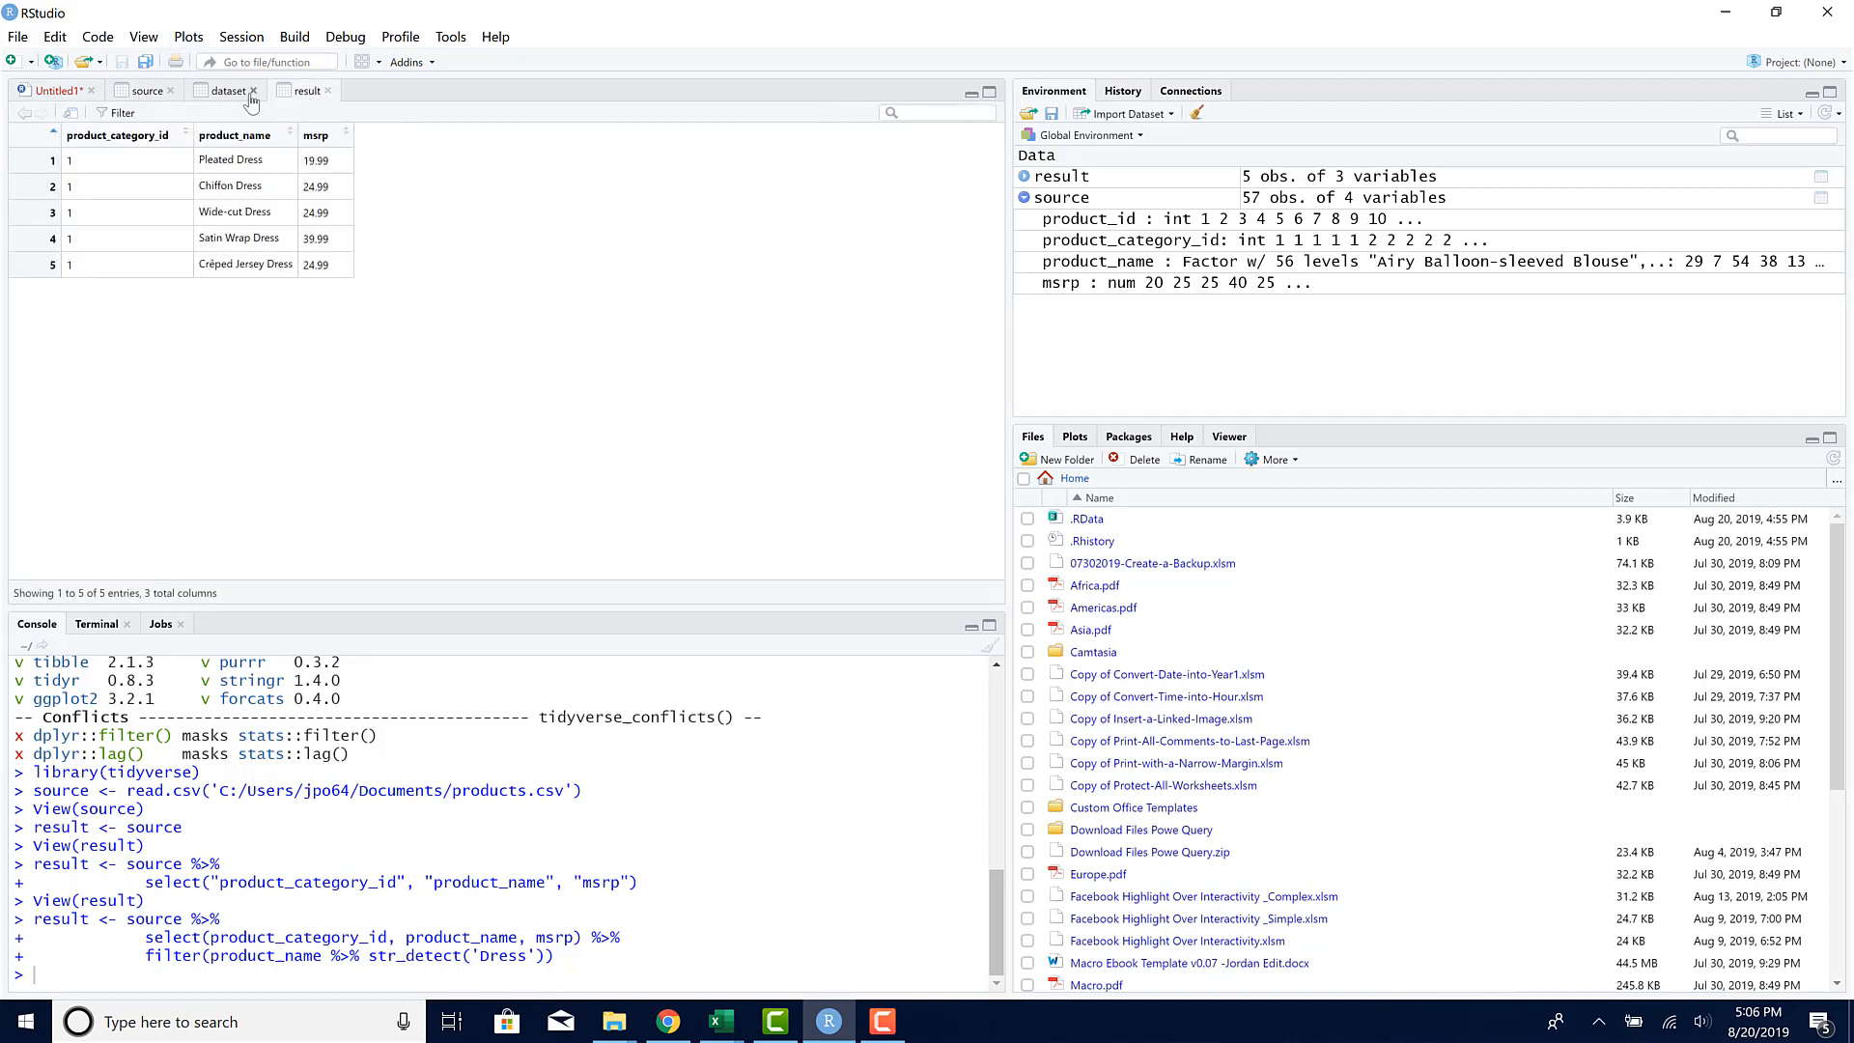
click(51, 89)
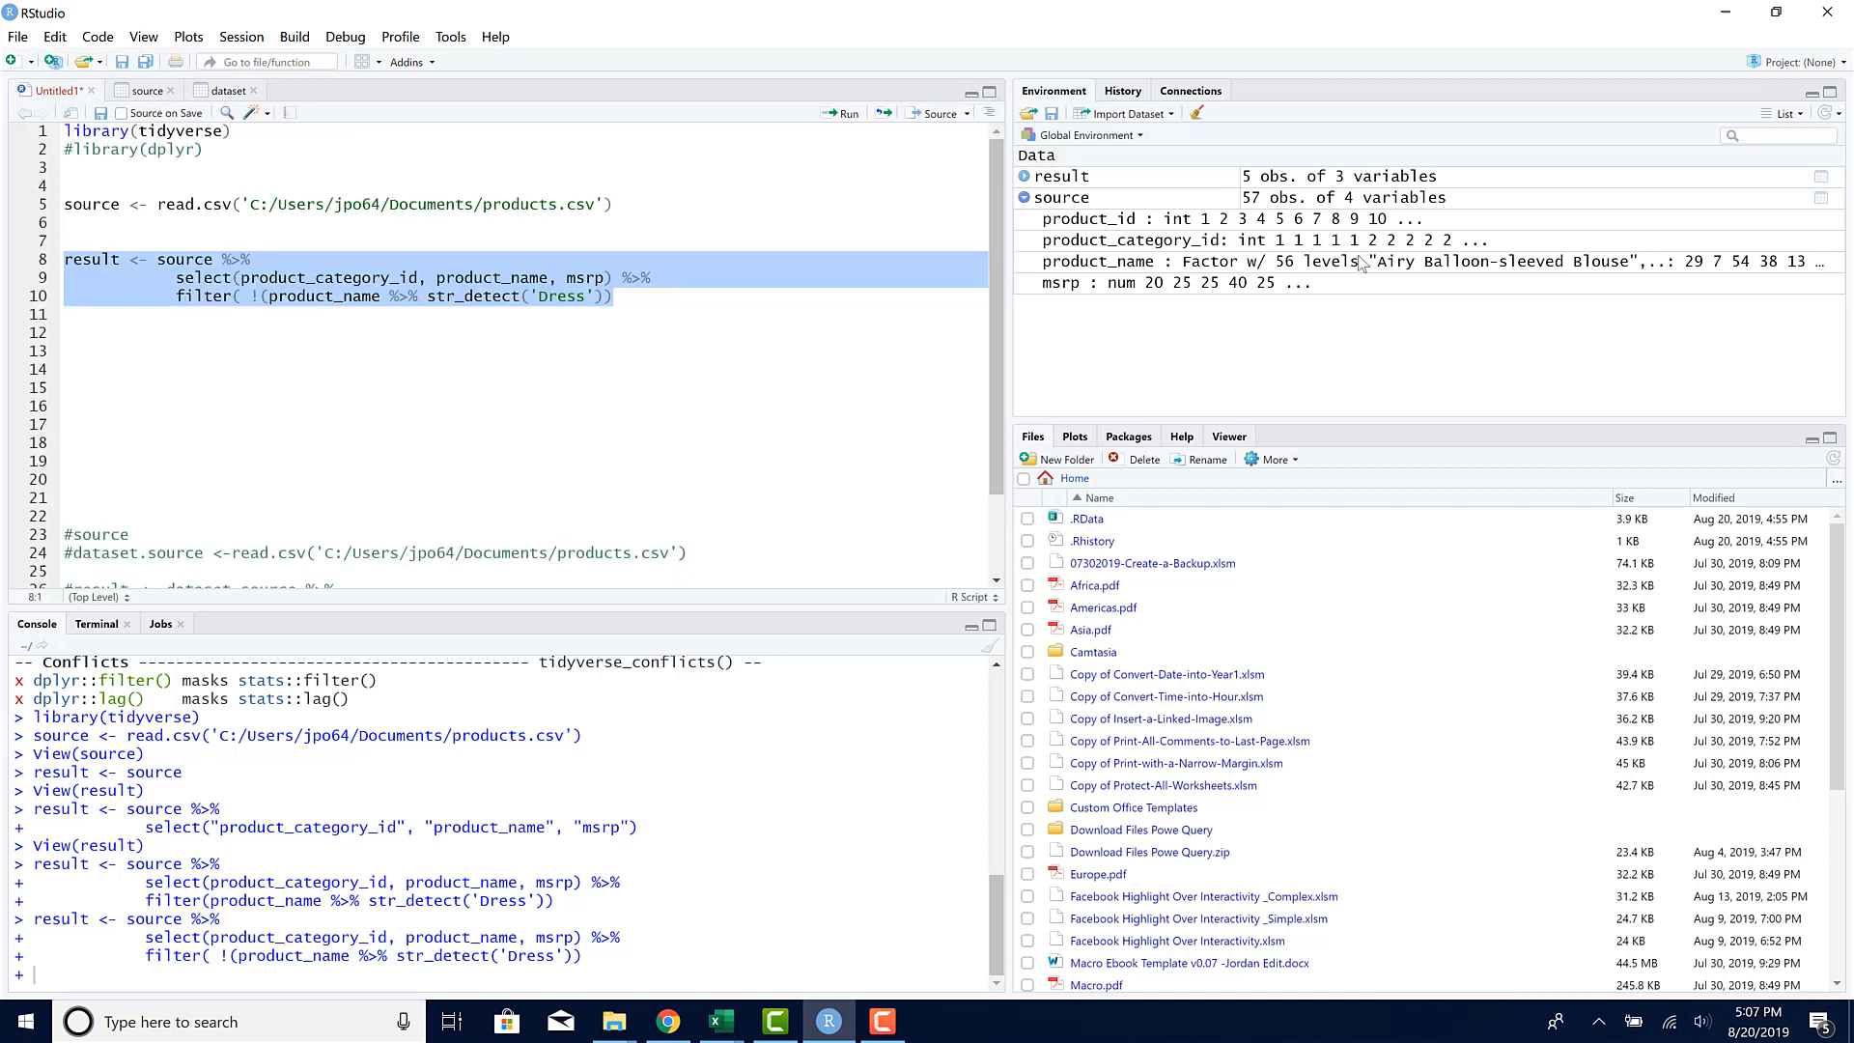
key(Return)
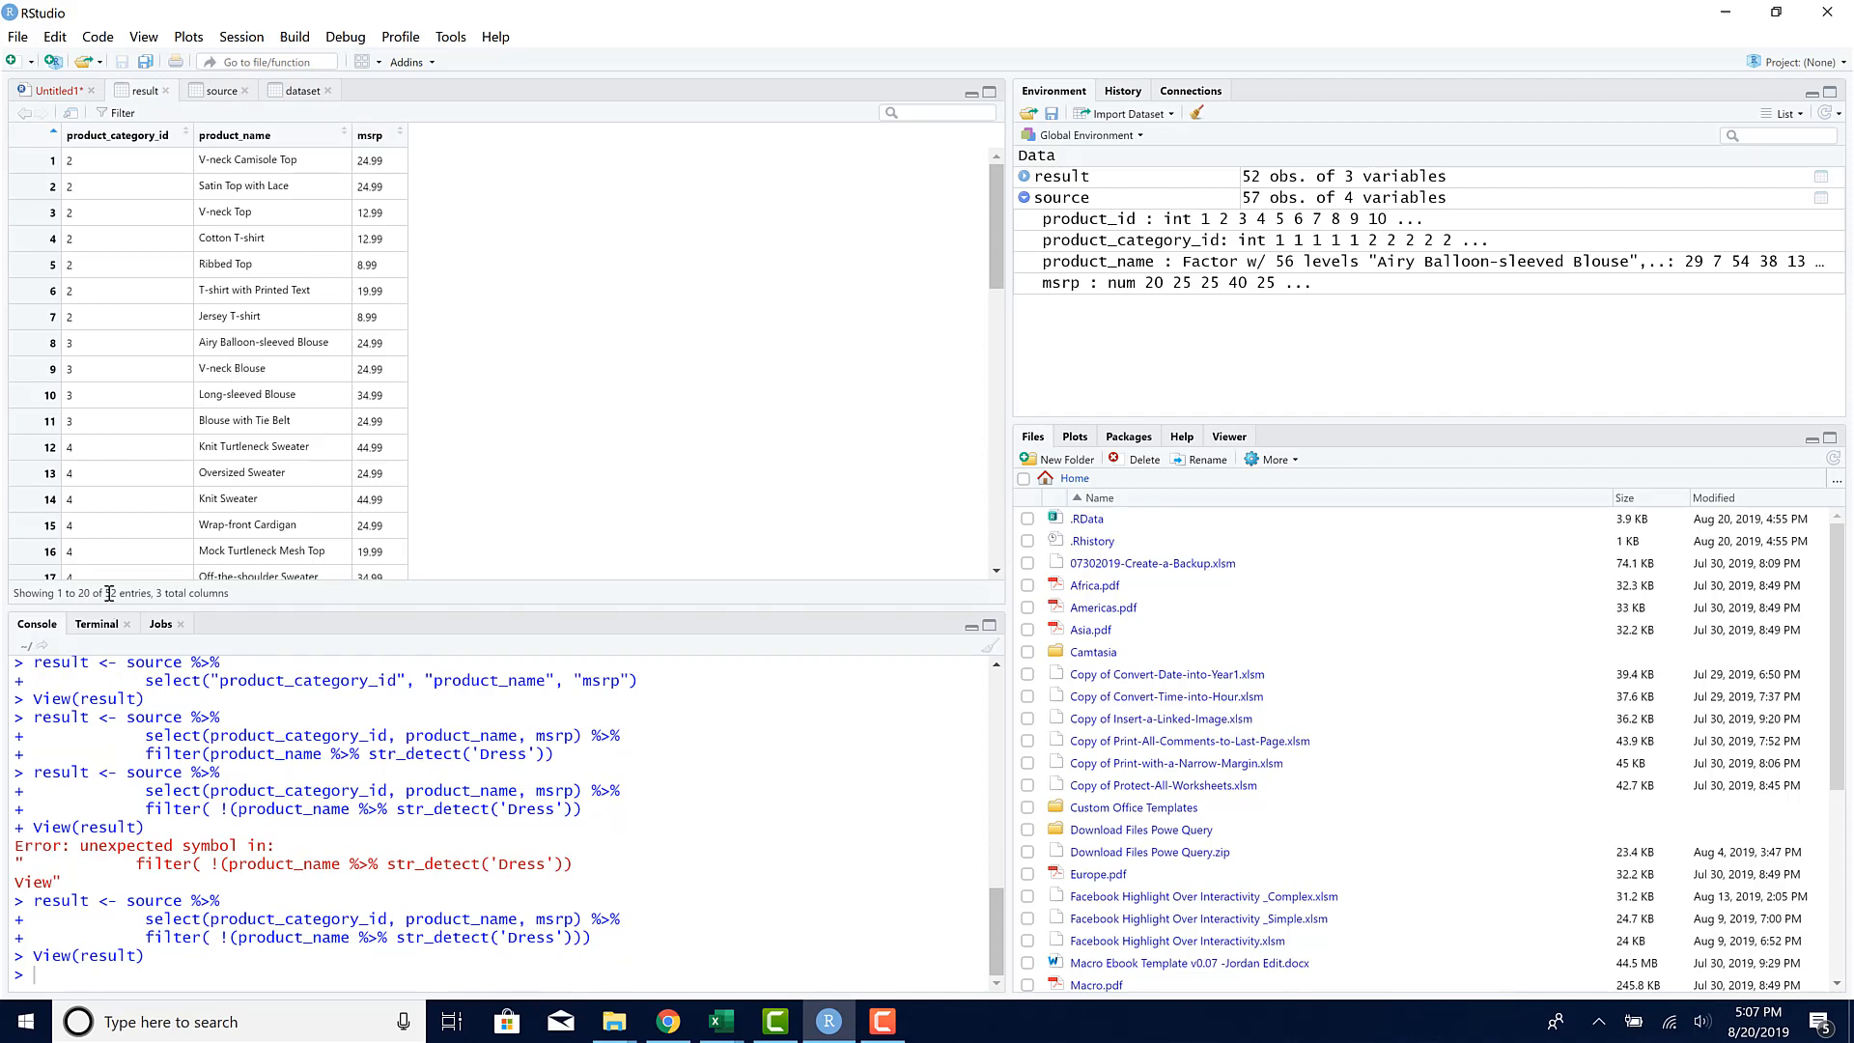
mouse_move(718, 1020)
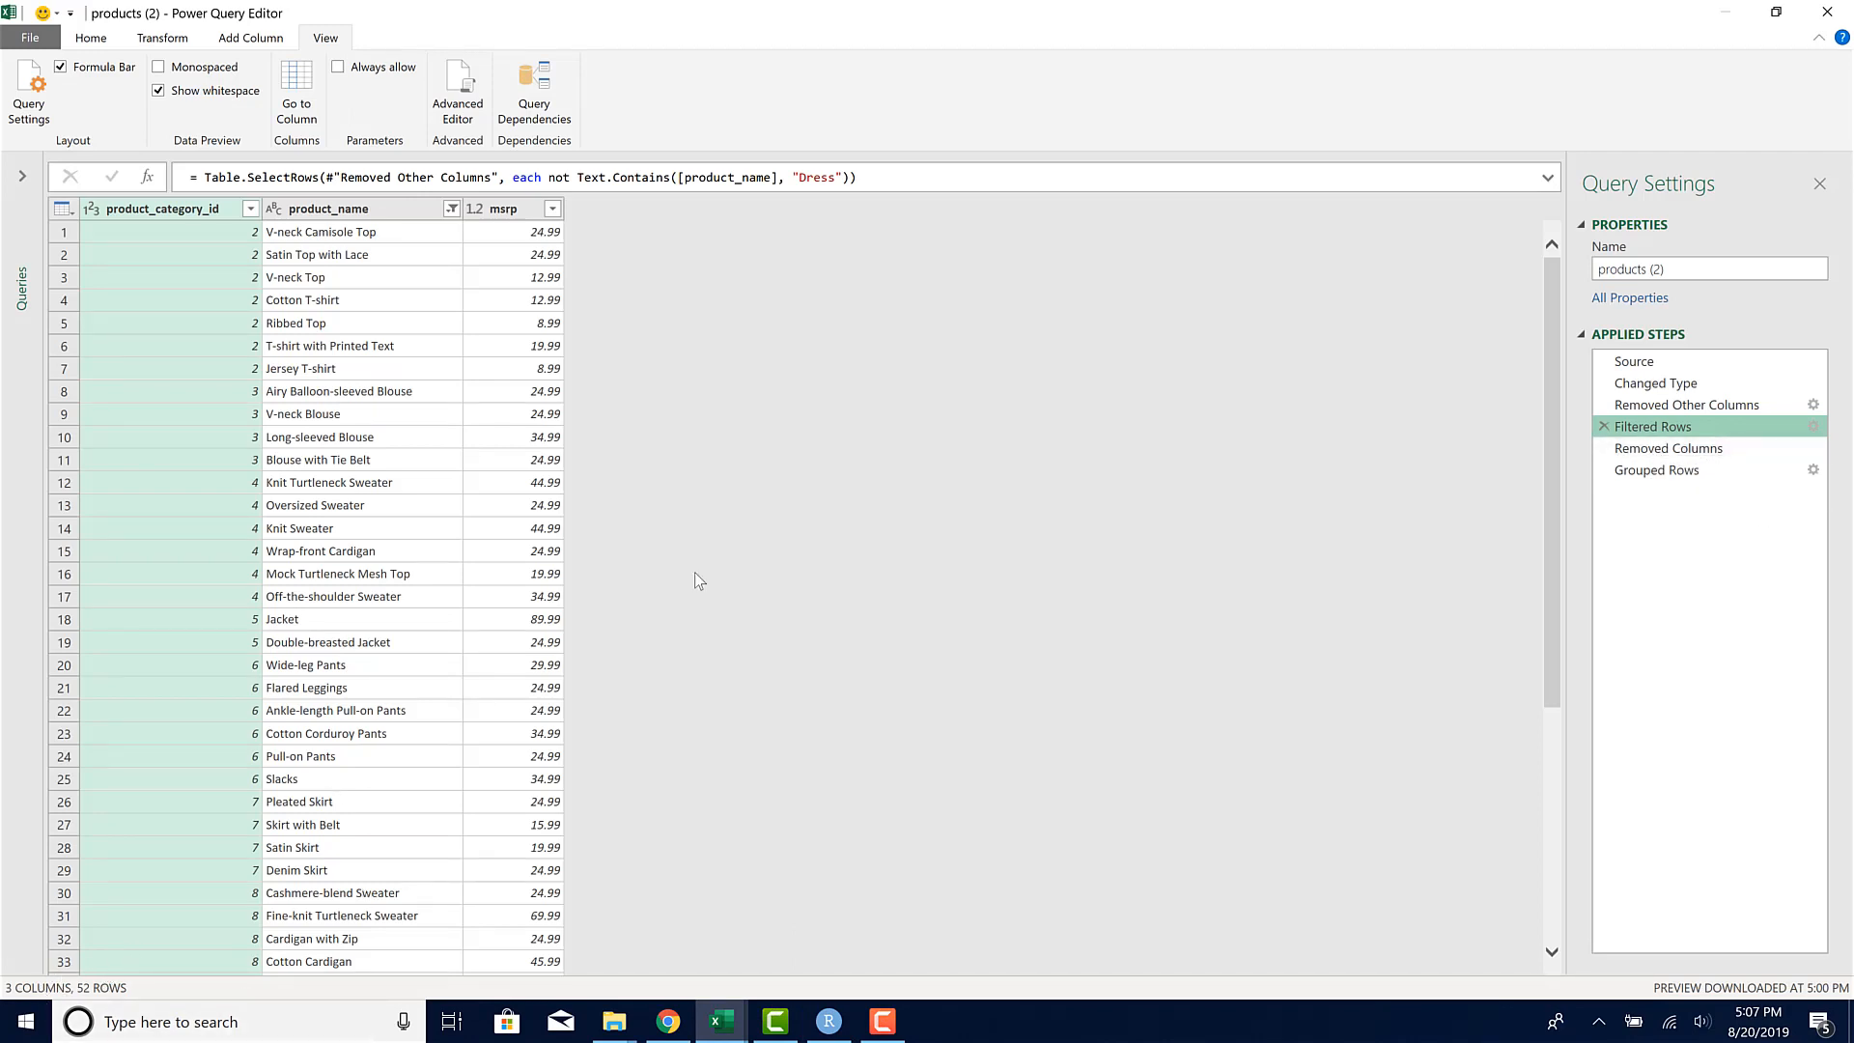
Step: Preview the Removed Columns step showing category ID and msrp across 52 rows
click(1668, 447)
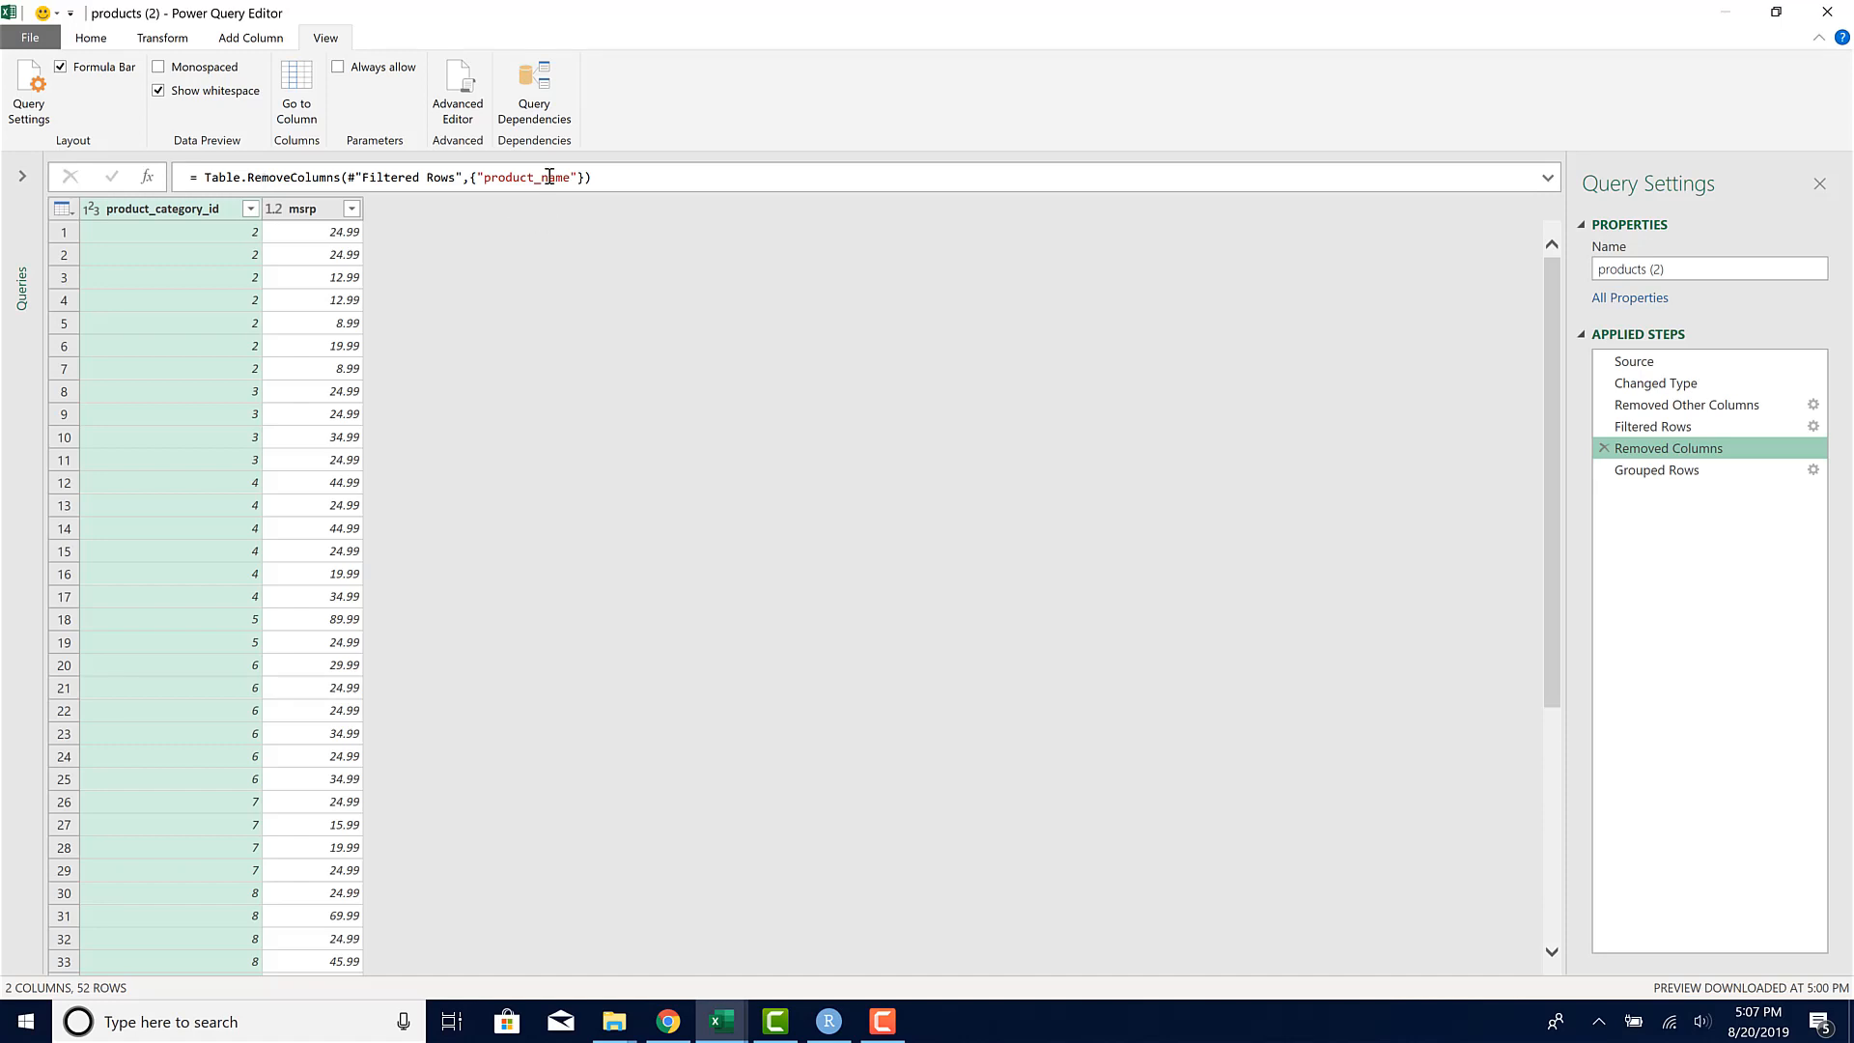
mouse_move(718, 1021)
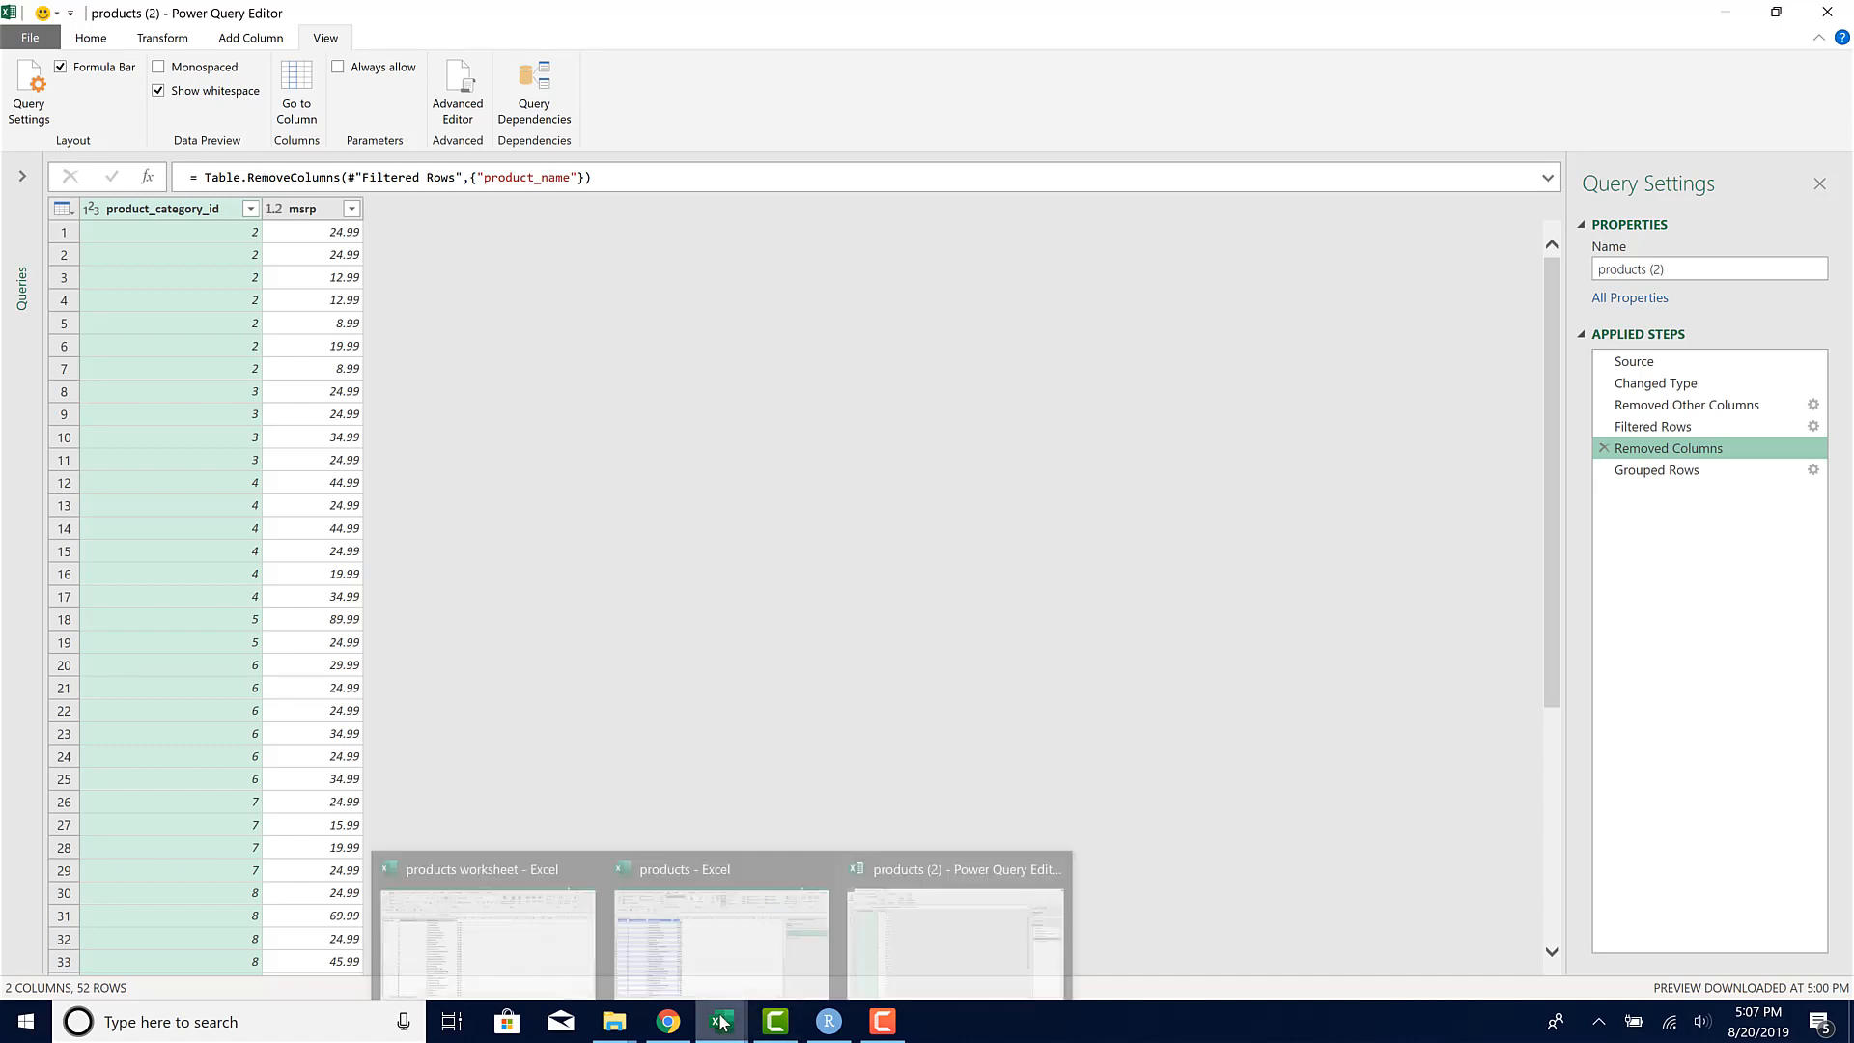
mouse_move(828, 1021)
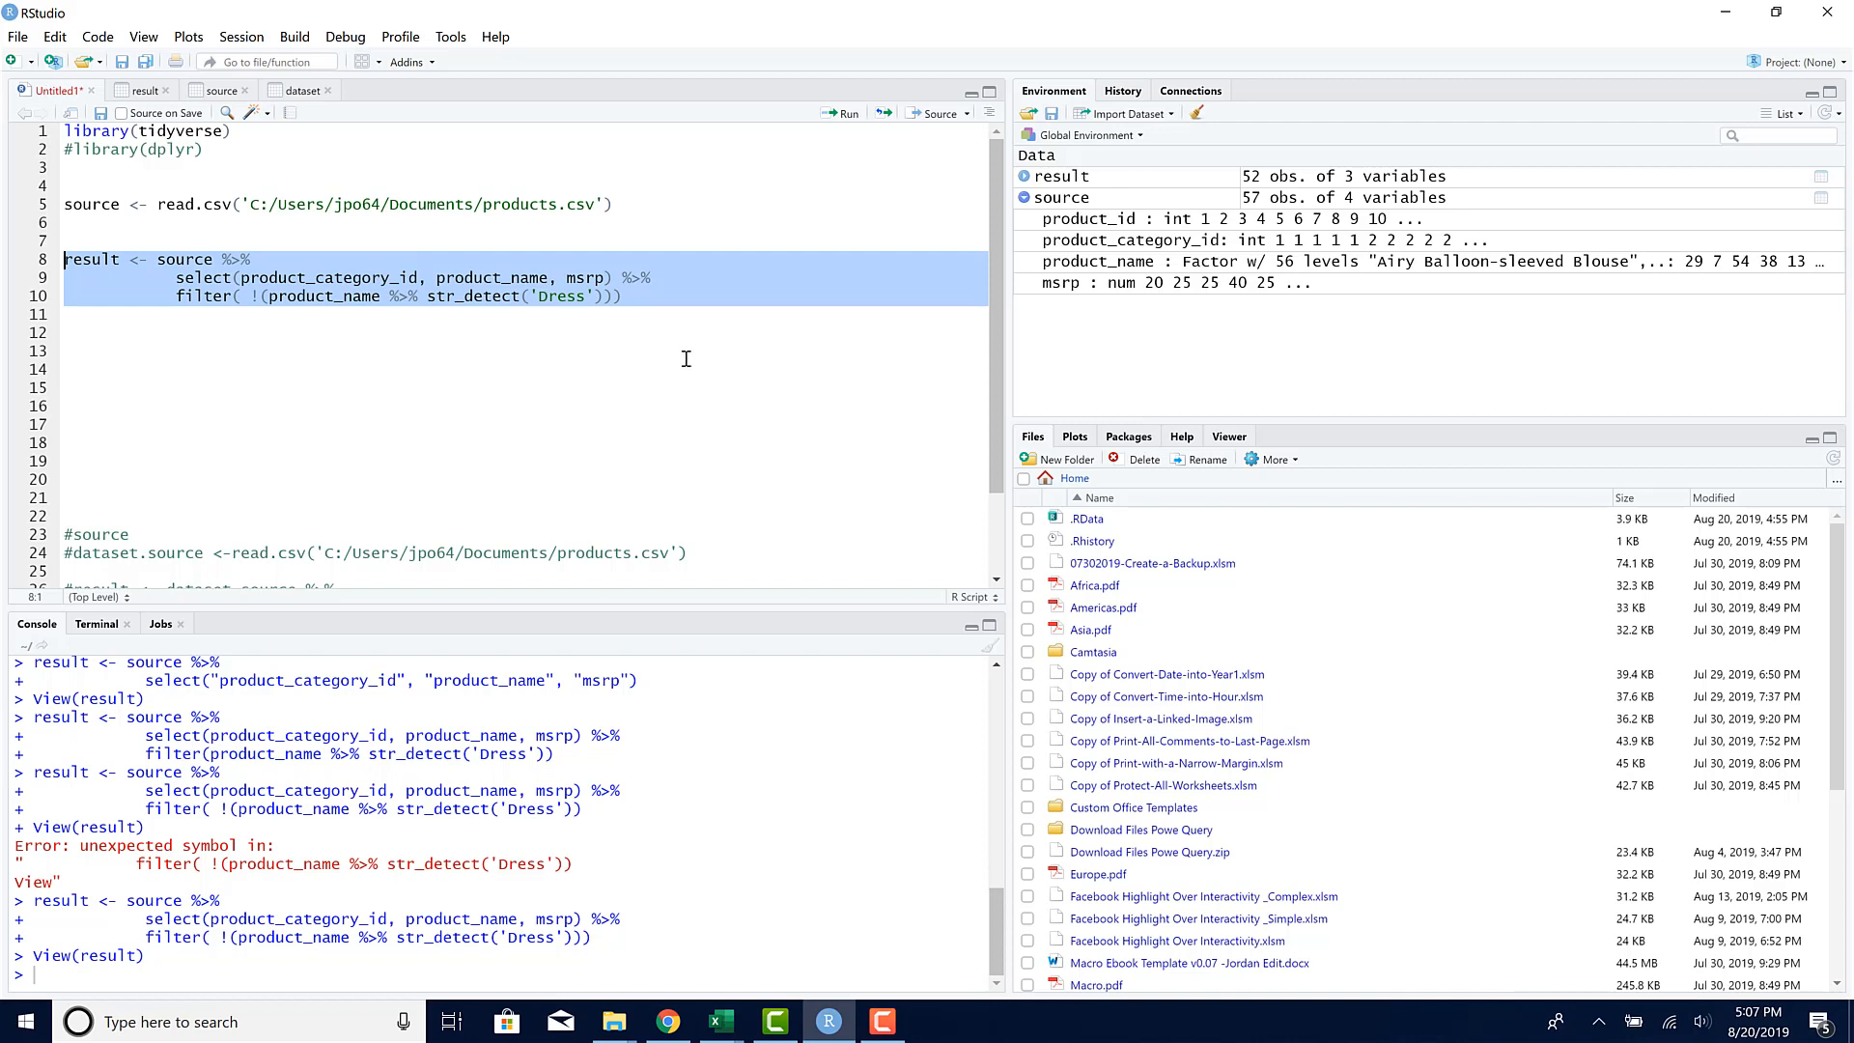
Step: Append select(-product_name) to the pipeline and run it, giving 52 rows of 2 variables
click(633, 295)
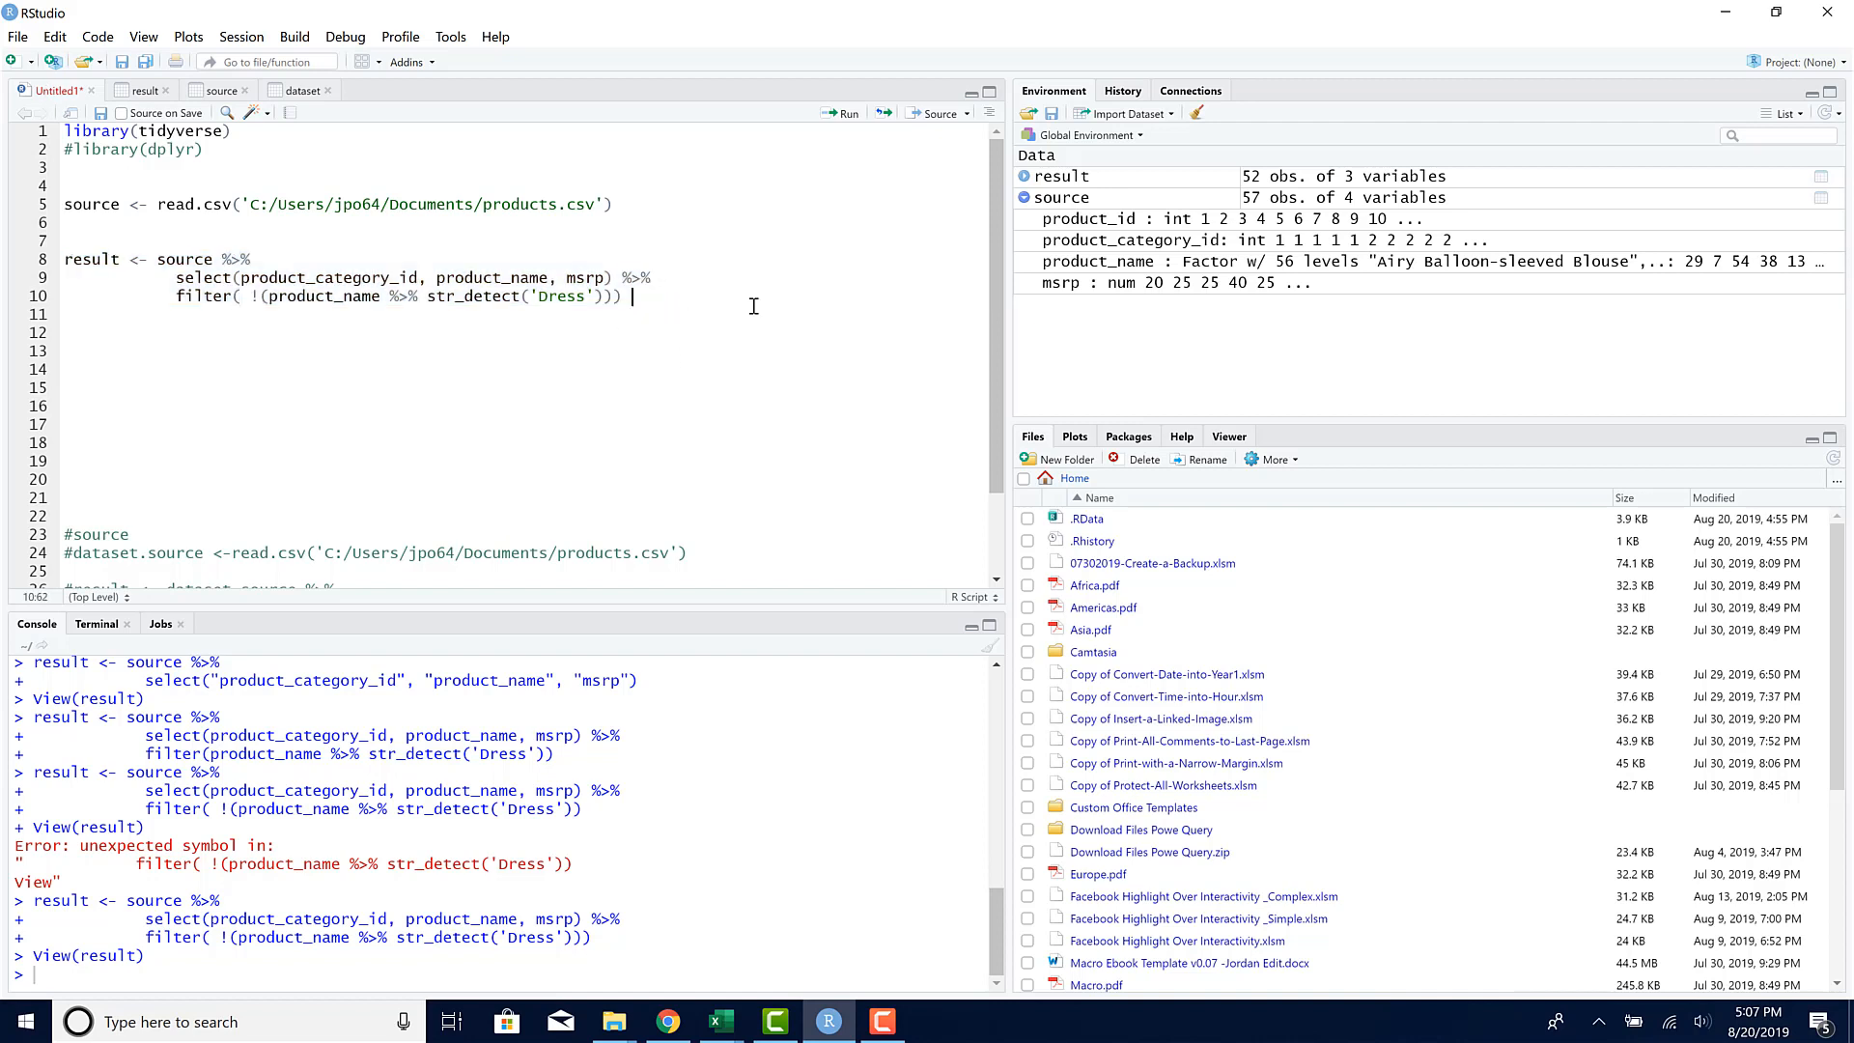
text(%>%)
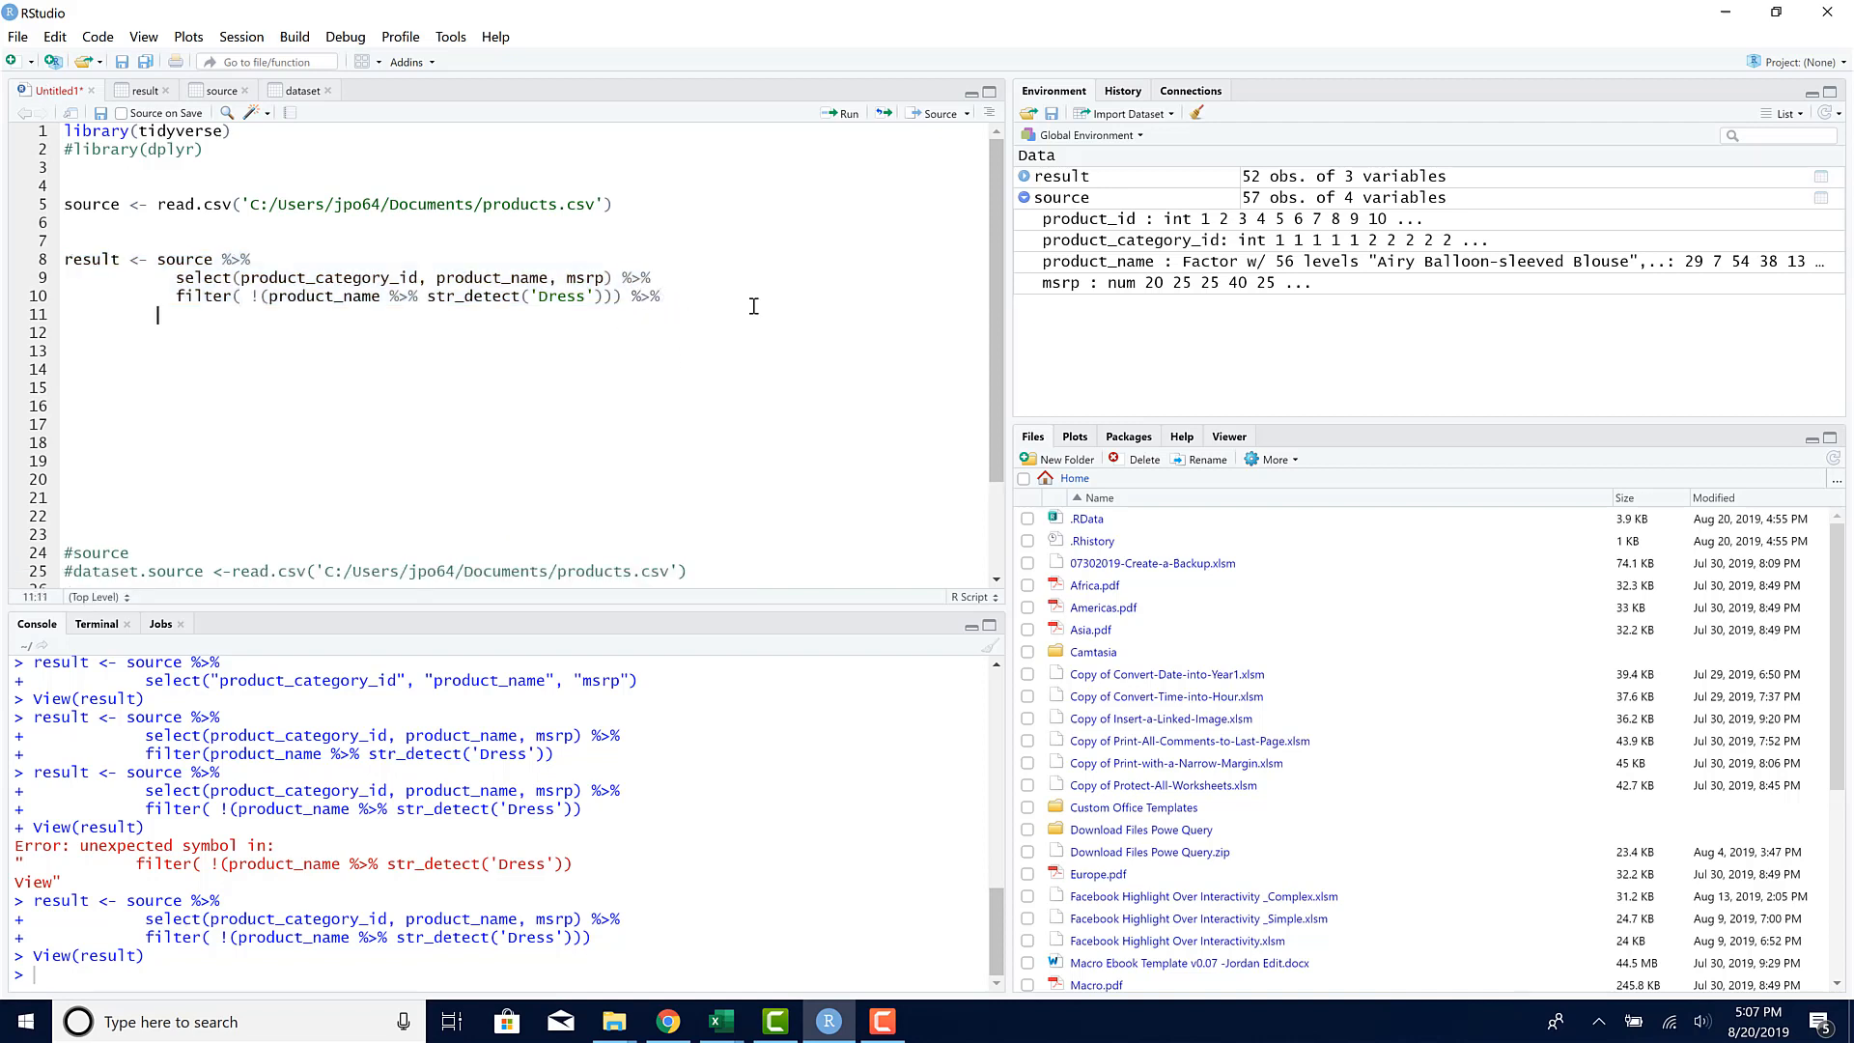
text(select()
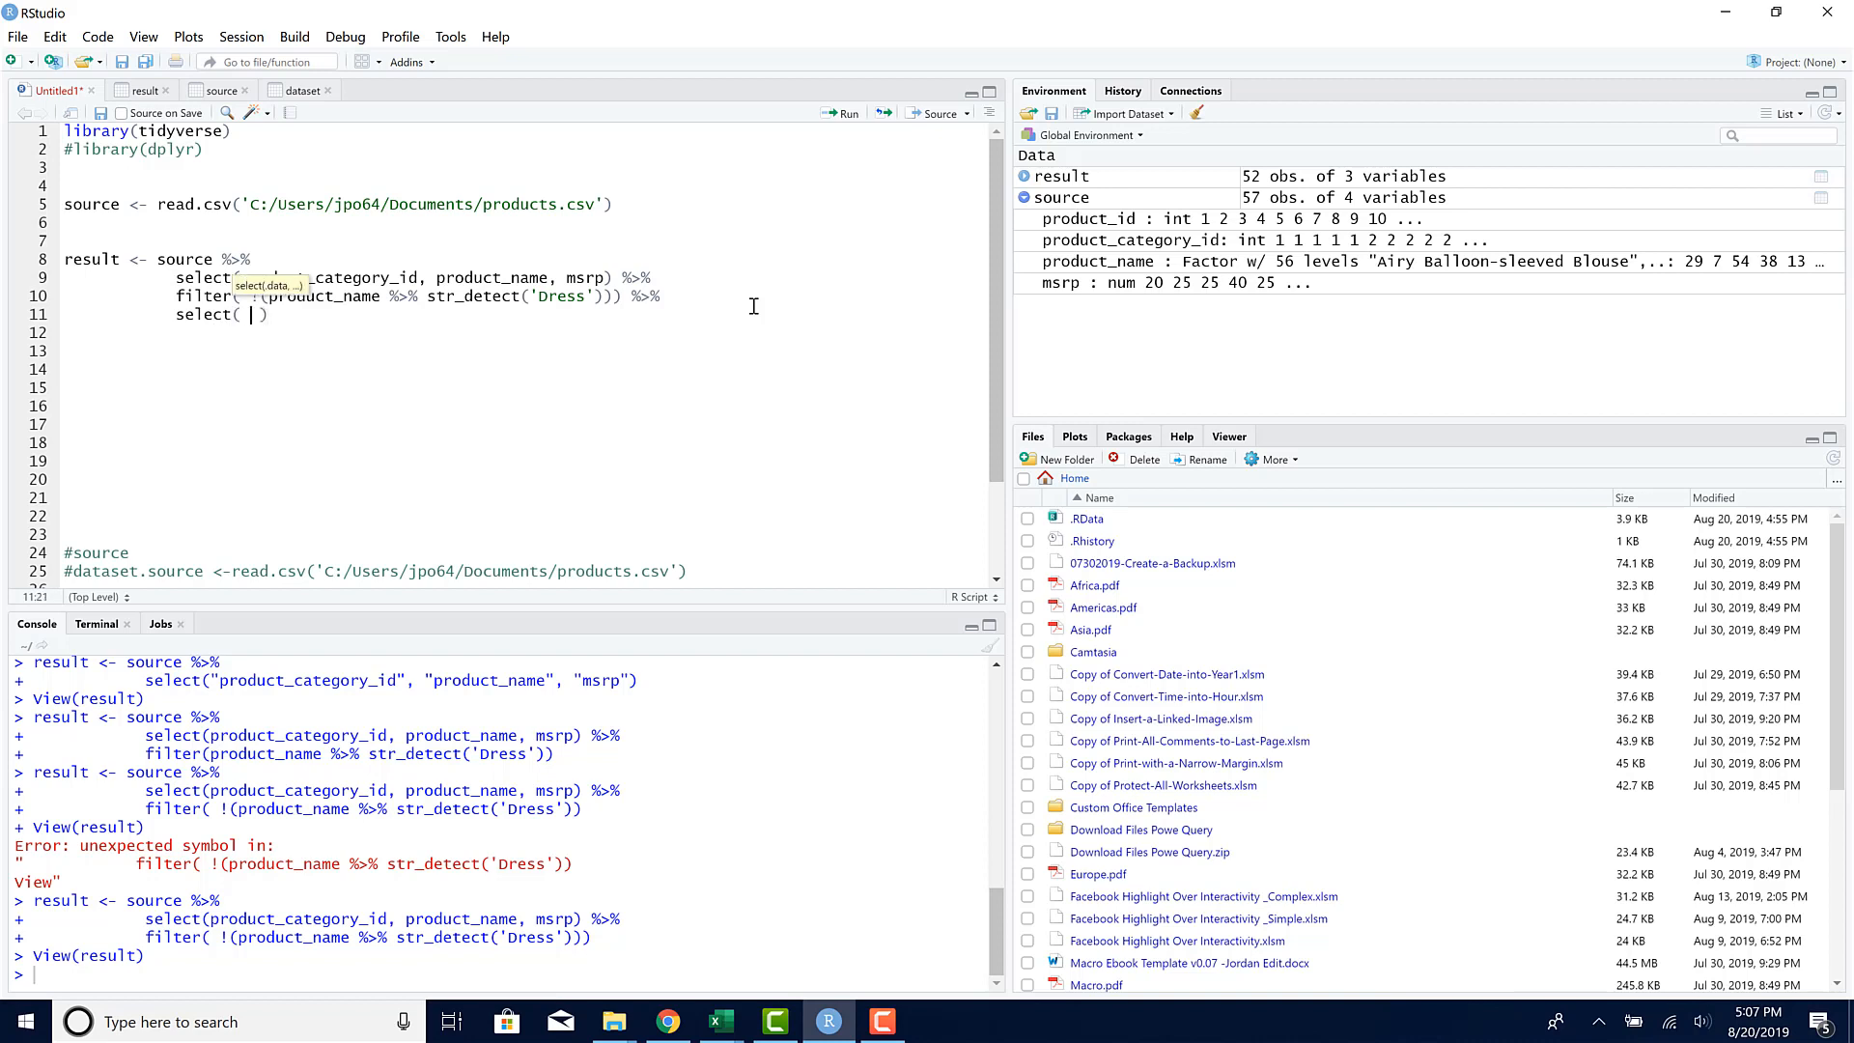
text(-)
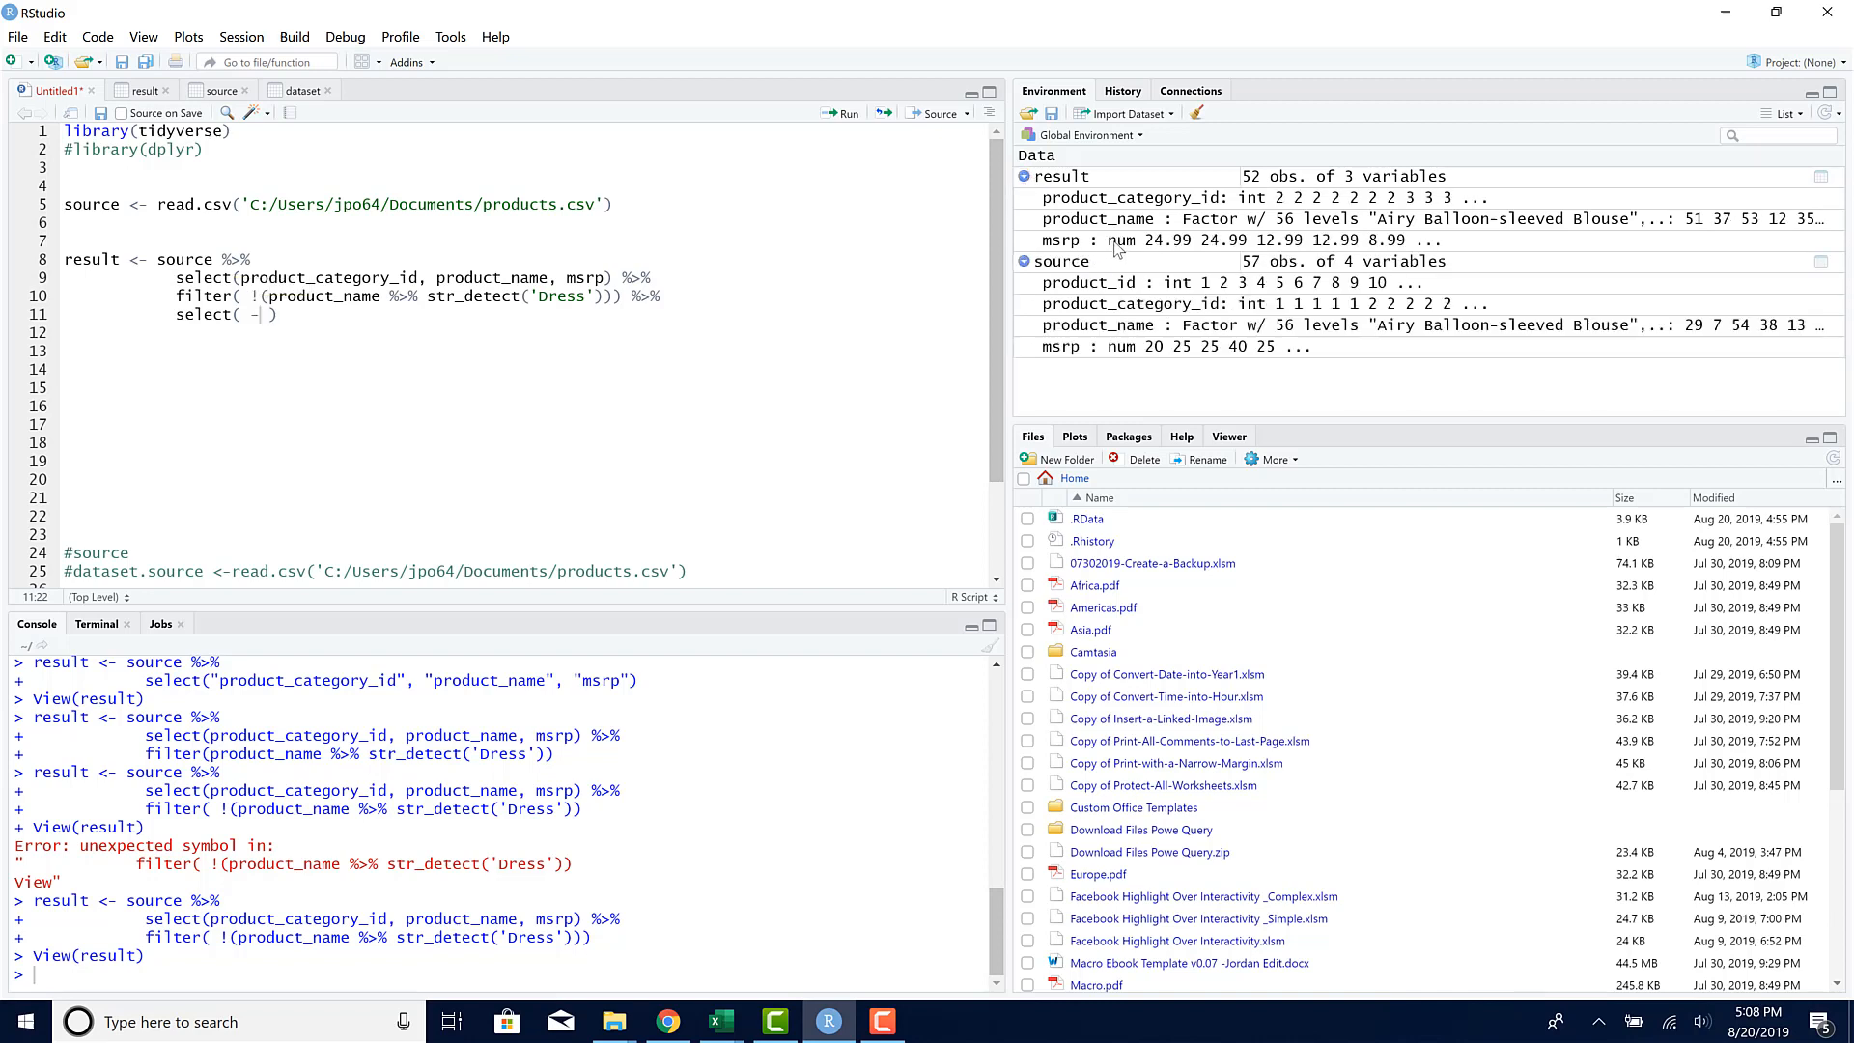
mouse_move(1142, 262)
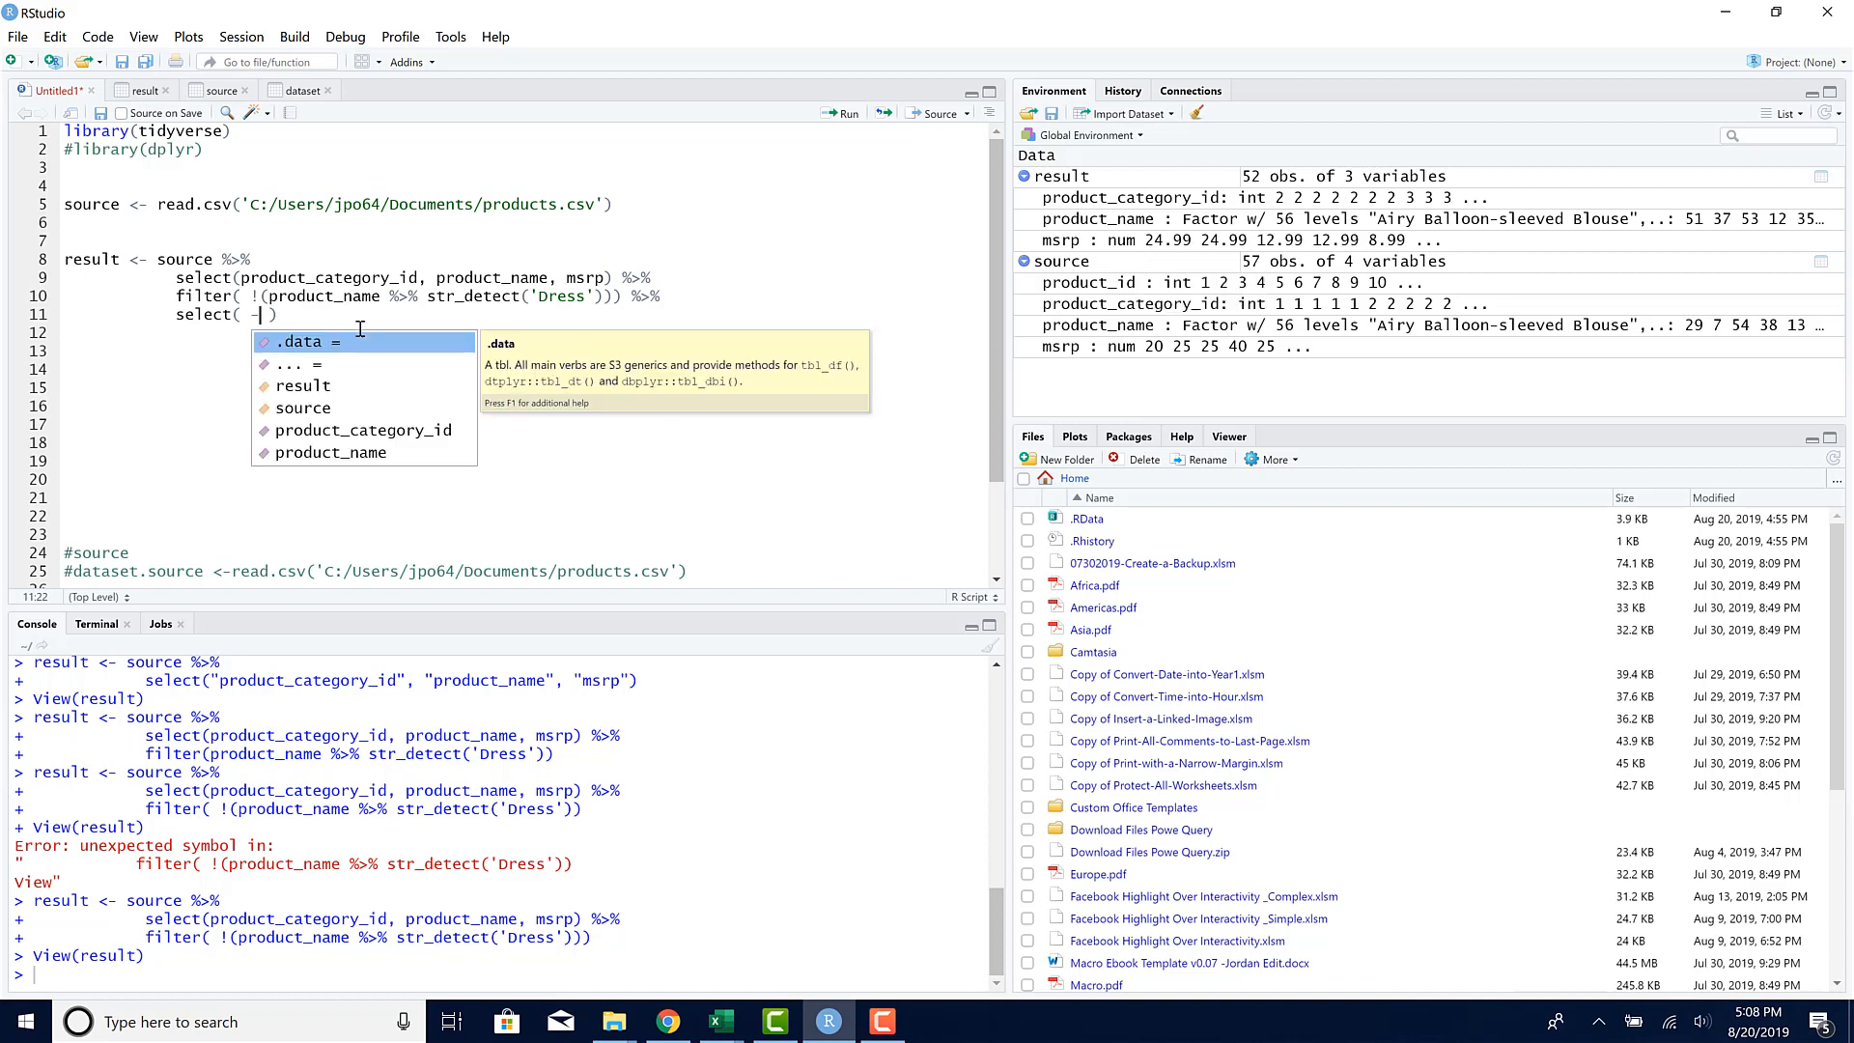
key(Down)
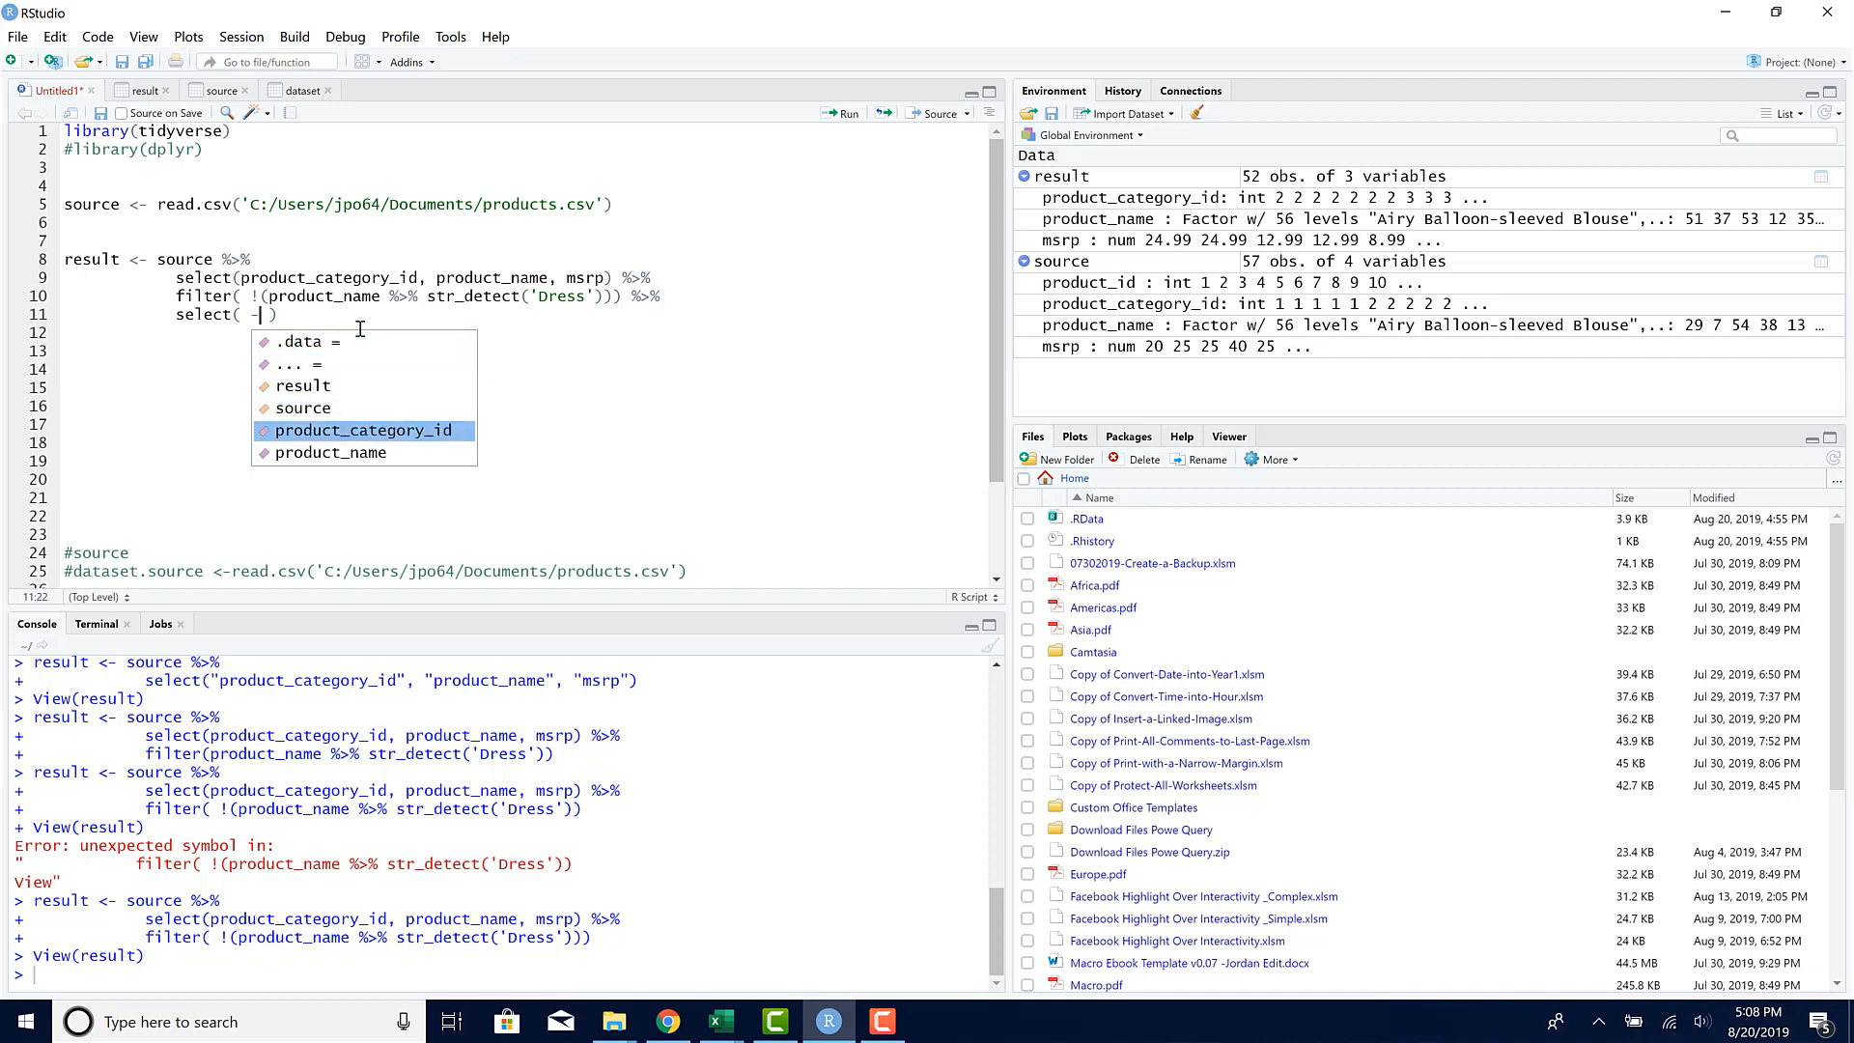
text(product_name)
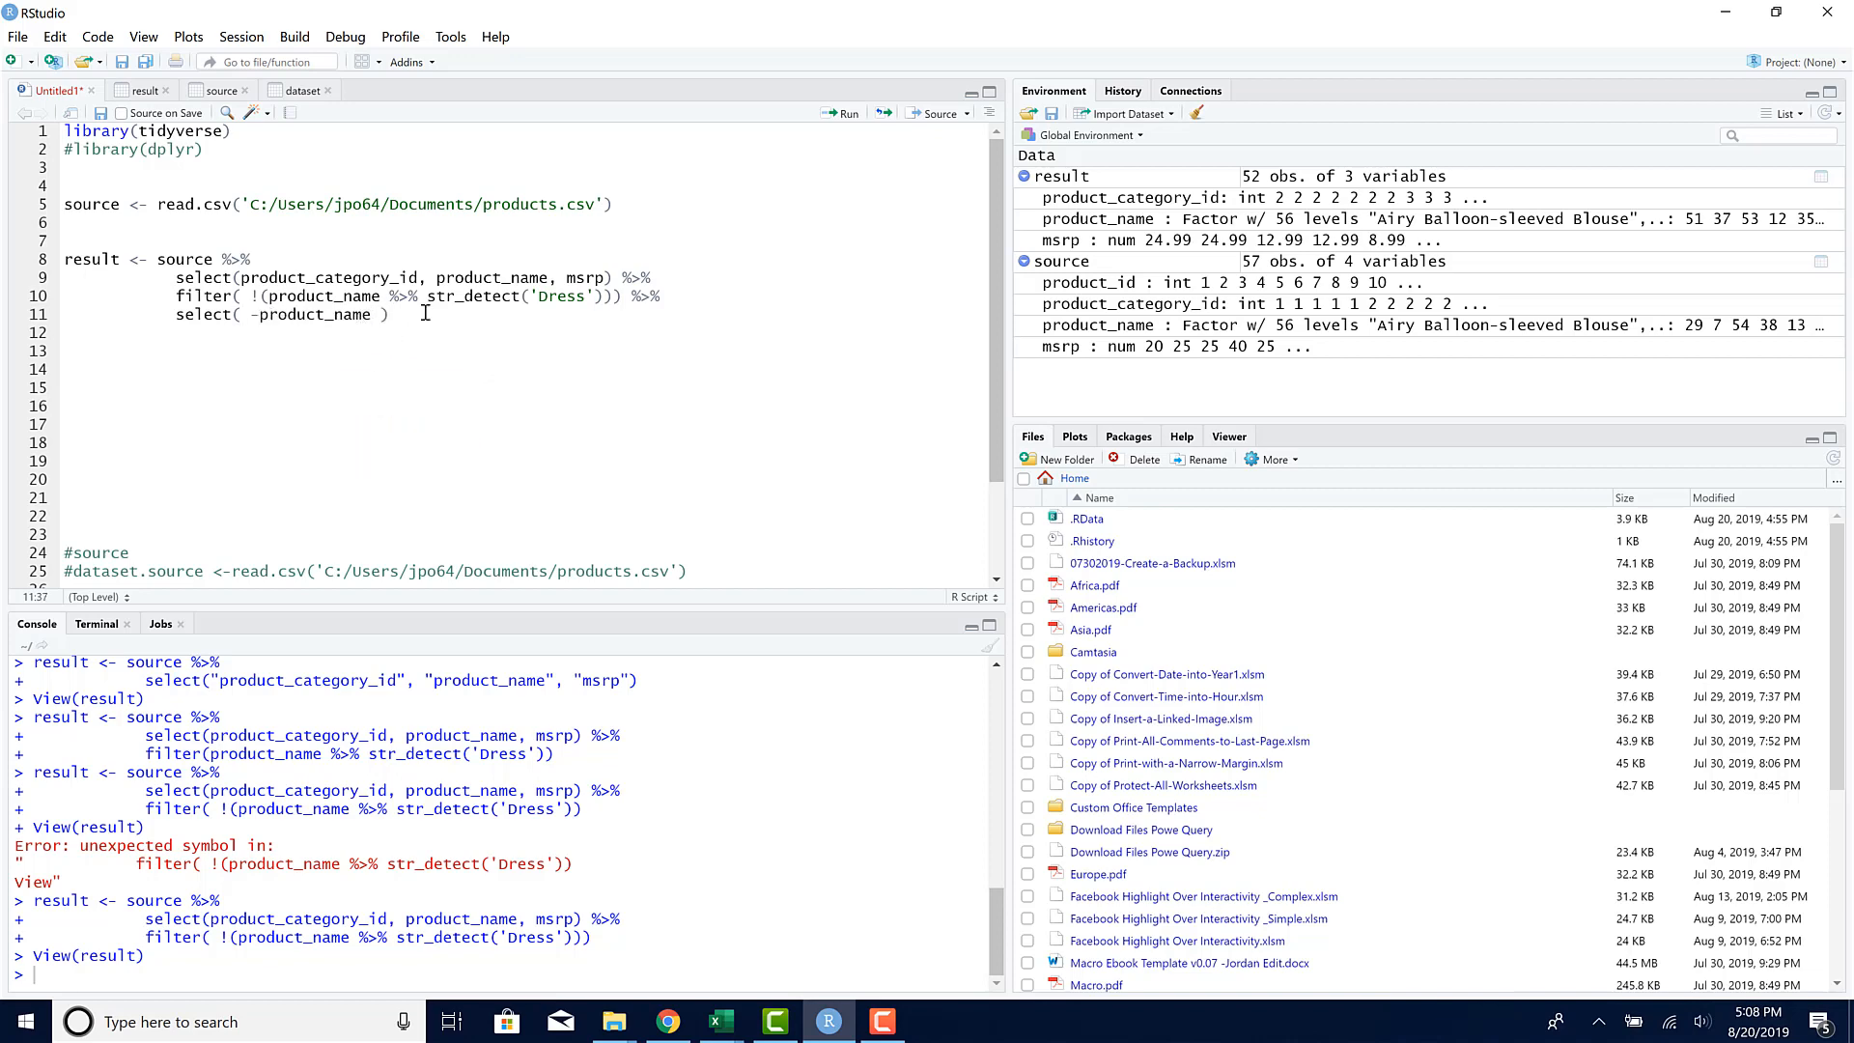
text(%>%)
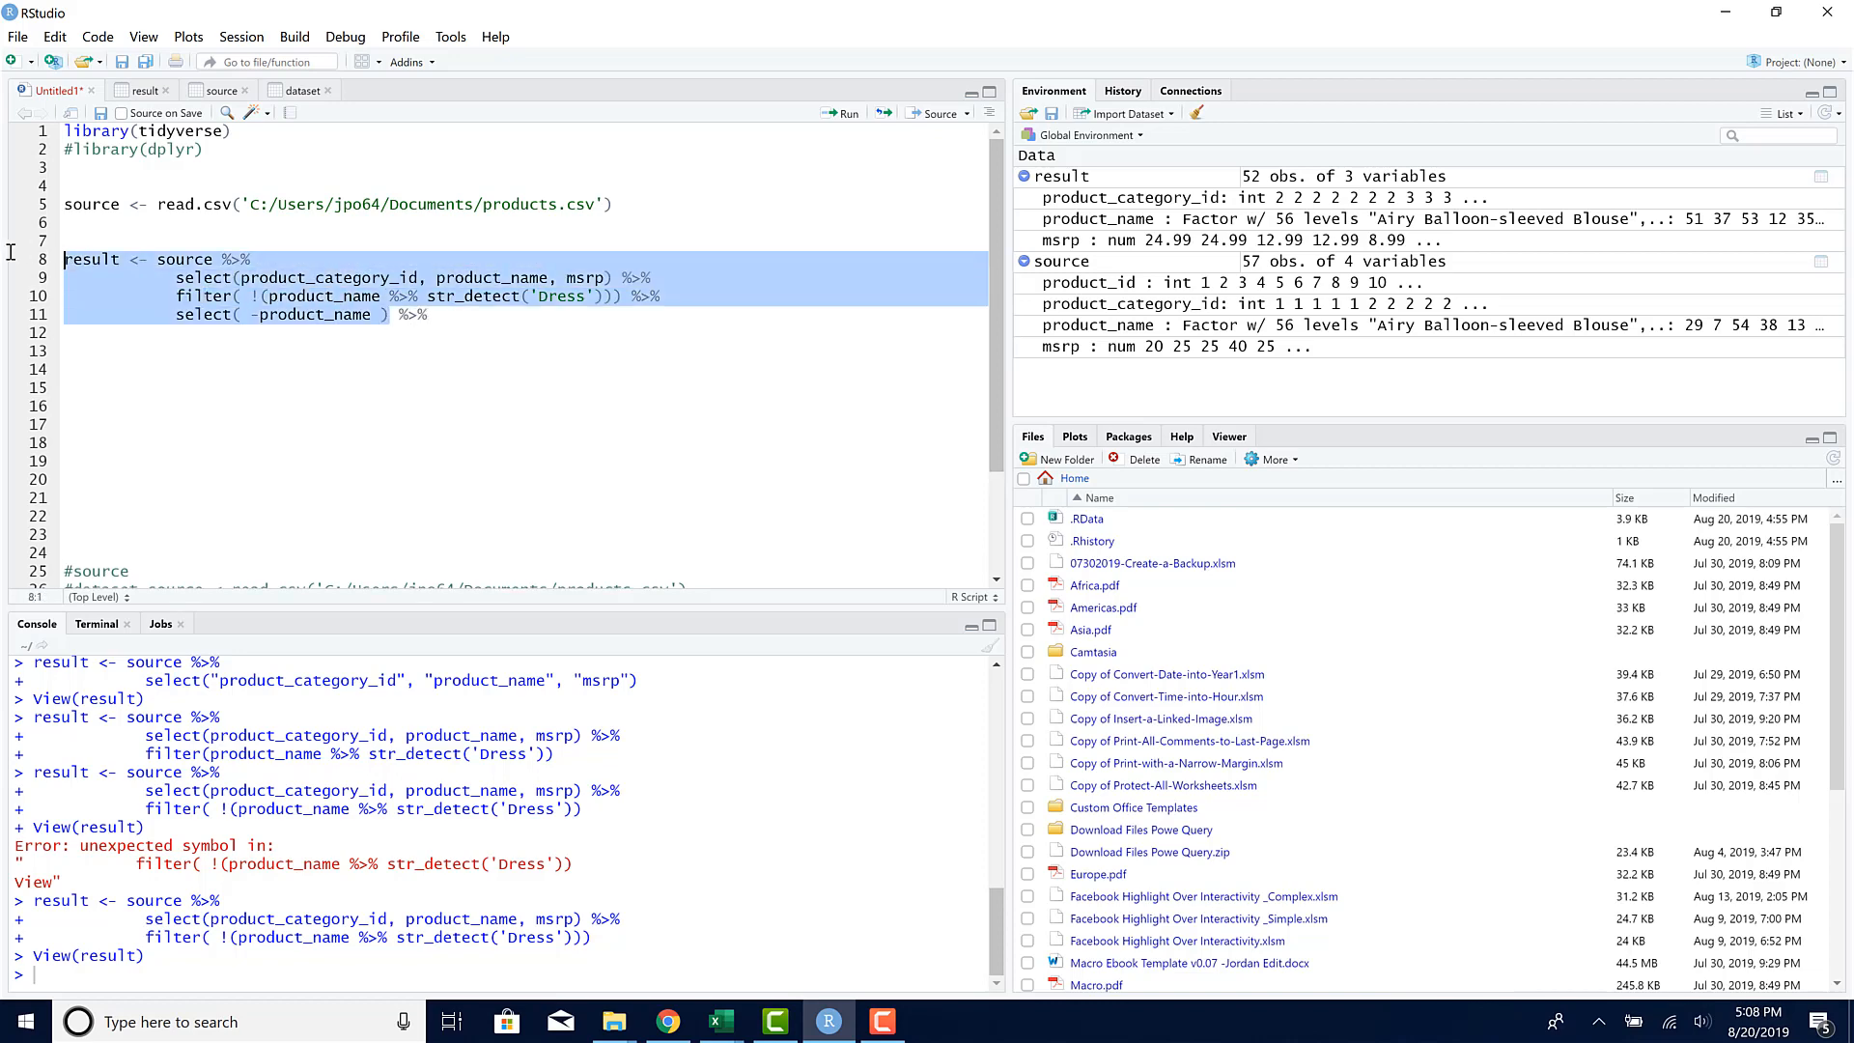
click(837, 112)
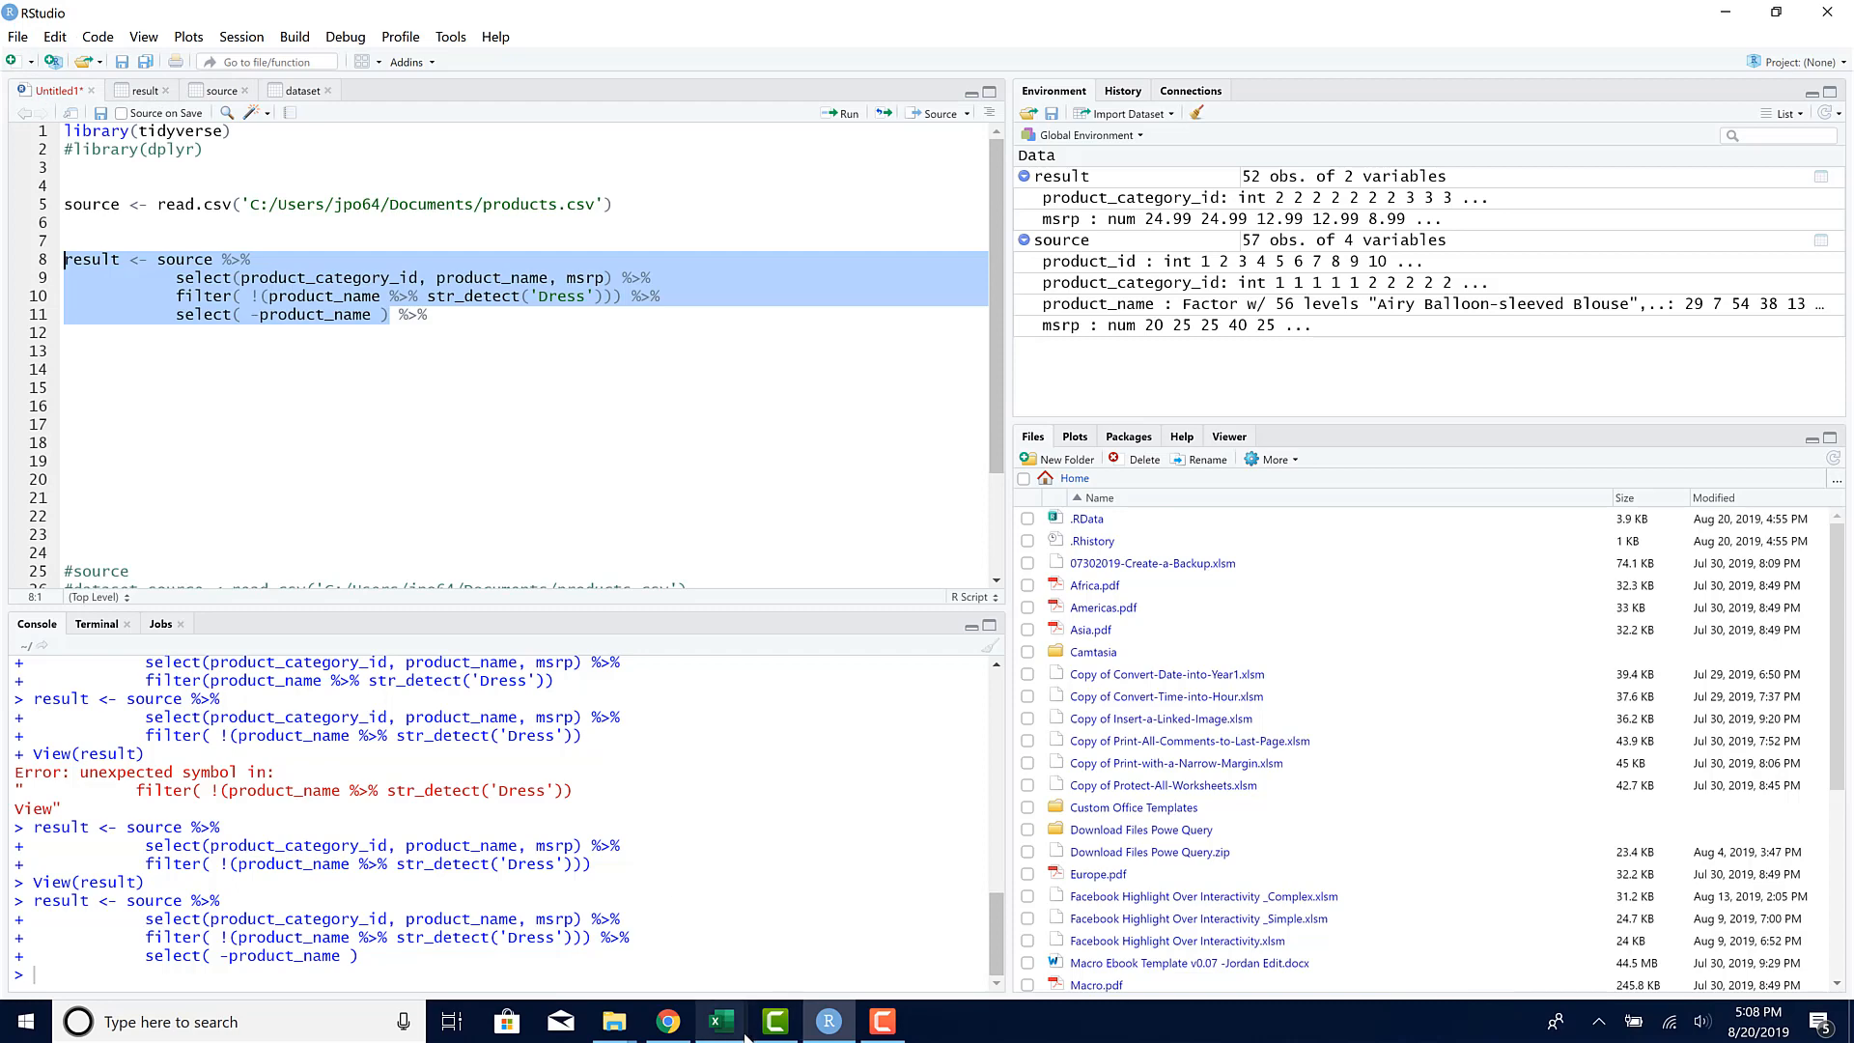
Step: Show the Grouped Rows step's 10 category MSRP totals, then return to RStudio
click(720, 1021)
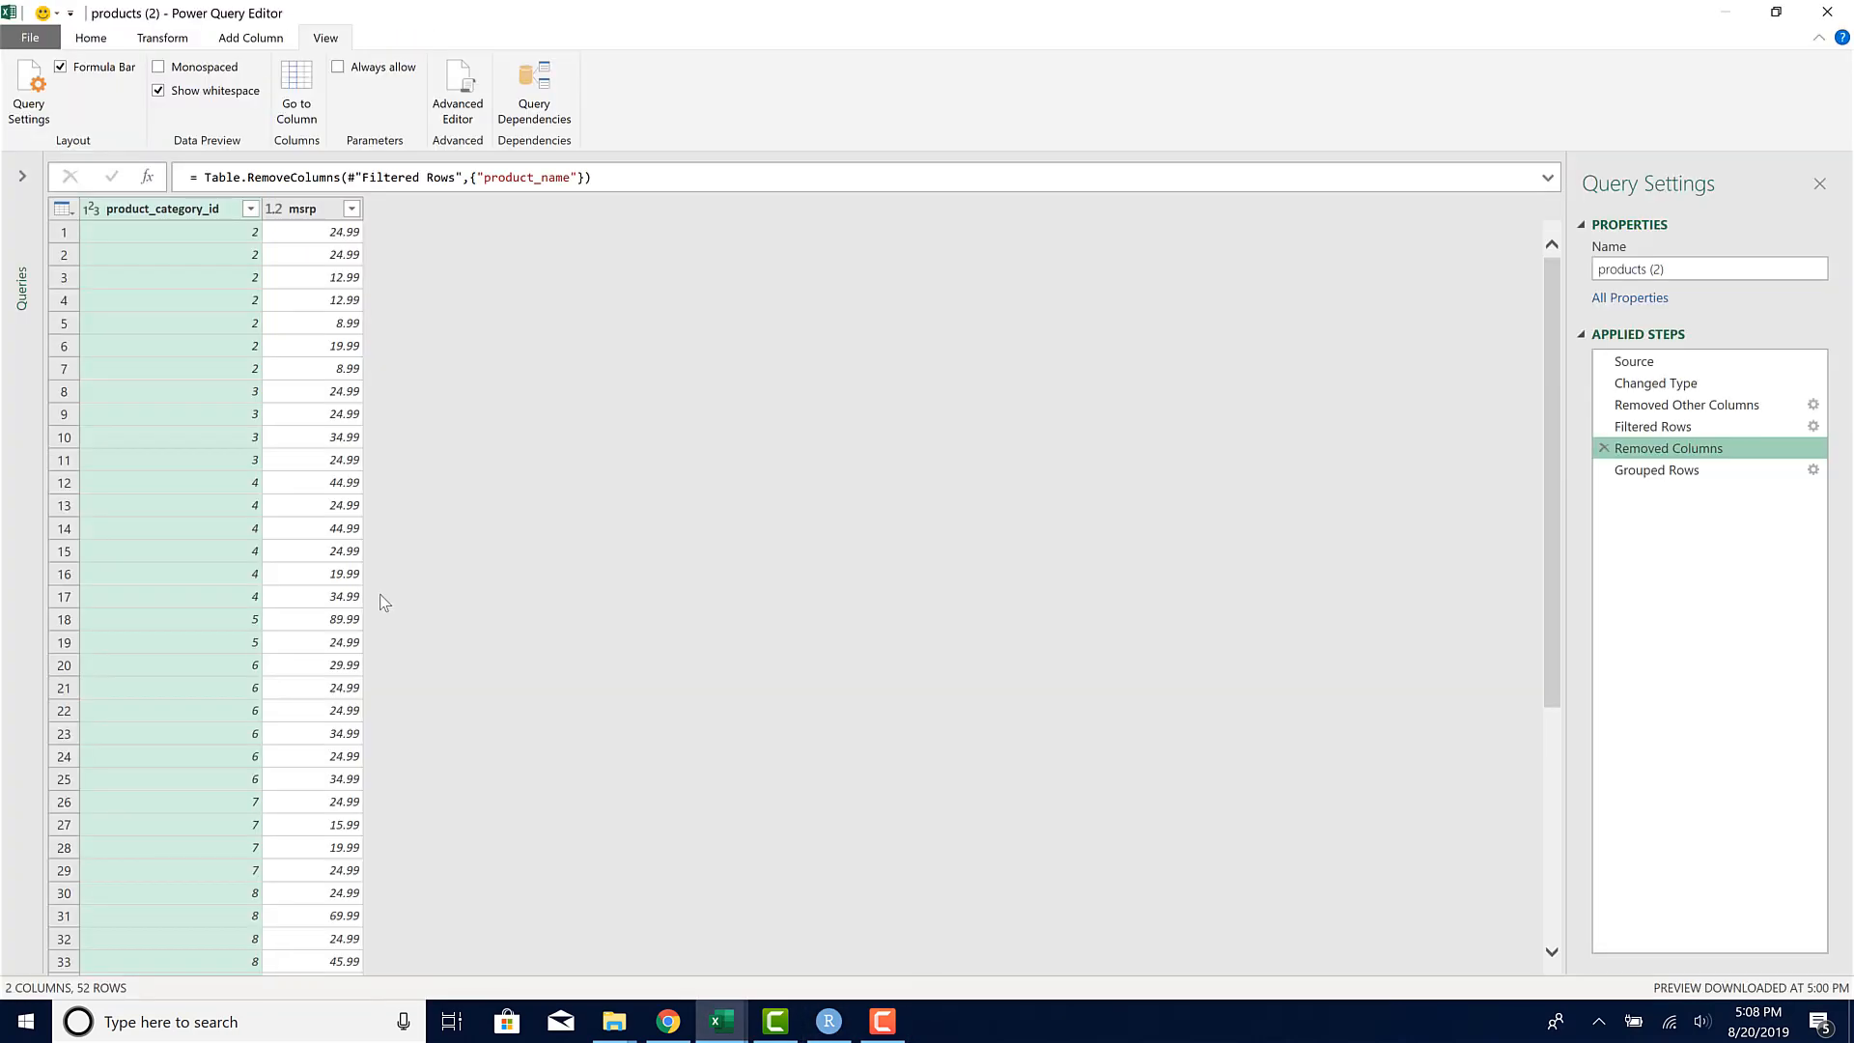
mouse_move(1653, 543)
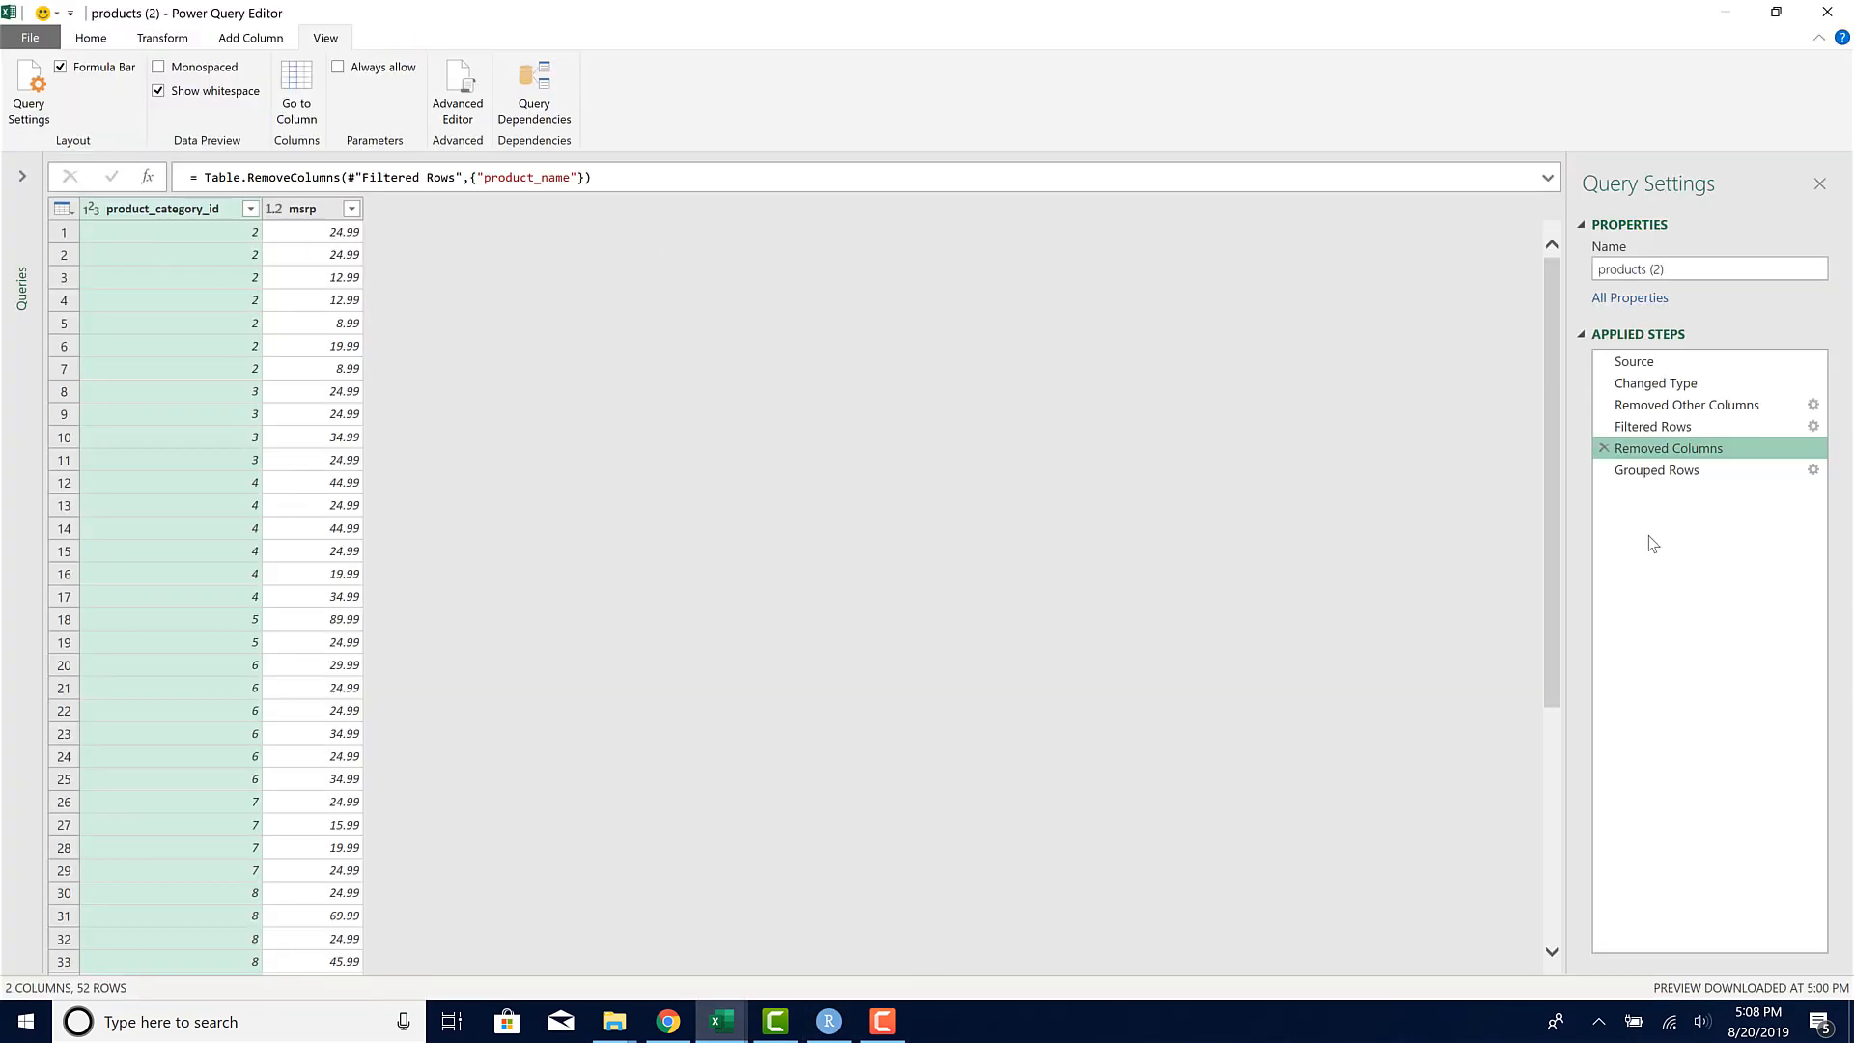
click(1657, 469)
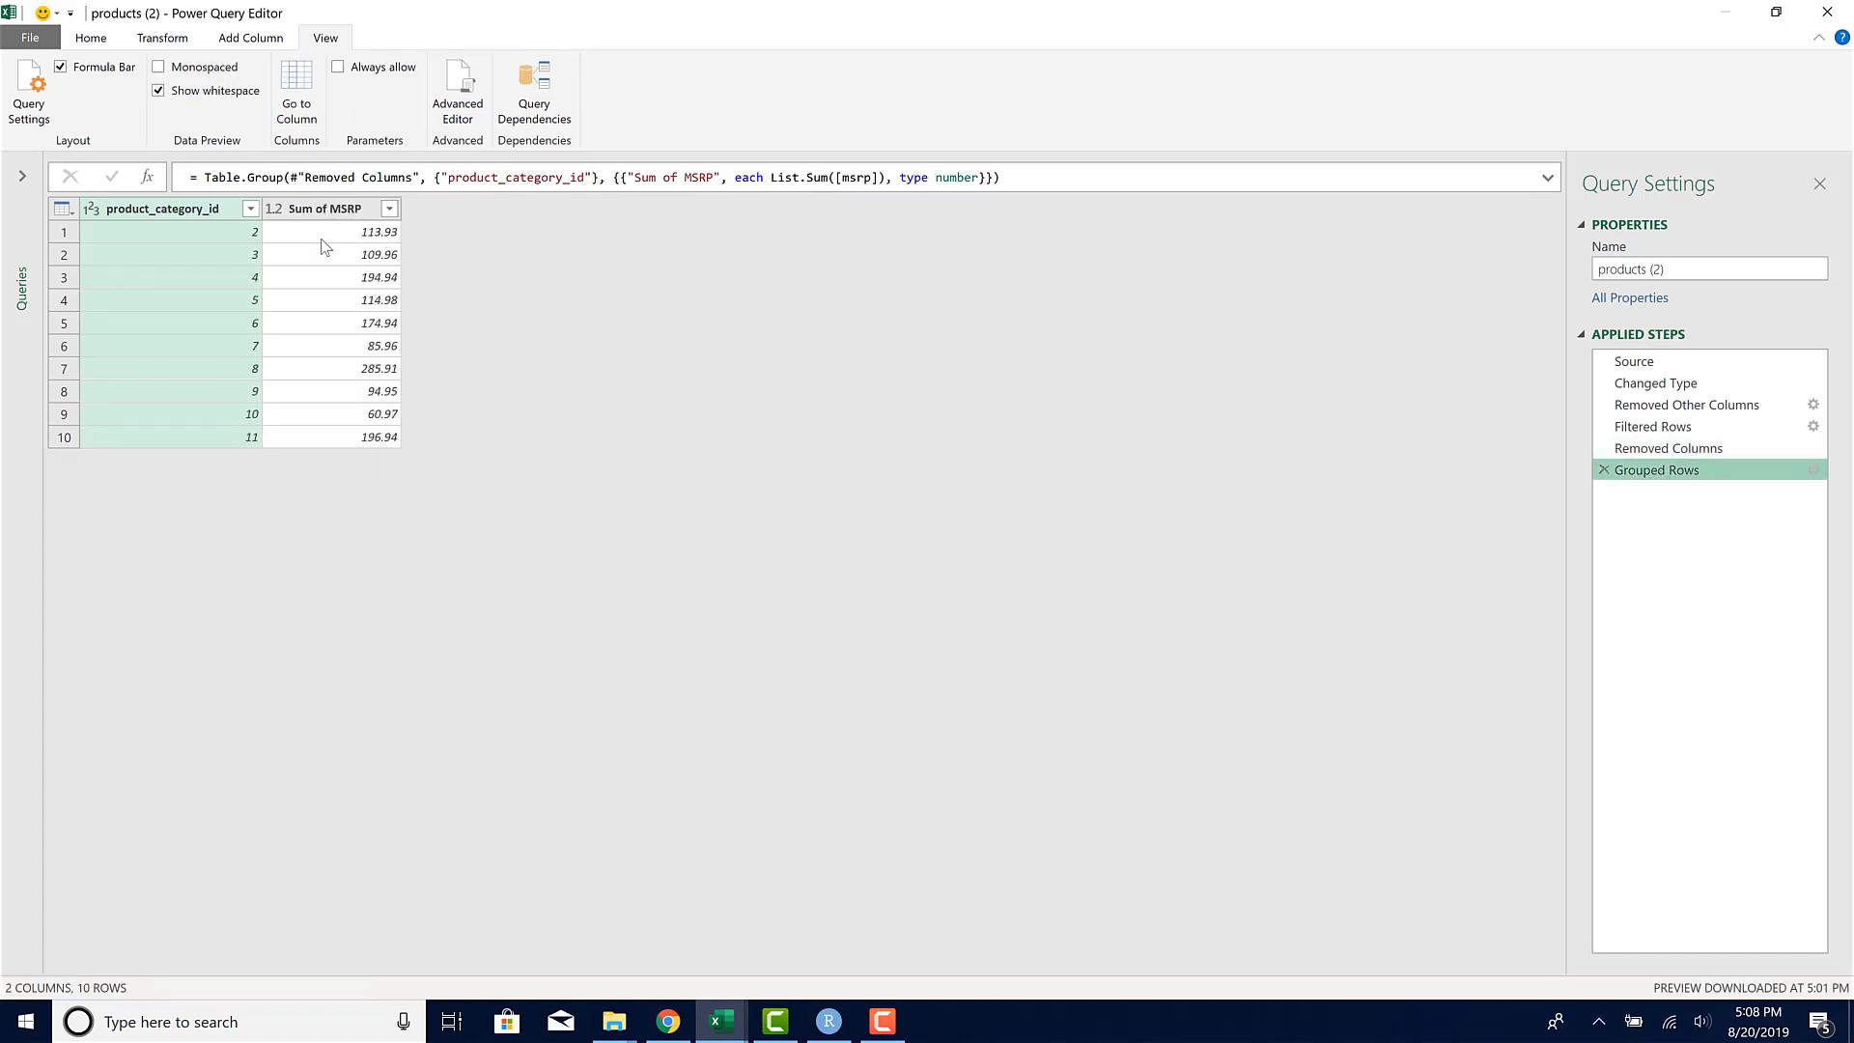
mouse_move(335, 350)
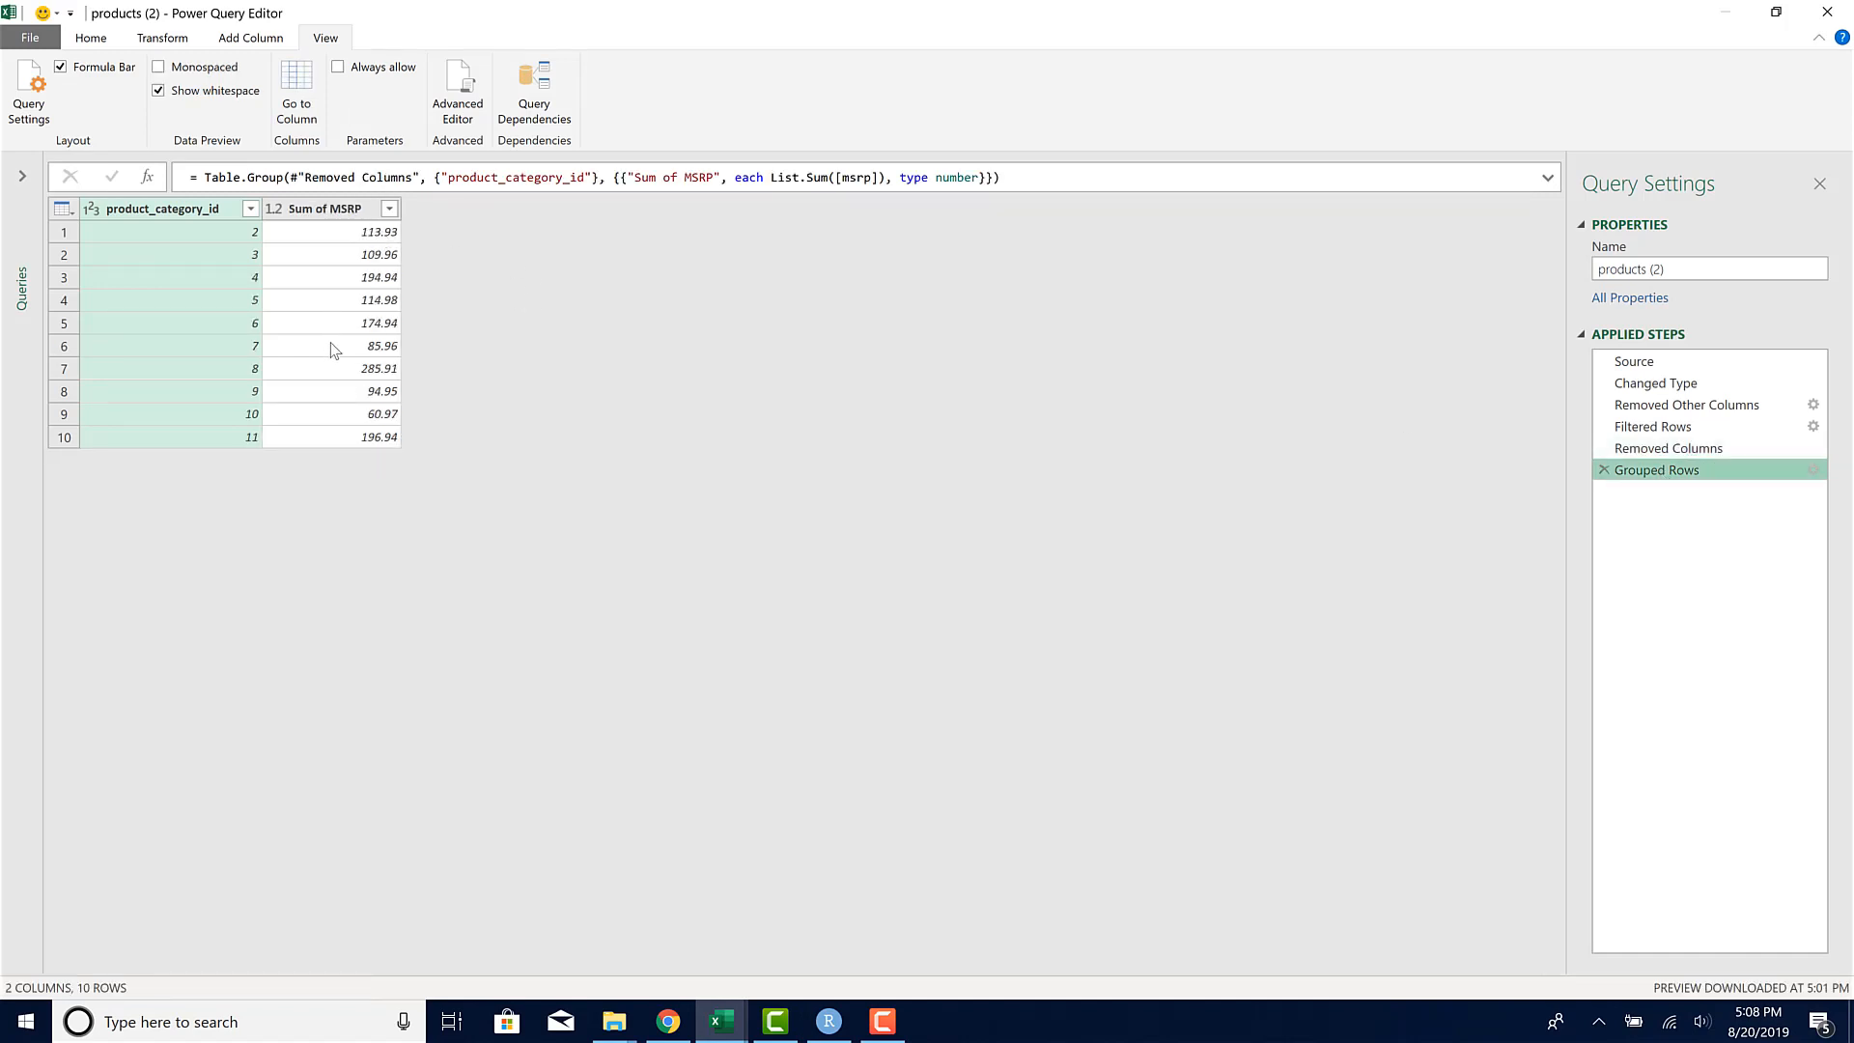
click(831, 1021)
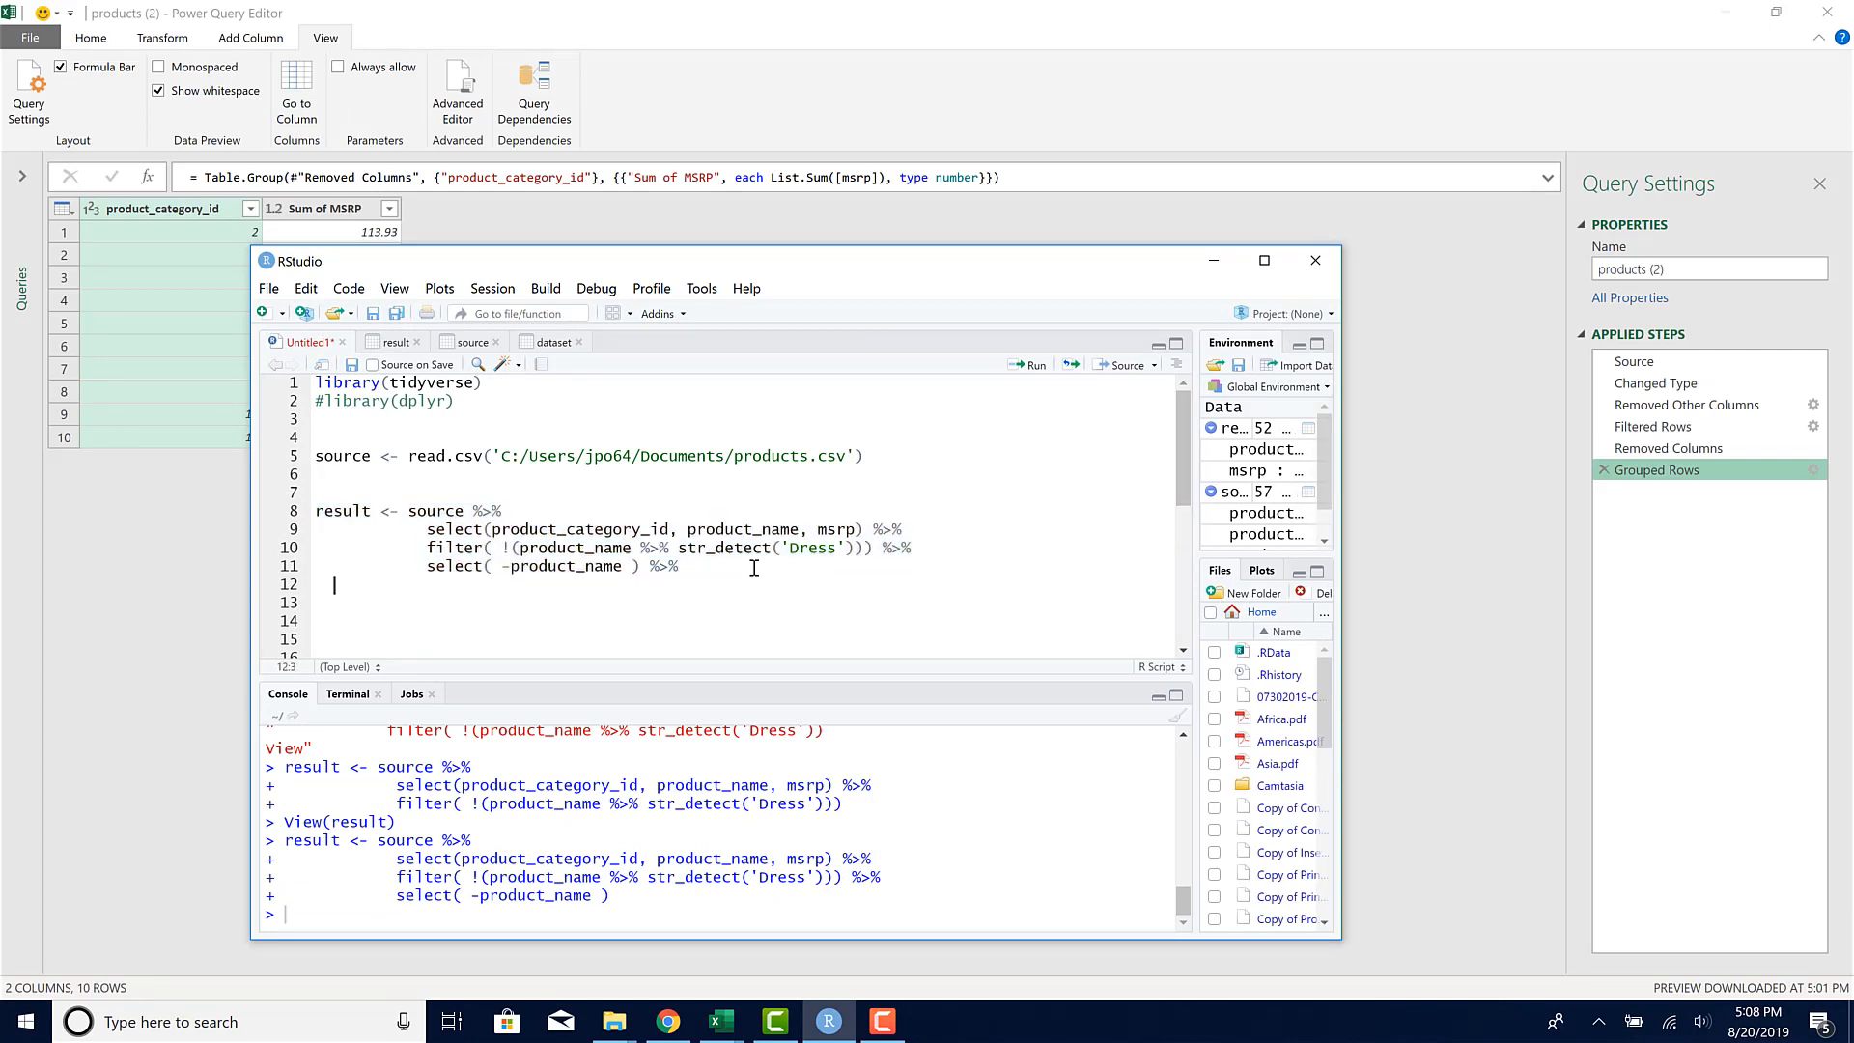
Step: Add group_by(product_category_id) and summarise('Sum of MSRP' = sum(msrp)) to the pipeline
text(group)
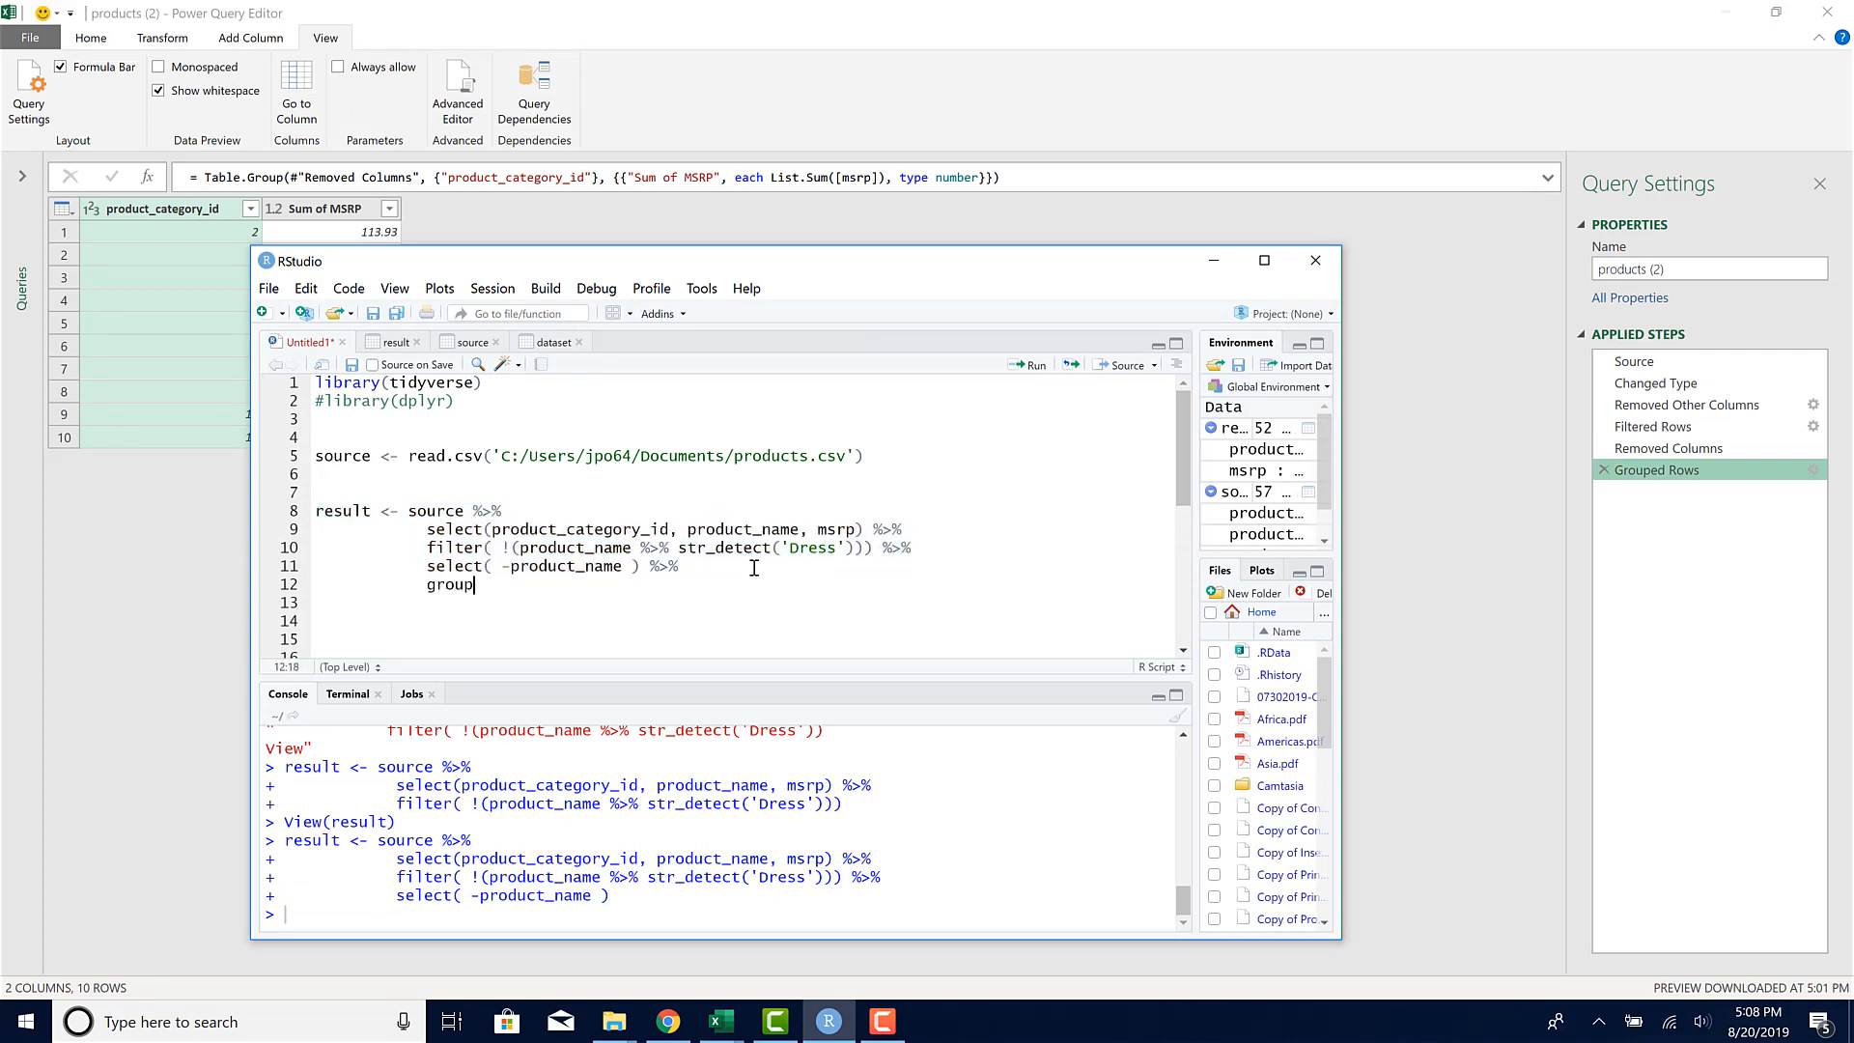
text(_by()
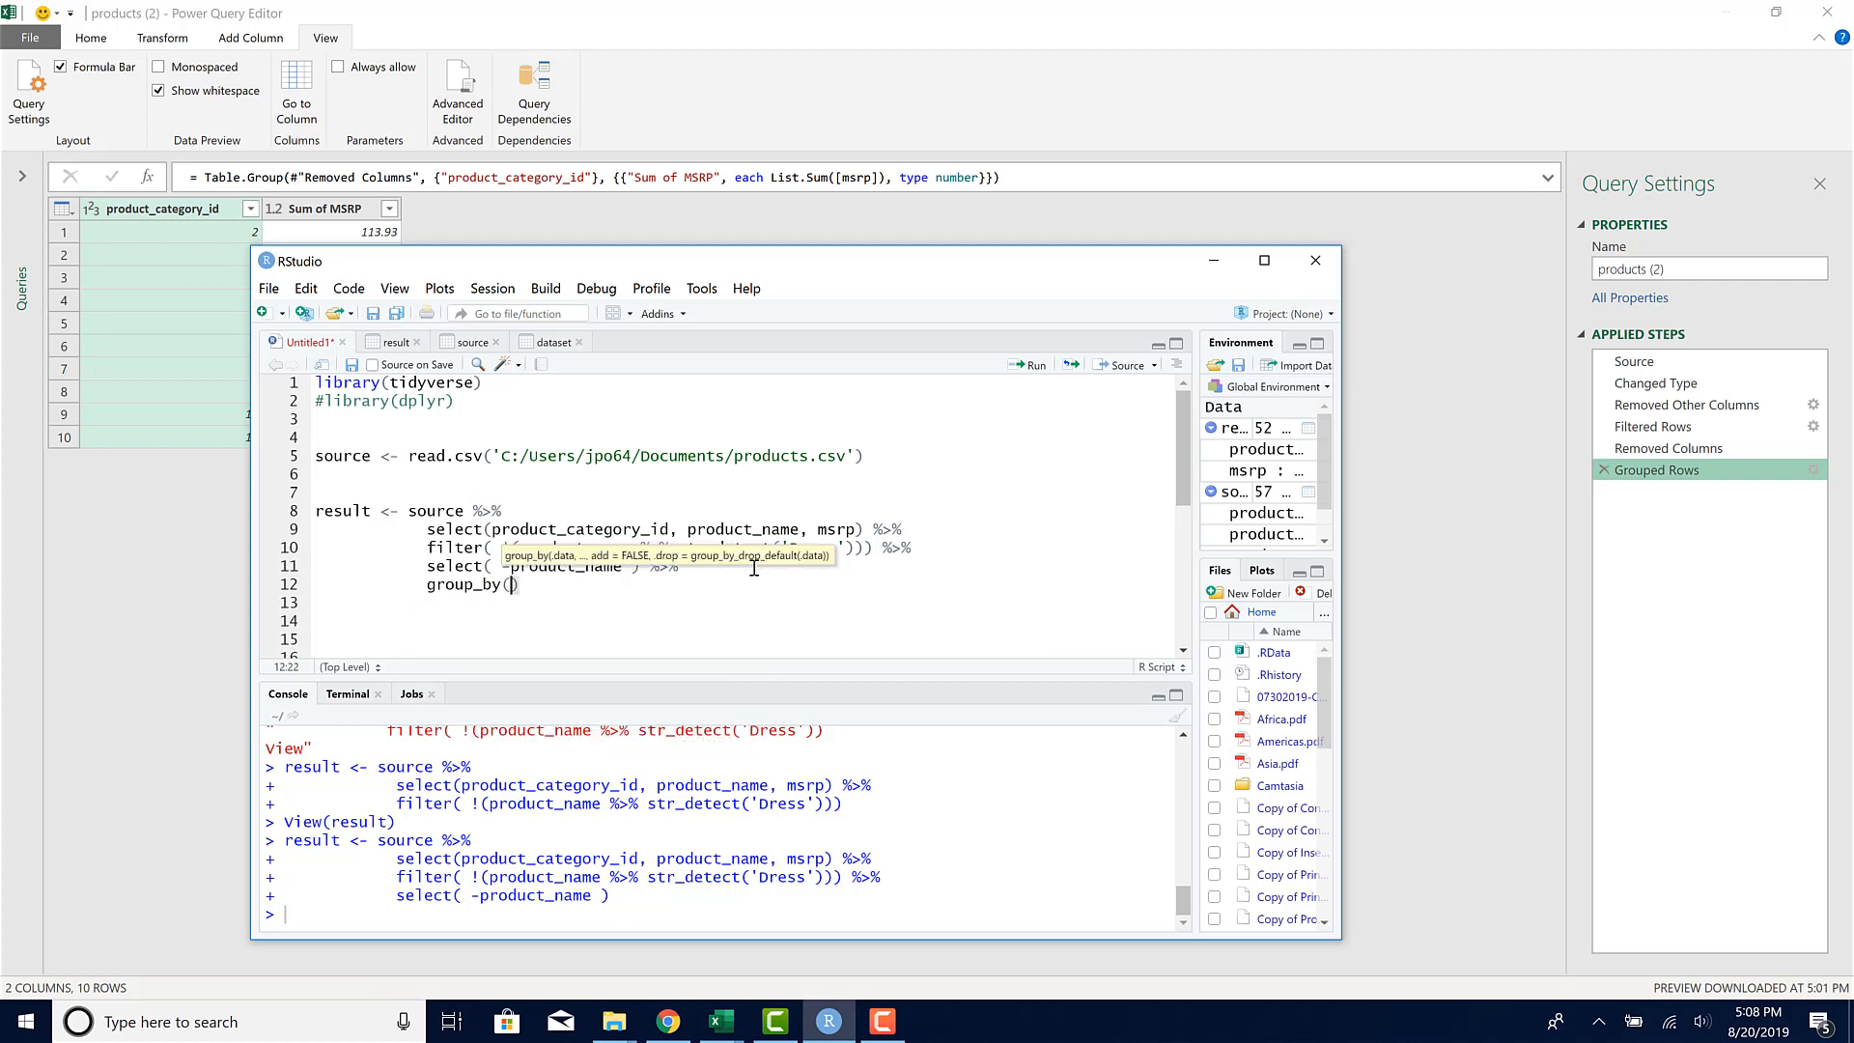
text(product_)
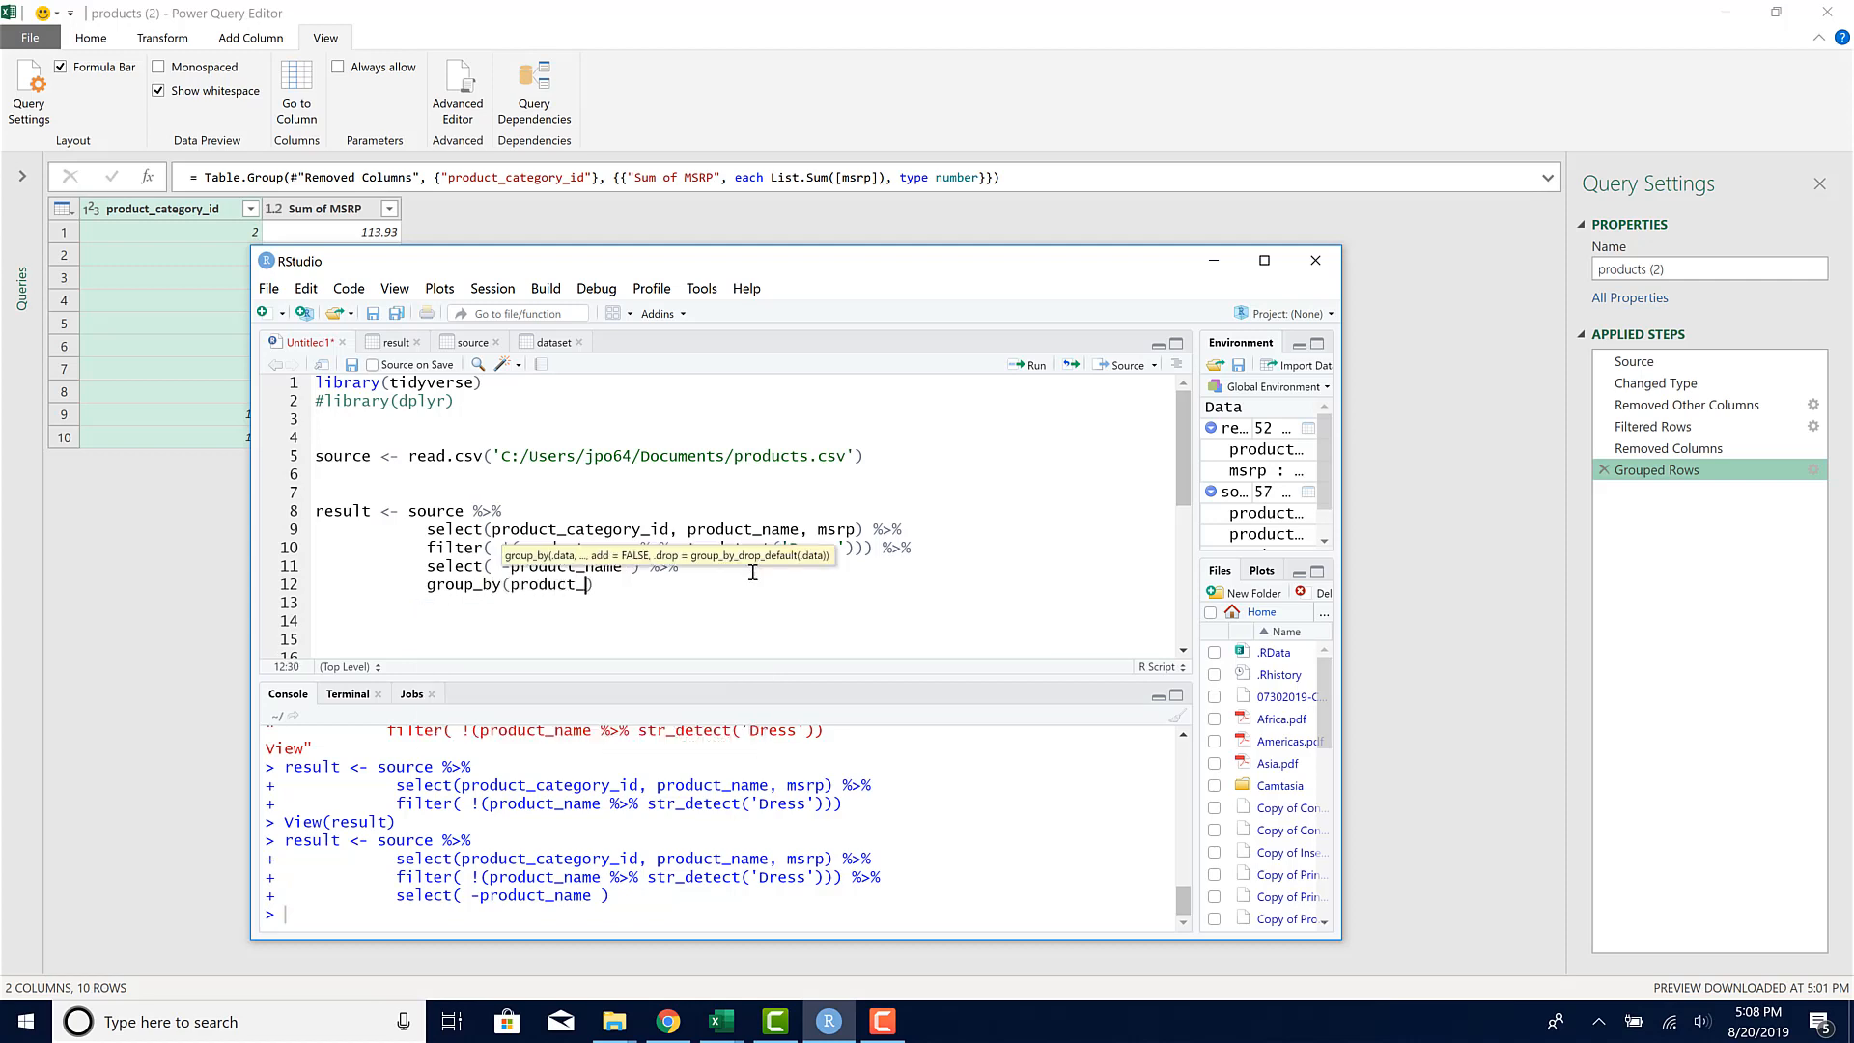
text(category_id)
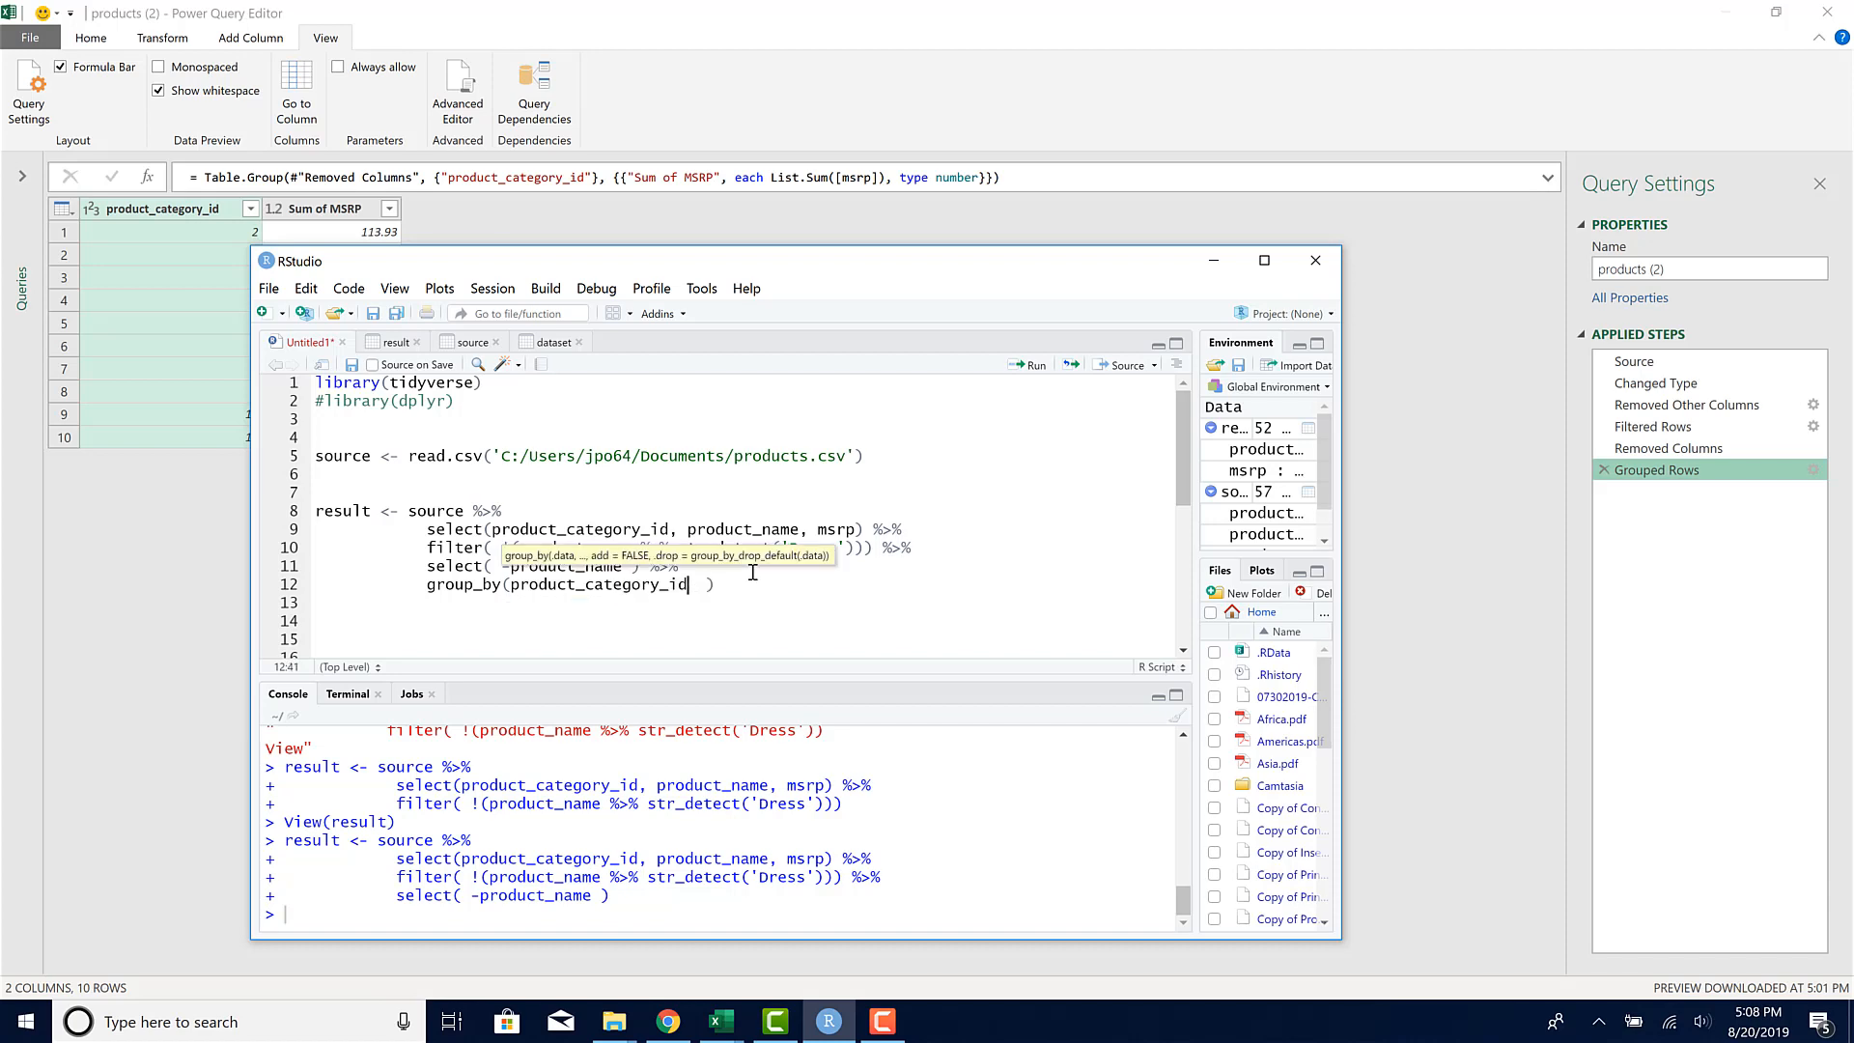
text())
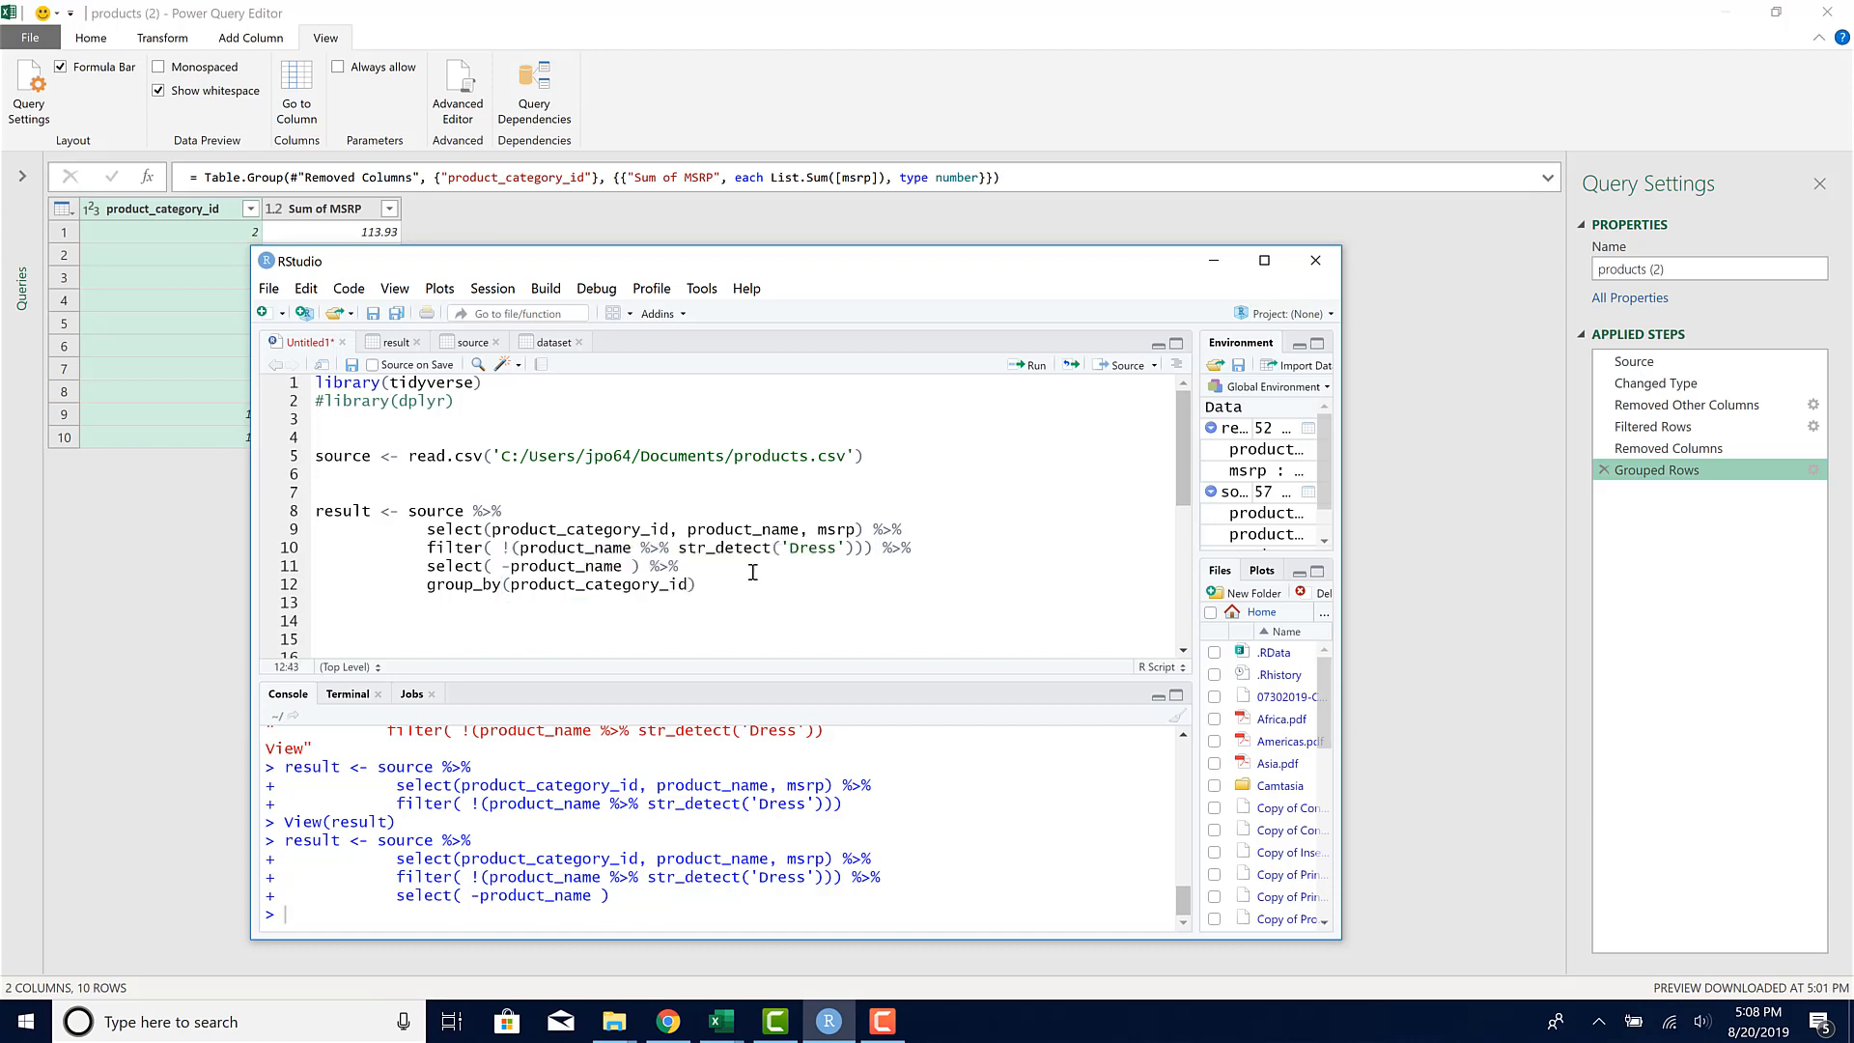
text(%>%)
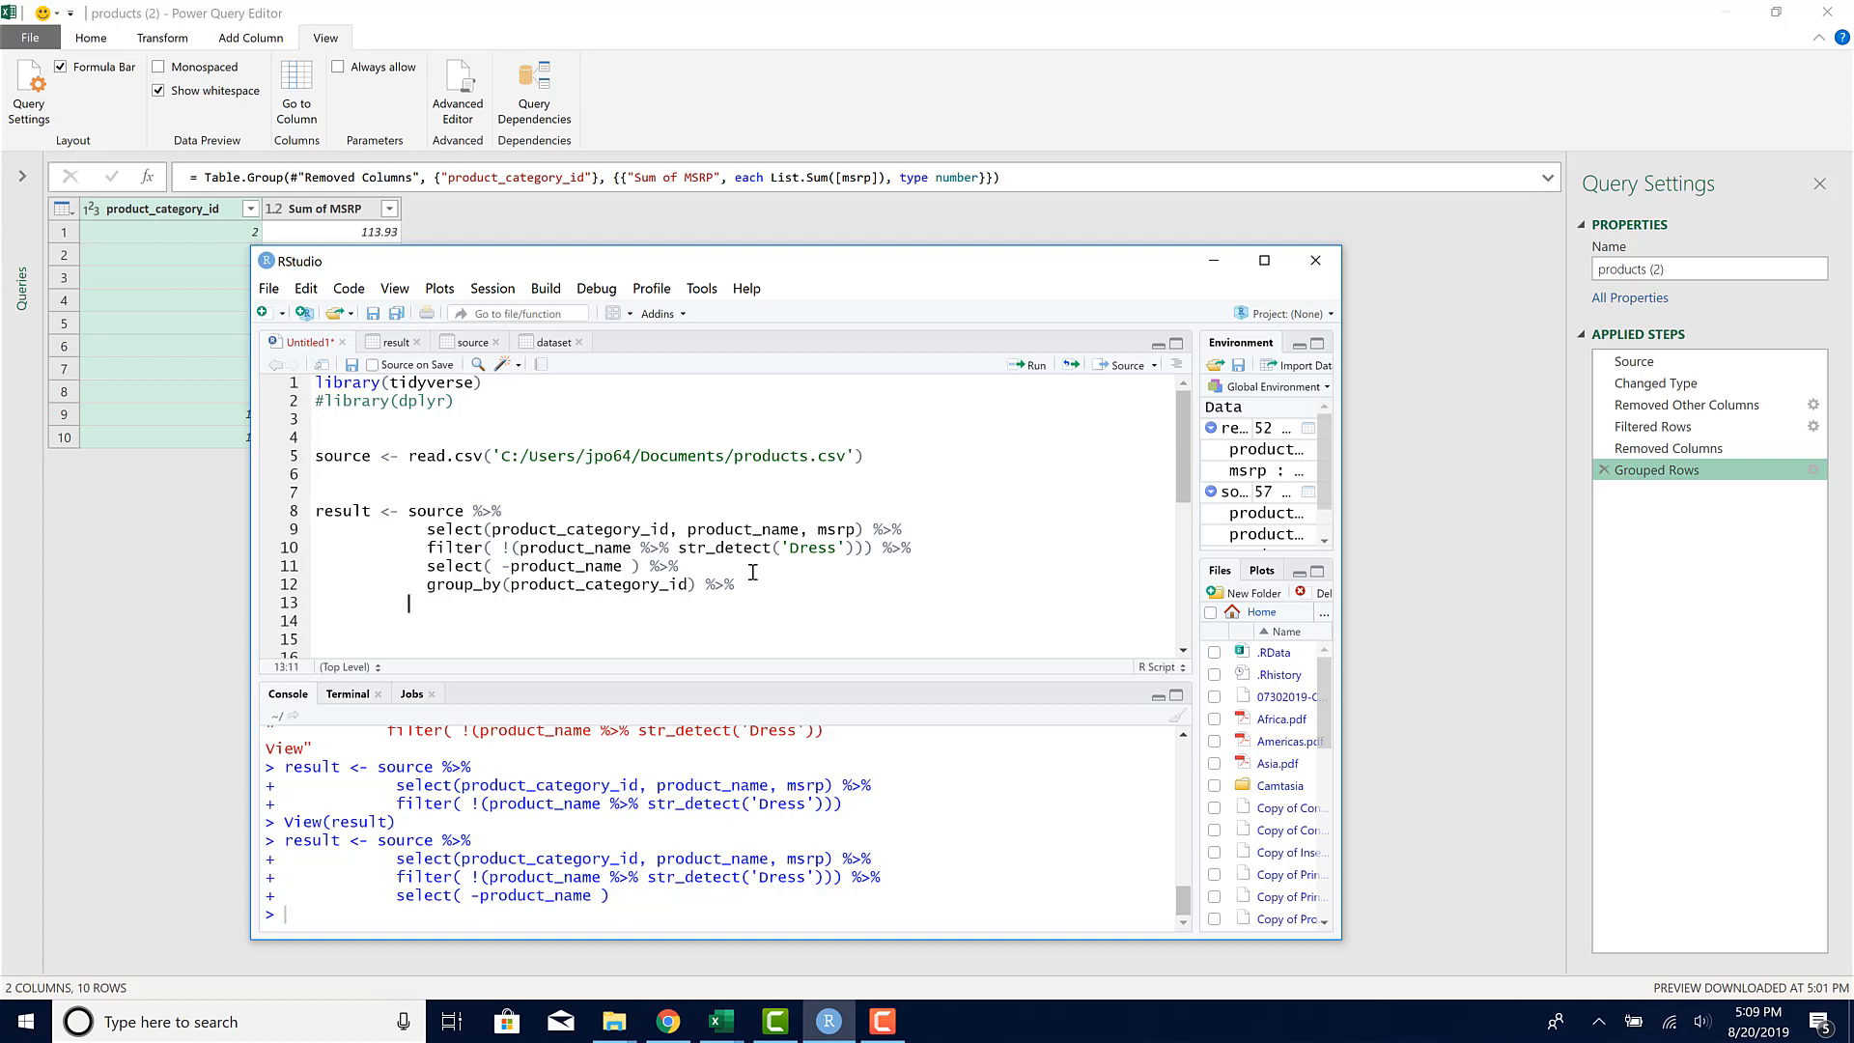
text(summarise('Sum of MSRP' =)
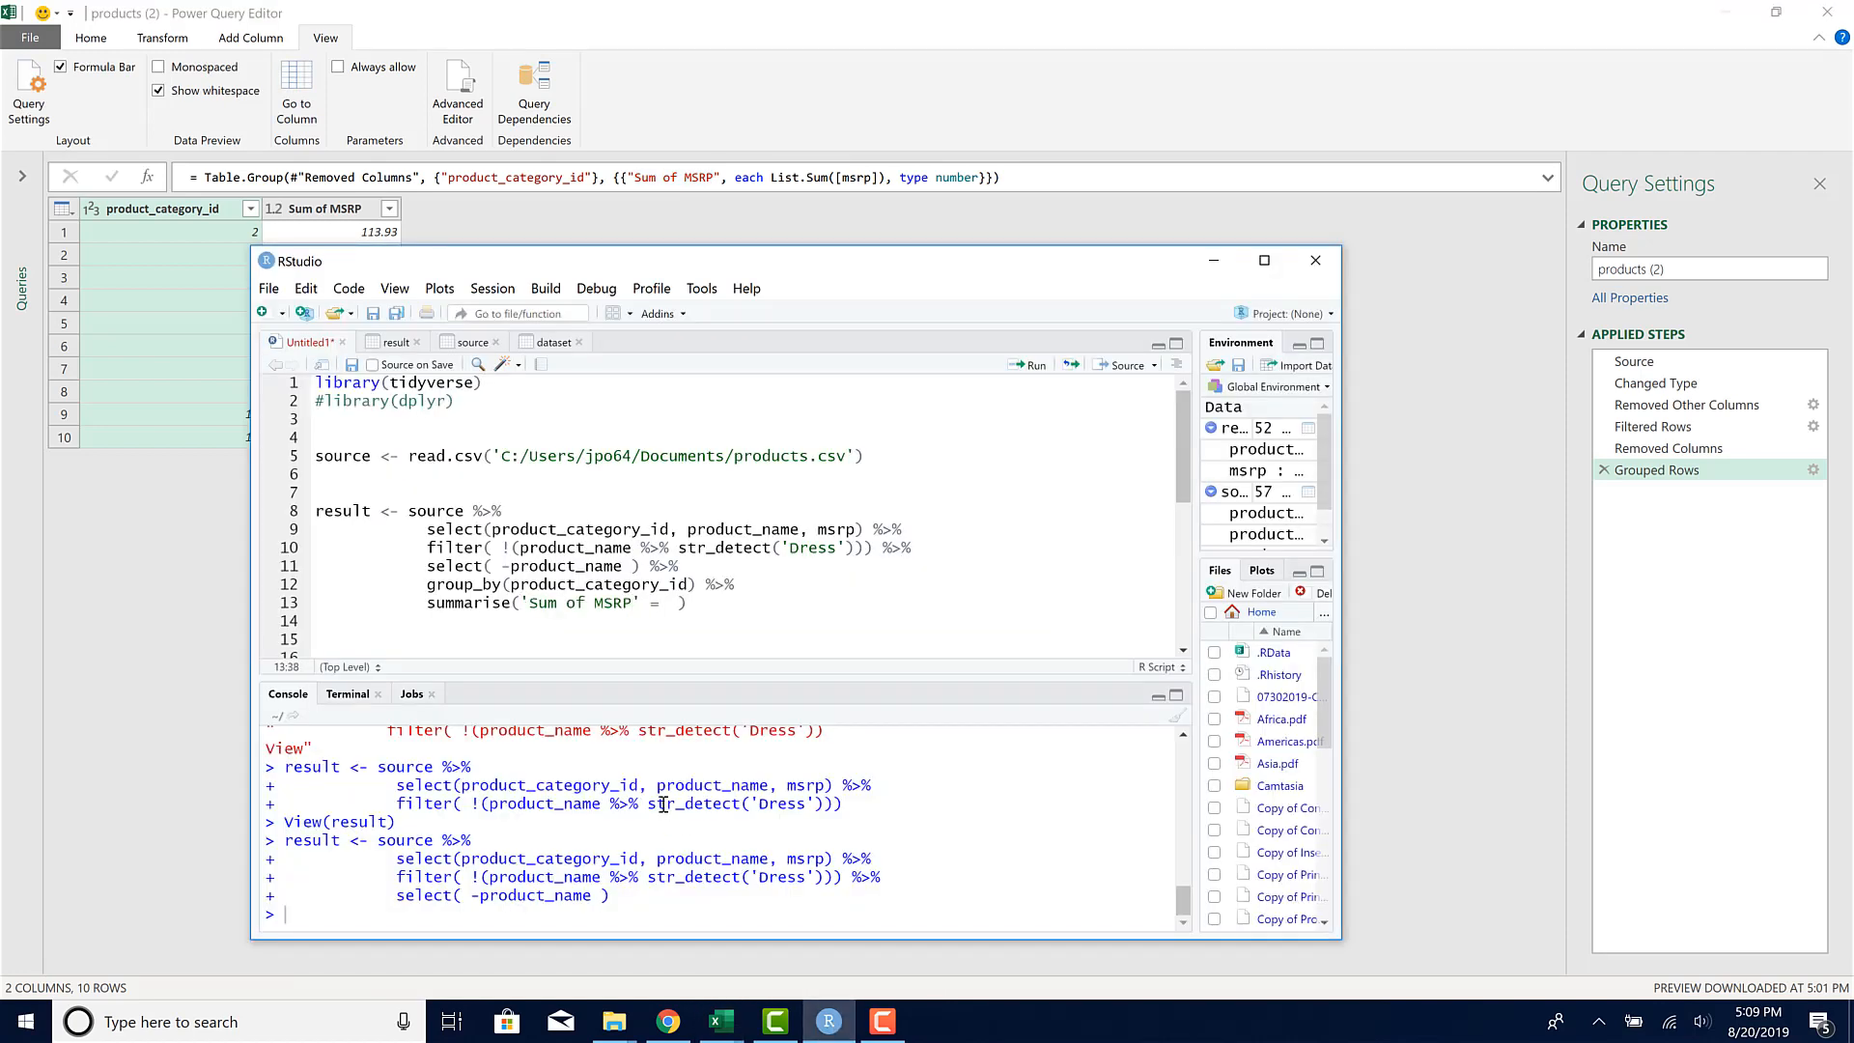
text(sum(m)
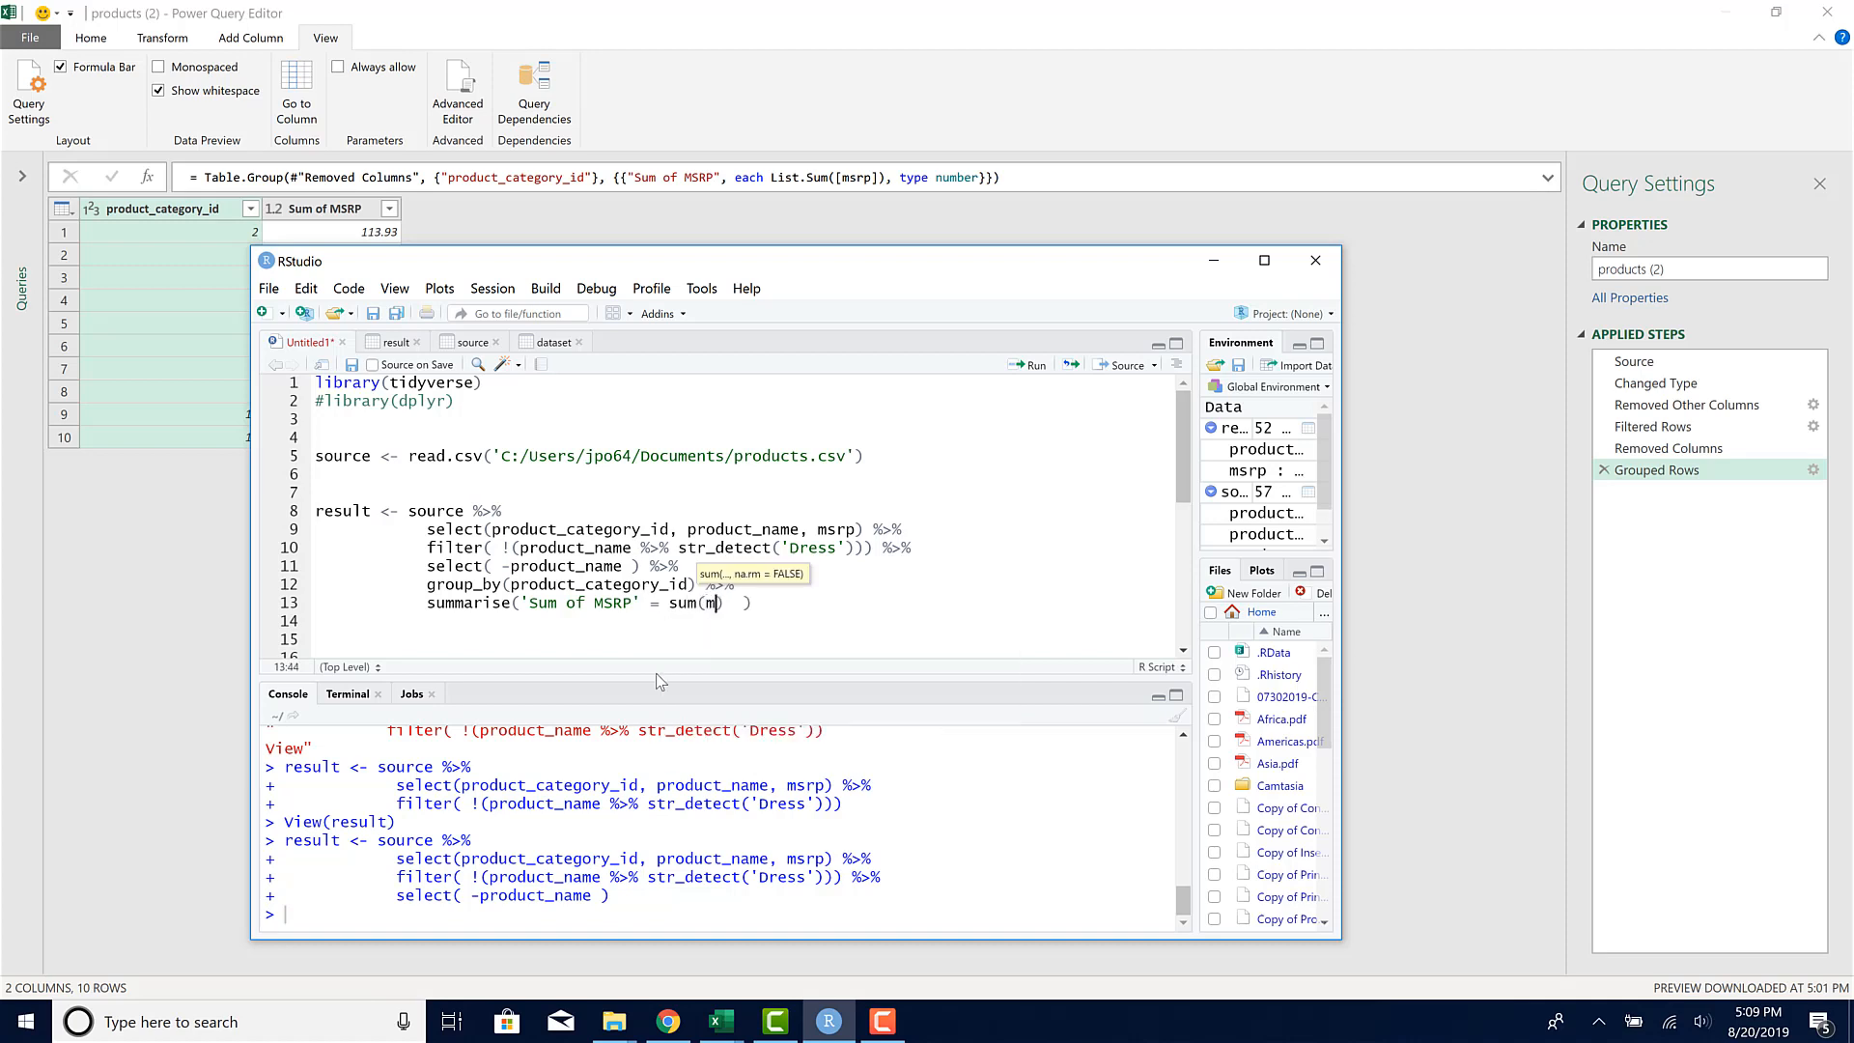
text(srp)
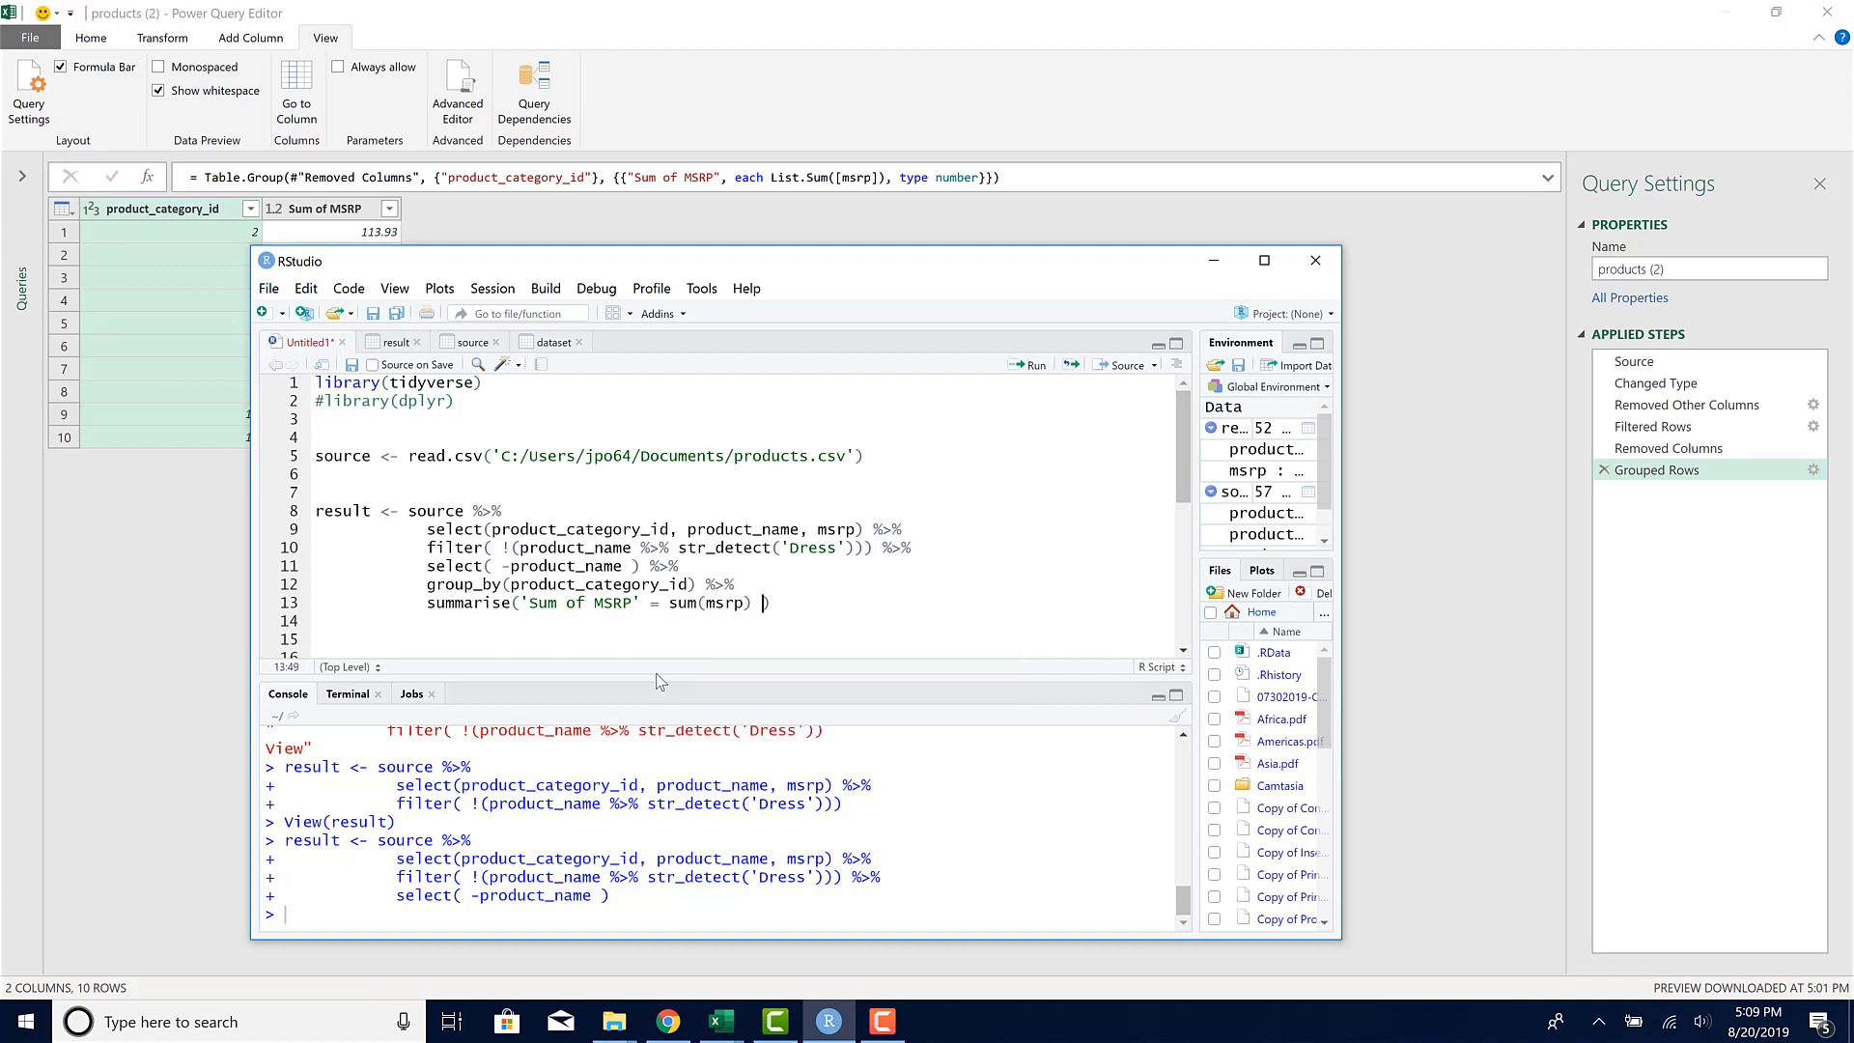
drag(316, 492, 770, 602)
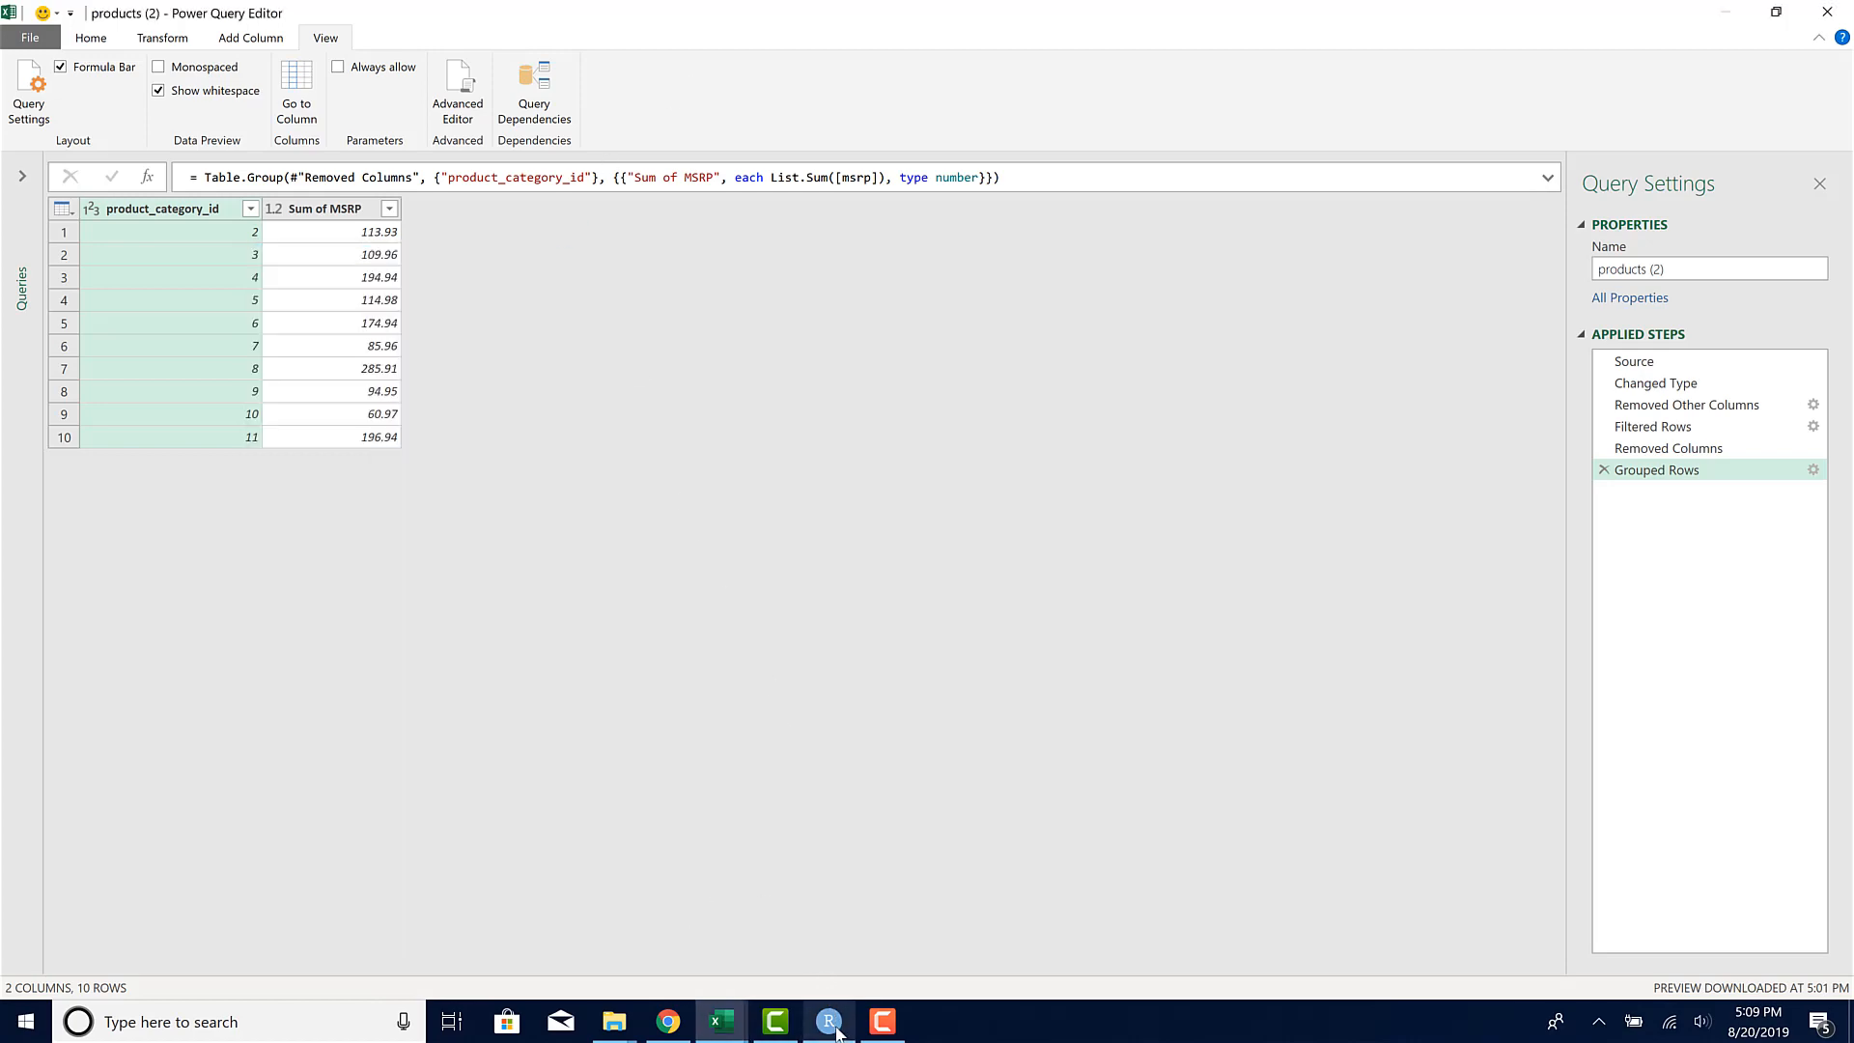
Step: Check result's 10 category MSRP totals against Power Query, then return to the script
click(828, 1020)
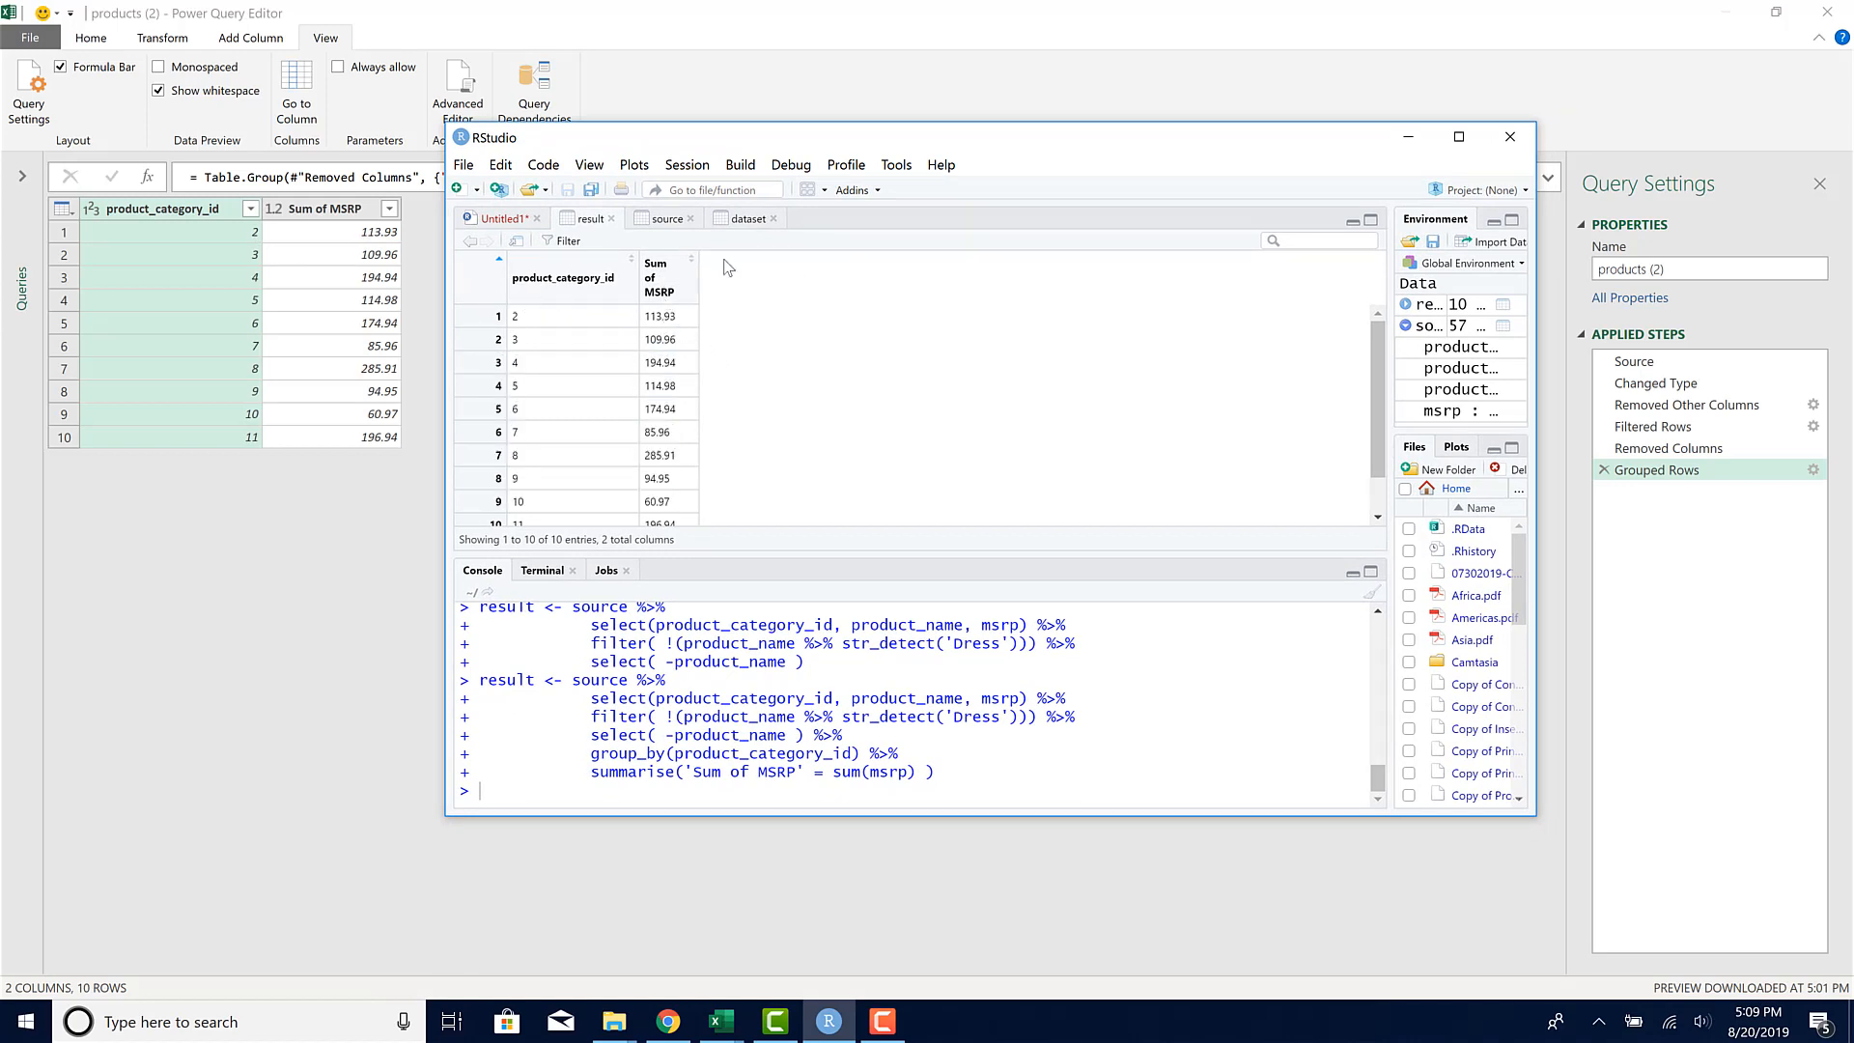
click(1458, 137)
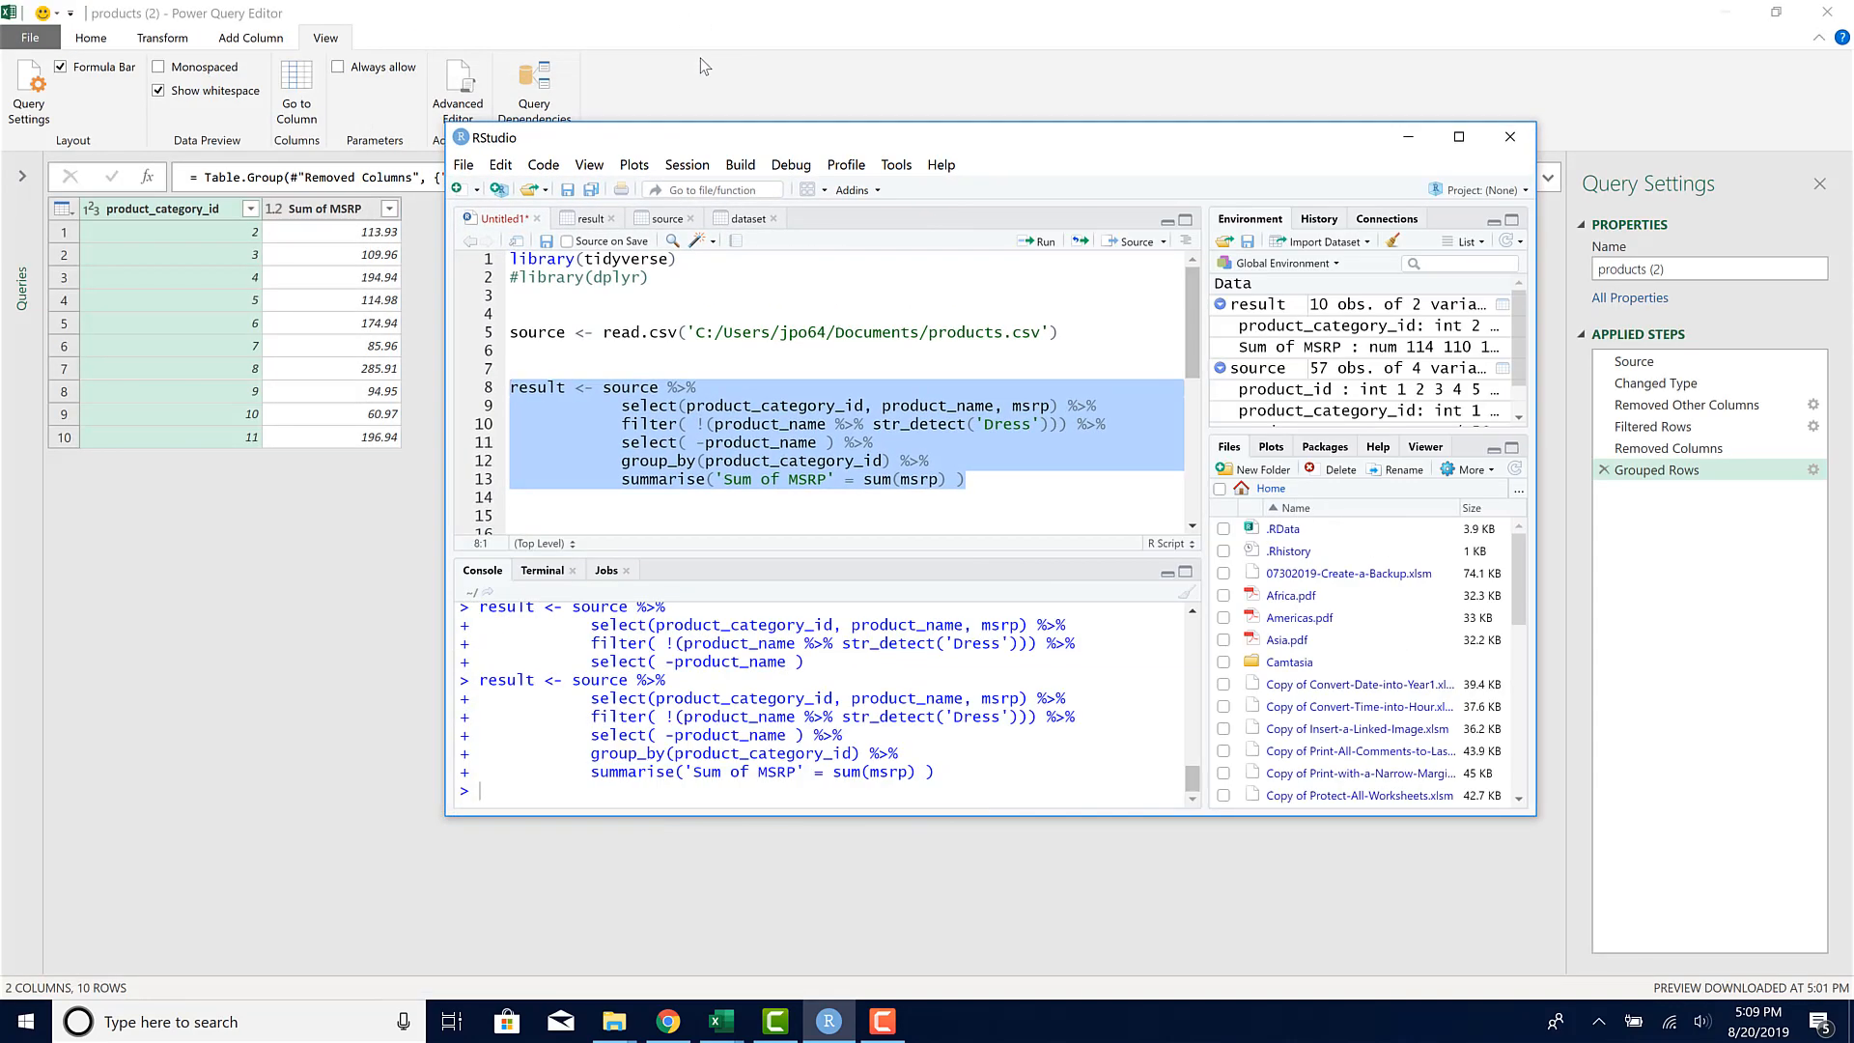
mouse_move(252, 33)
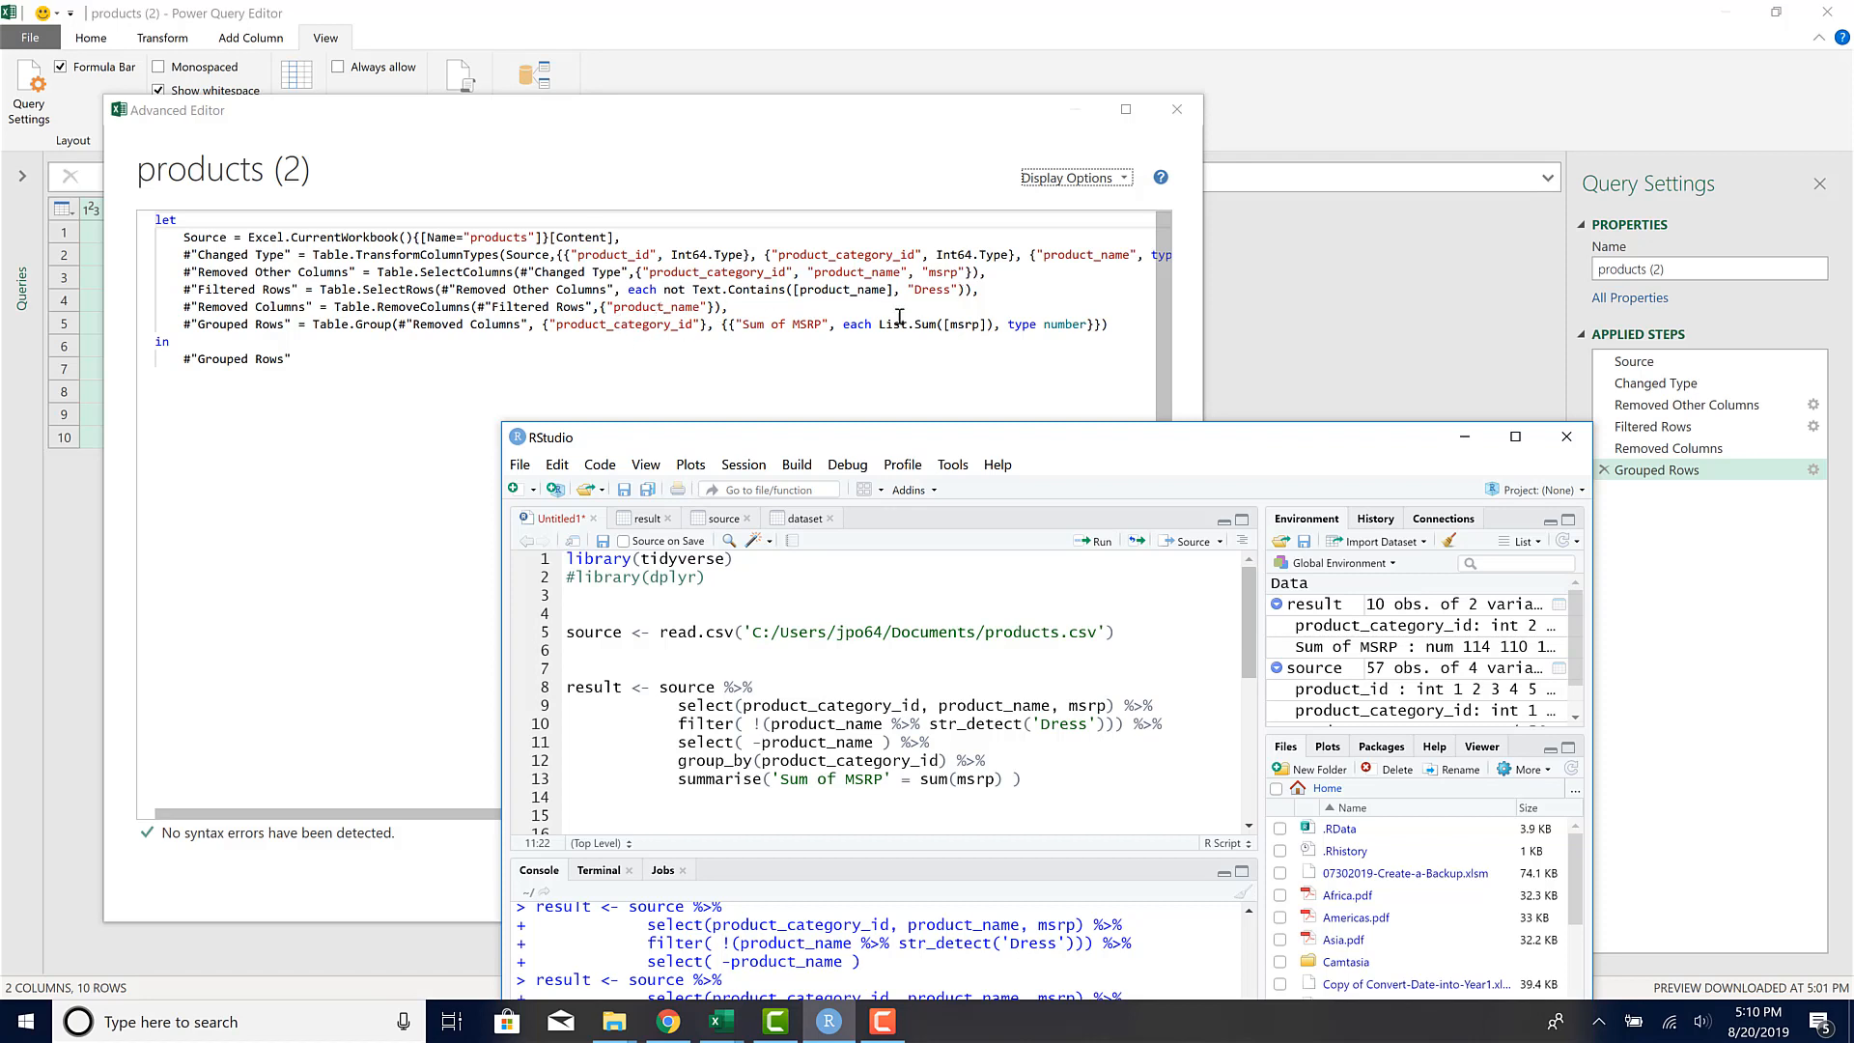
mouse_move(983, 322)
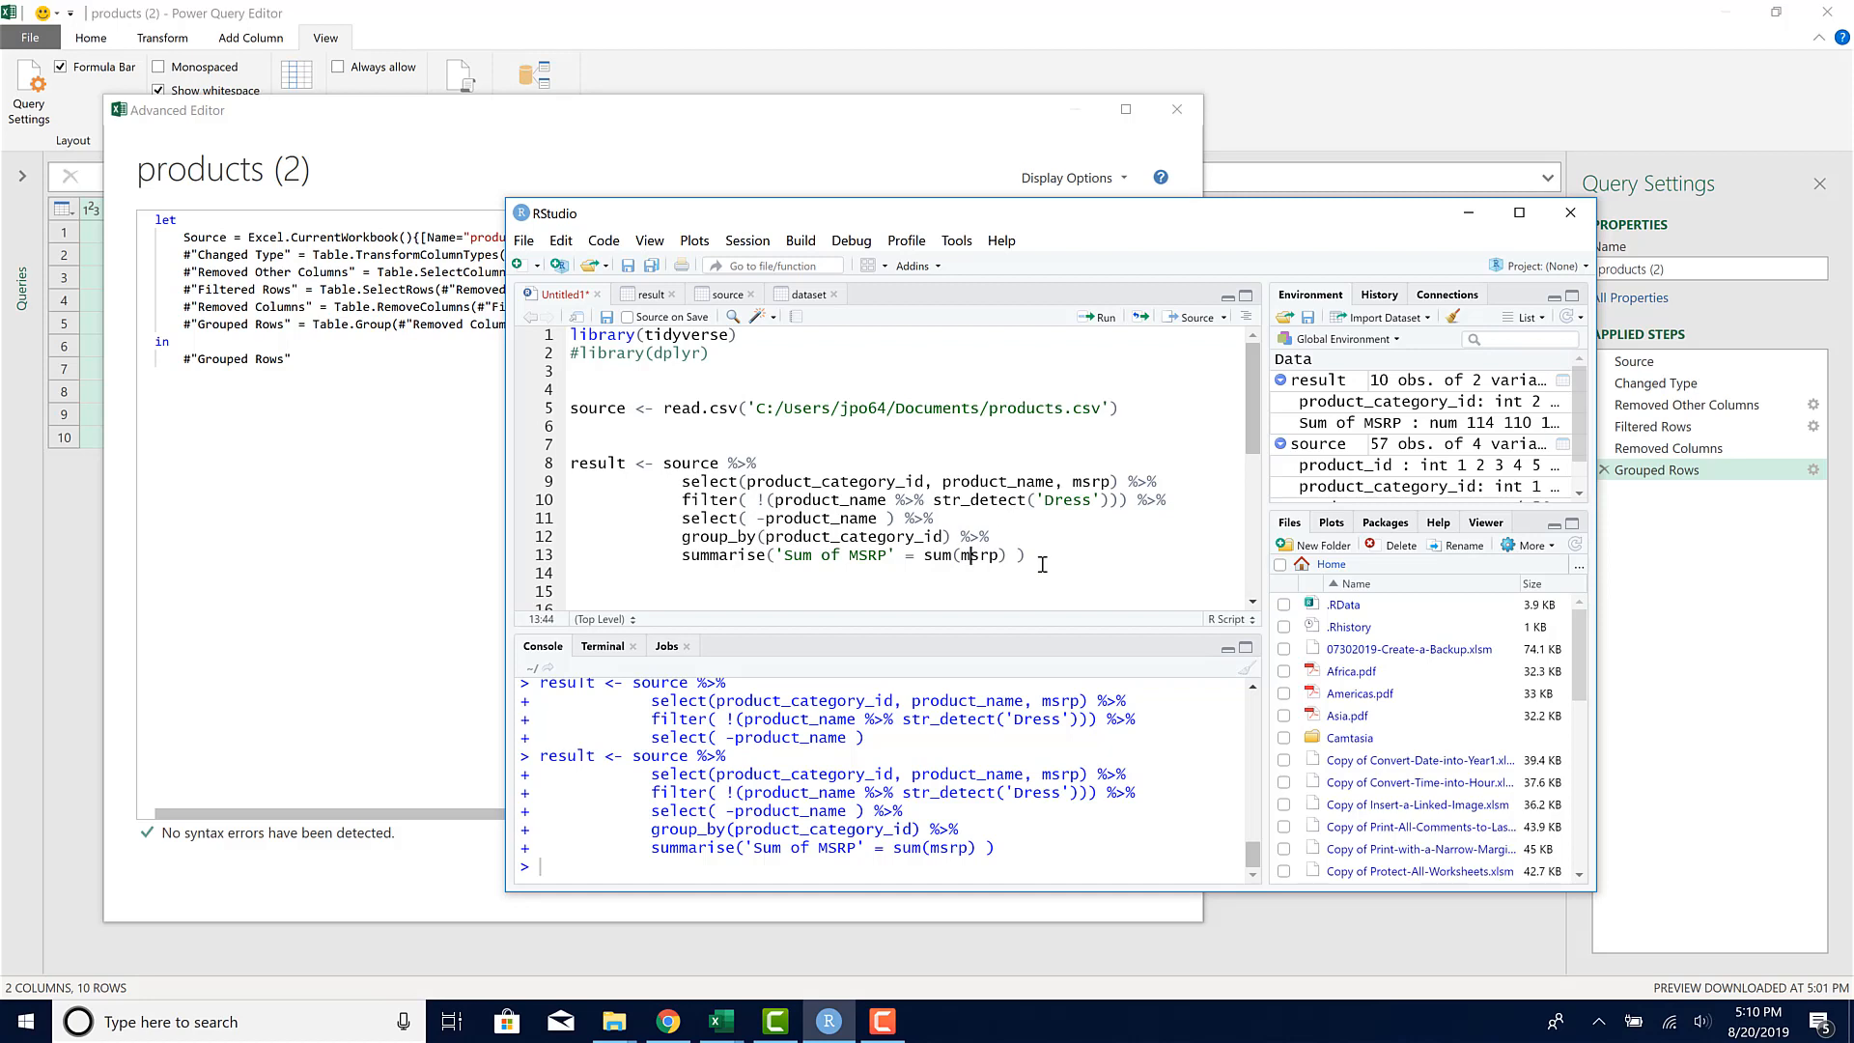
Step: Select the pipeline code and remove the leading result assignment
drag(569, 462, 1025, 554)
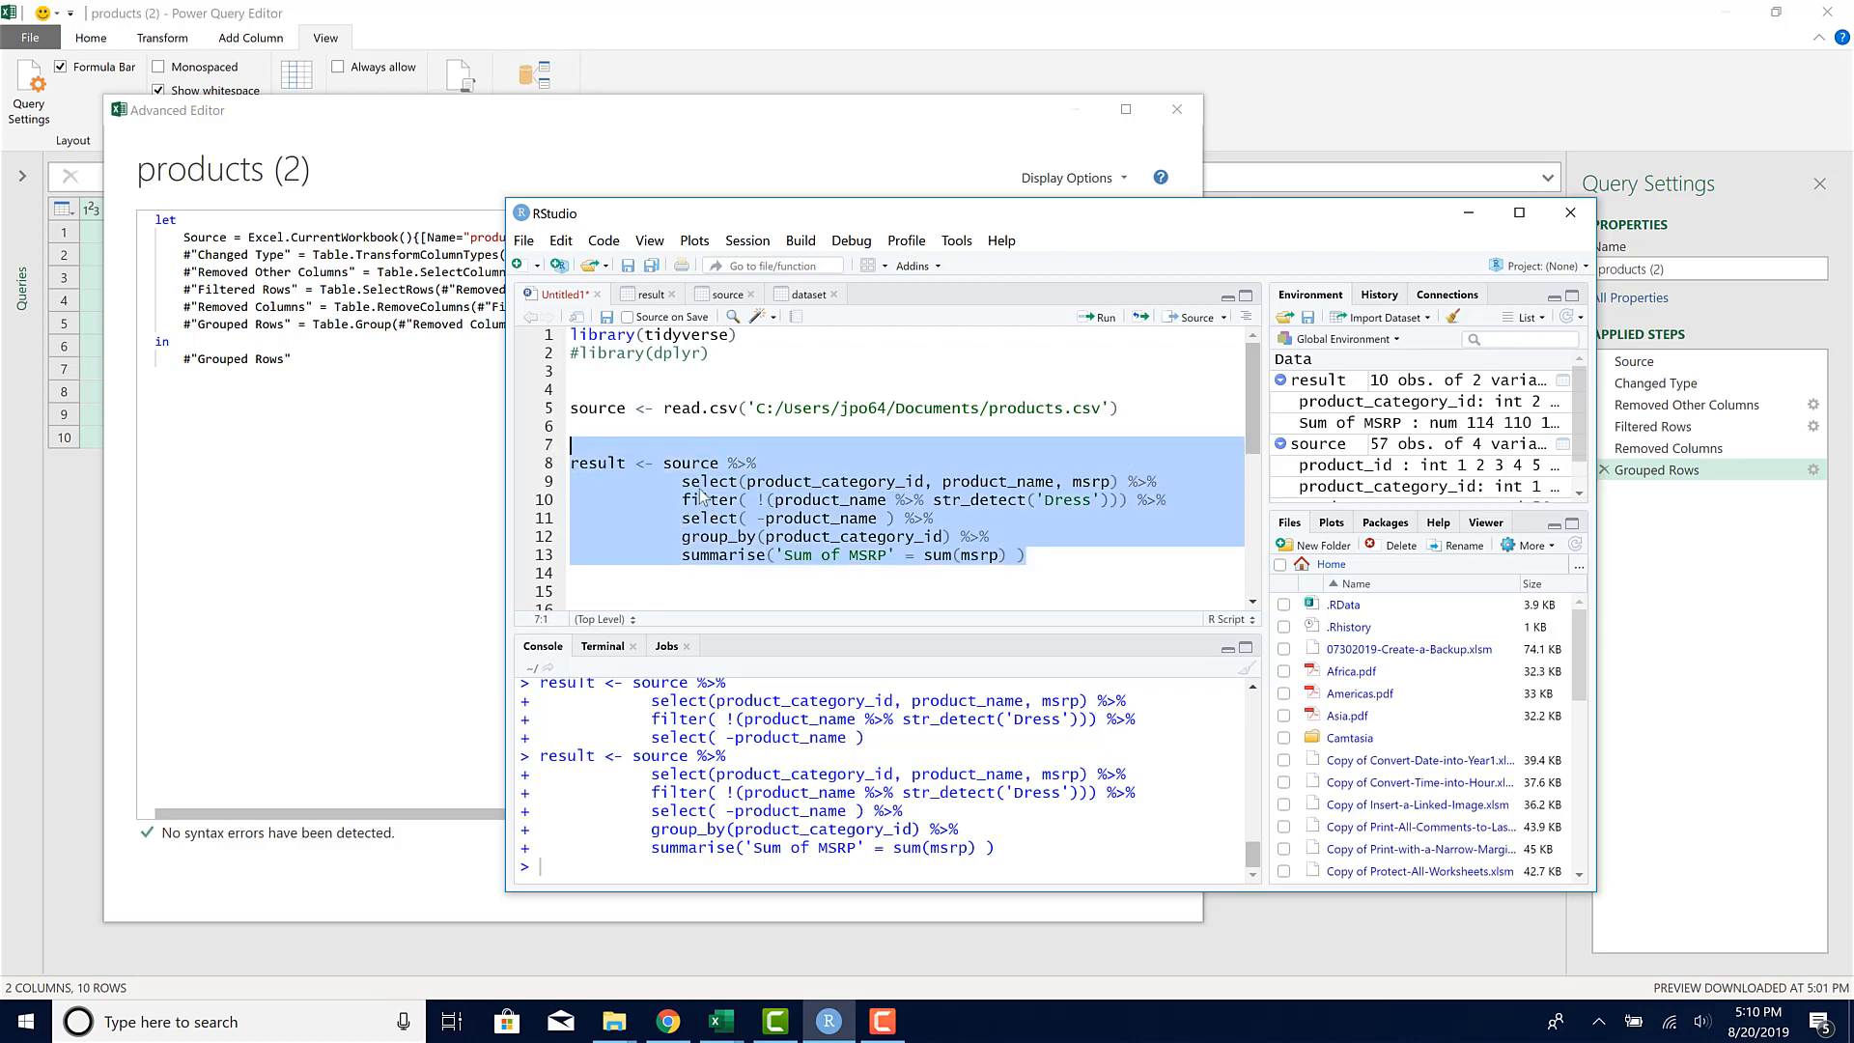
mouse_move(718, 537)
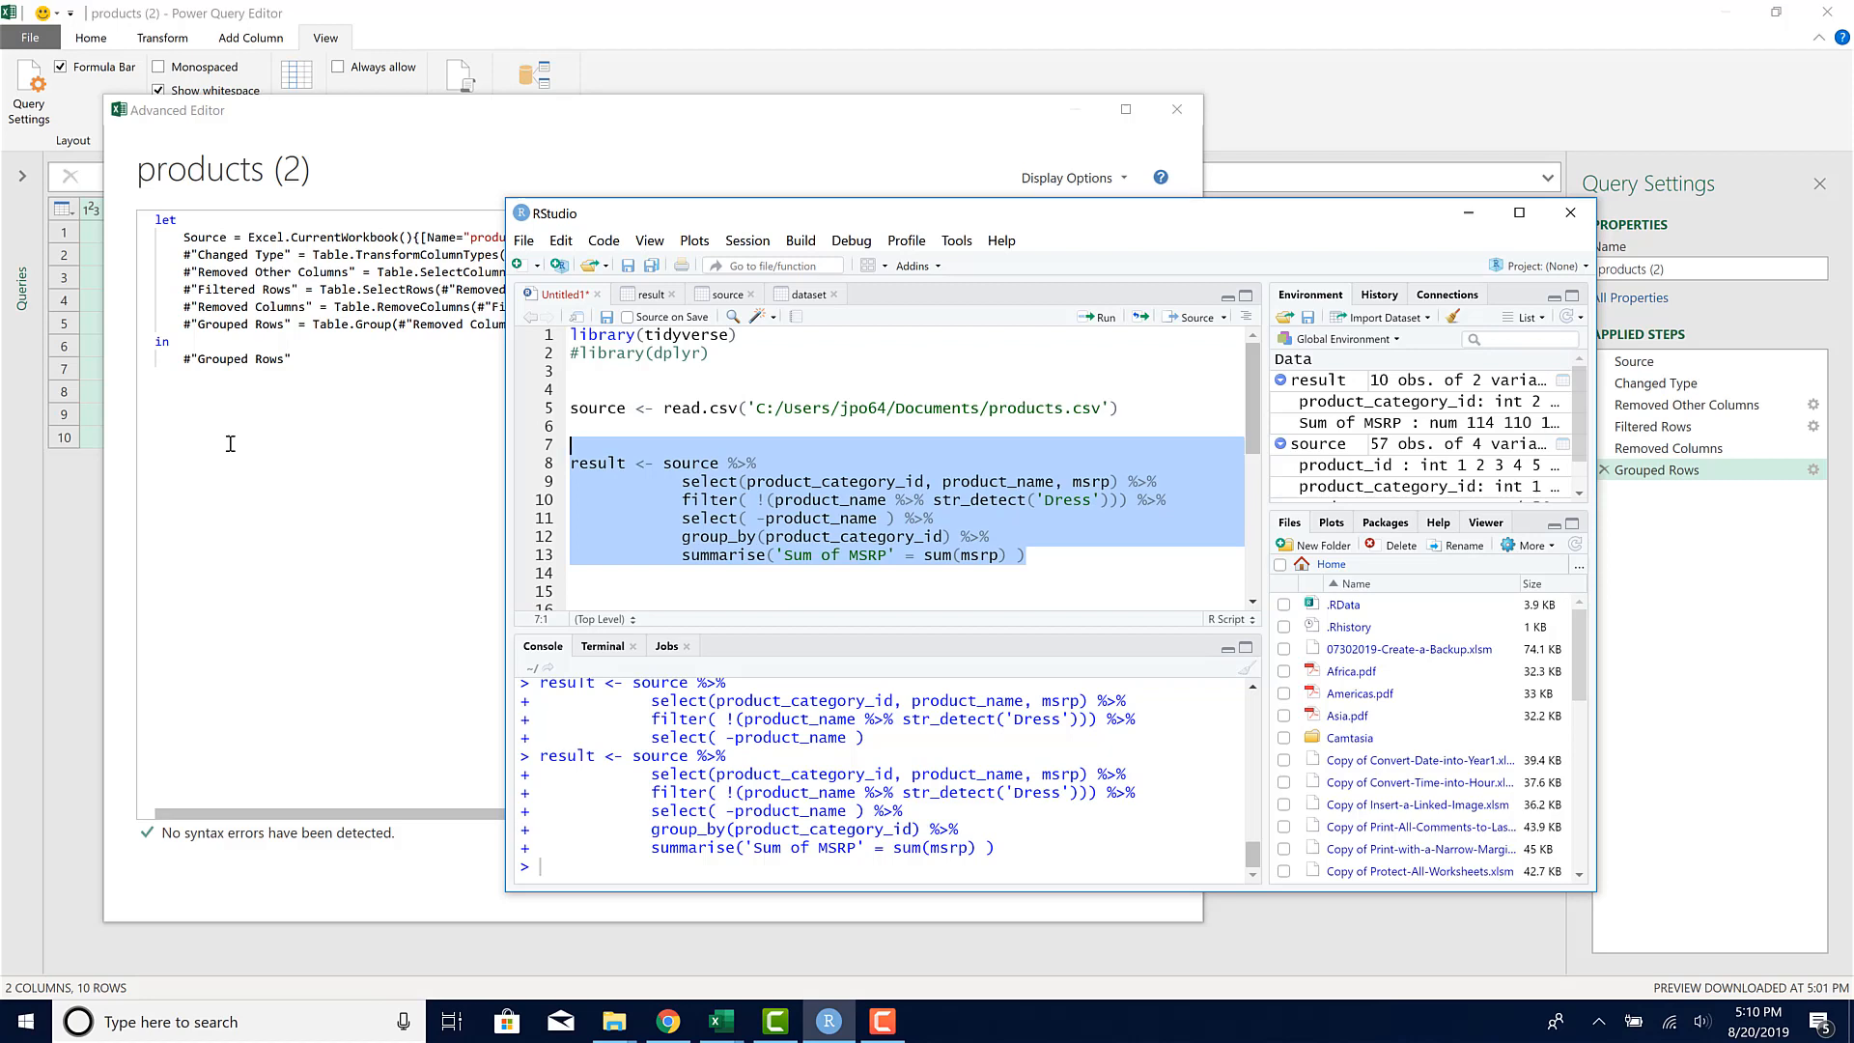
click(670, 463)
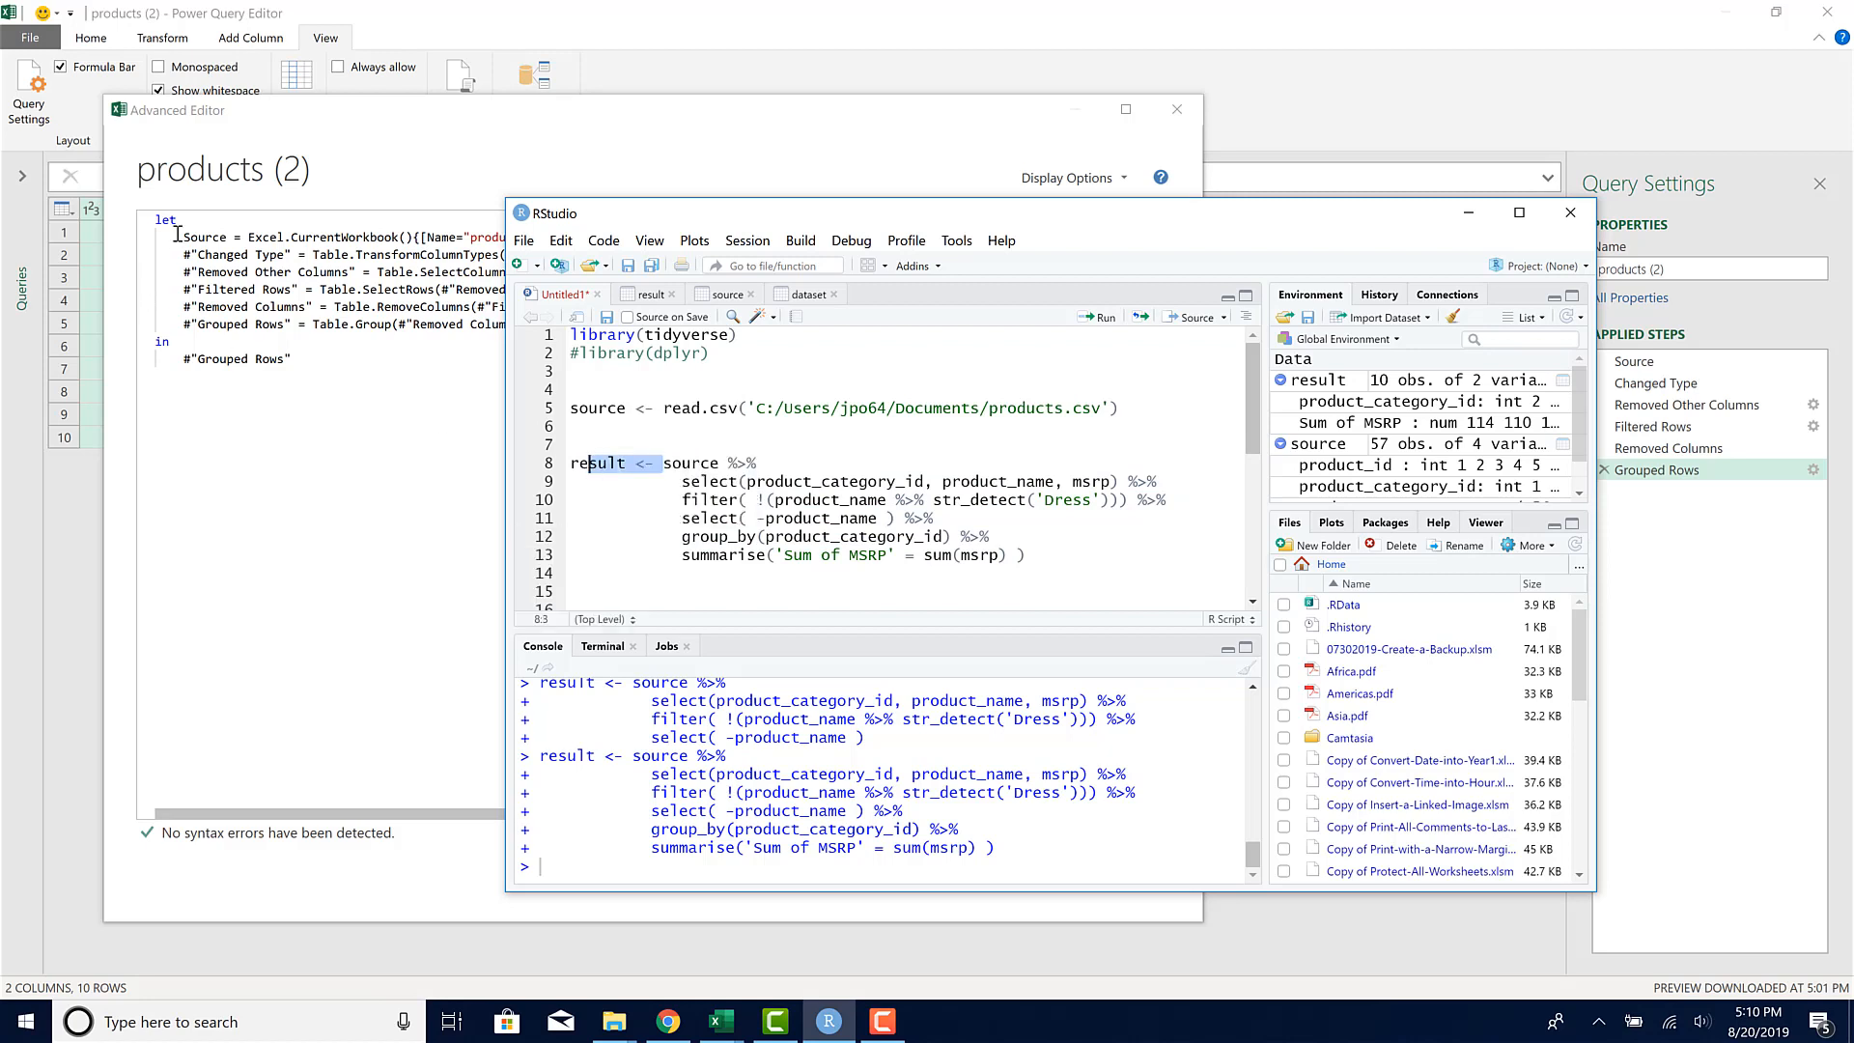
mouse_move(670, 418)
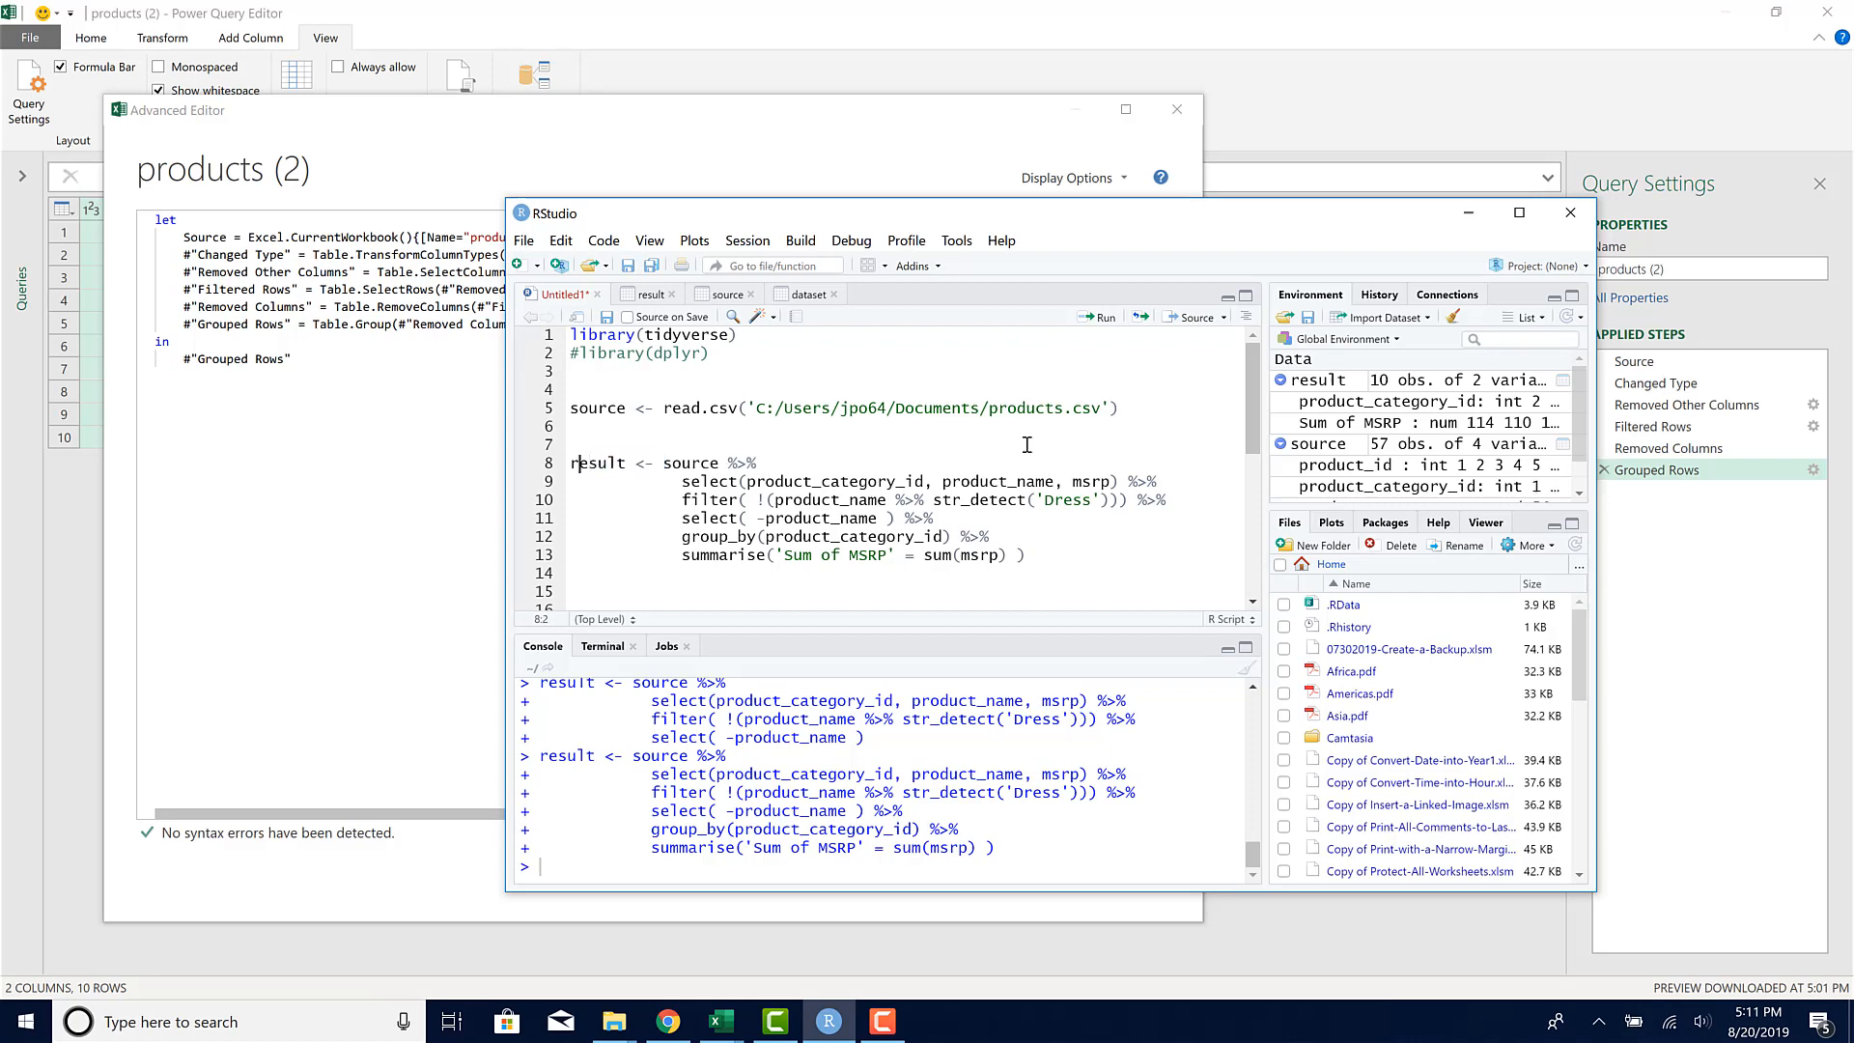
double_click(595, 463)
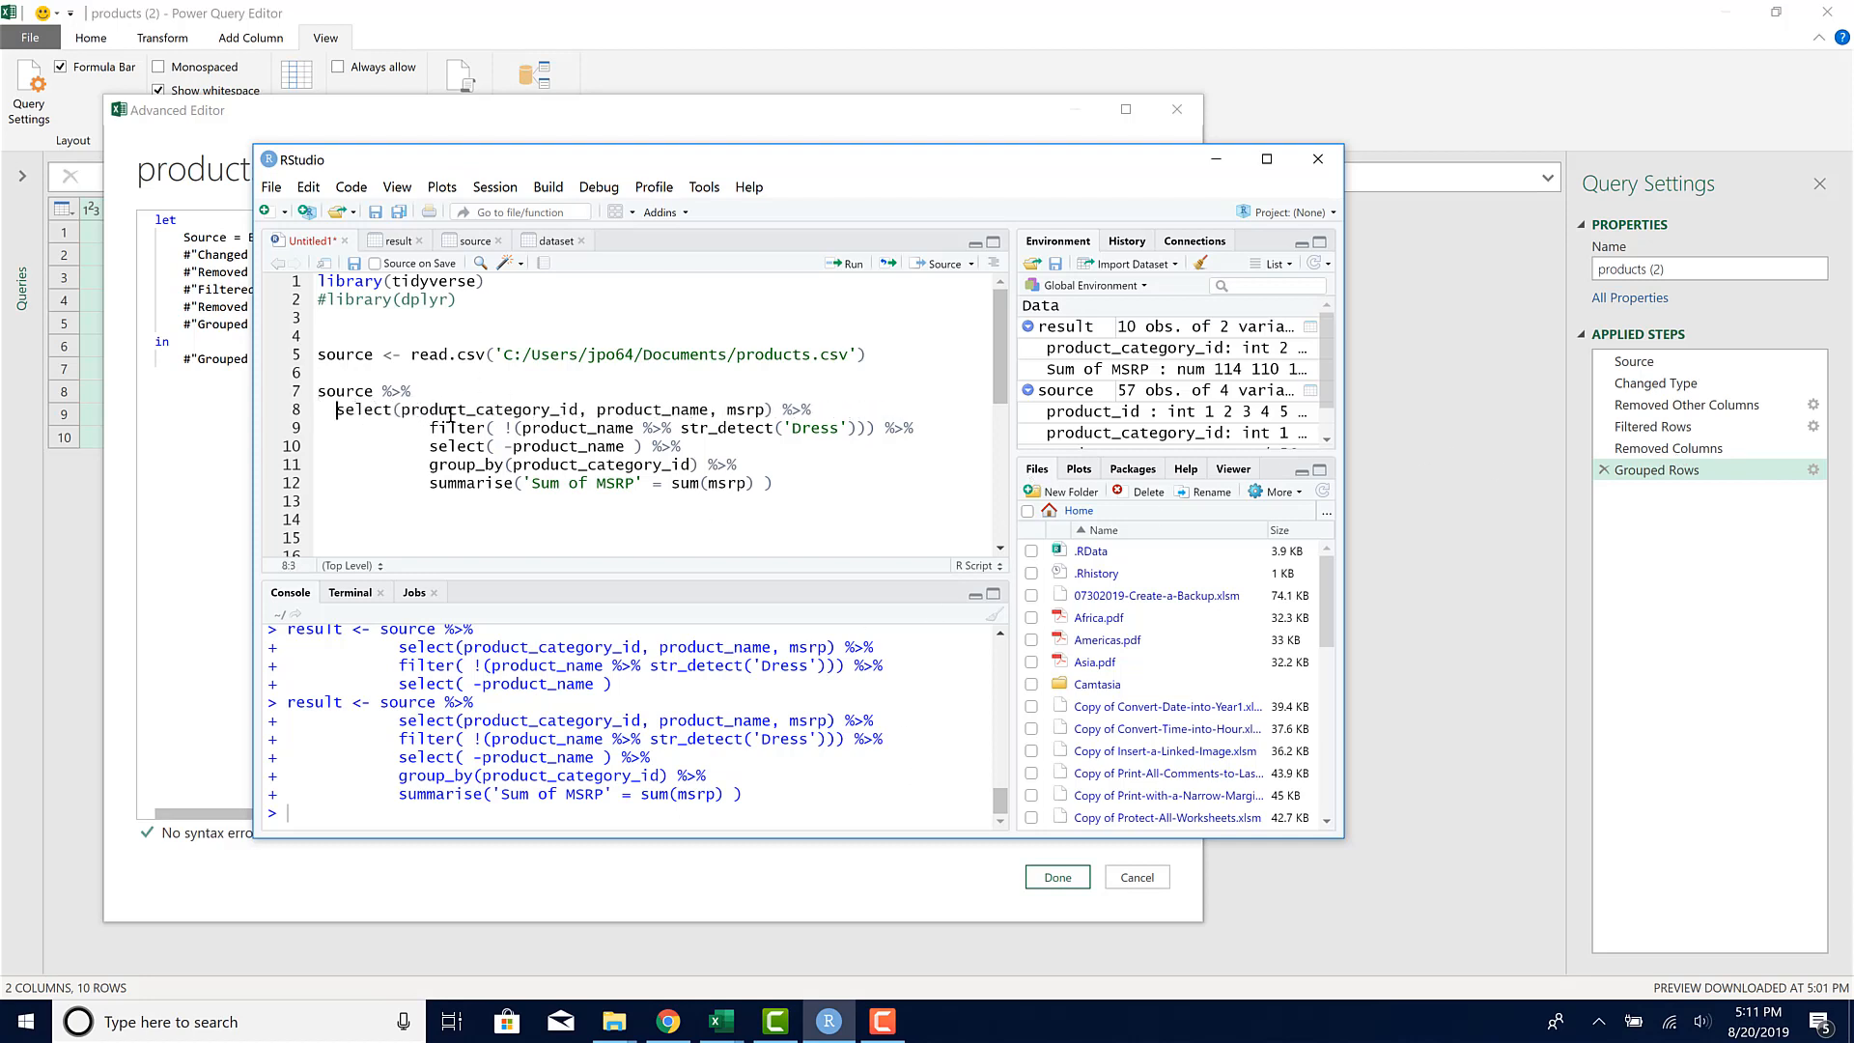
Step: Reindent the pipeline steps and add '-> result' after the summarise line
click(436, 427)
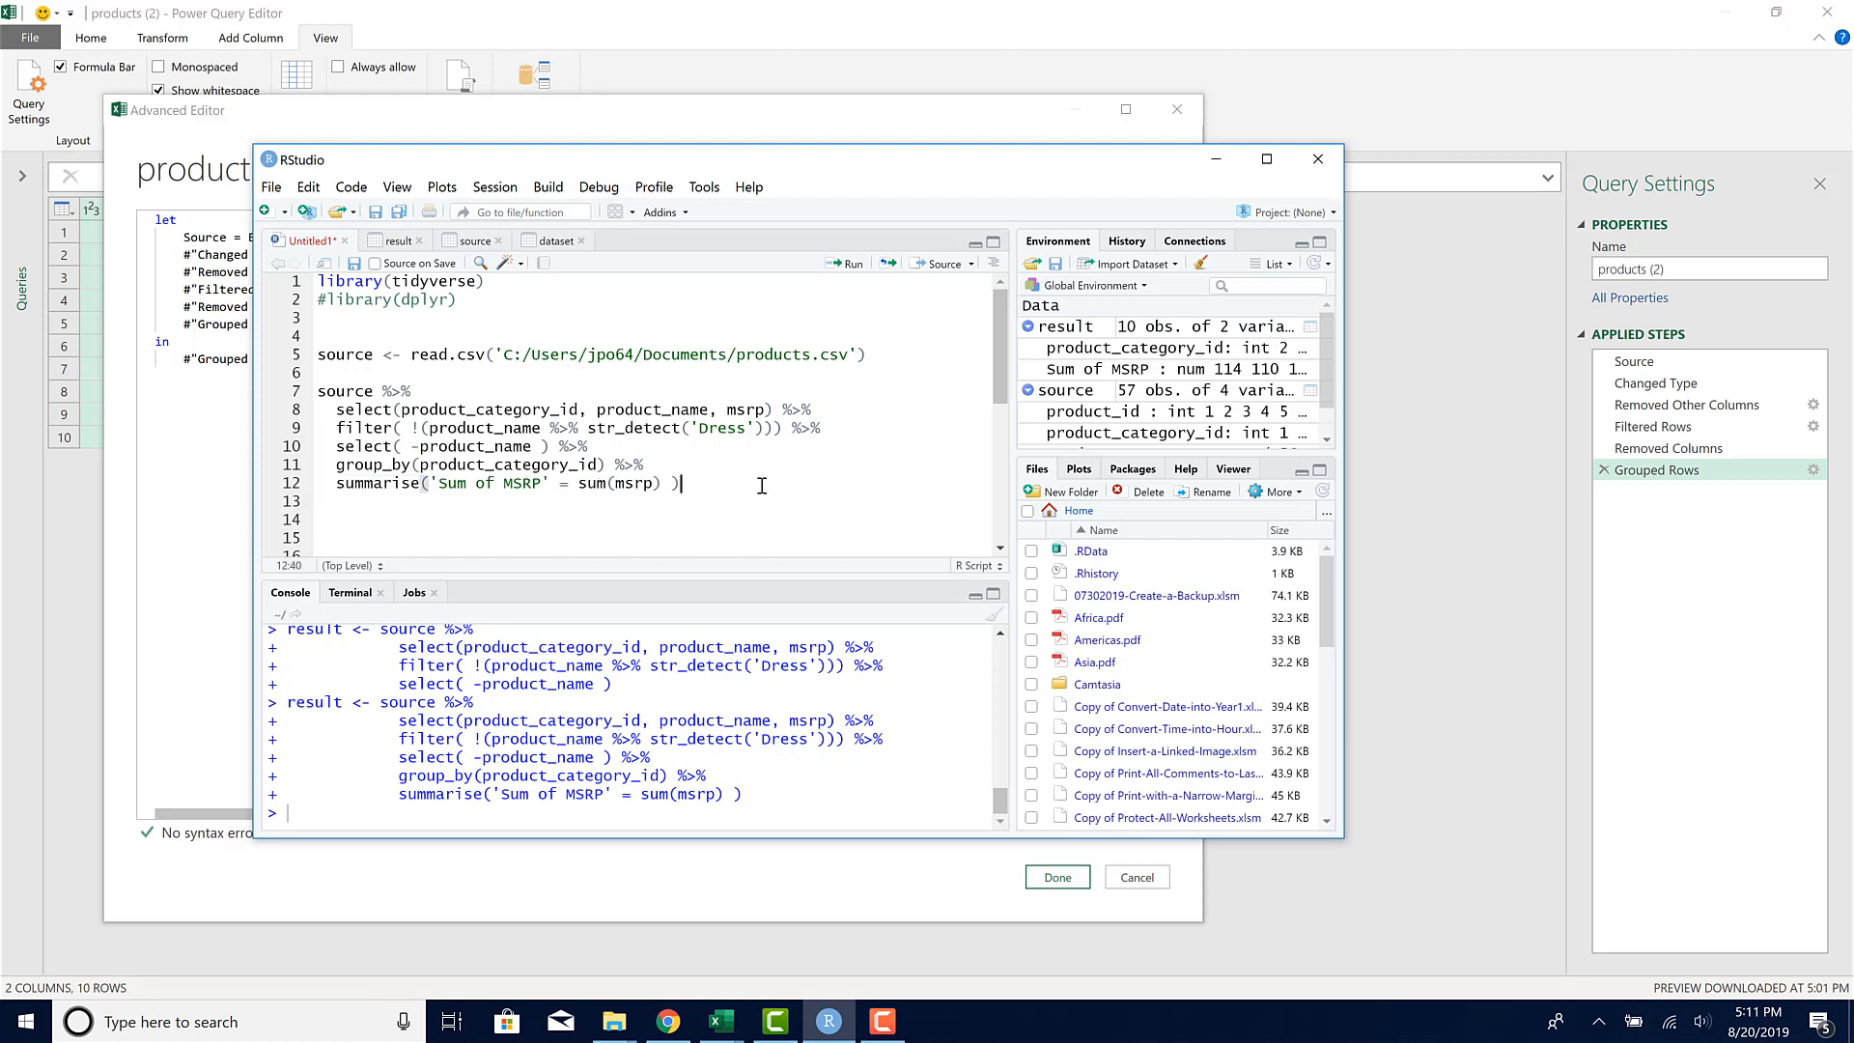
text(->)
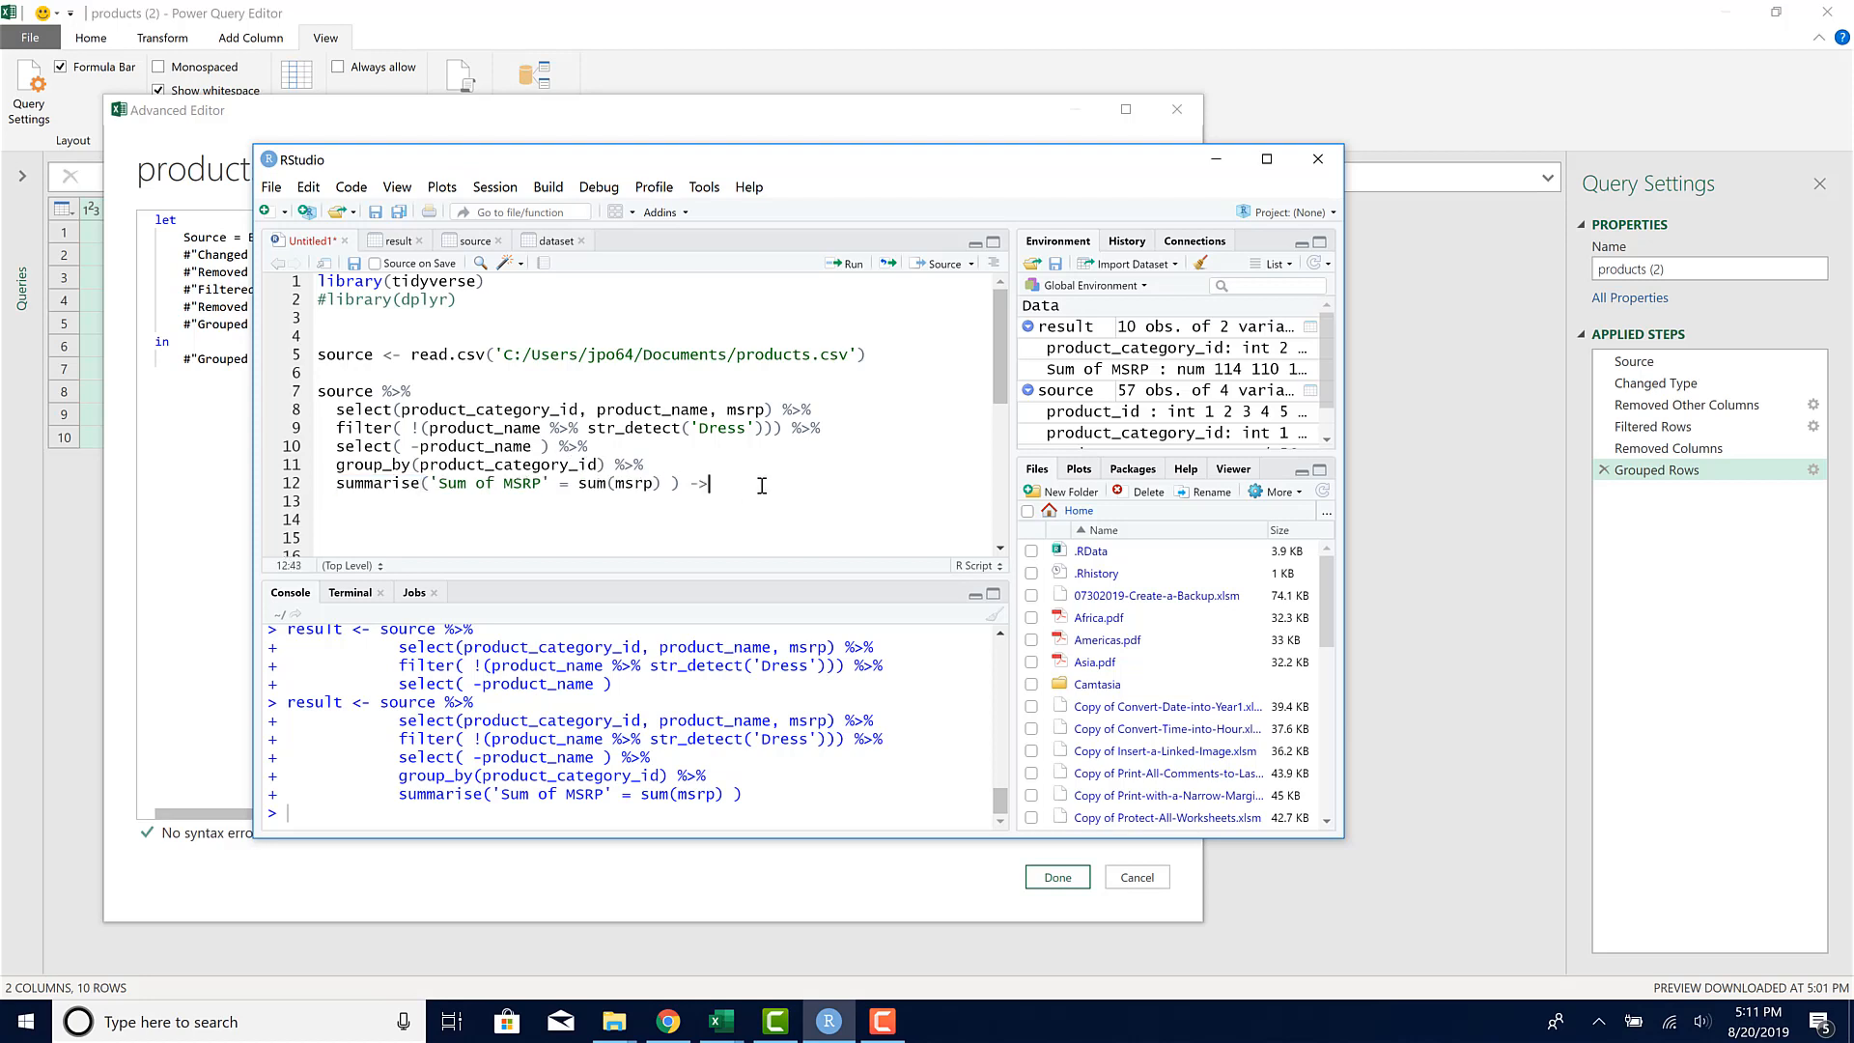
text(result <)
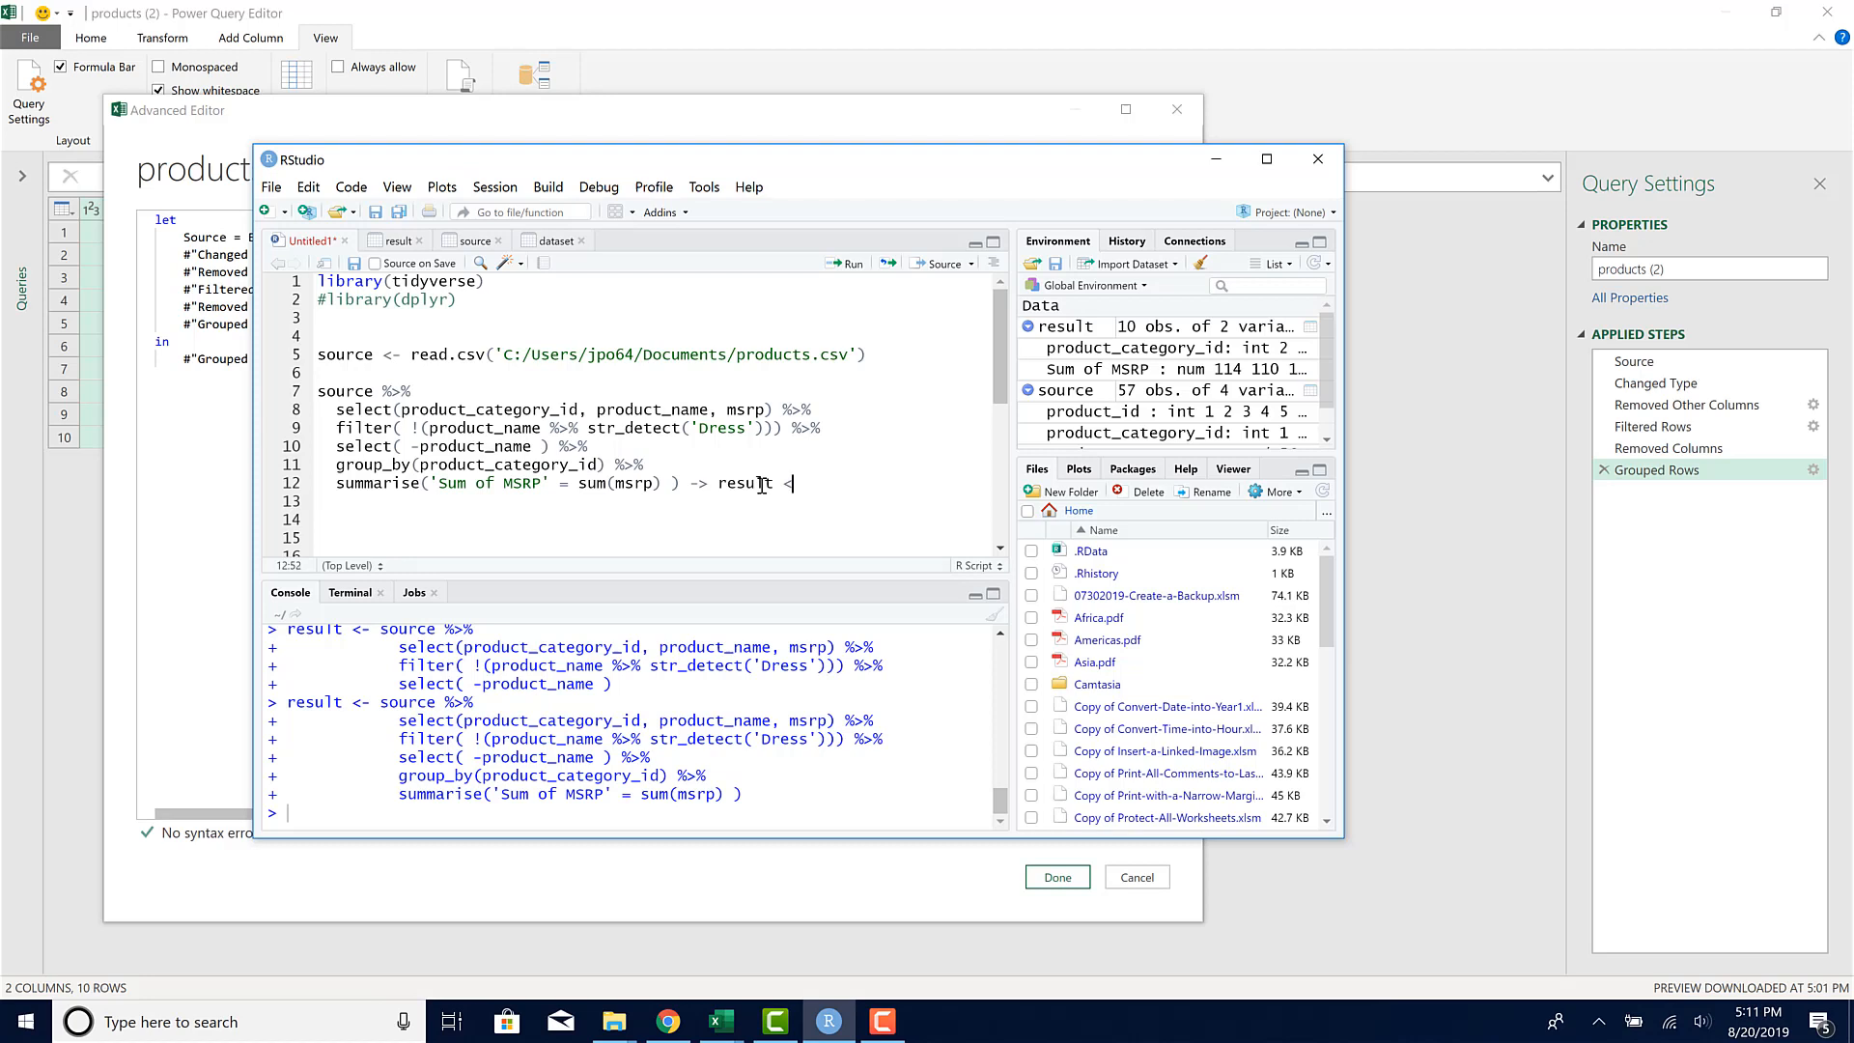